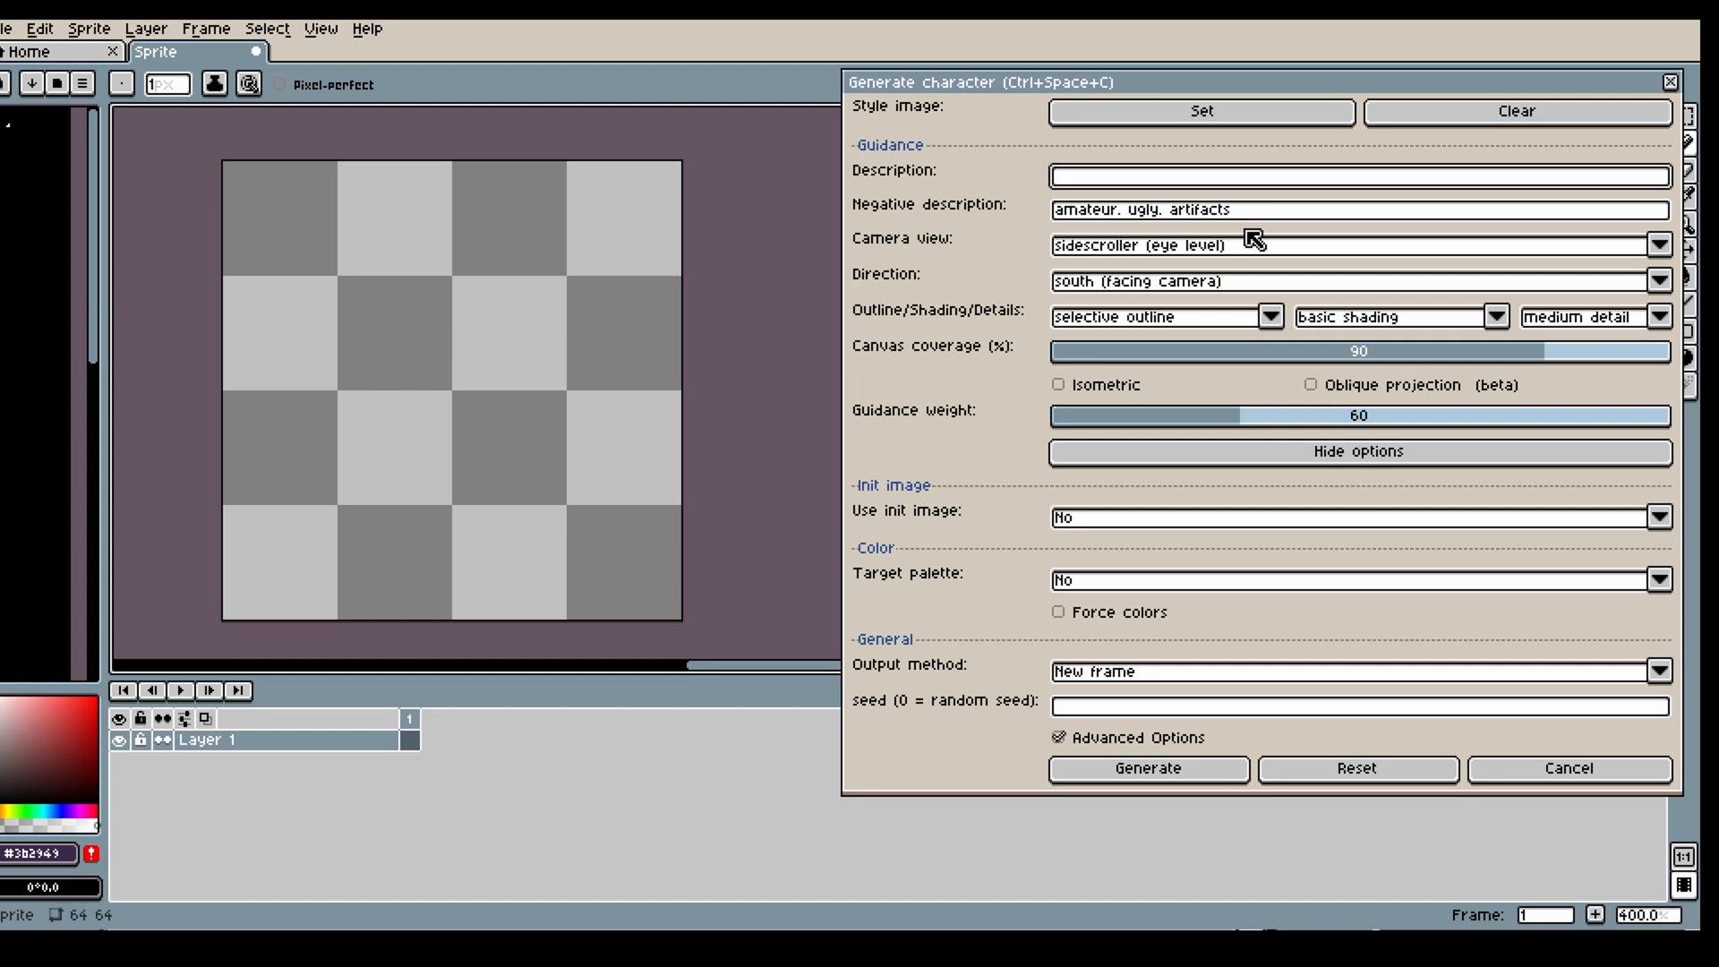
- Generate a character from the description 'male boxer in red shorts'
{"action": "type", "text": "male boxer in red shorts"}
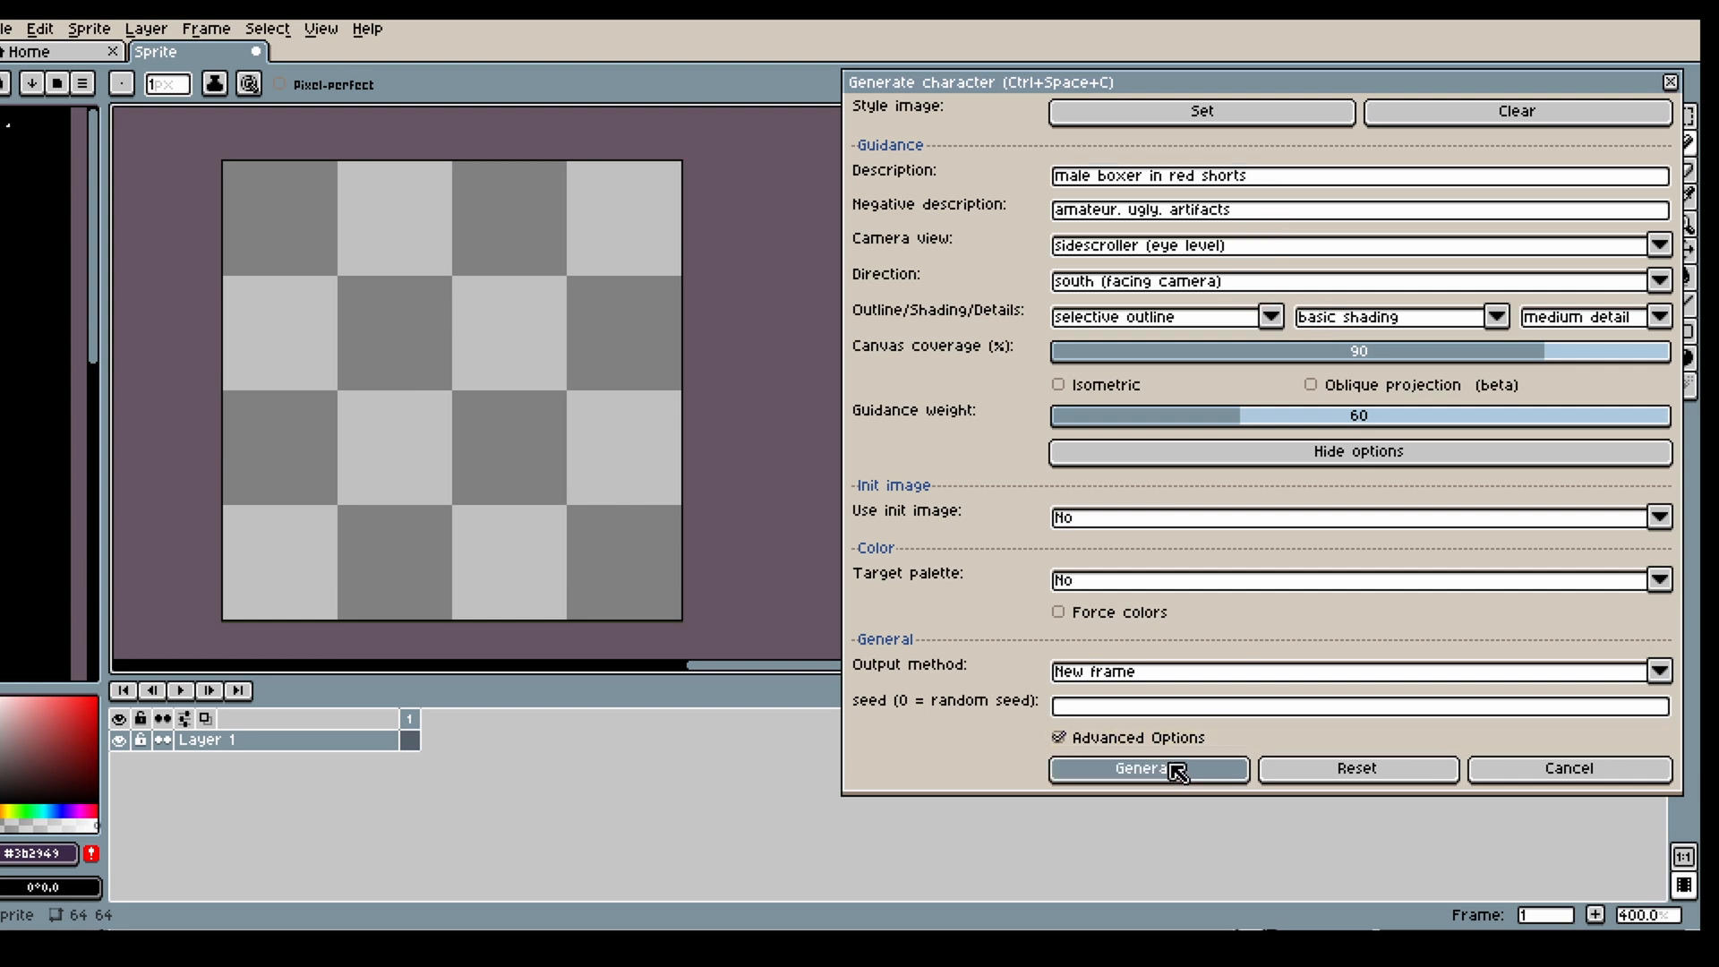
{"action": "left_click", "coordinate": [1148, 767]}
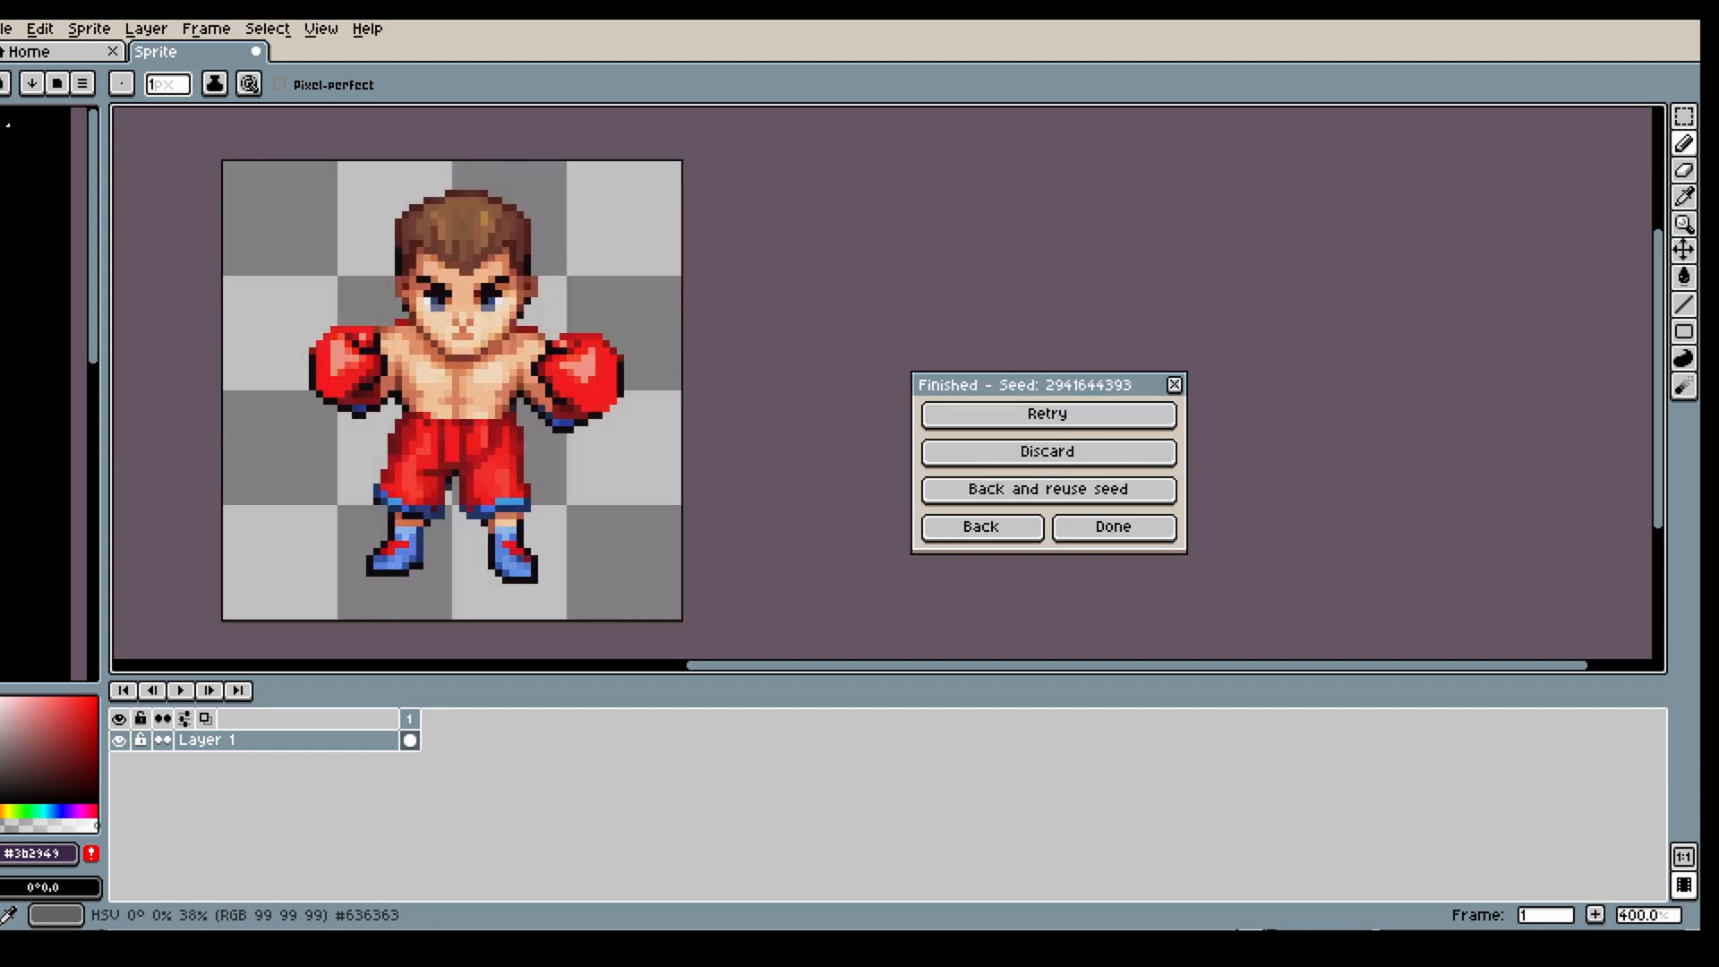
- Generate a second boxer with lineless outline and detailed shading as a new frame
{"action": "left_click", "coordinate": [979, 527]}
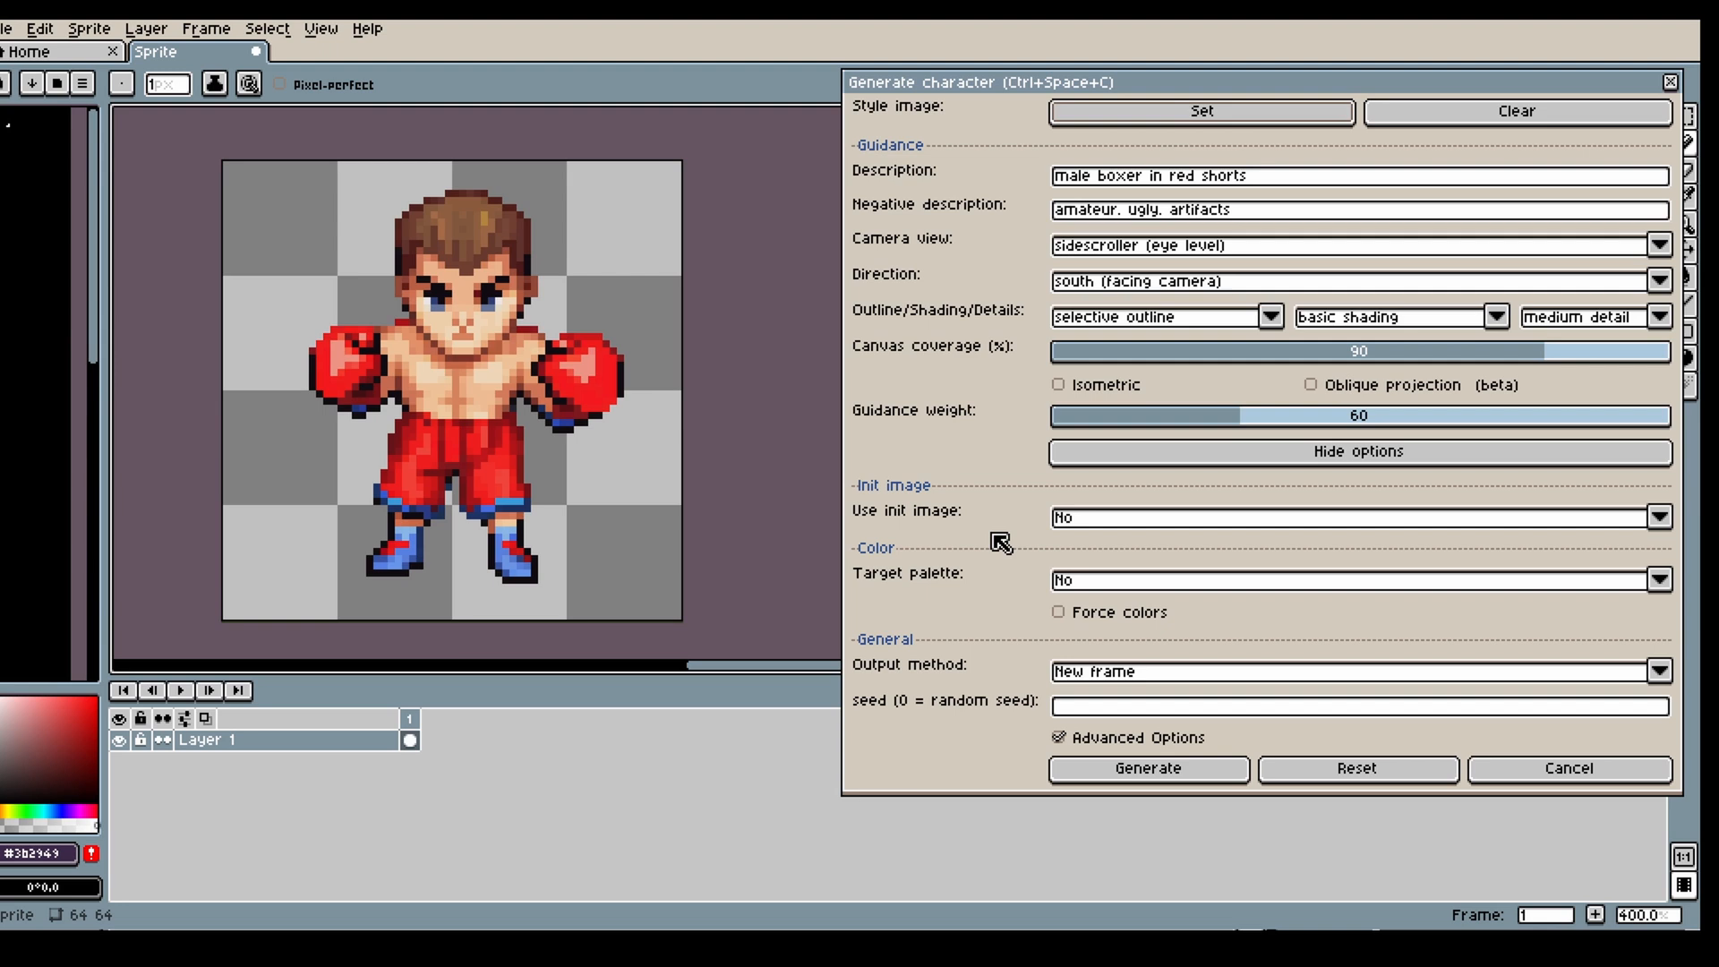
{"action": "left_click", "coordinate": [1270, 317]}
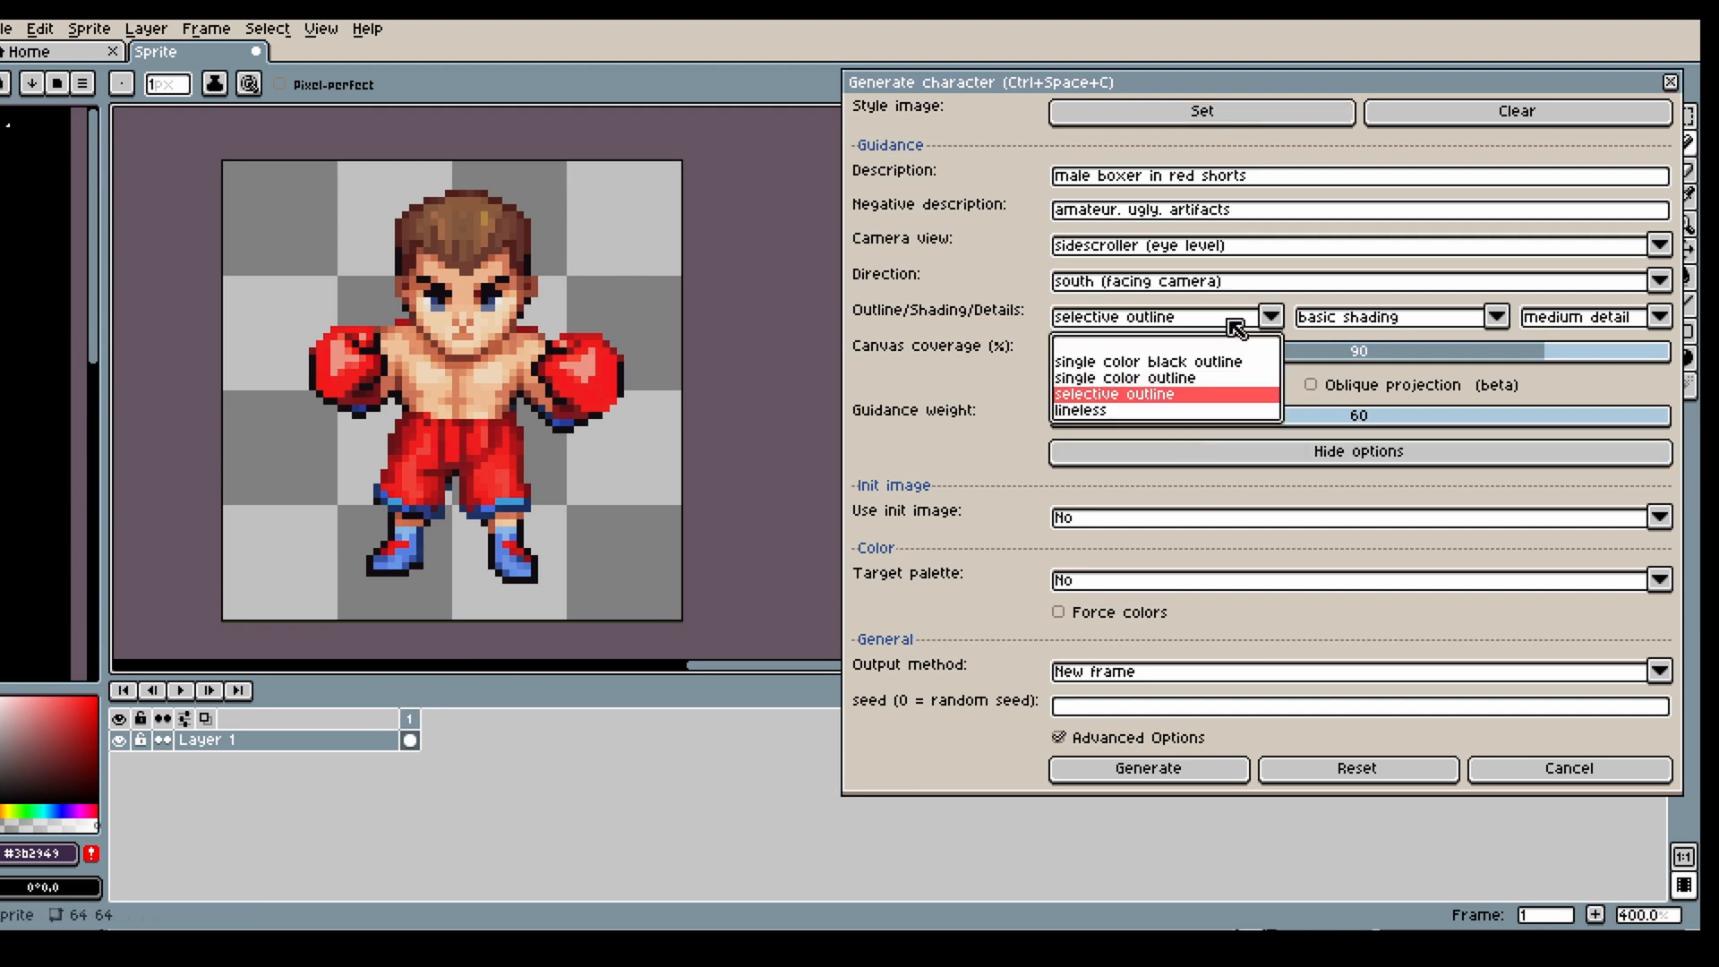
{"action": "left_click", "coordinate": [1080, 410]}
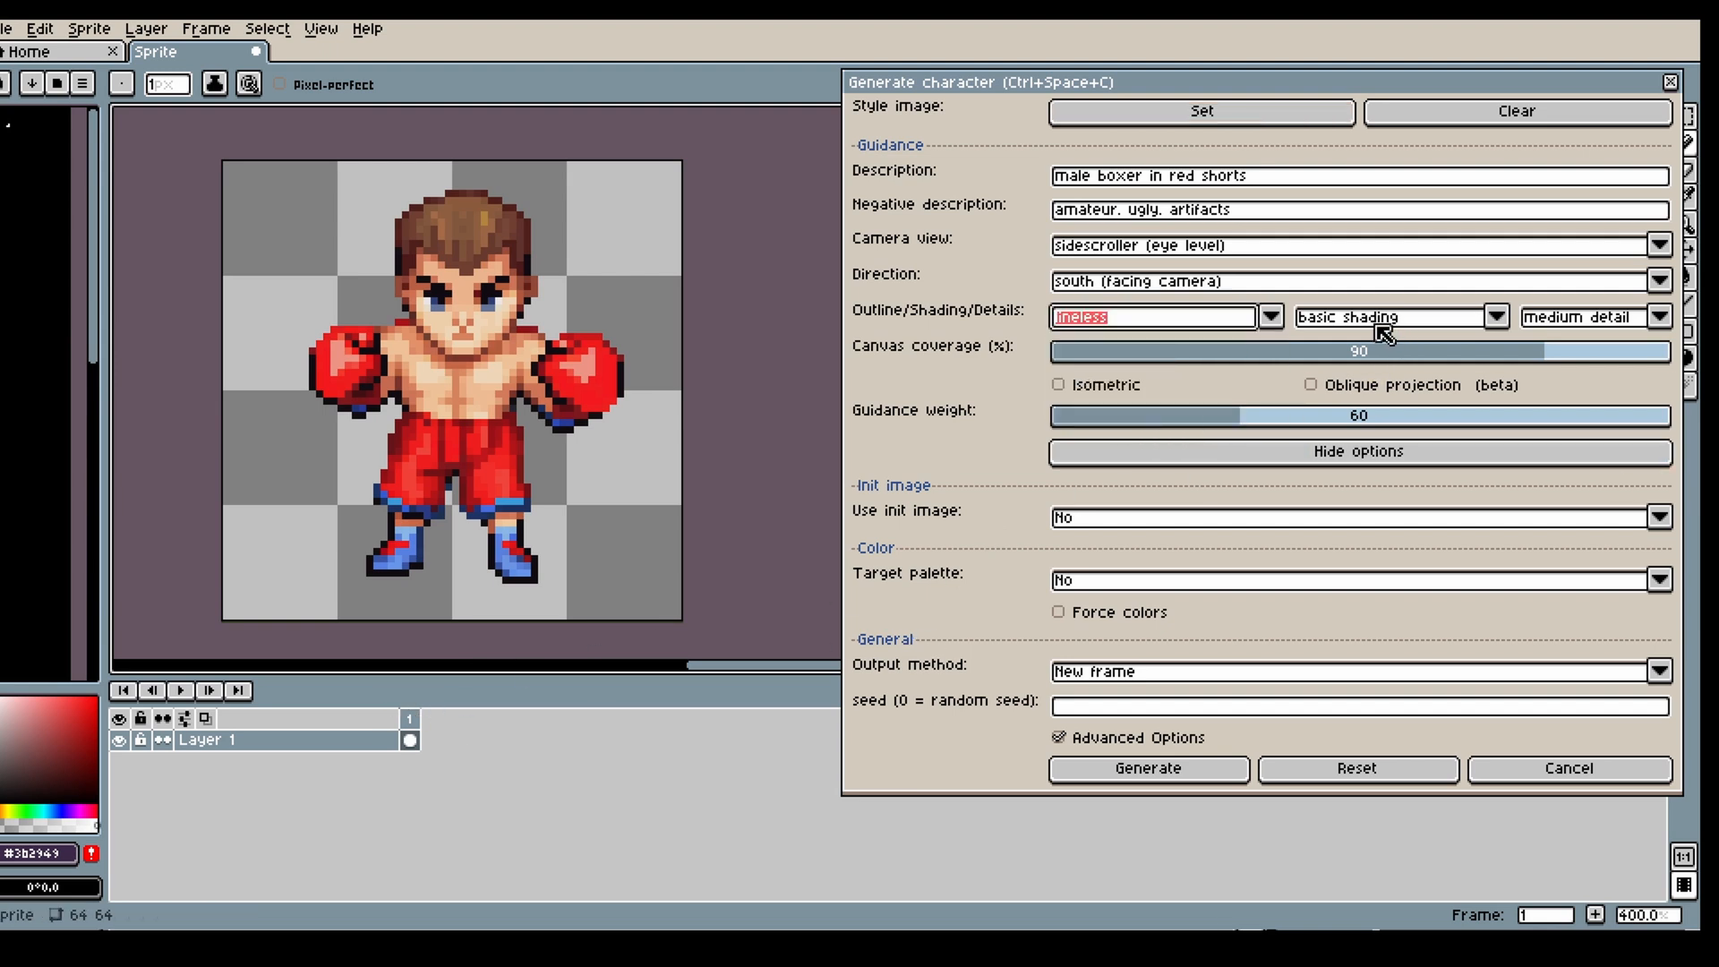
{"action": "left_click", "coordinate": [1495, 317]}
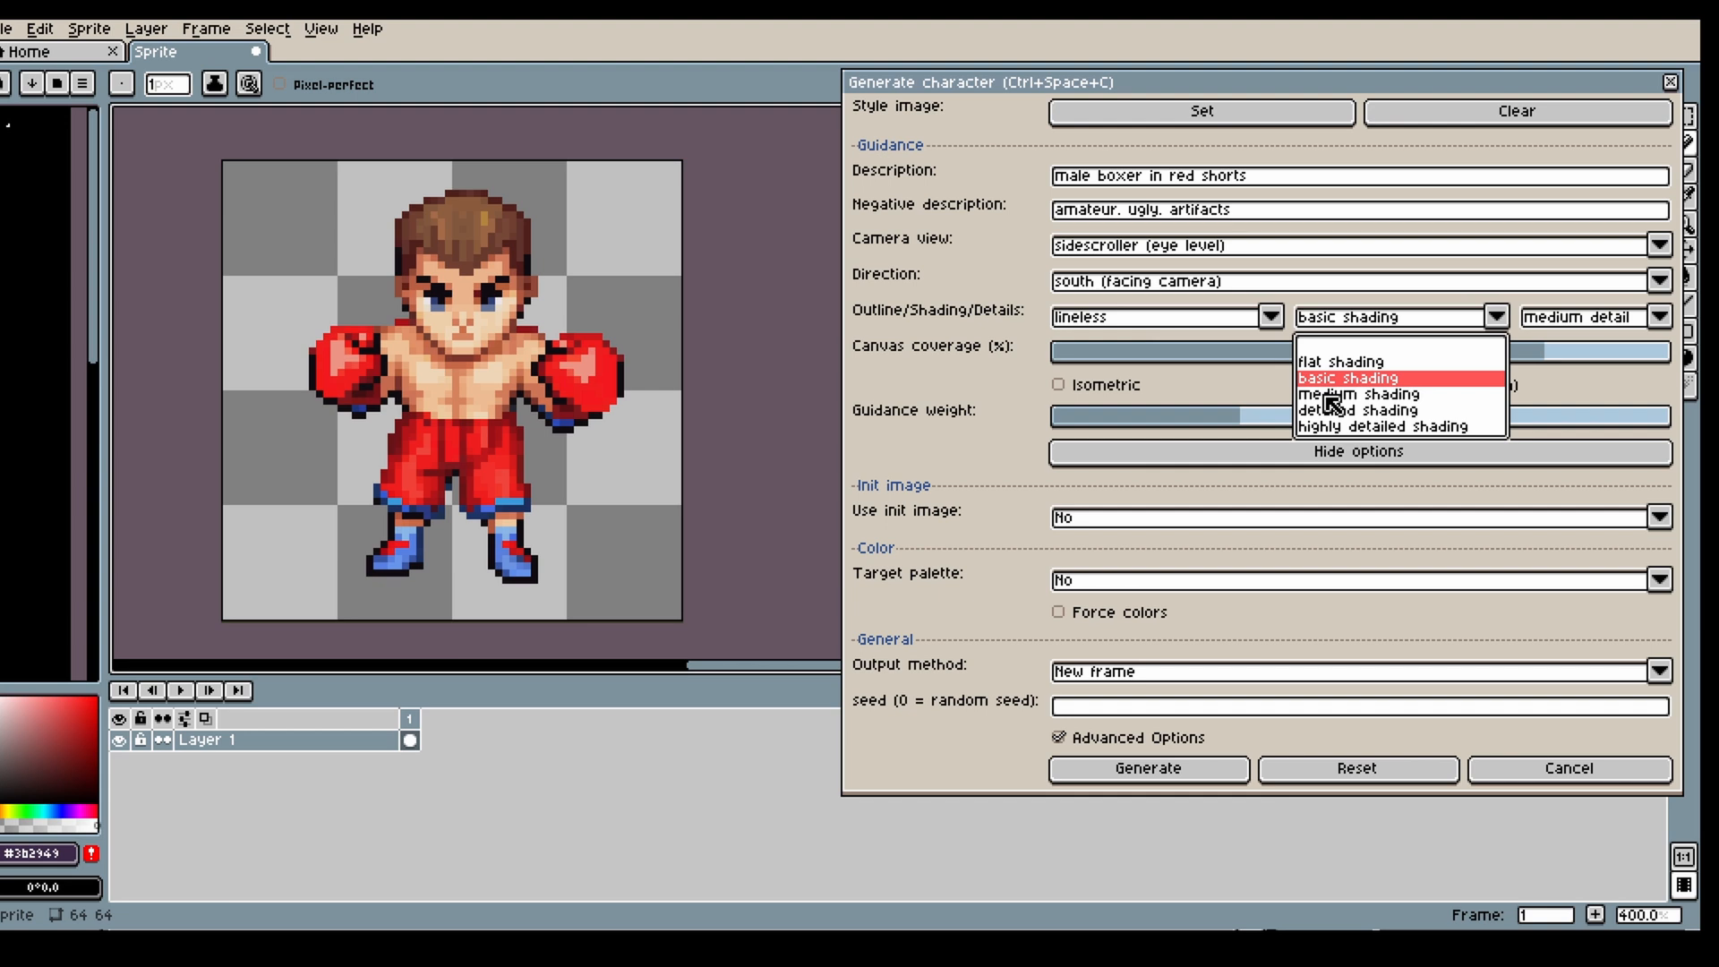
{"action": "left_click", "coordinate": [1359, 410]}
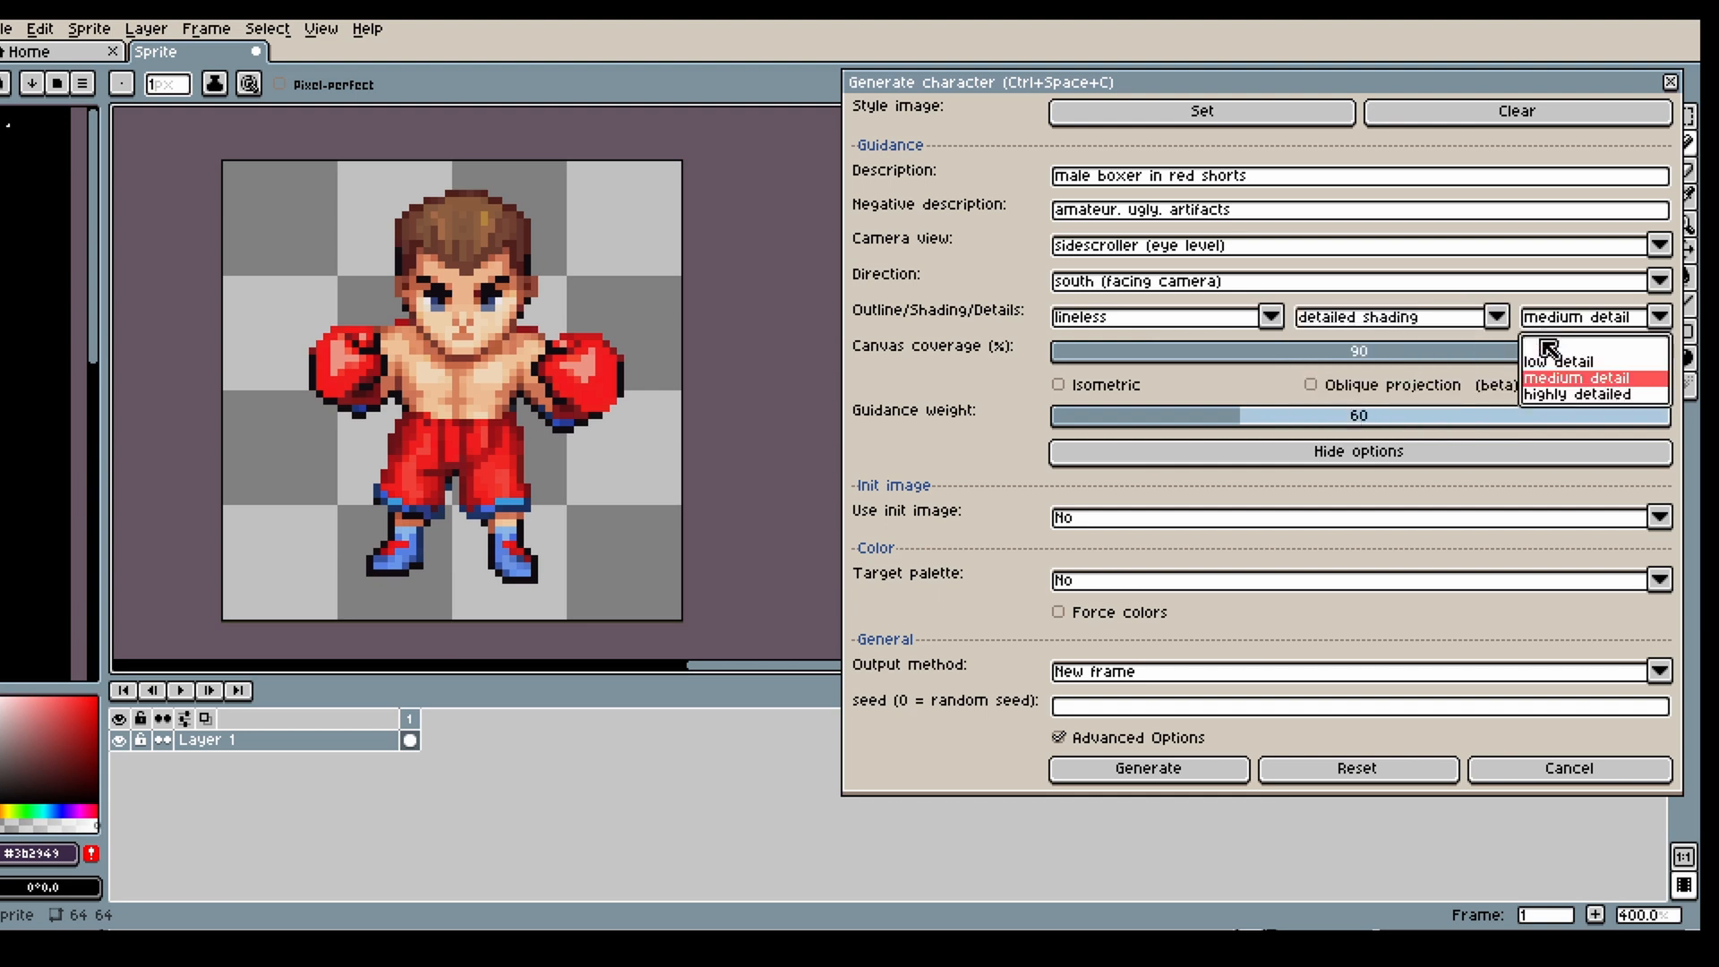
{"action": "left_click", "coordinate": [1147, 768]}
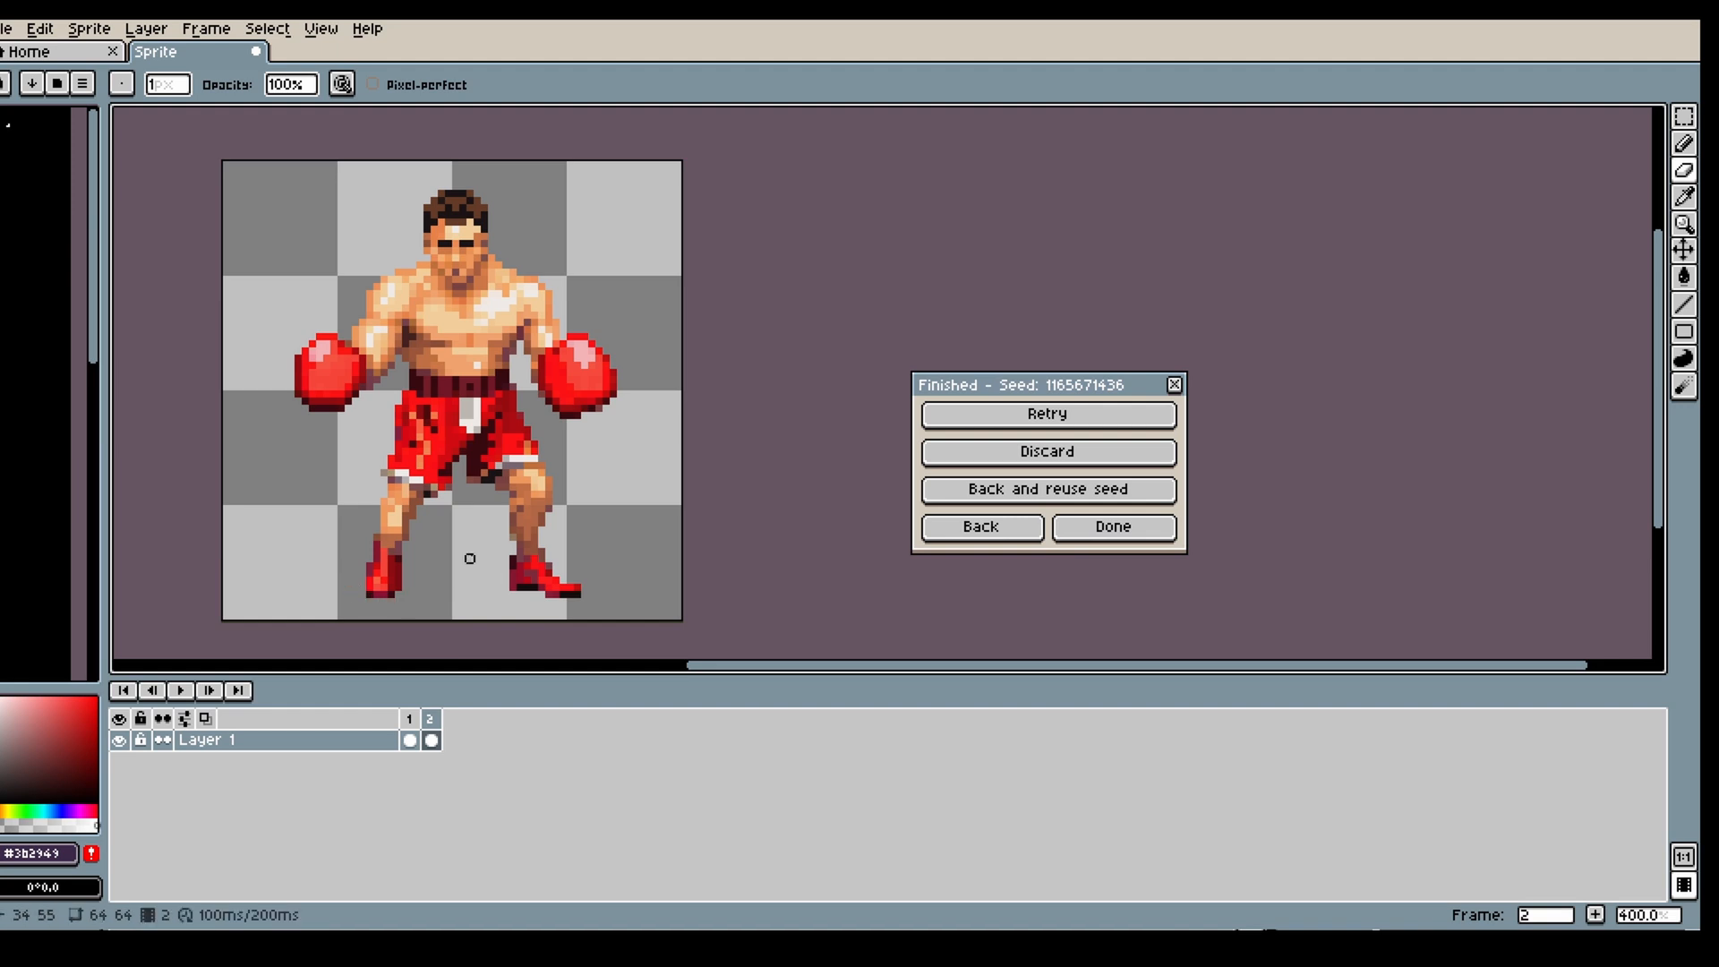
{"action": "mouse_move", "coordinate": [412, 572]}
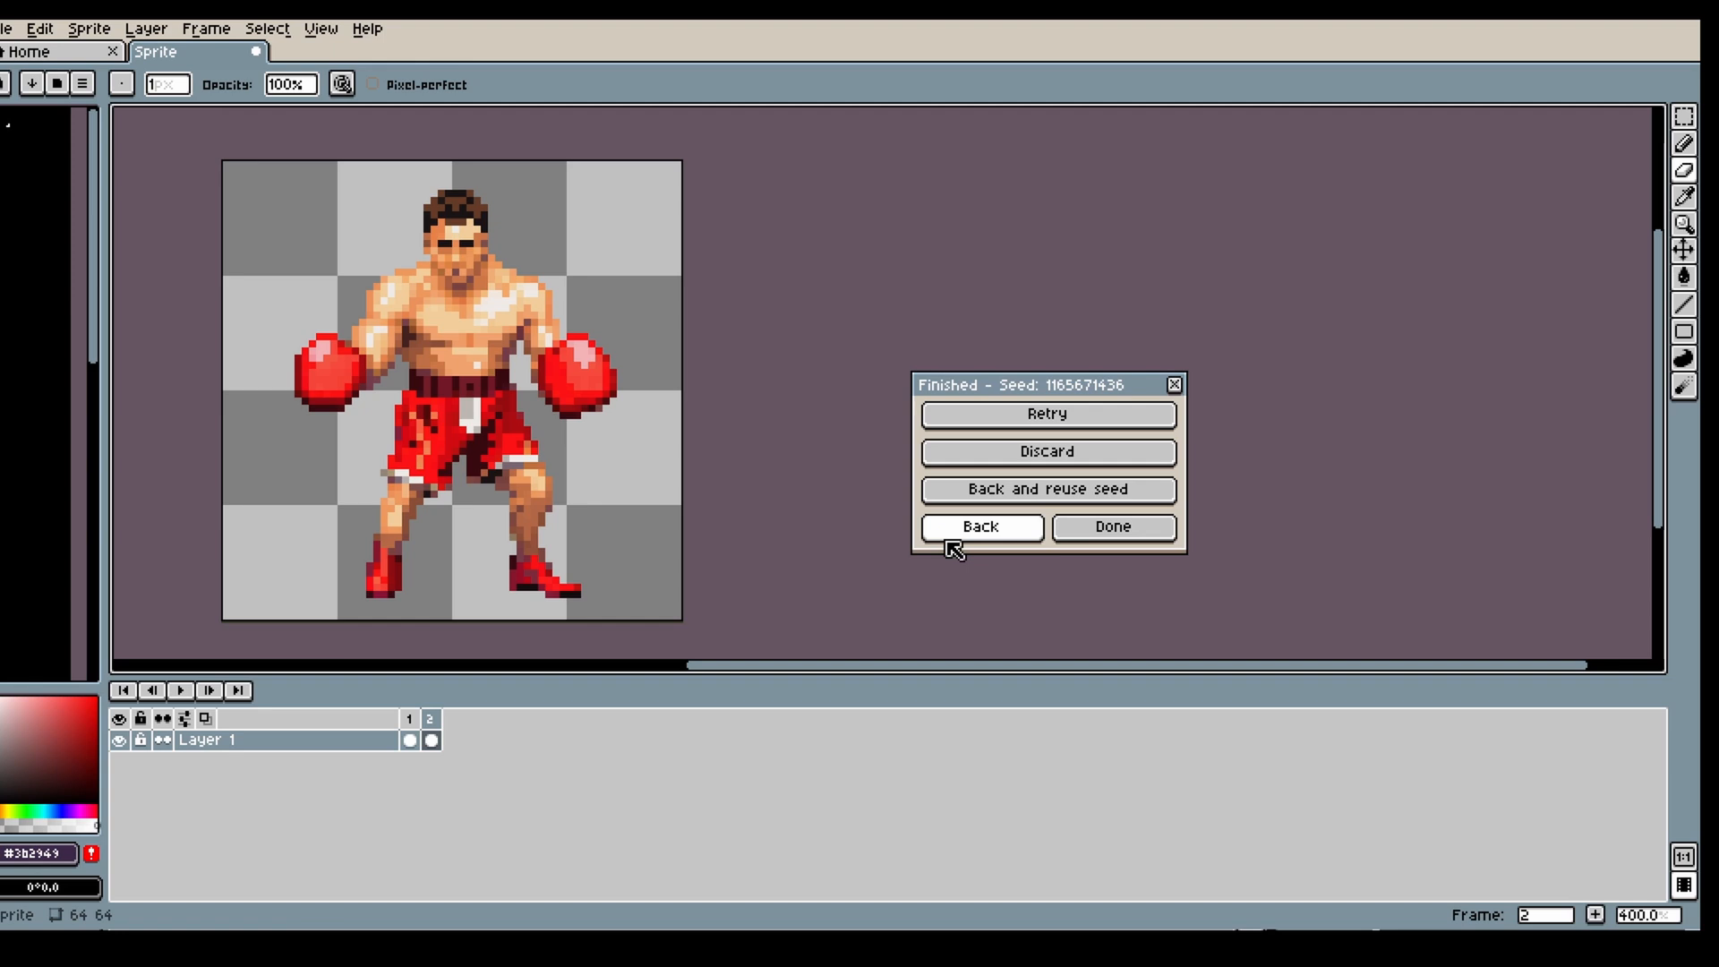
- Rotate the cartoon boxer to face east in a new frame and move its stray glove back on
{"action": "left_click", "coordinate": [978, 527]}
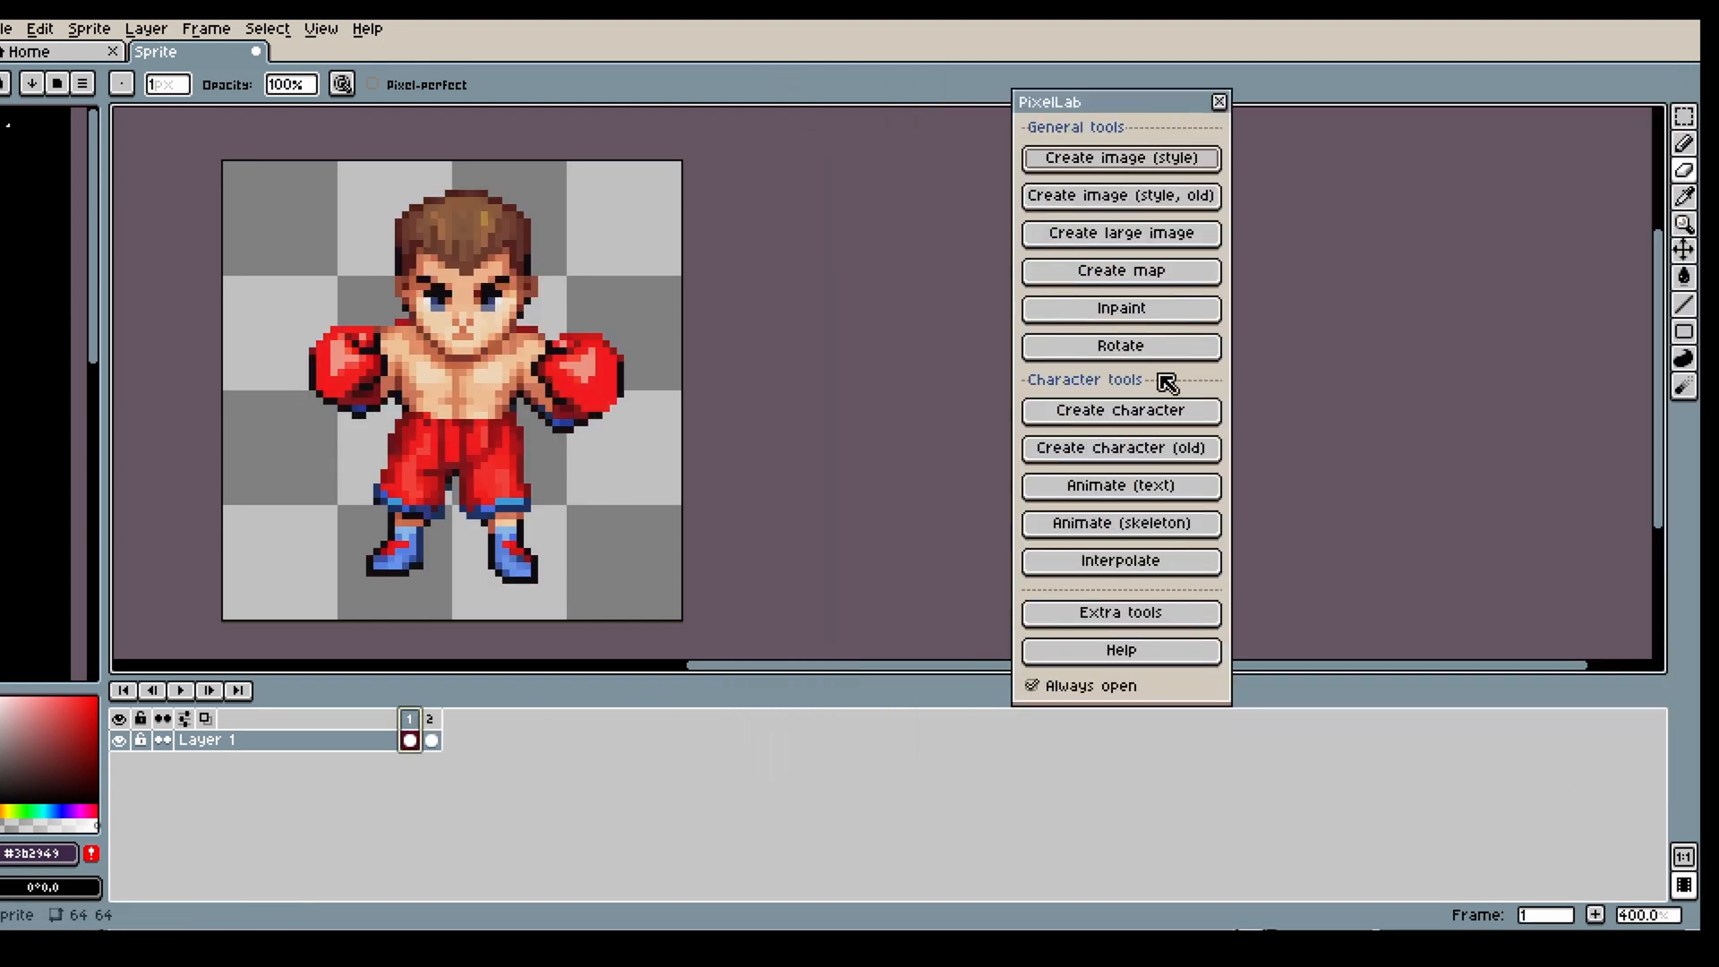
{"action": "left_click", "coordinate": [1120, 308]}
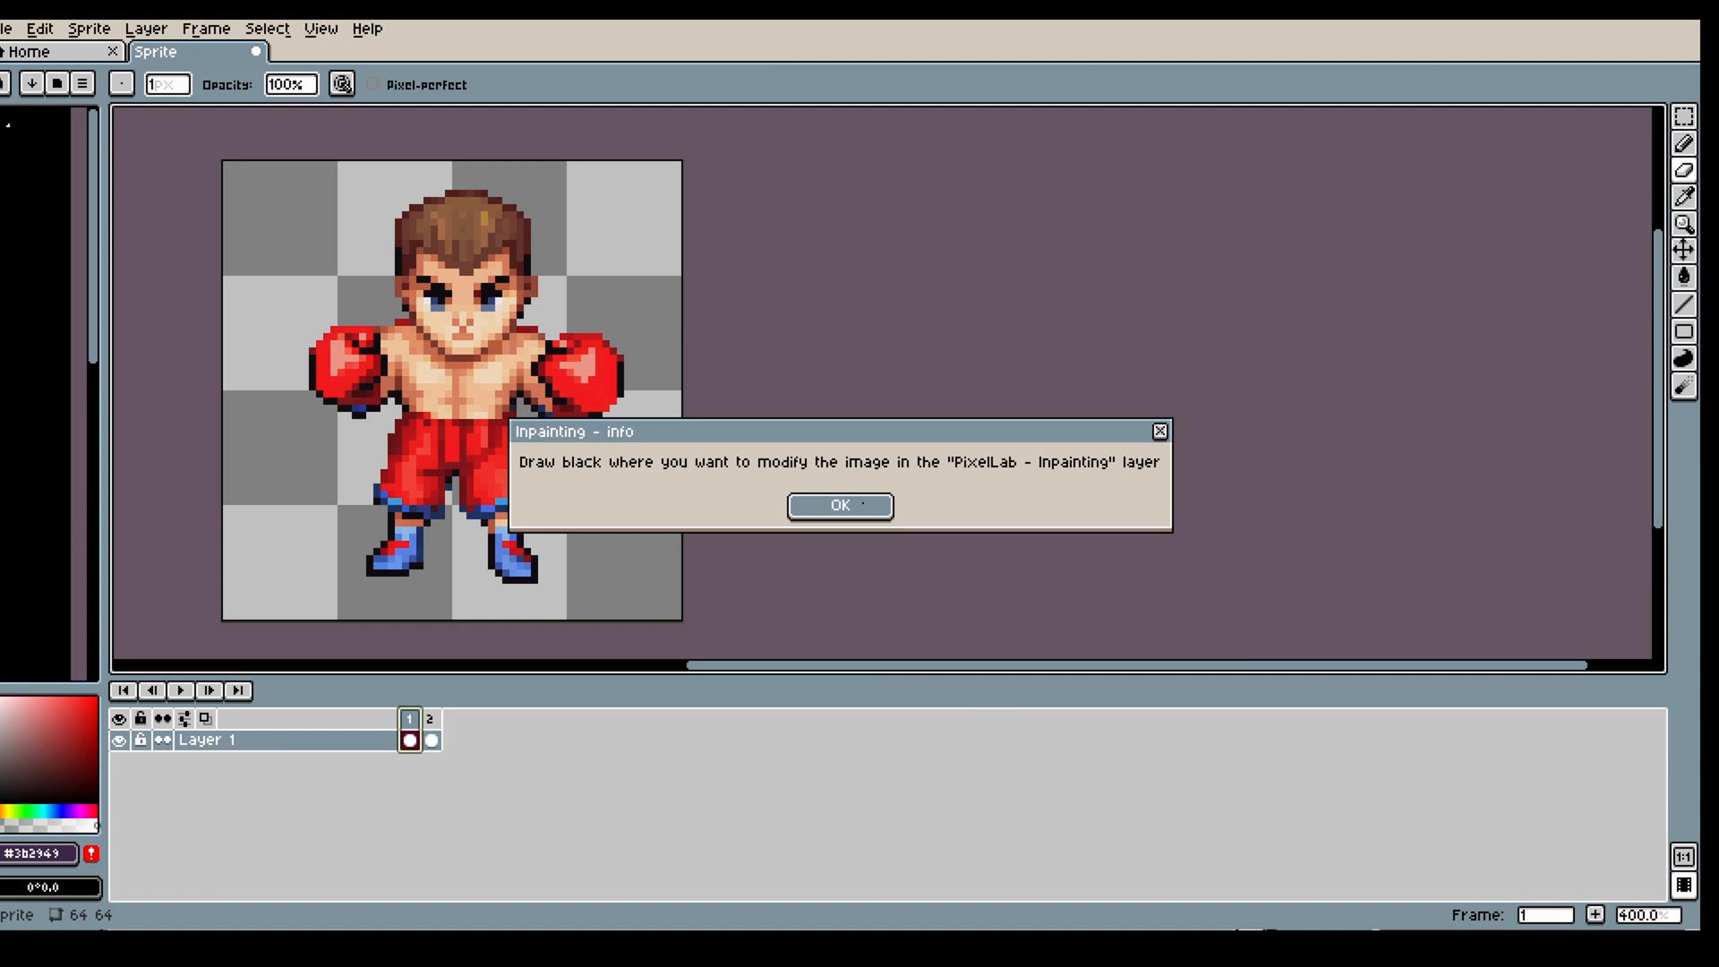
{"action": "left_click", "coordinate": [839, 505]}
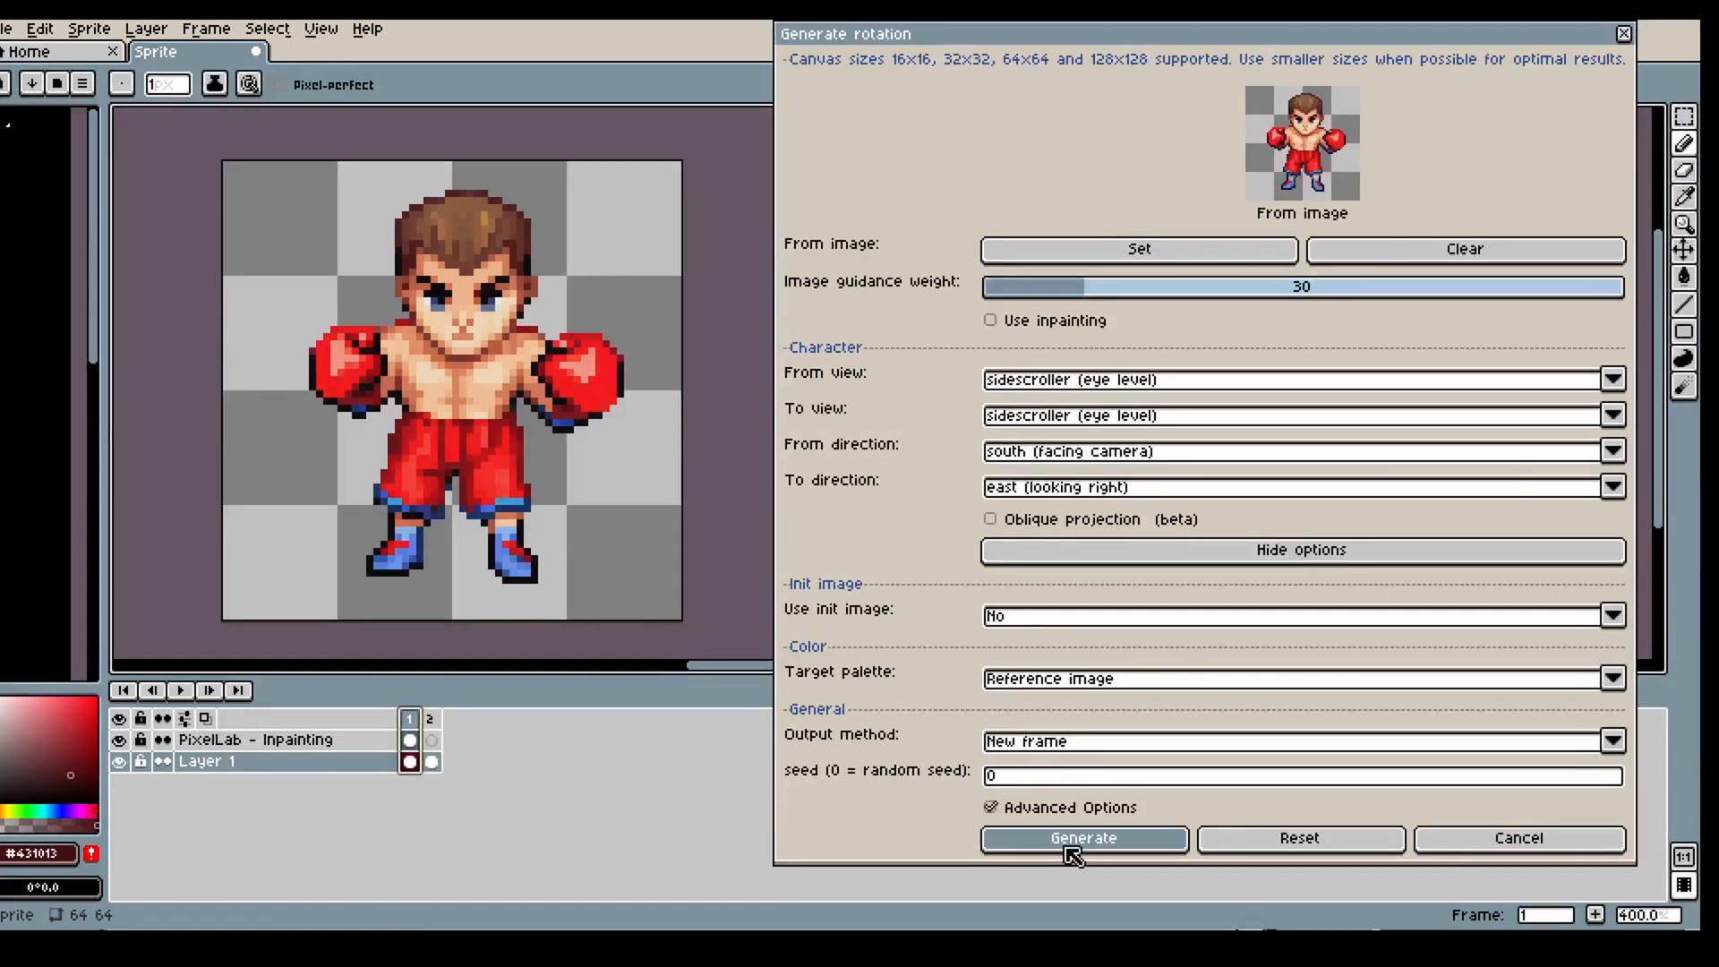
{"action": "left_click", "coordinate": [1082, 838]}
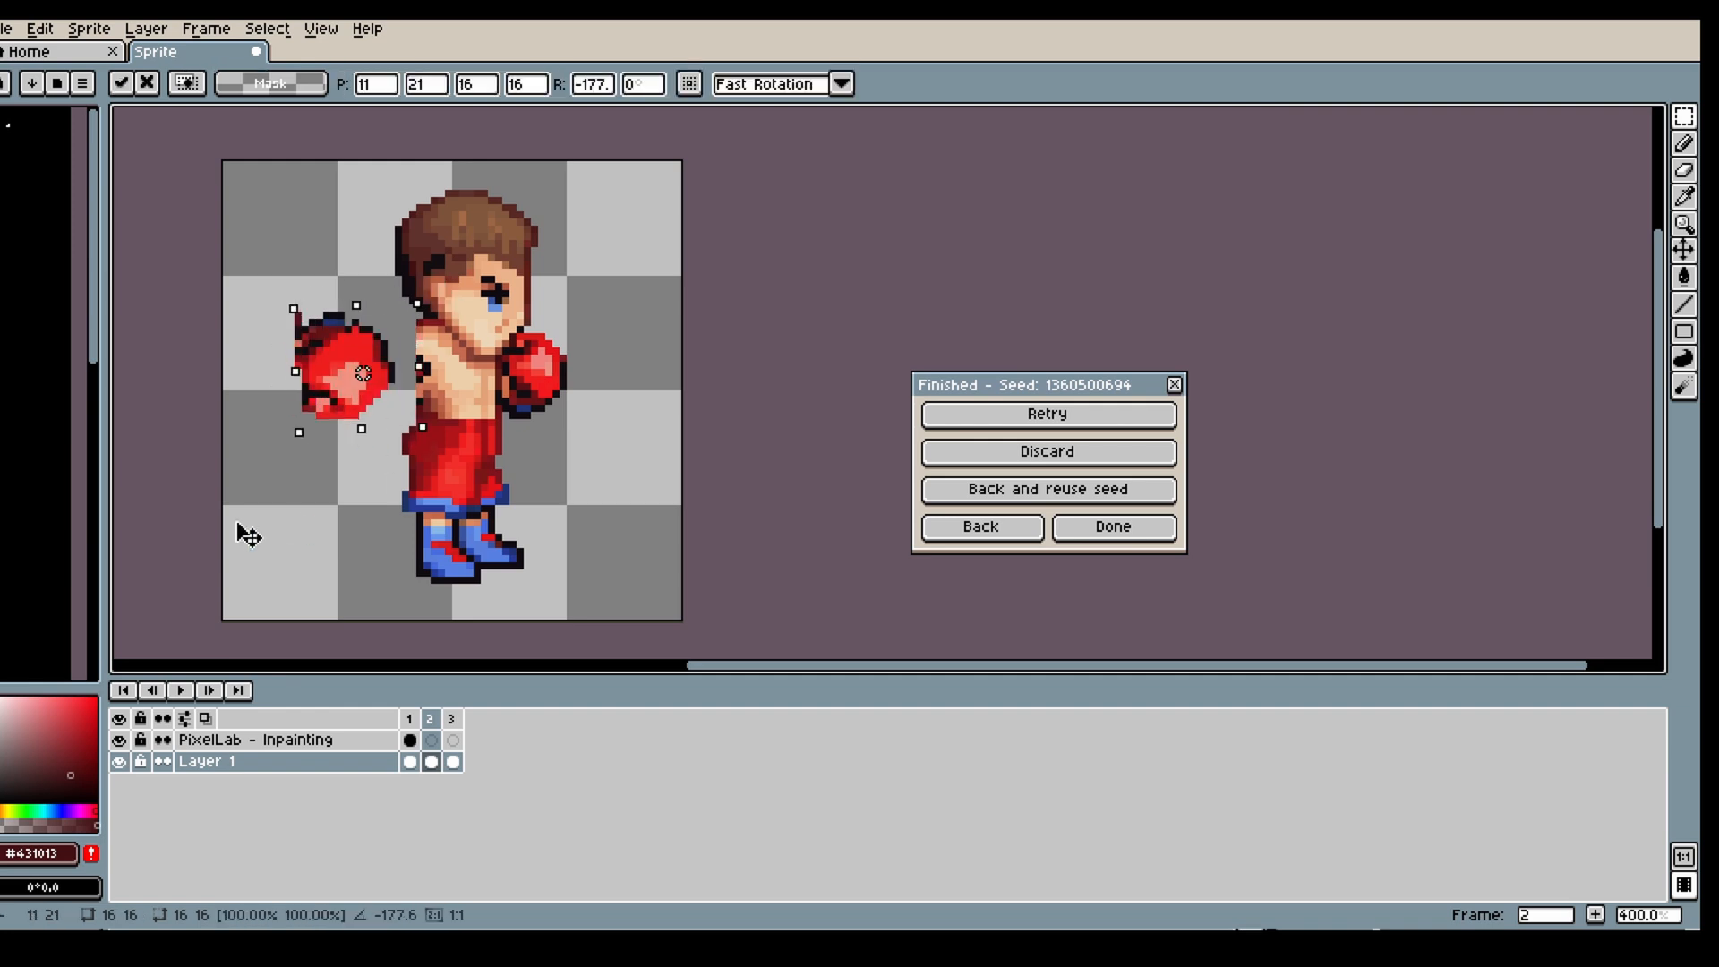
{"action": "left_click_drag", "start_coordinate": [334, 371], "coordinate": [498, 387]}
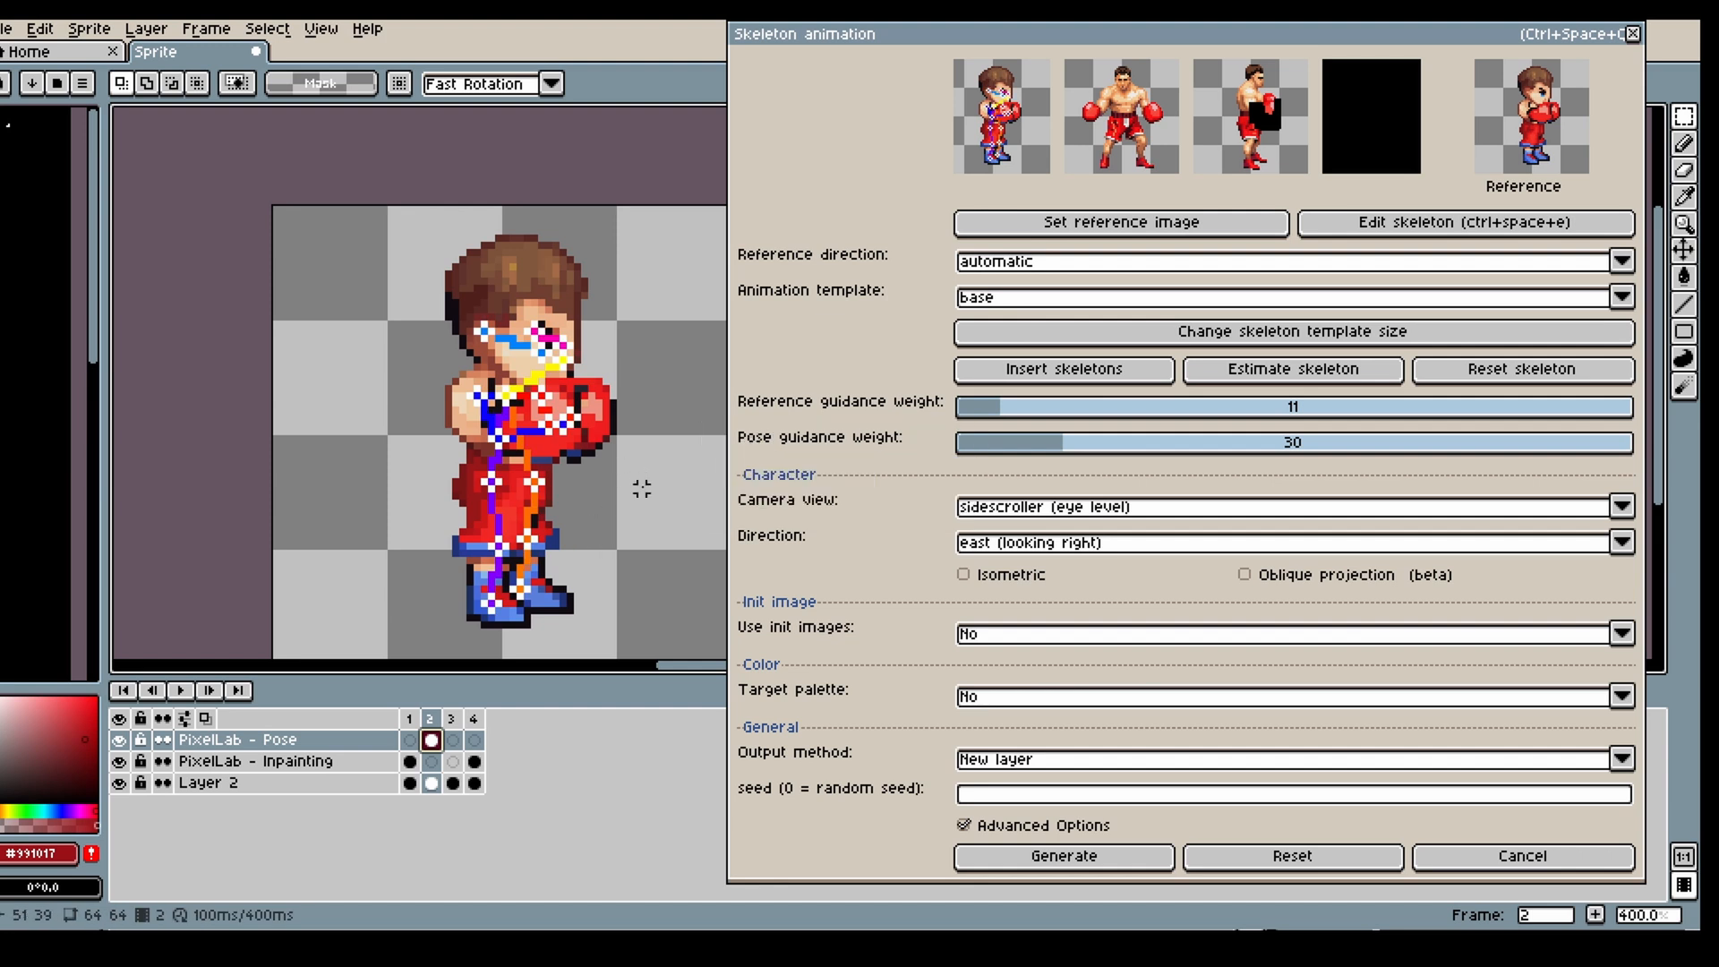
- Insert heavy-punch template skeletons after frame 2 and generate the punch frames
{"action": "left_click", "coordinate": [1465, 223]}
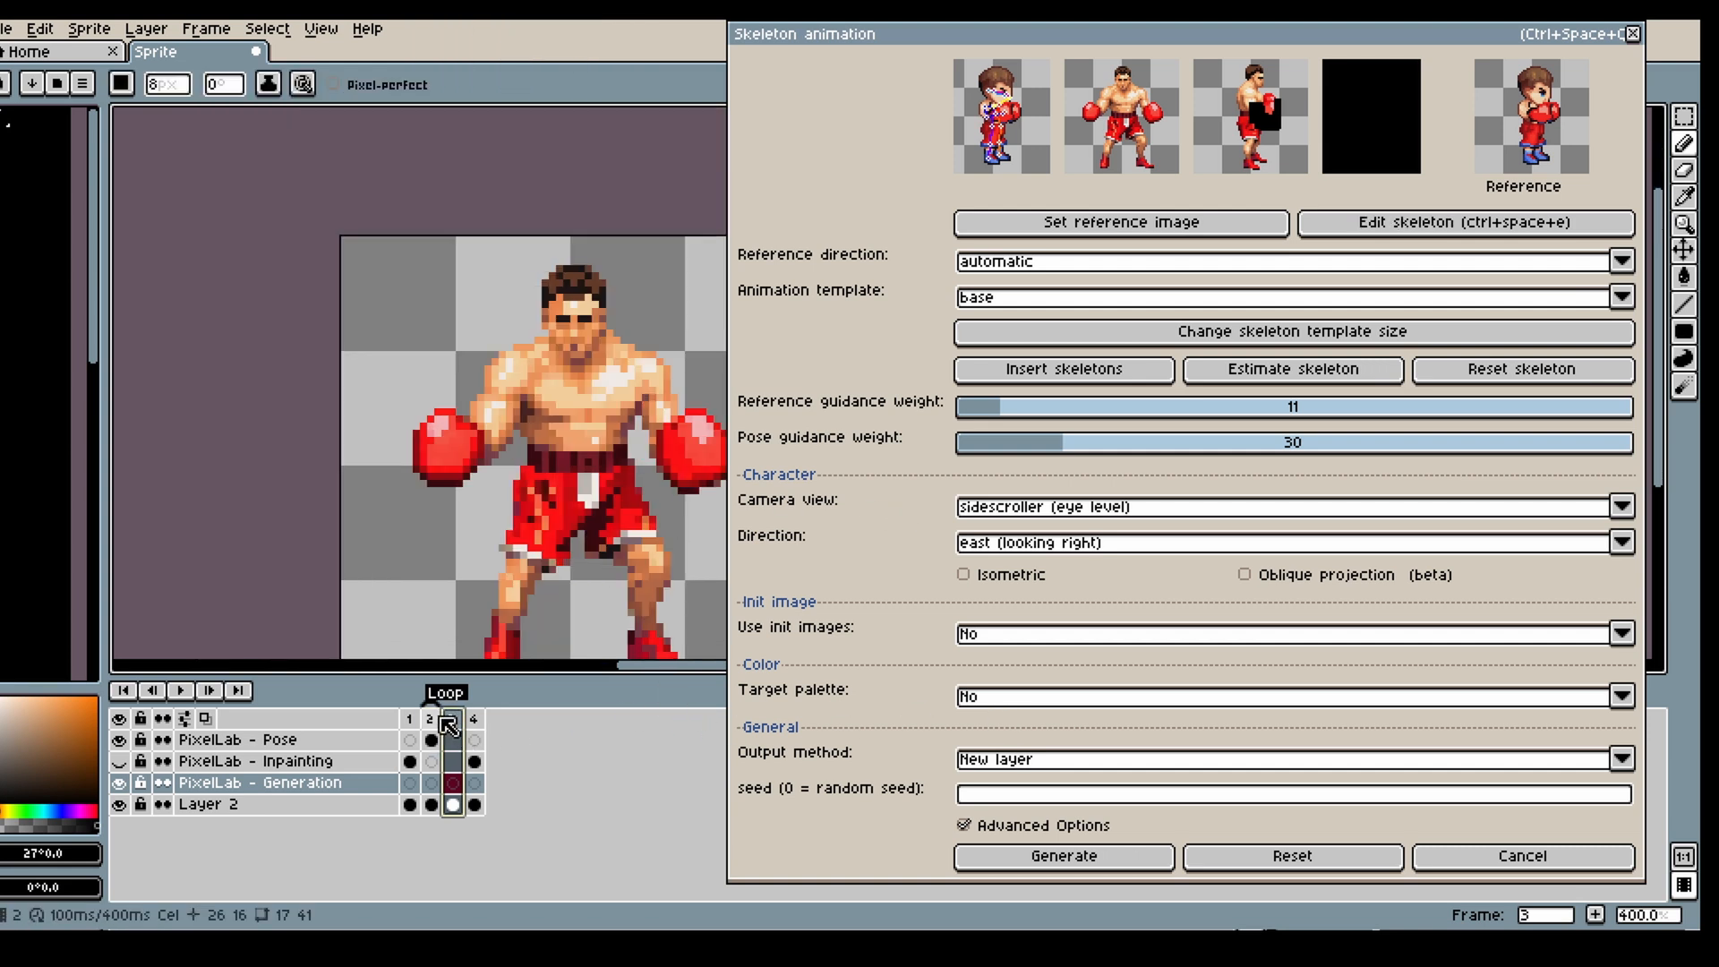
{"action": "left_click", "coordinate": [430, 719]}
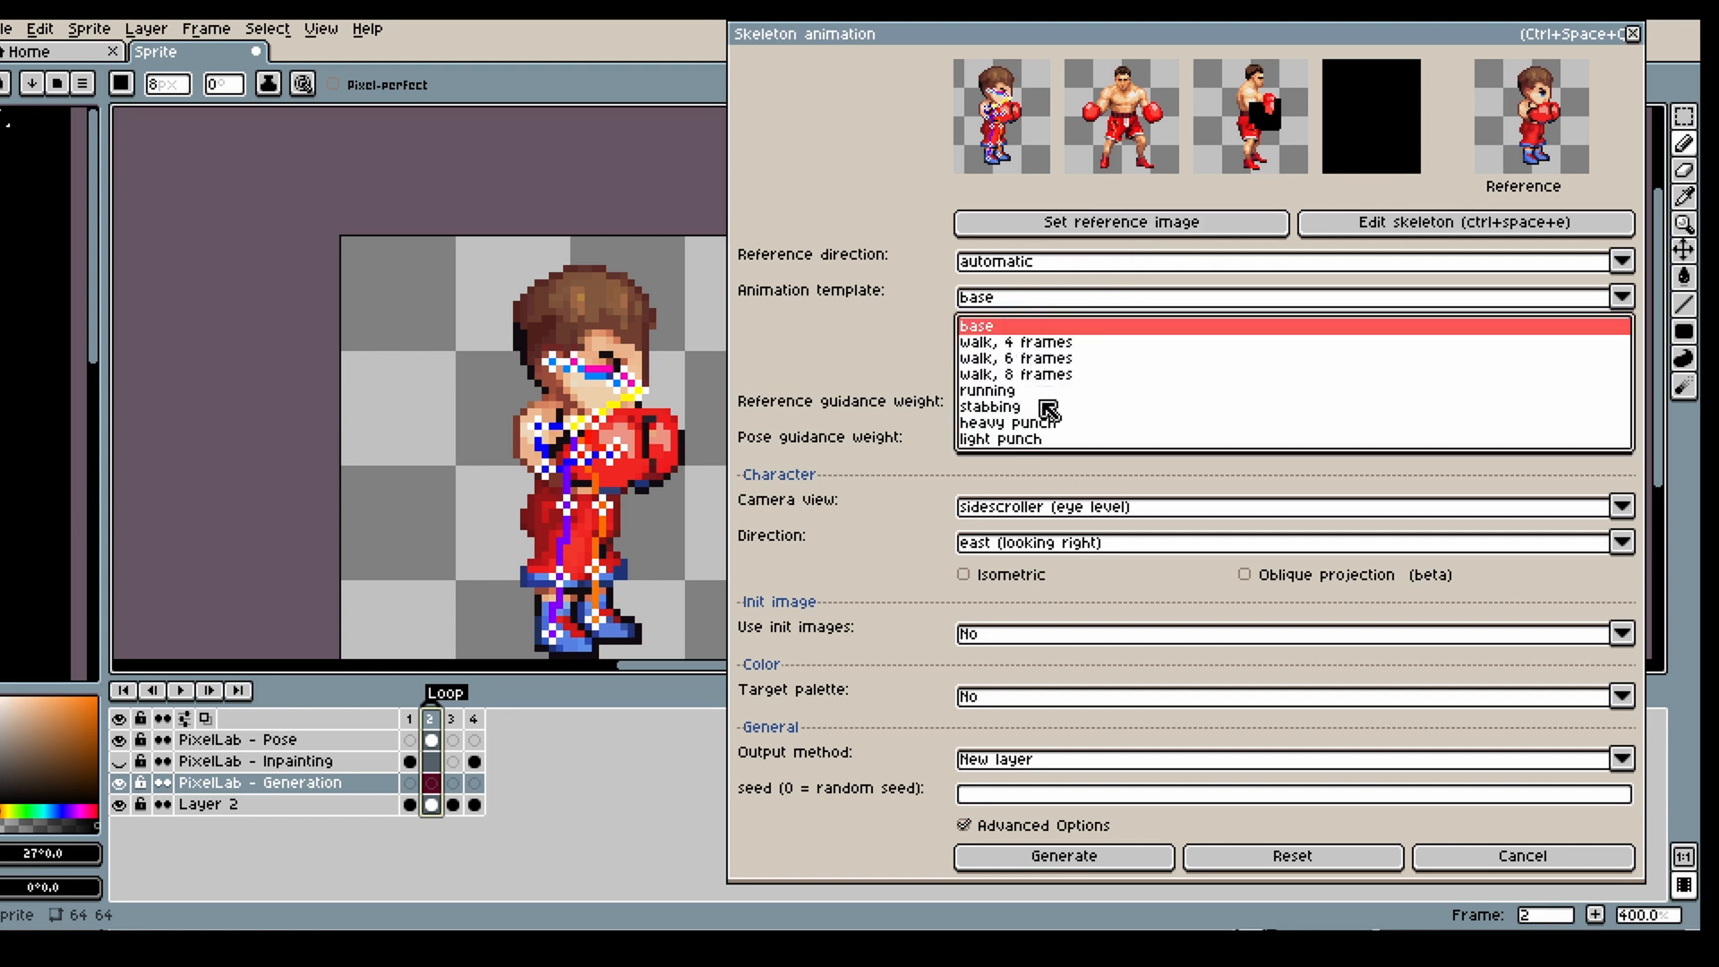
{"action": "left_click", "coordinate": [1009, 423]}
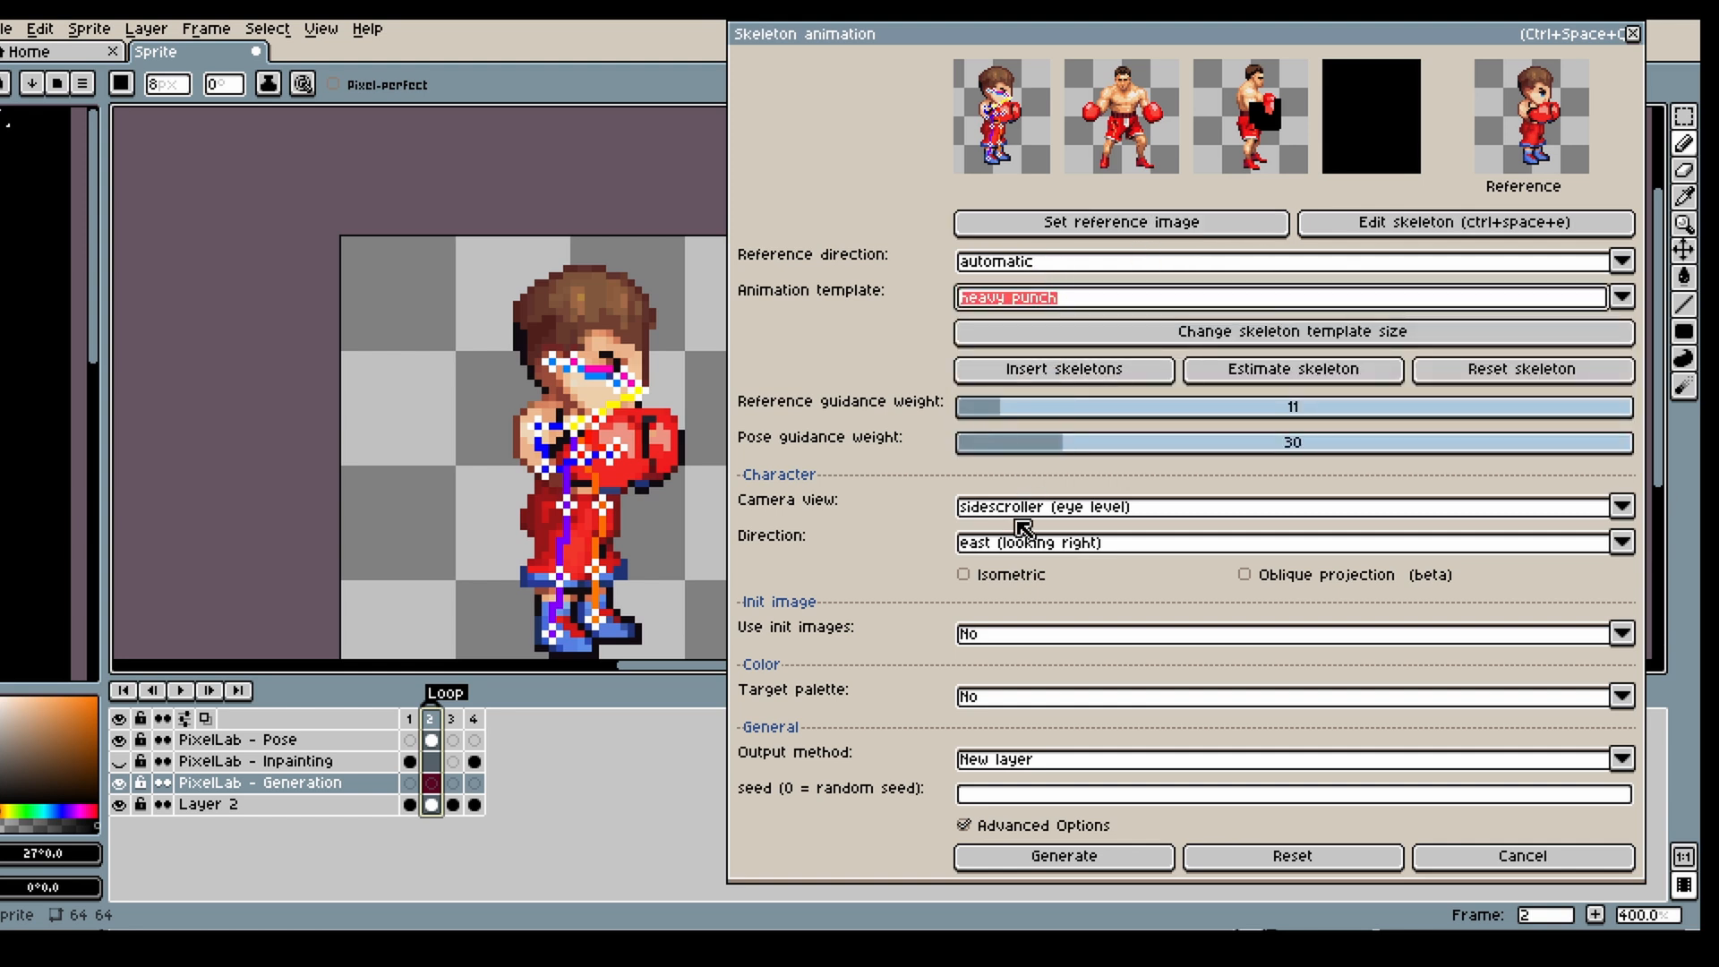
{"action": "left_click", "coordinate": [1061, 368]}
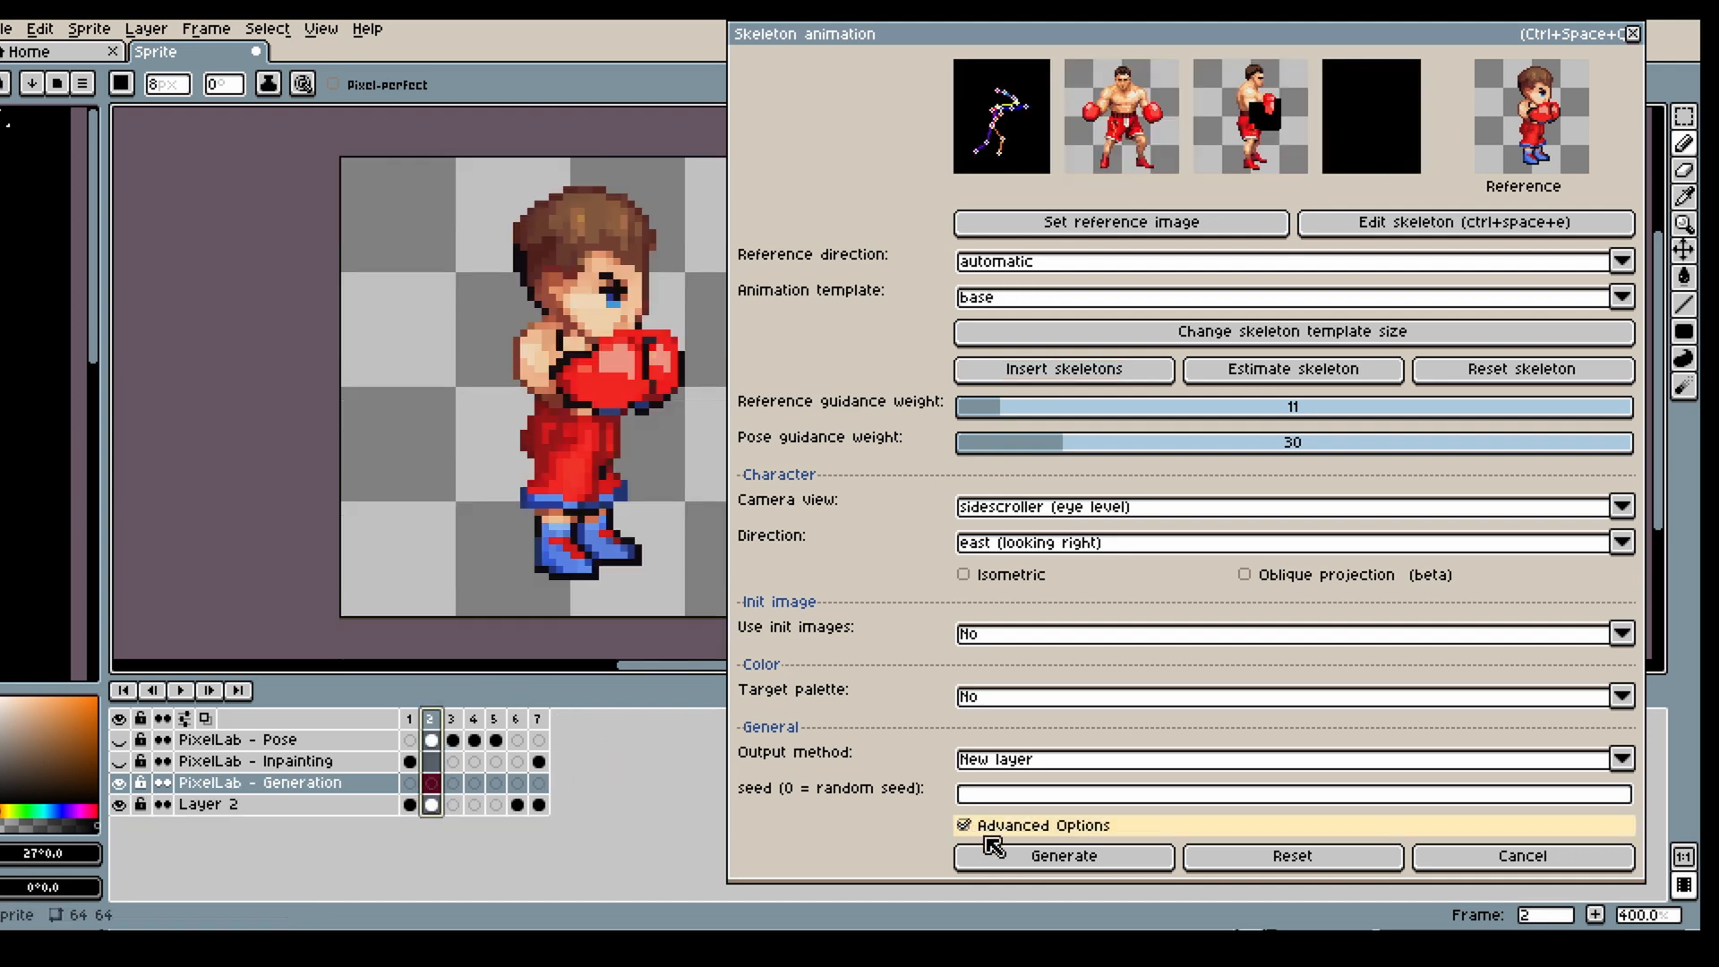
{"action": "left_click", "coordinate": [1061, 855]}
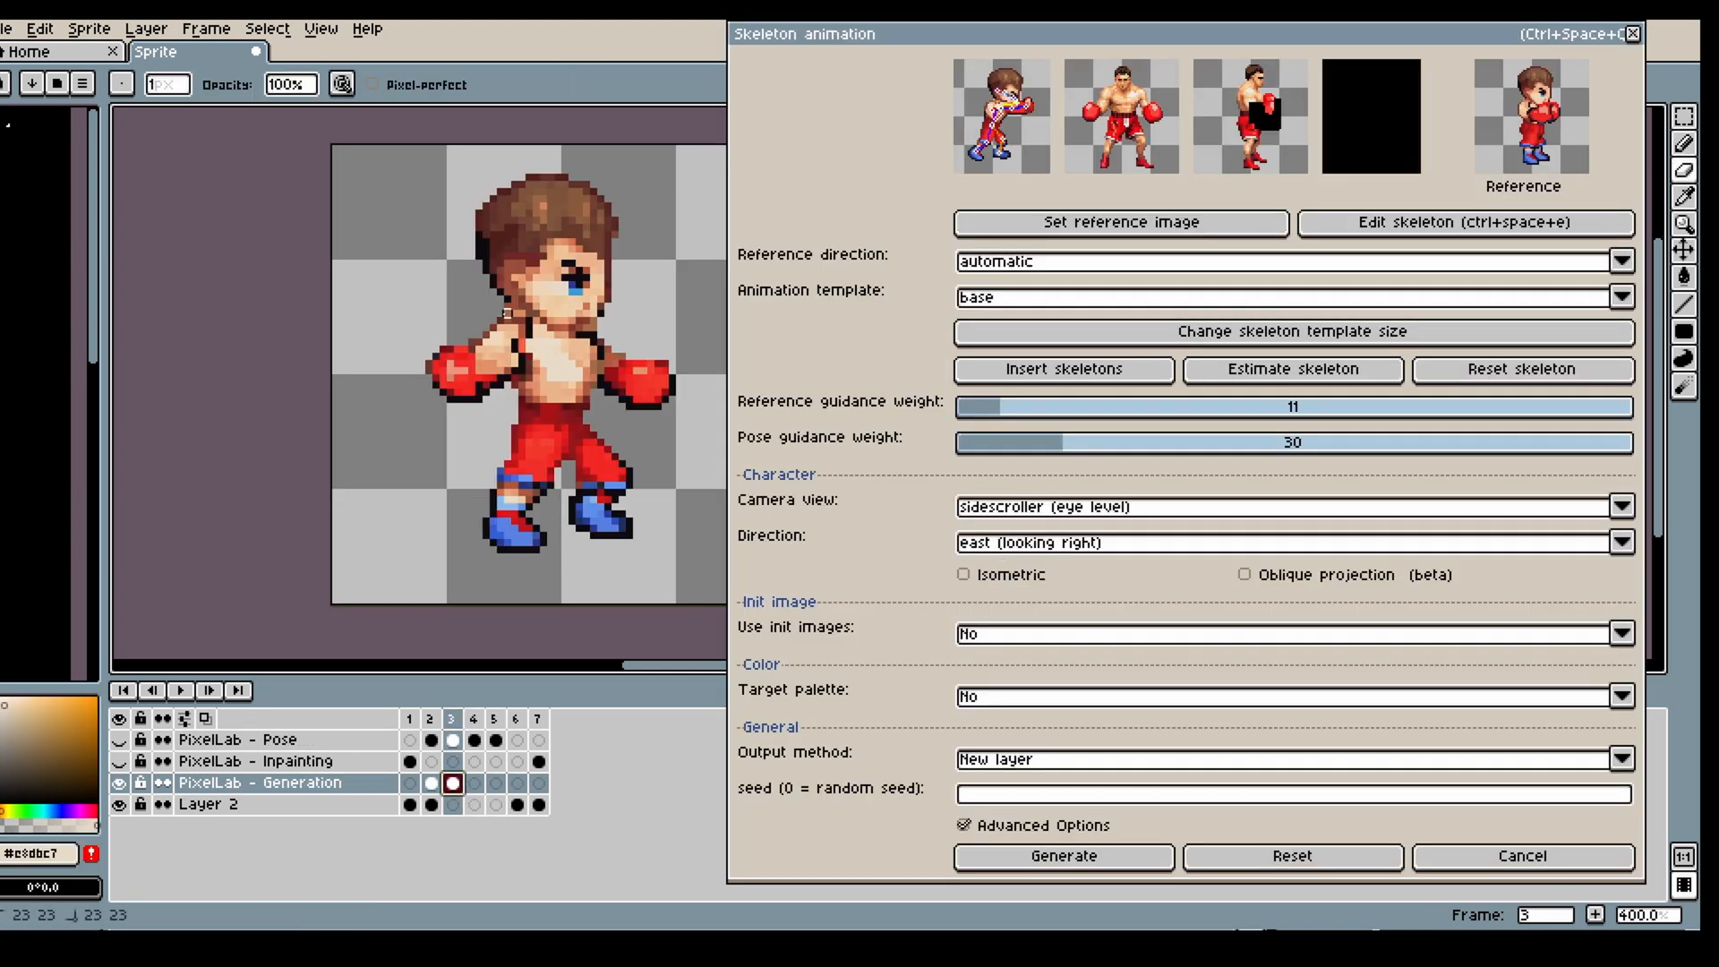
- Regenerate the cartoon boxer's punch frames from frame 2, yielding a fully extended glove
{"action": "left_click", "coordinate": [1291, 368]}
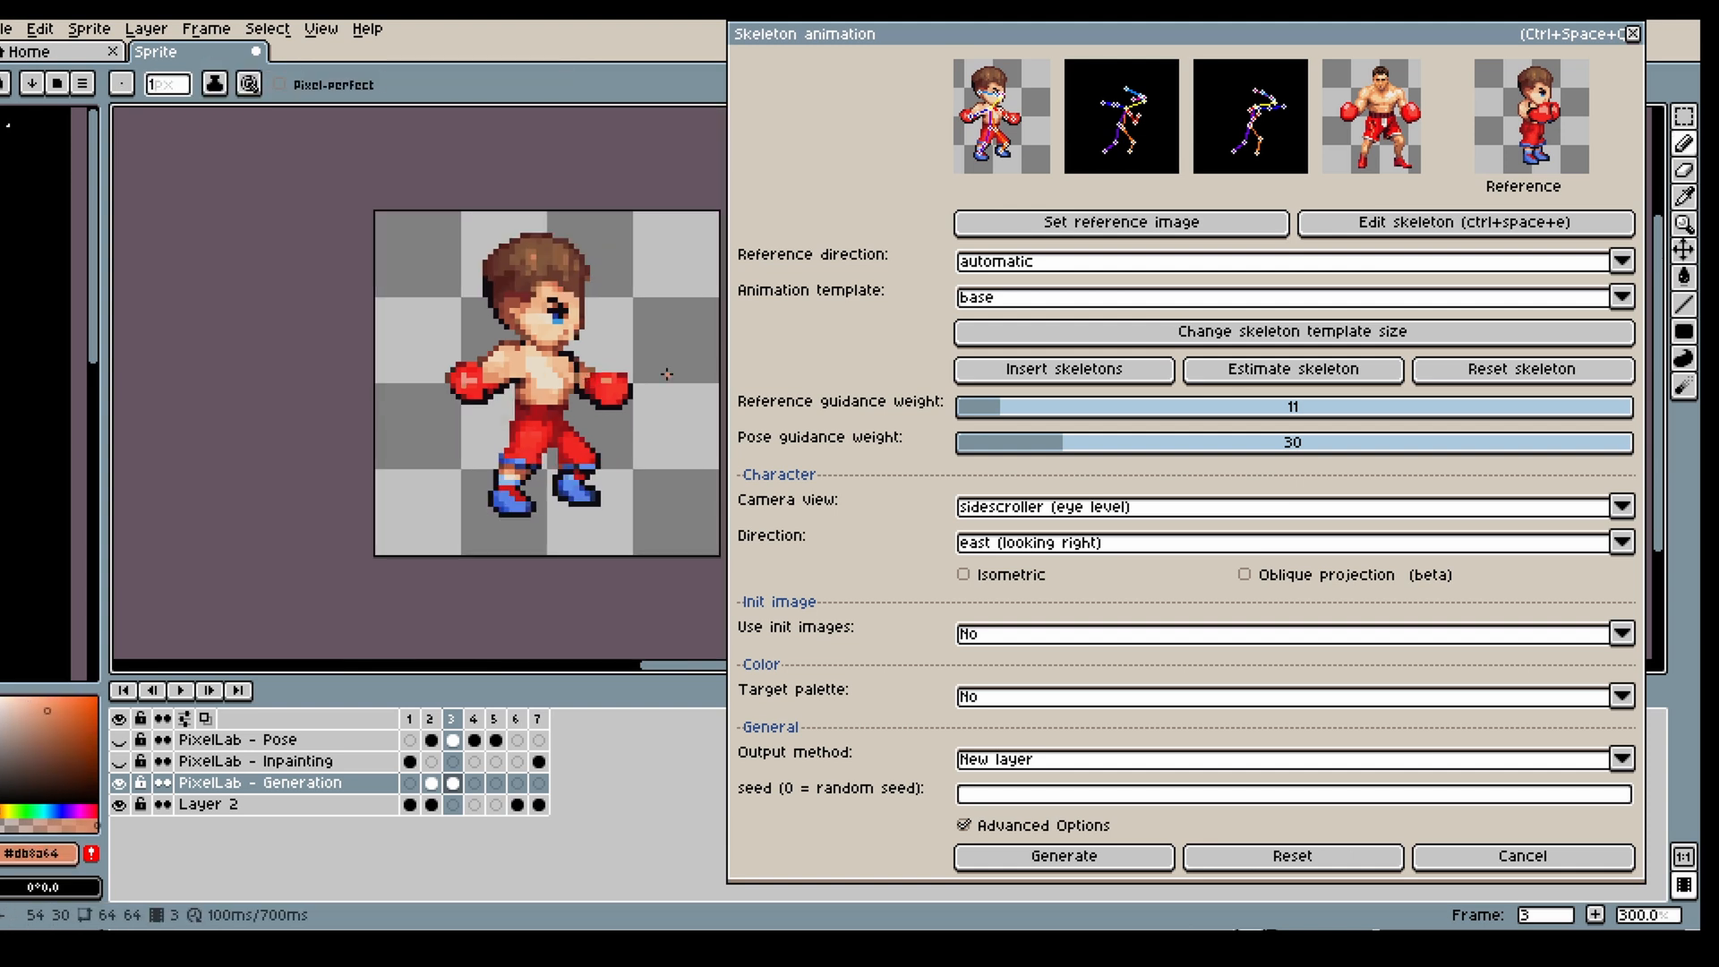
{"action": "left_click", "coordinate": [1063, 856]}
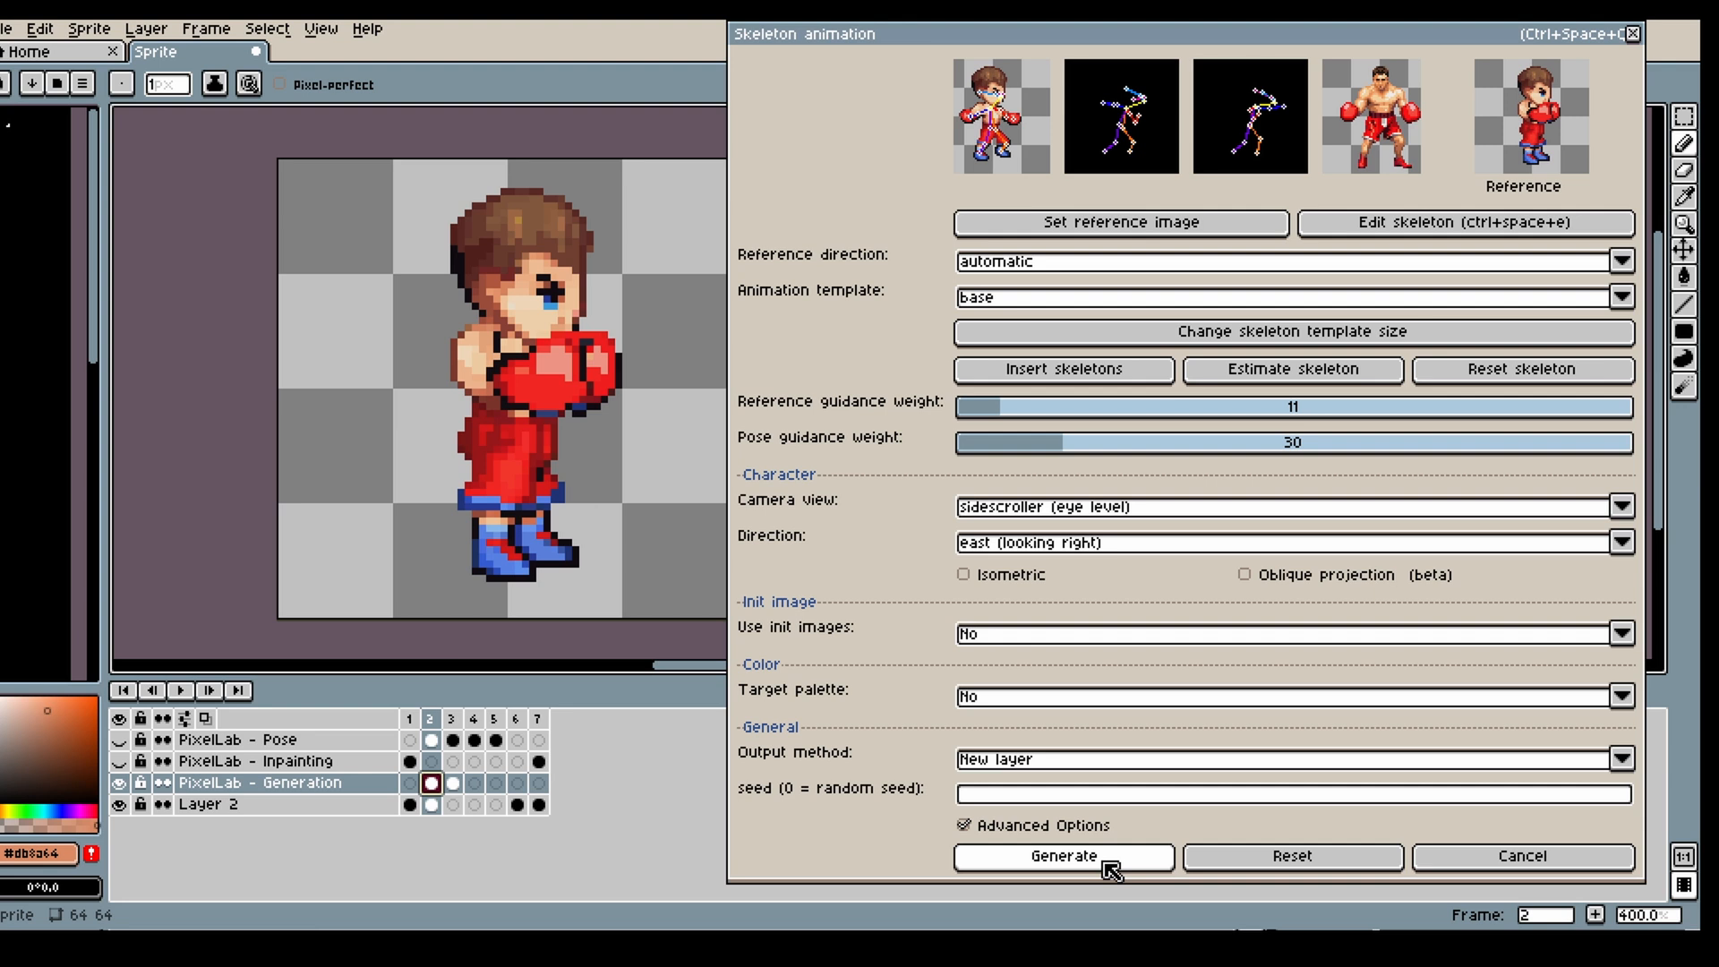
{"action": "left_click", "coordinate": [1060, 856]}
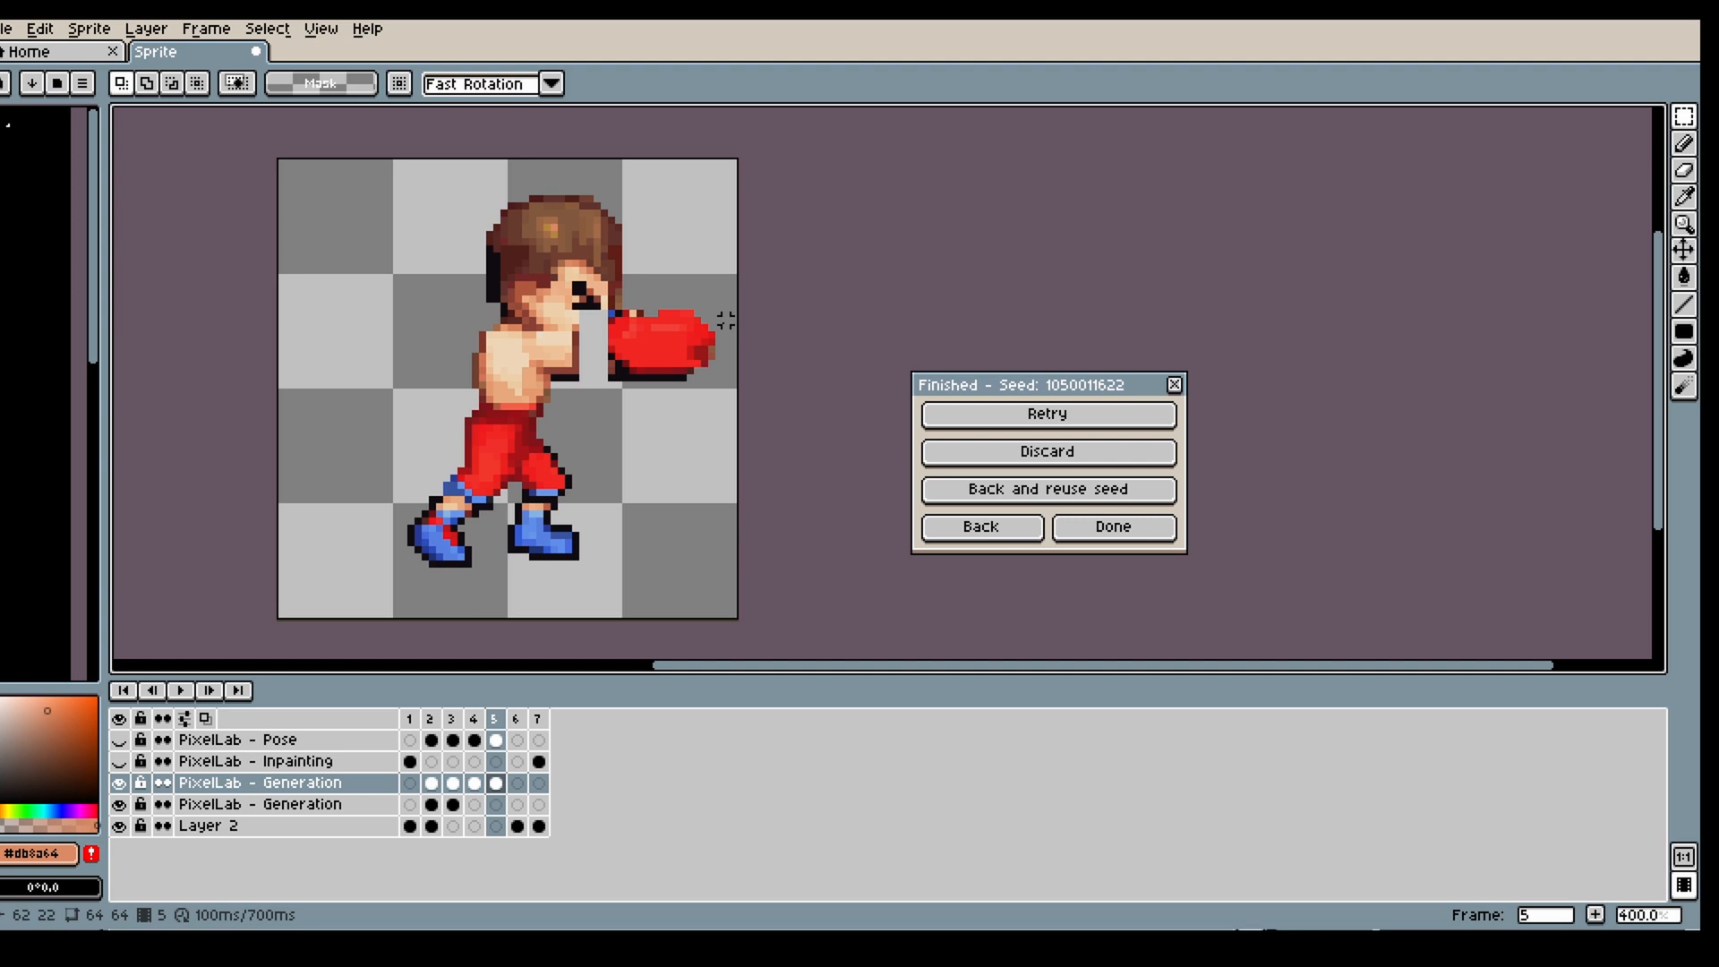
{"action": "left_click", "coordinate": [494, 782]}
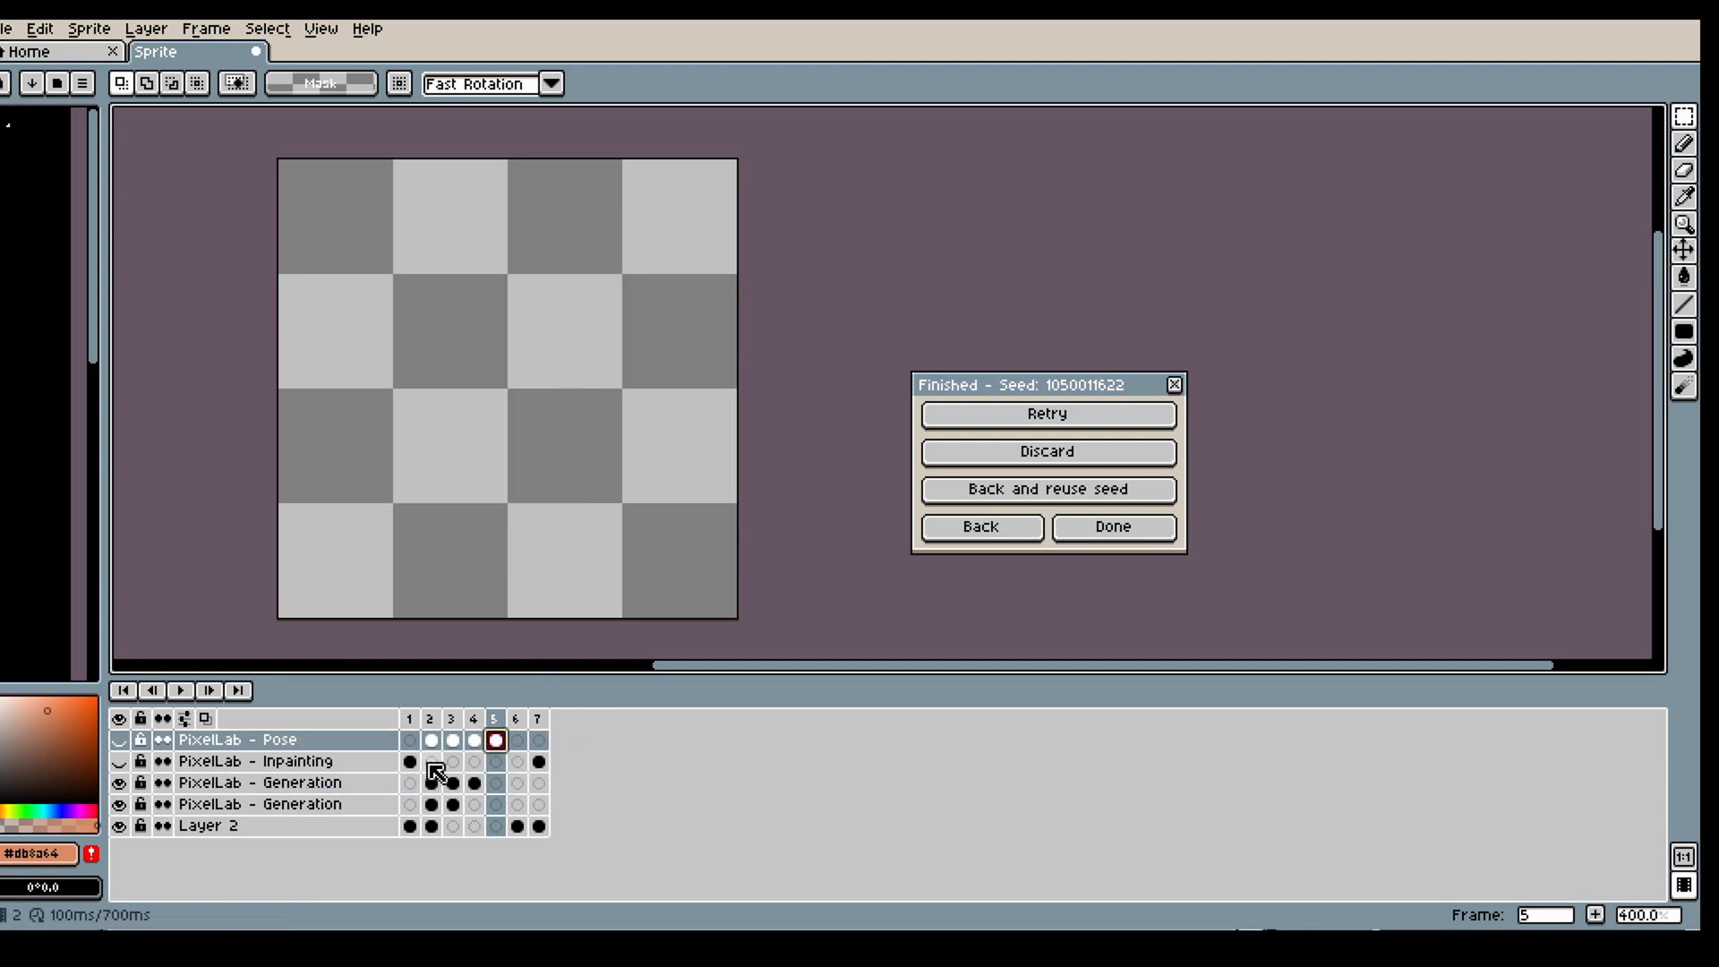
- Return from the Finished dialog and generate another layer of heavy-punch frames
{"action": "left_click", "coordinate": [981, 527]}
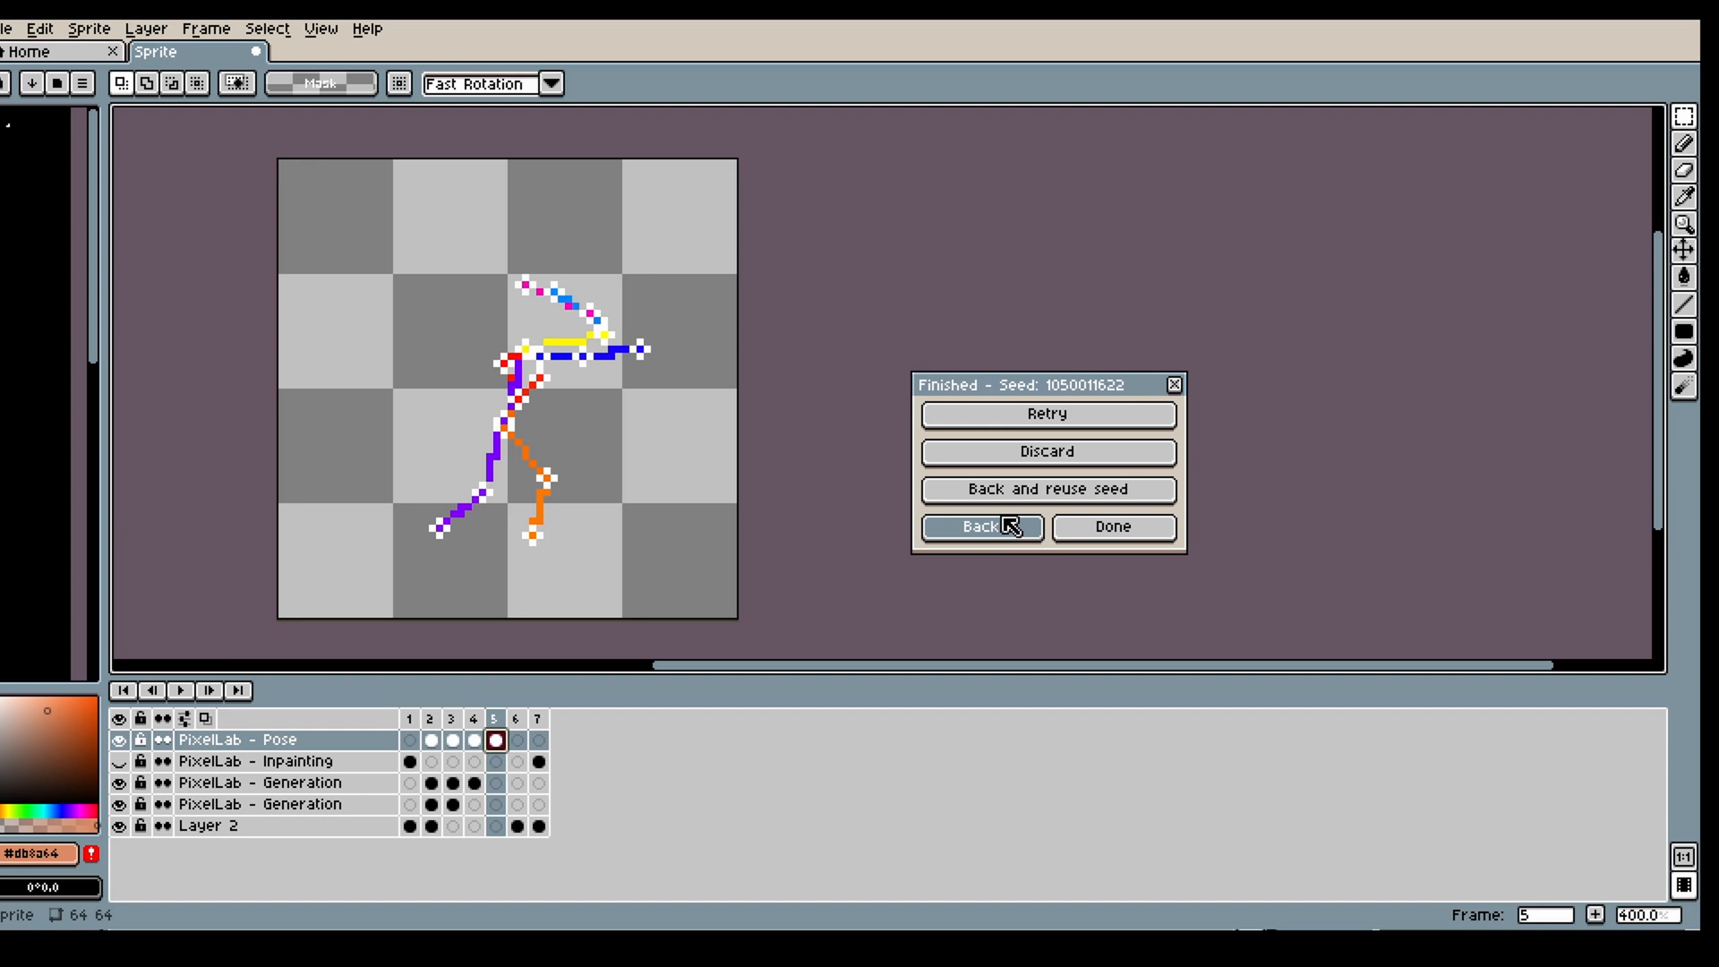
{"action": "left_click", "coordinate": [979, 528]}
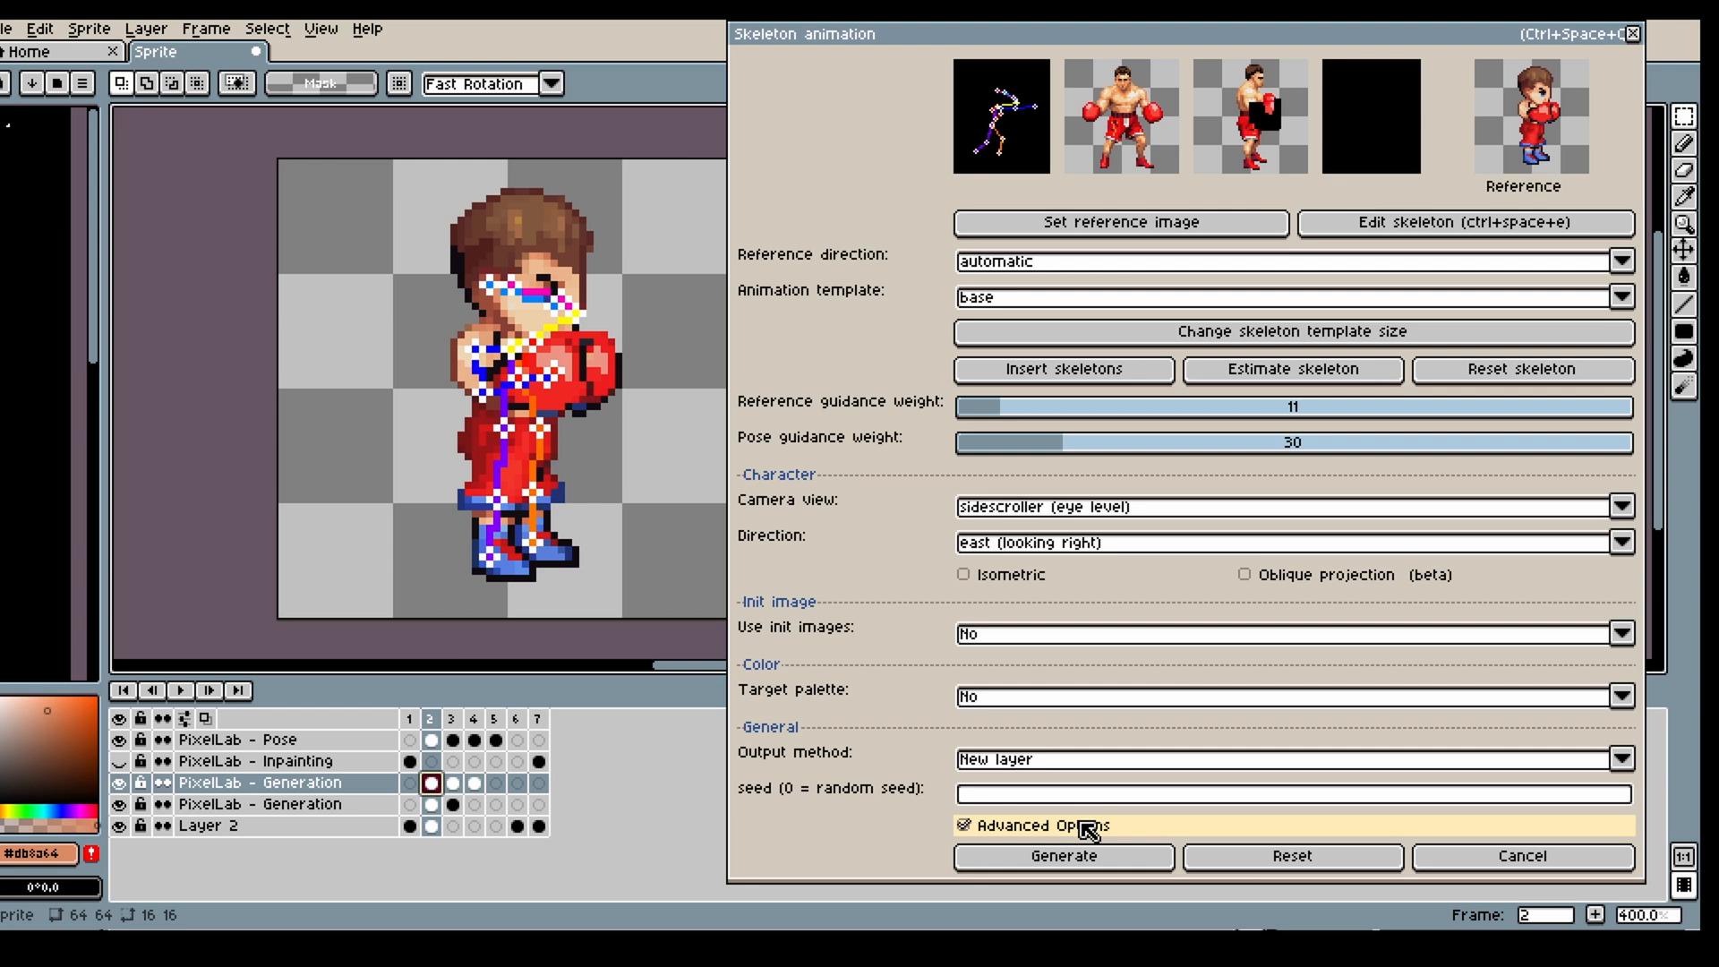
{"action": "left_click", "coordinate": [1061, 856]}
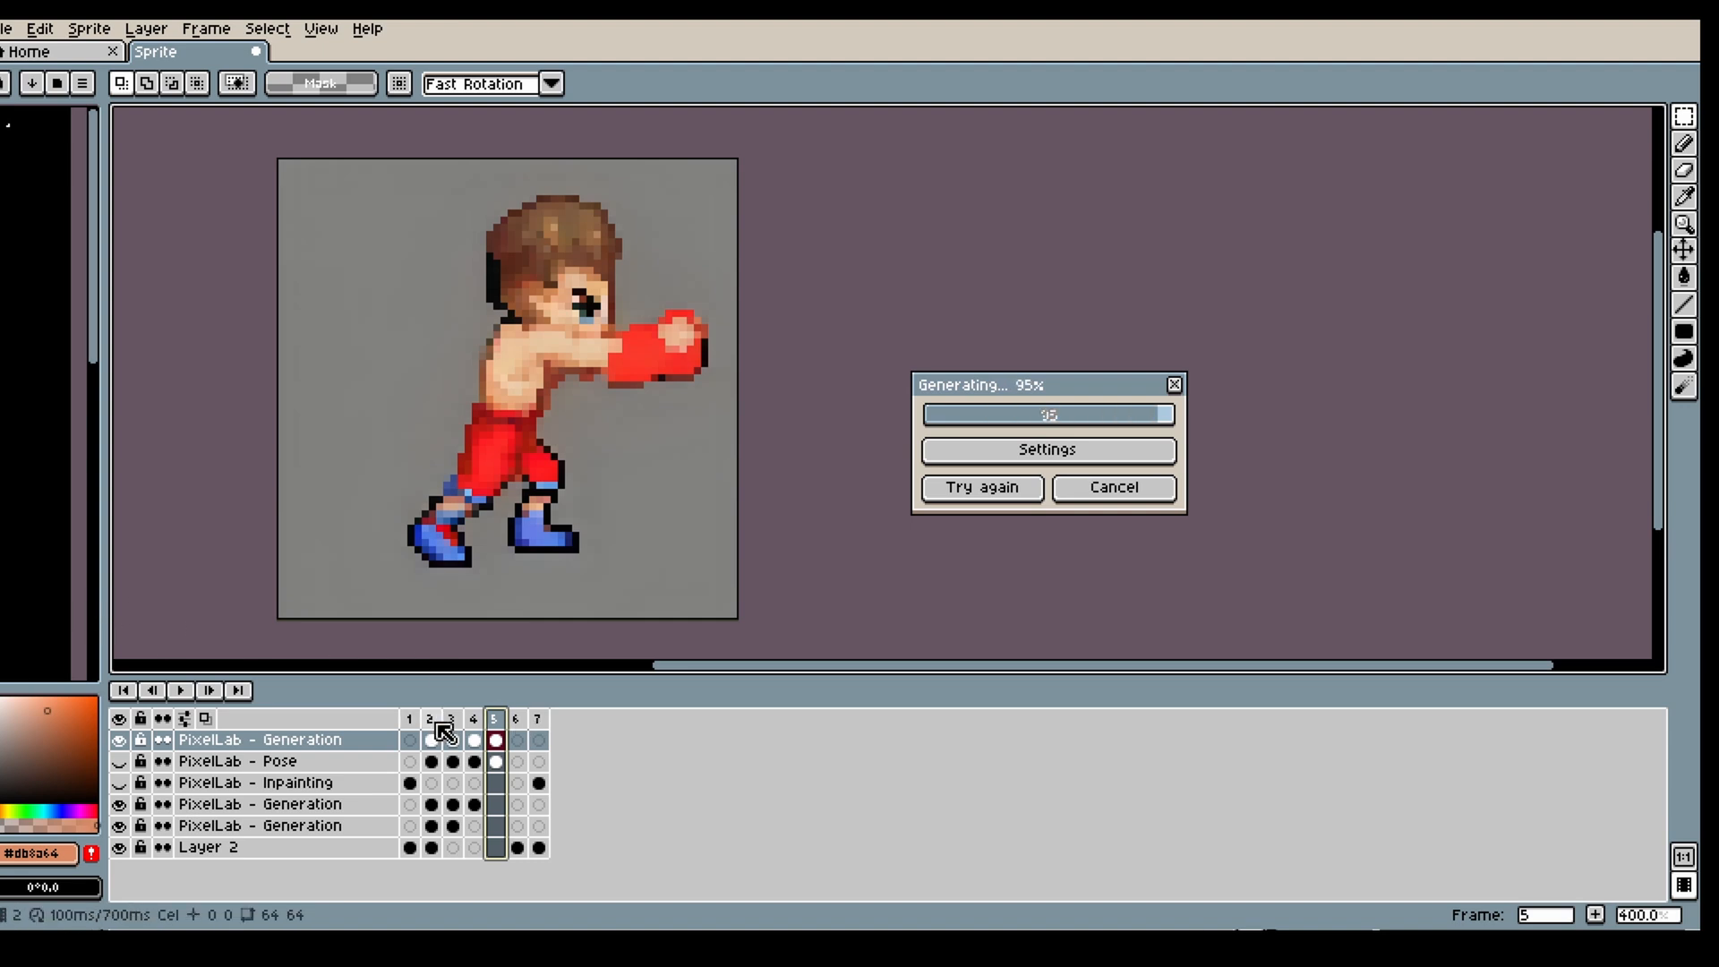
{"action": "right_click", "coordinate": [438, 740]}
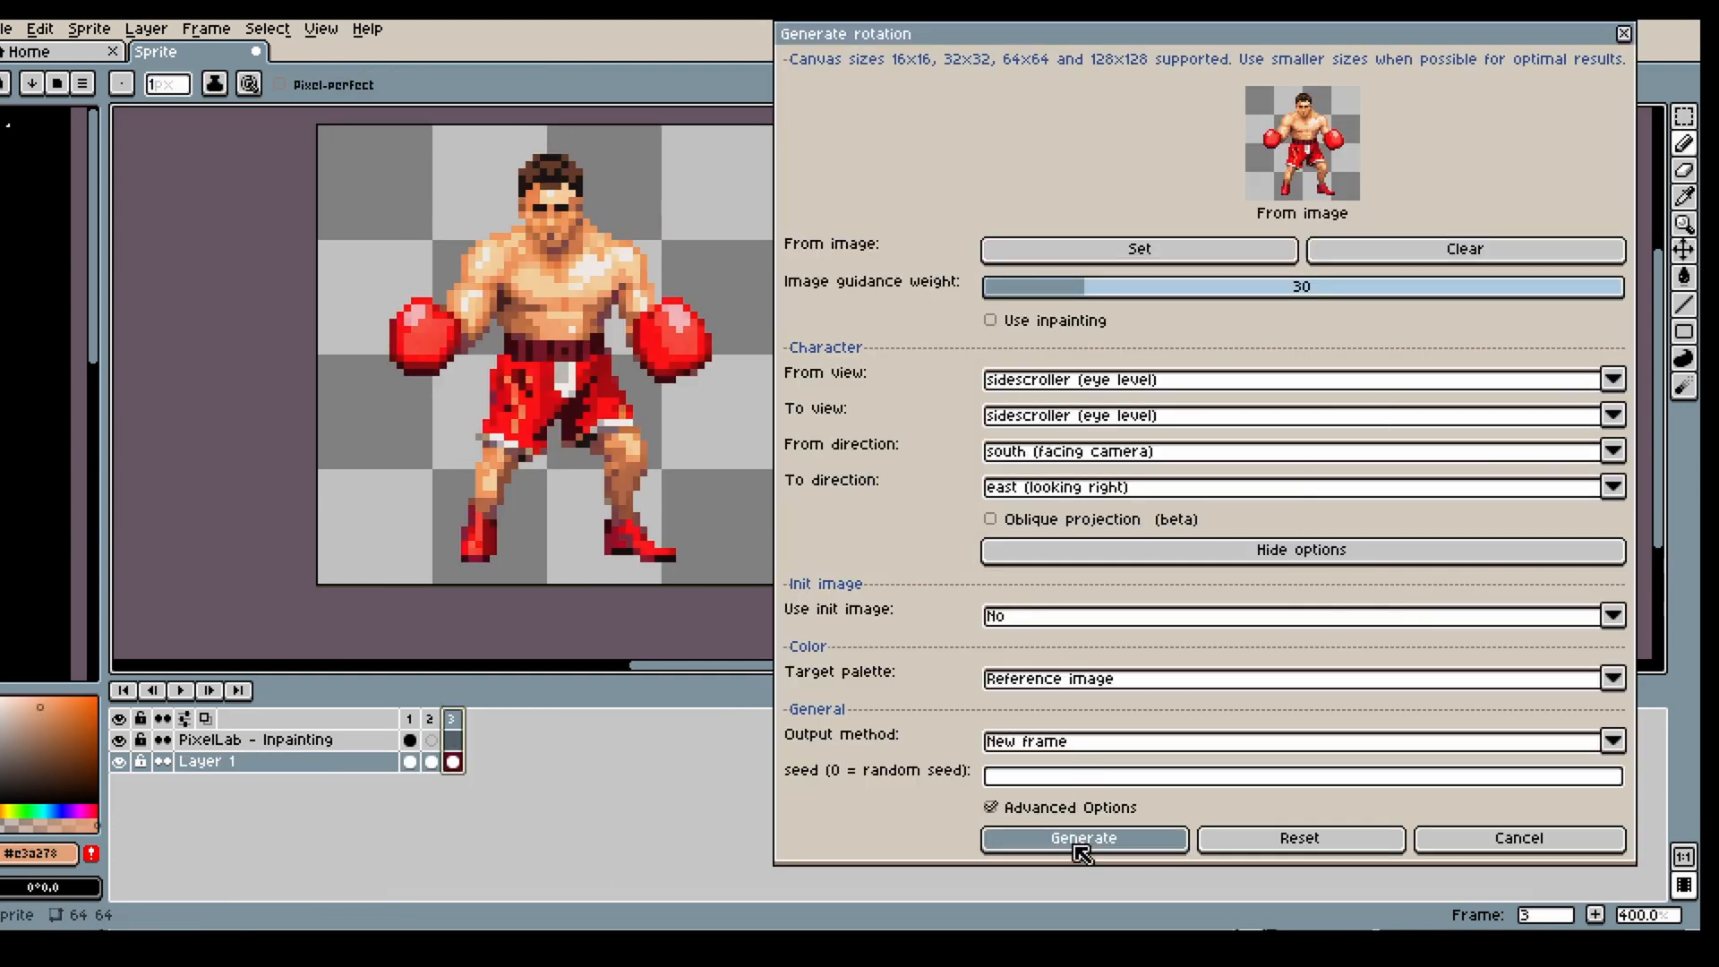
- Generate the realistic boxer facing right into frame 7 and go back to skeleton animation settings
{"action": "left_click", "coordinate": [1081, 838]}
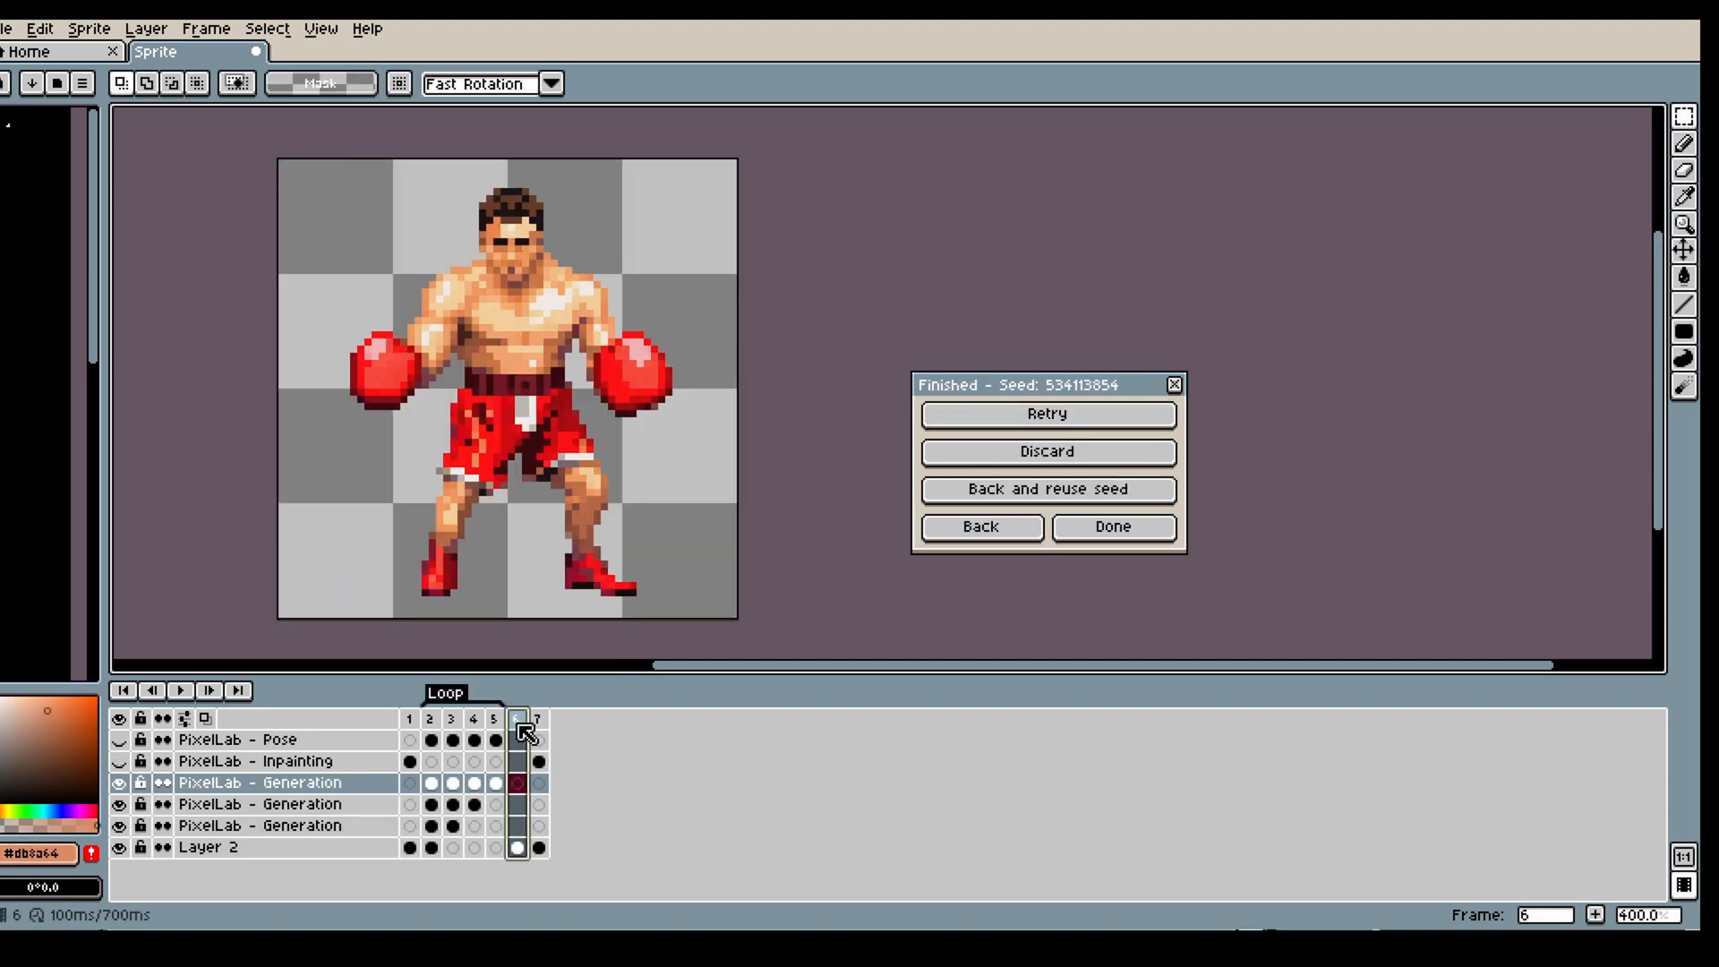
{"action": "left_click", "coordinate": [980, 527]}
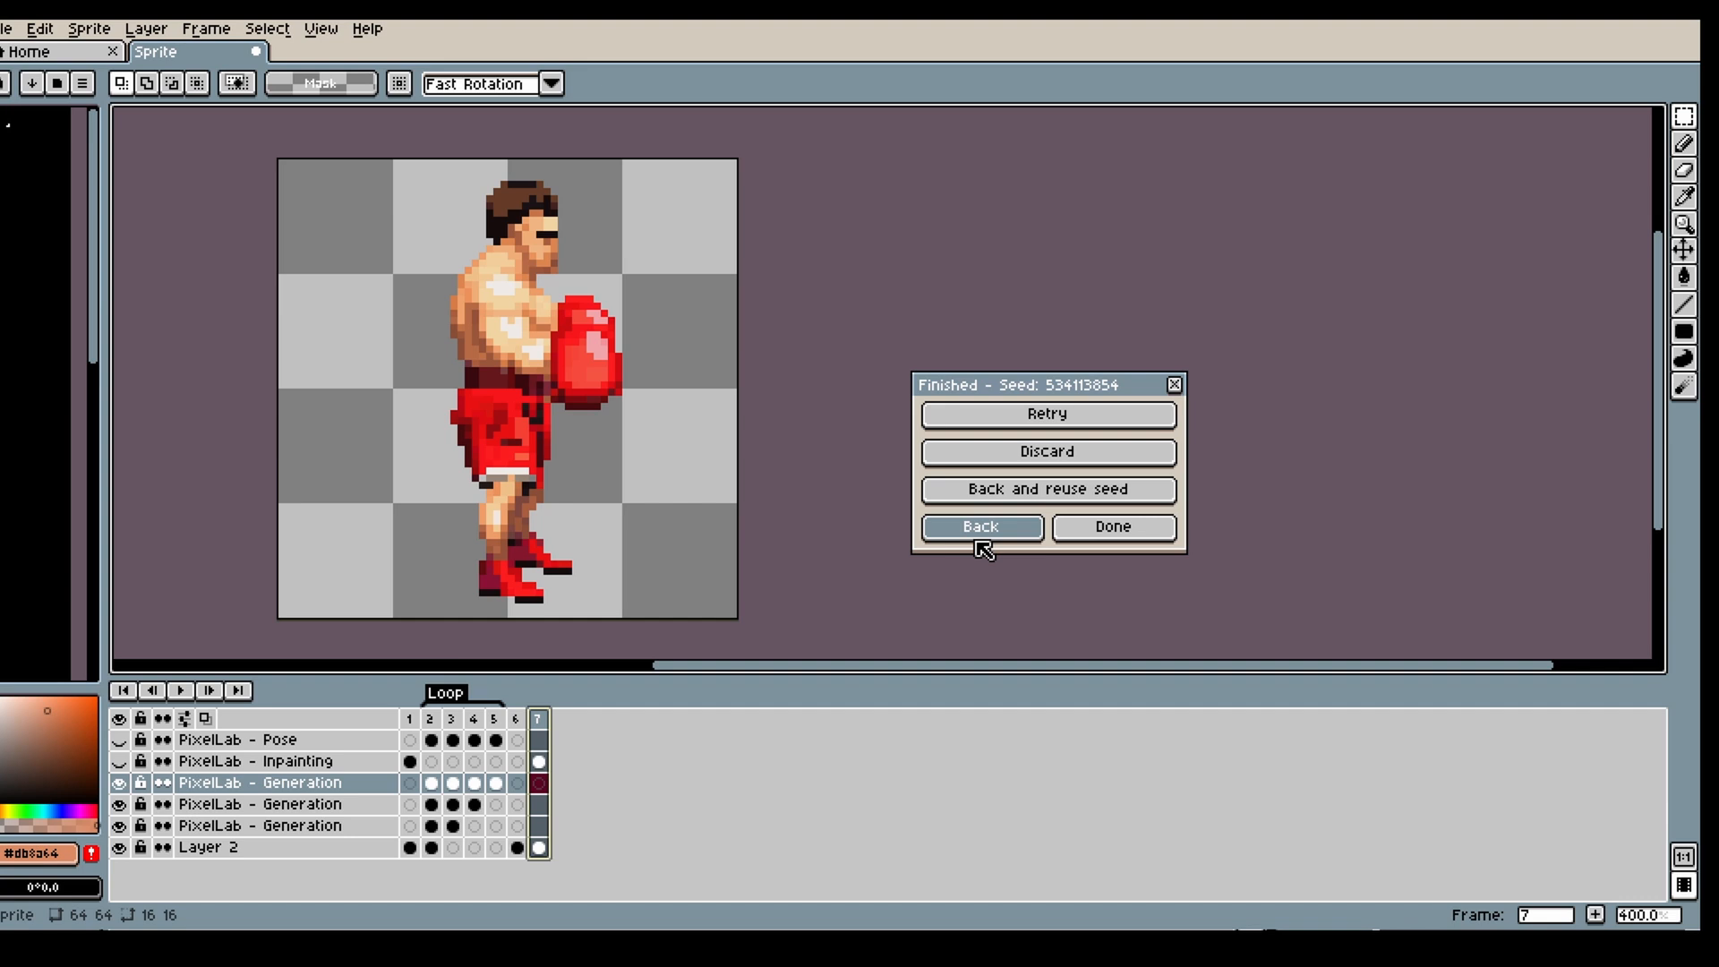
{"action": "left_click", "coordinate": [979, 528]}
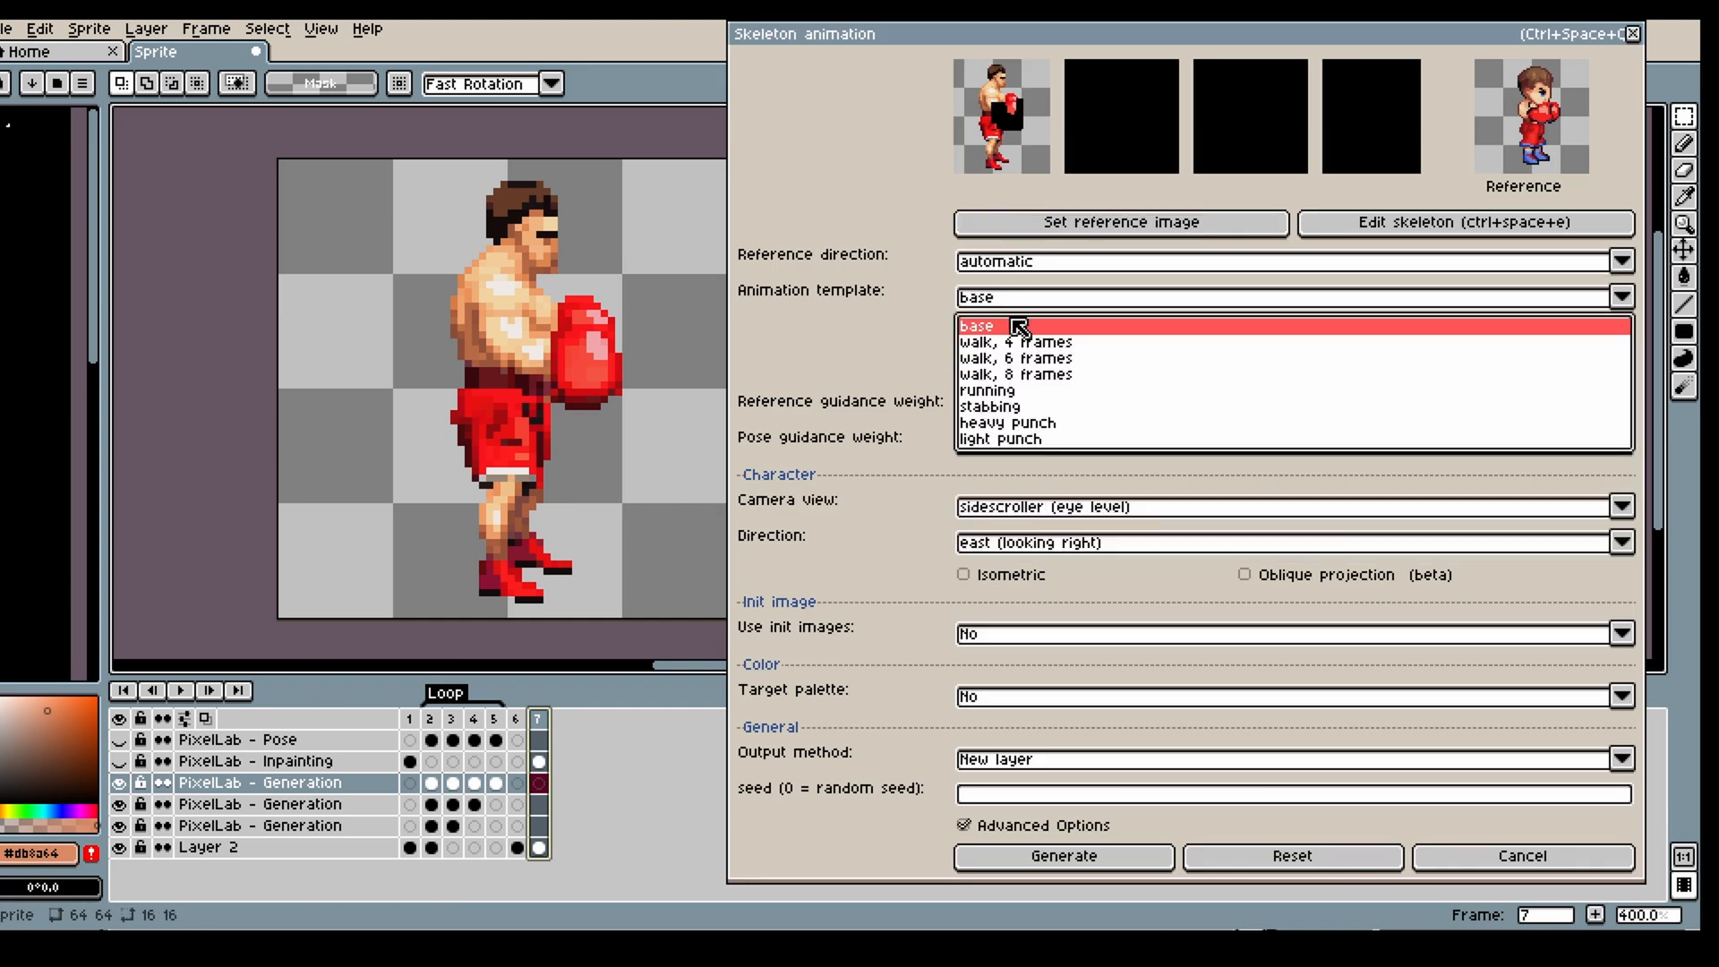
- Choose the heavy punch template and fit the skeleton's arm joints onto the realistic boxer's gloves
{"action": "left_click", "coordinate": [1005, 423]}
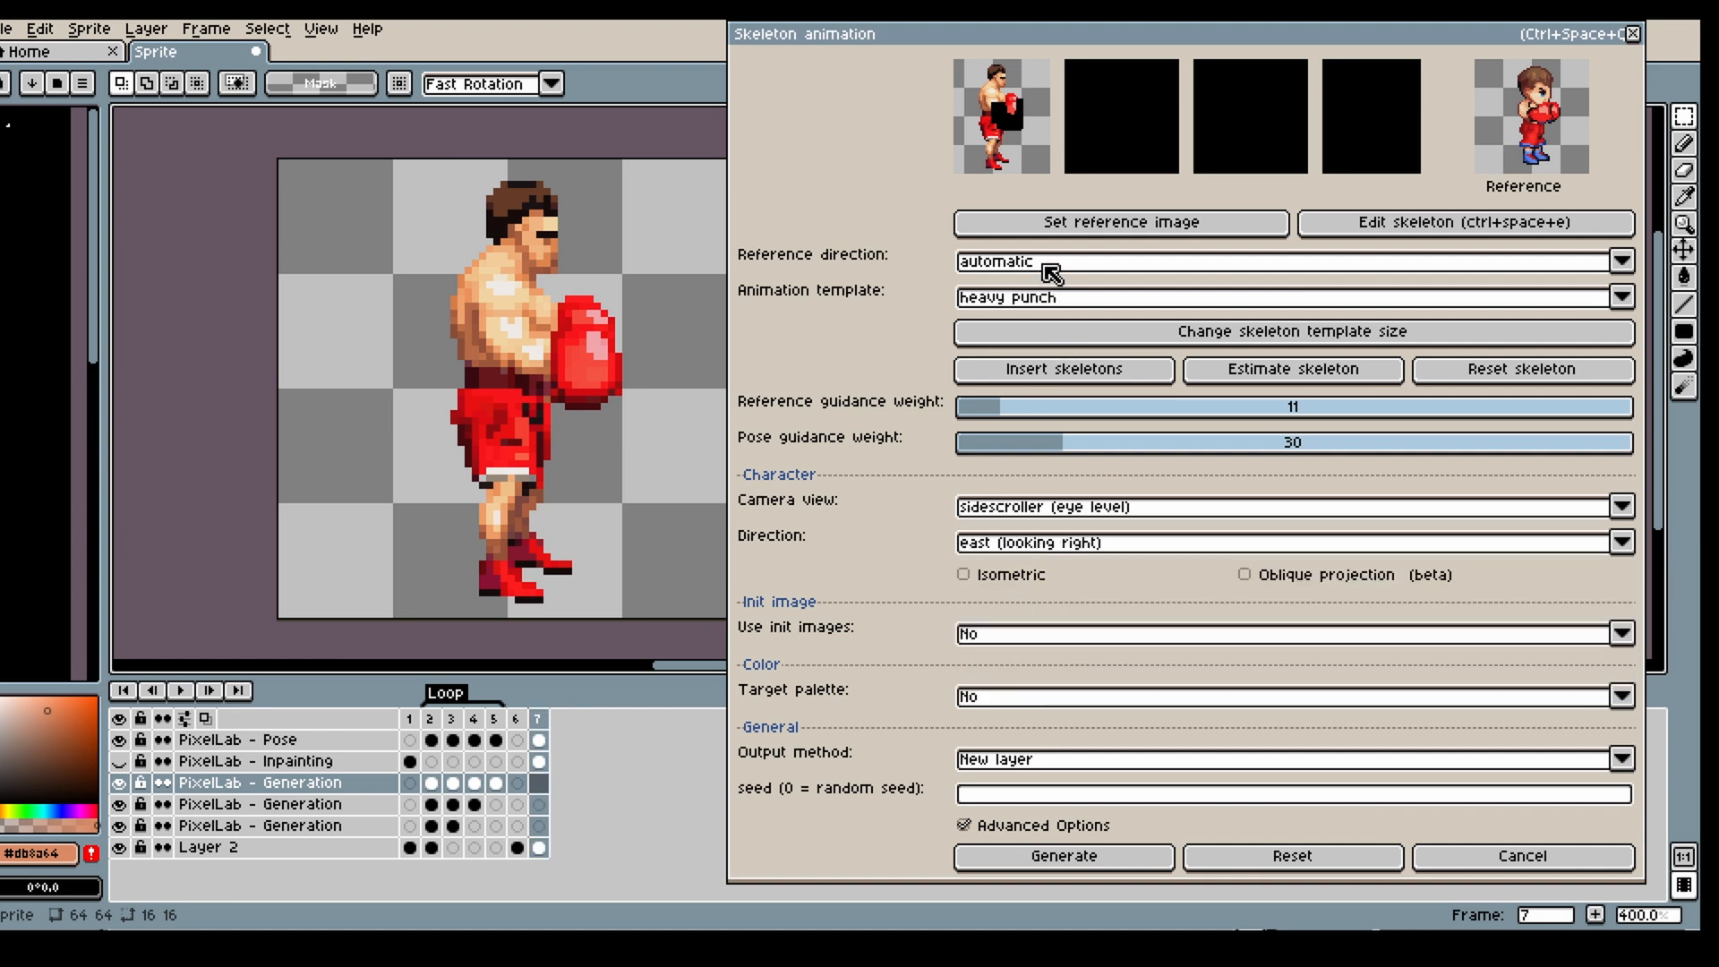
{"action": "left_click", "coordinate": [1060, 856]}
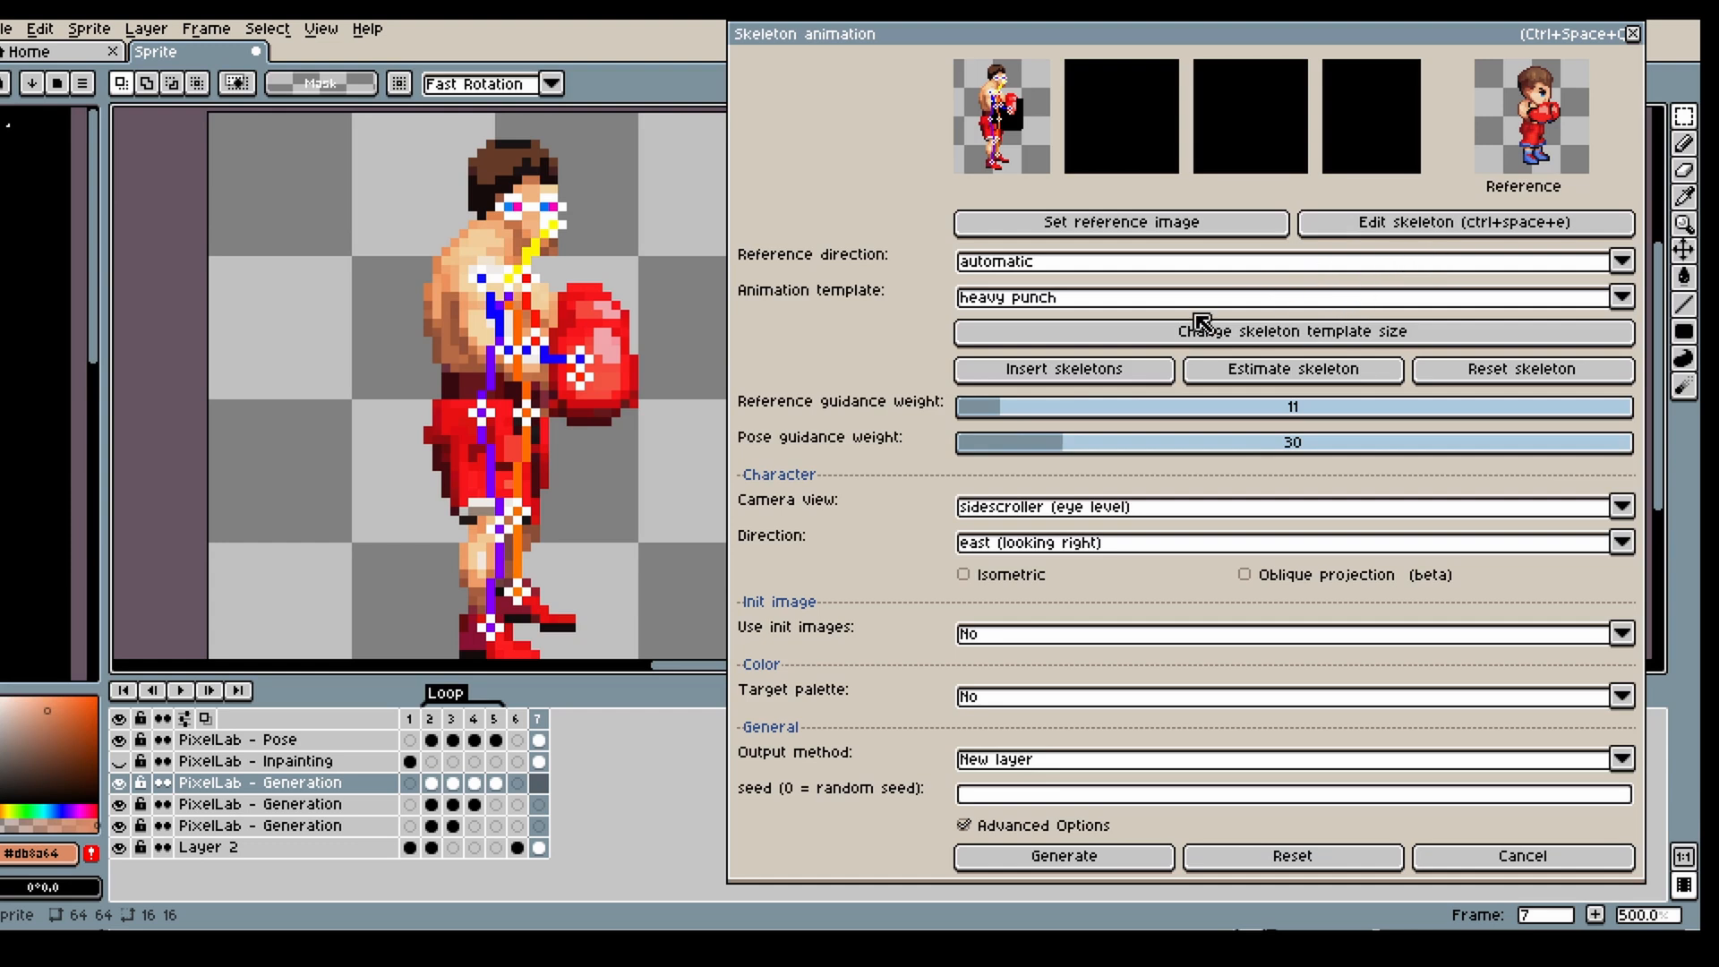
{"action": "left_click", "coordinate": [1464, 223]}
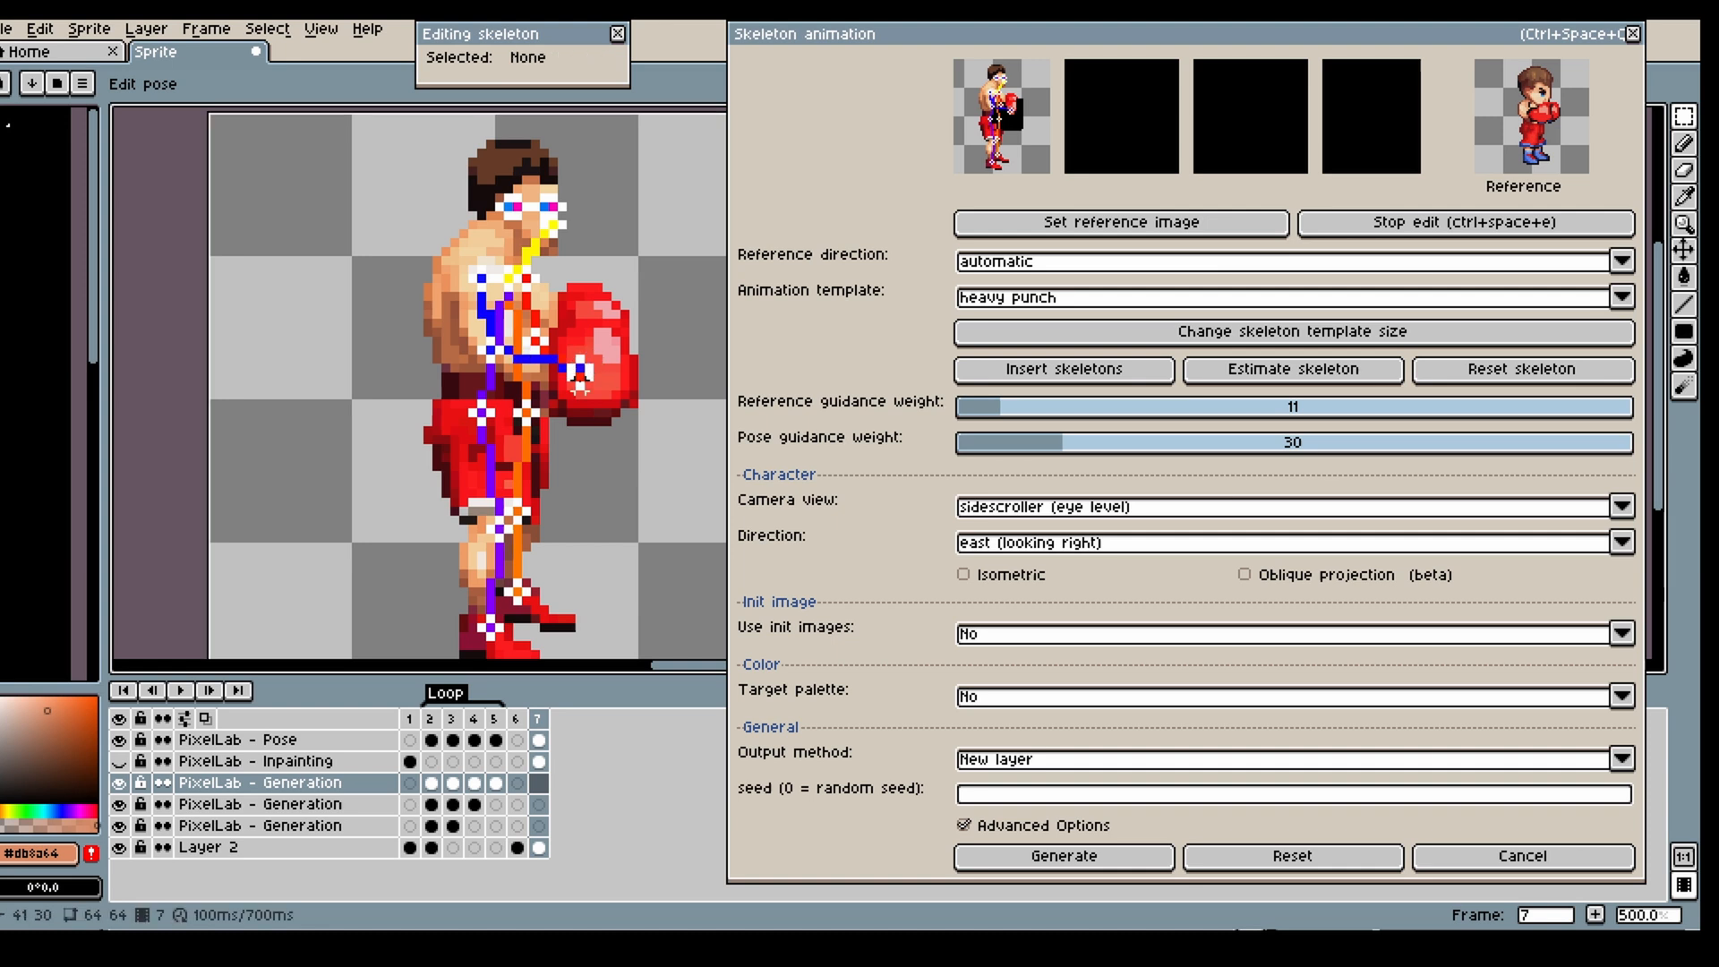
{"action": "left_click", "coordinate": [554, 351]}
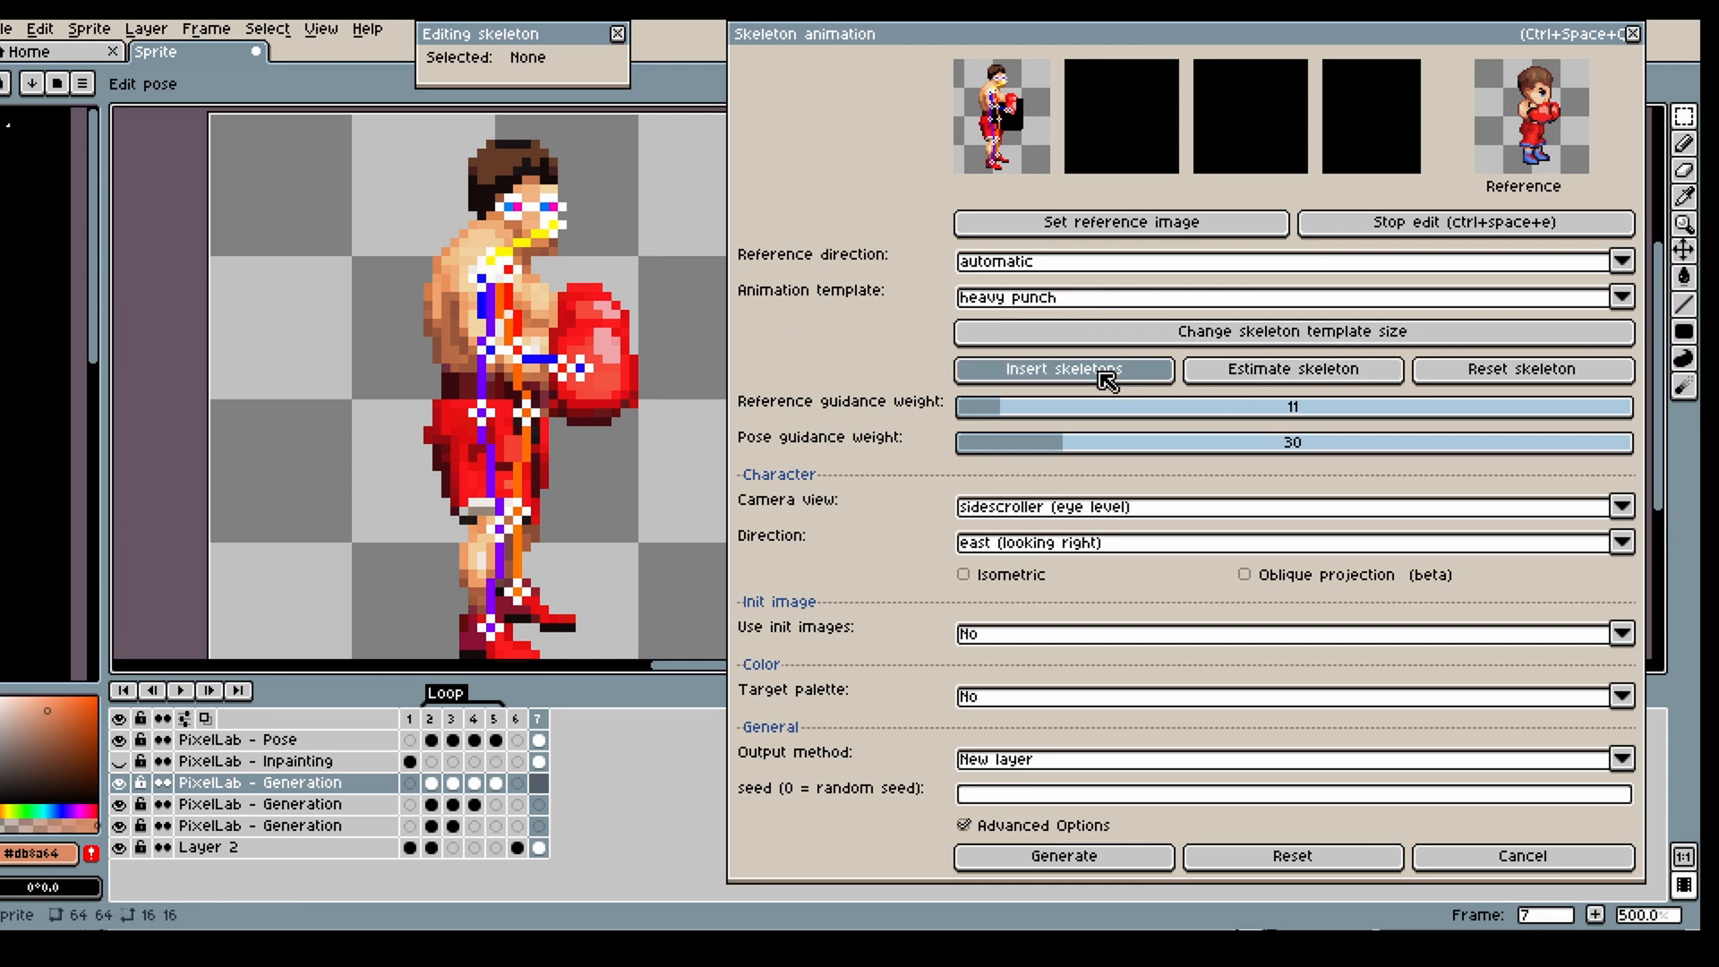
- Insert punch skeletons after frame 7, set the realistic boxer as reference, and generate
{"action": "left_click", "coordinate": [1063, 370]}
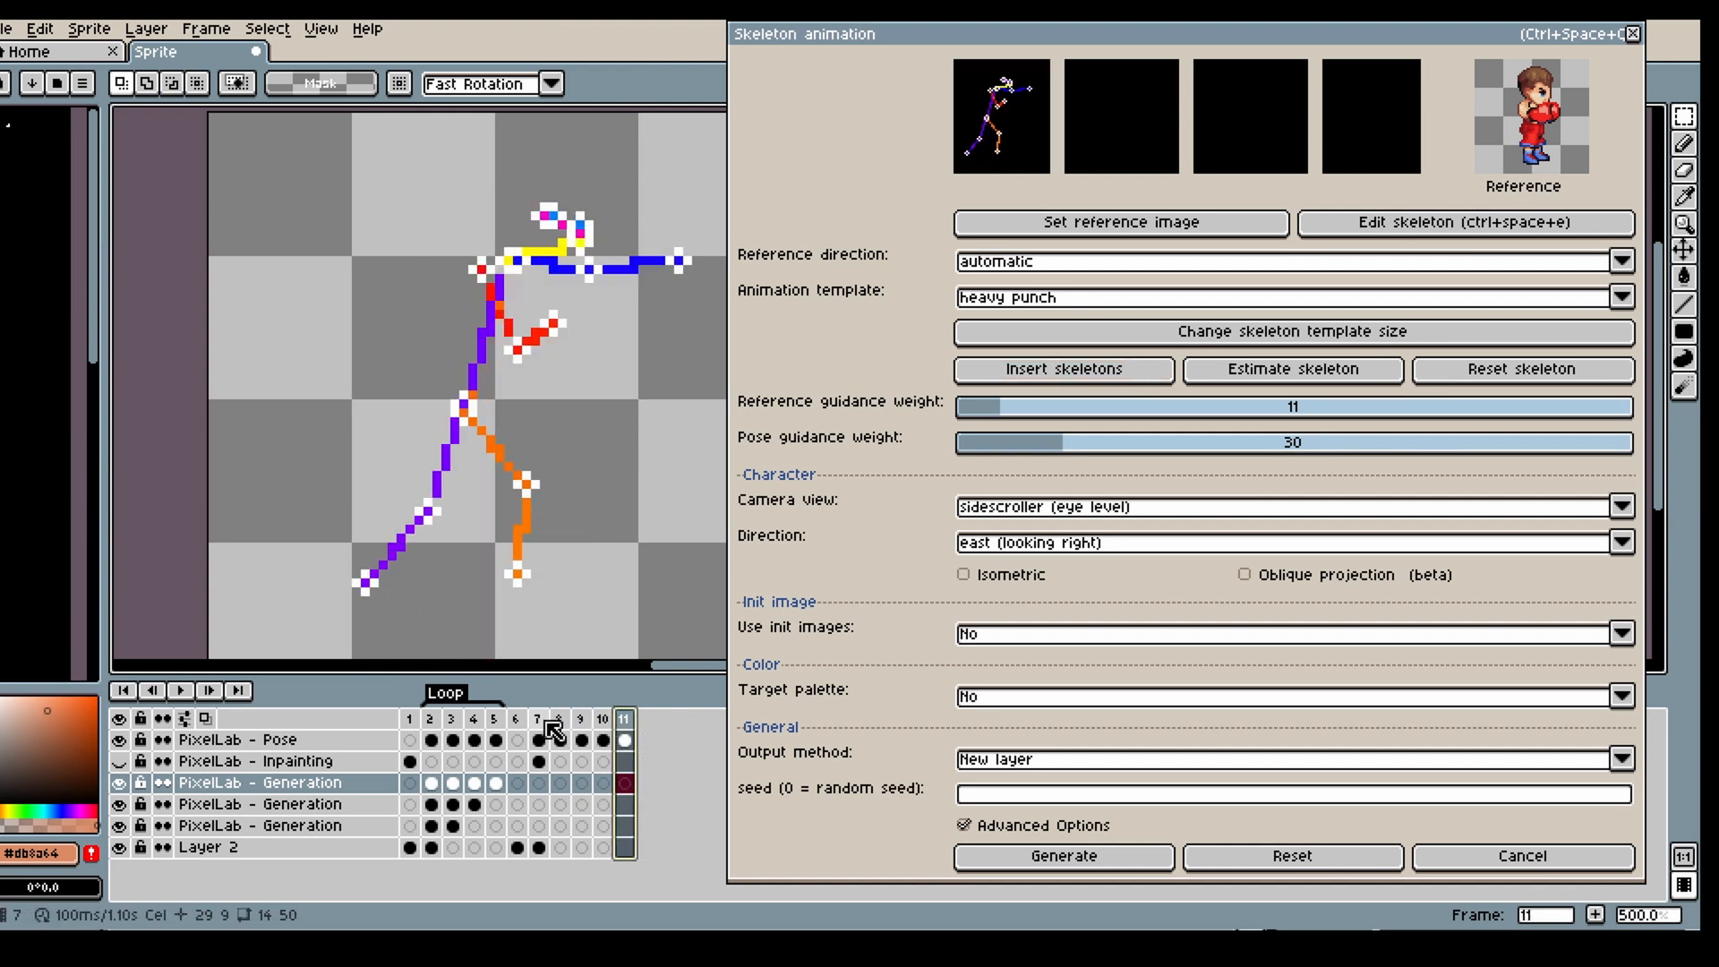
{"action": "left_click", "coordinate": [1062, 855]}
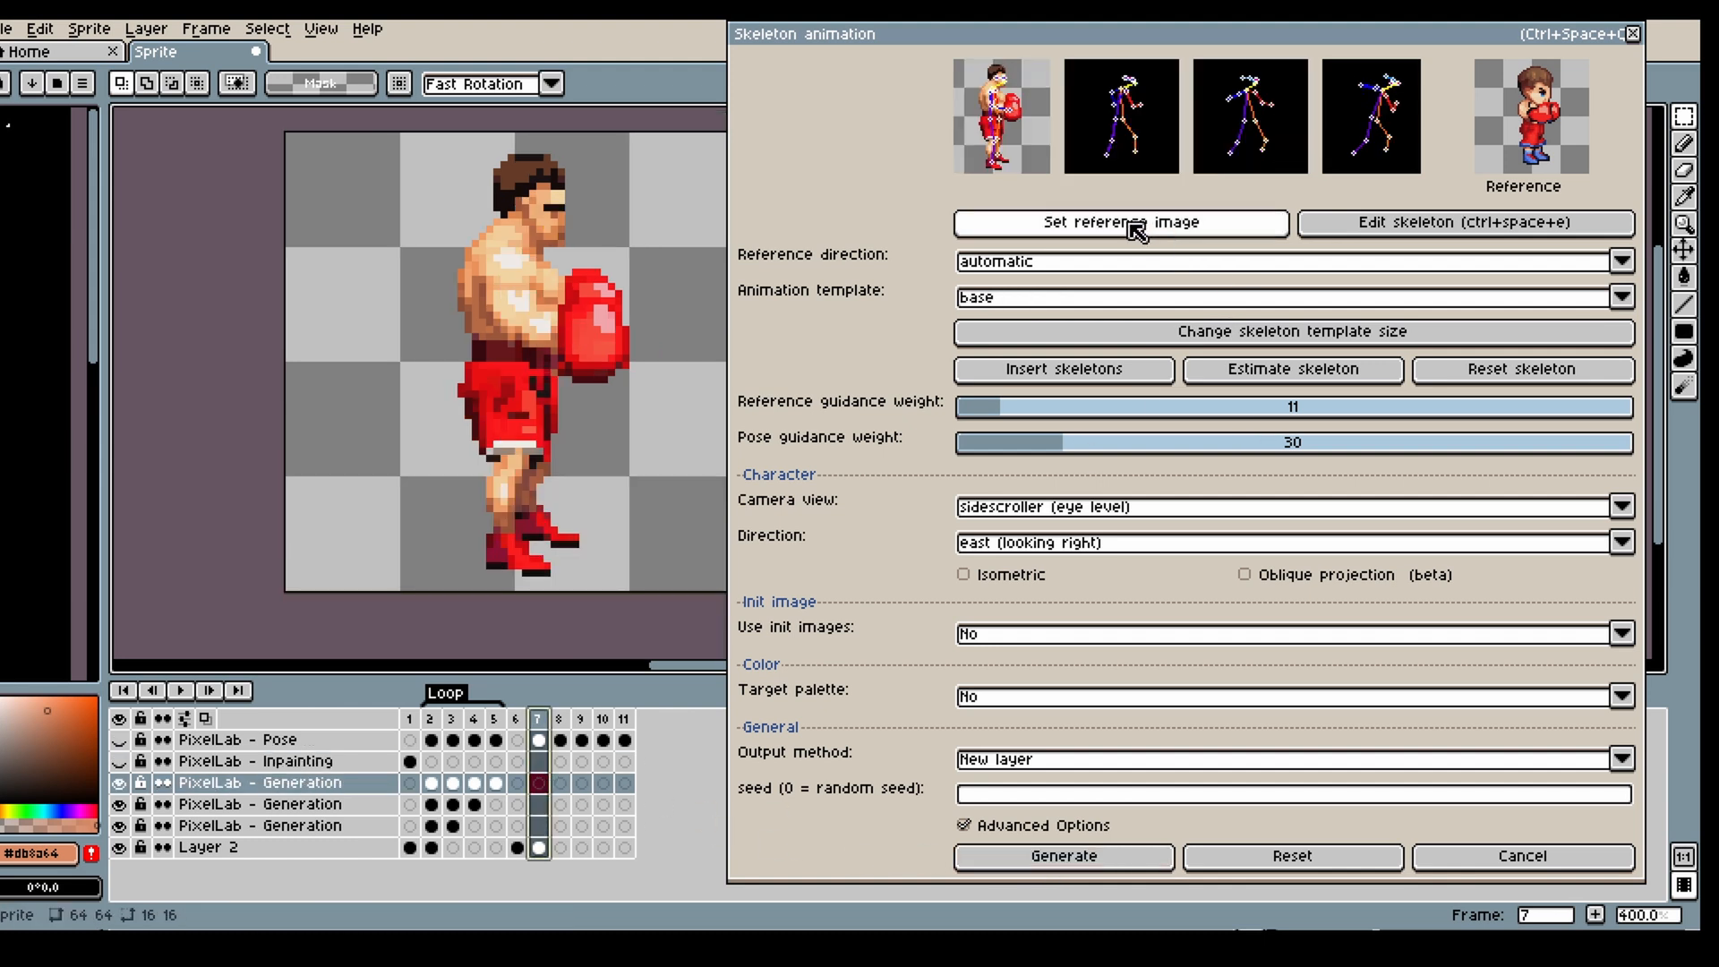
{"action": "left_click", "coordinate": [1120, 223]}
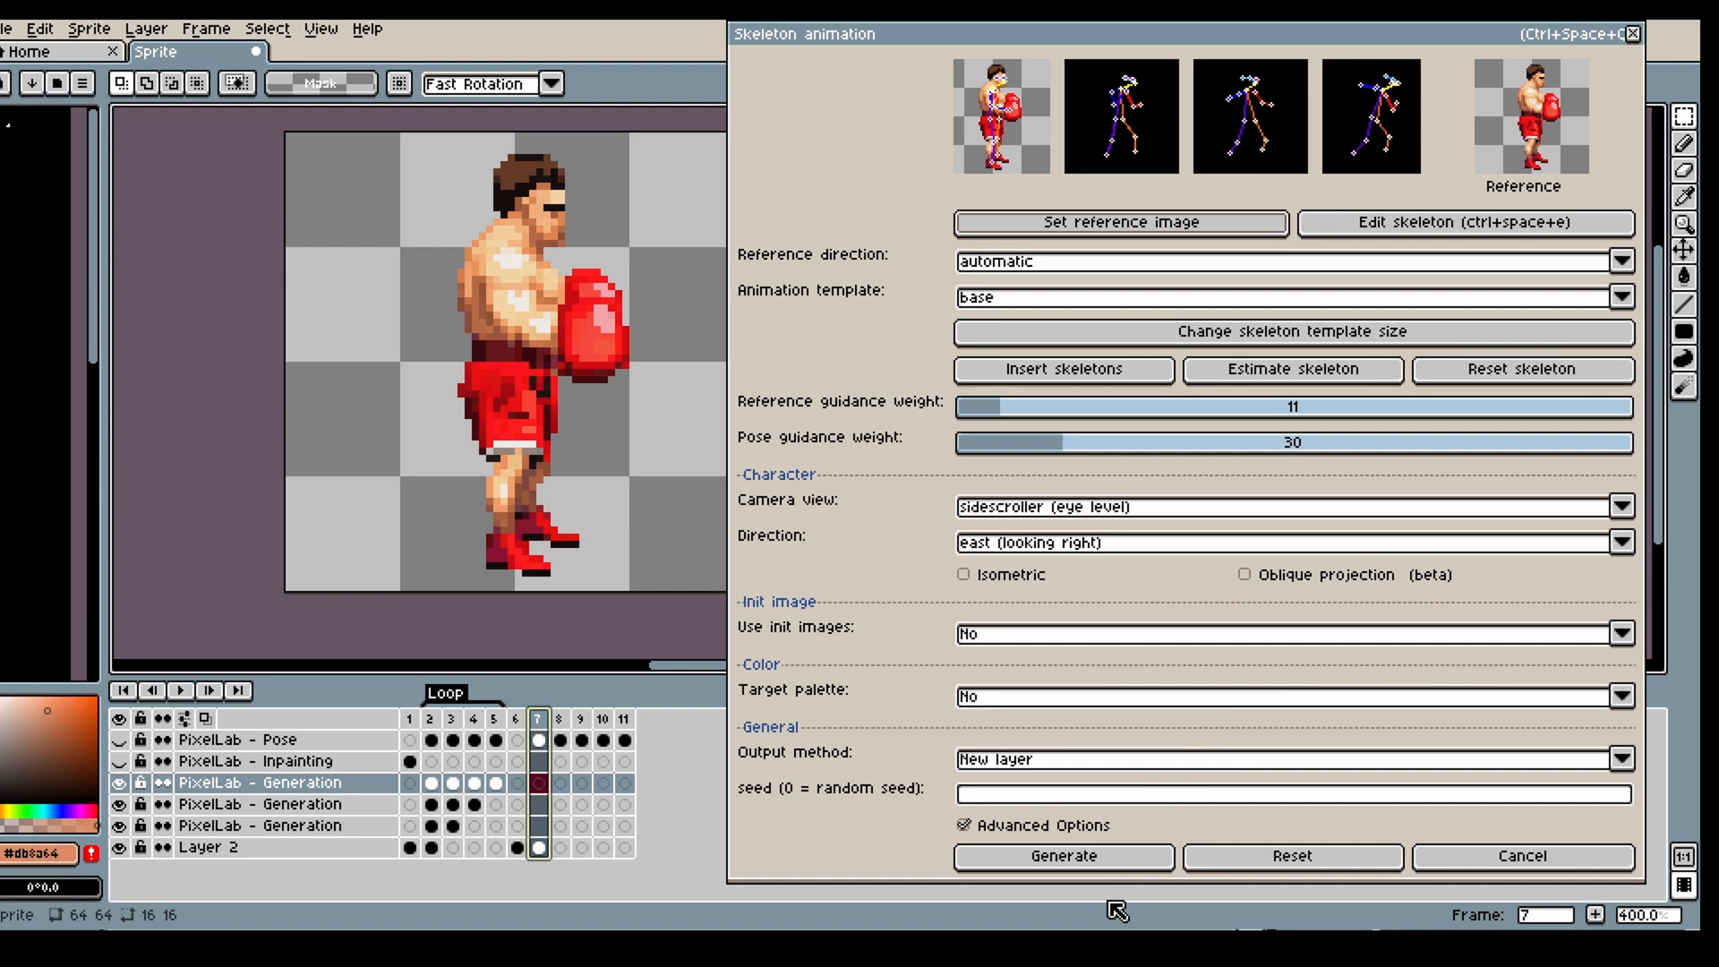
{"action": "left_click", "coordinate": [1061, 856]}
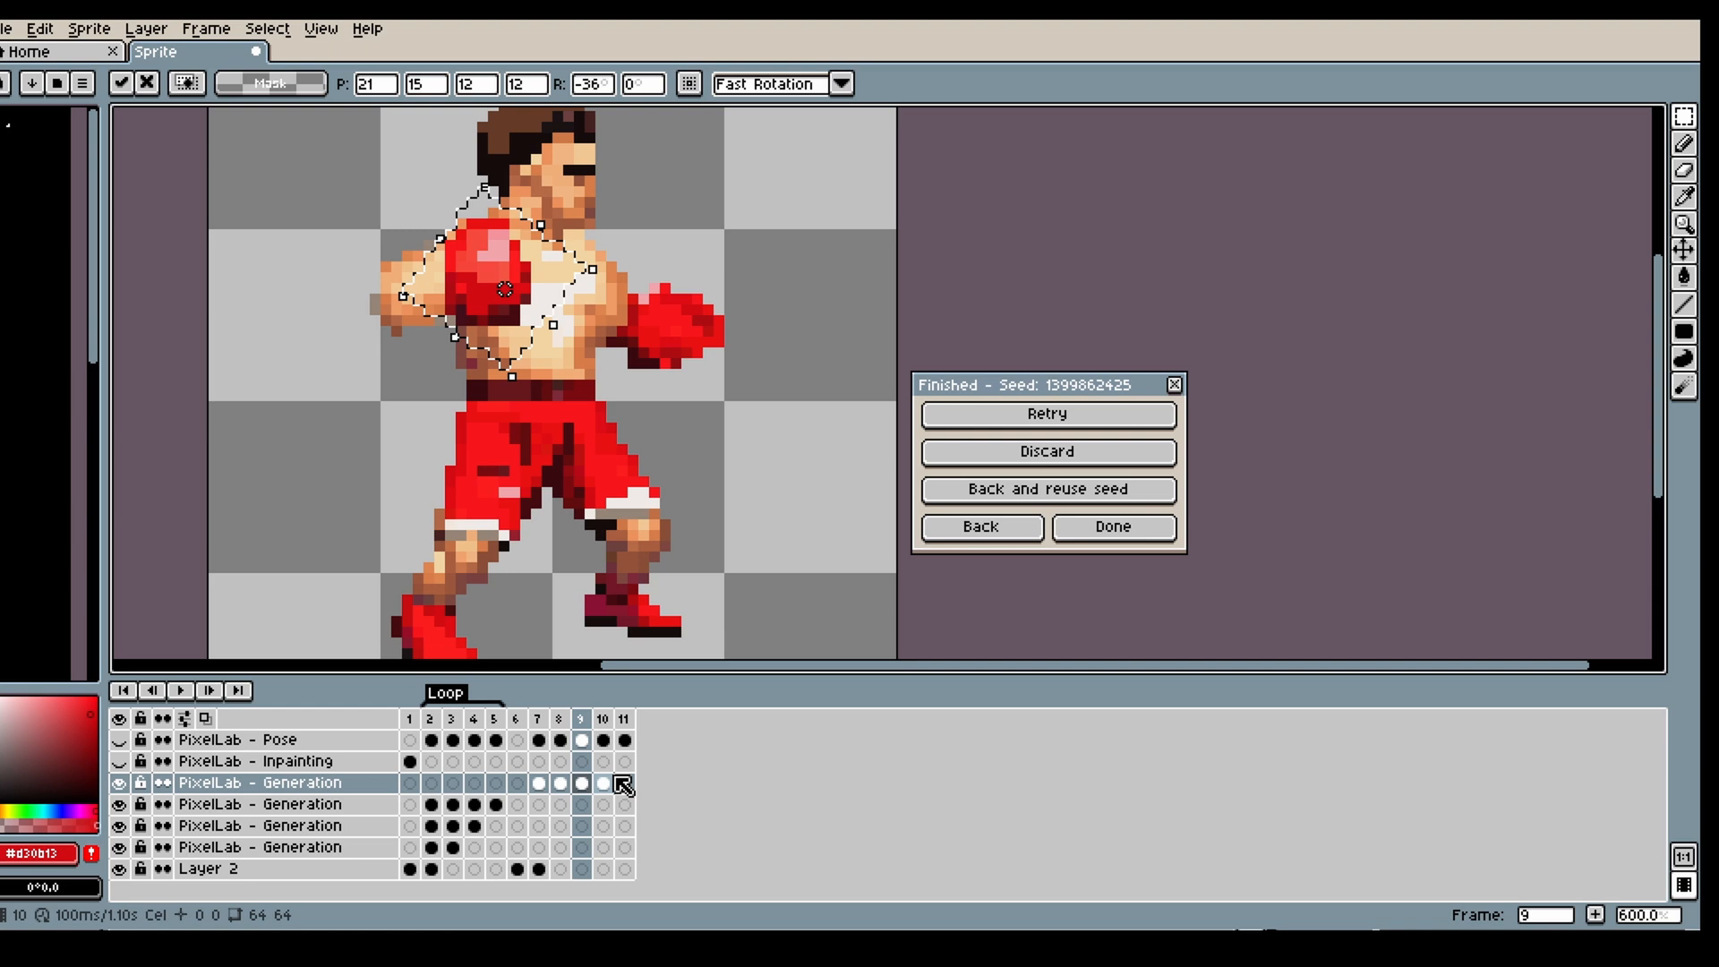
- Go to frame 11, the last remaining skeleton-only pose of the realistic boxer
{"action": "left_click", "coordinate": [601, 718]}
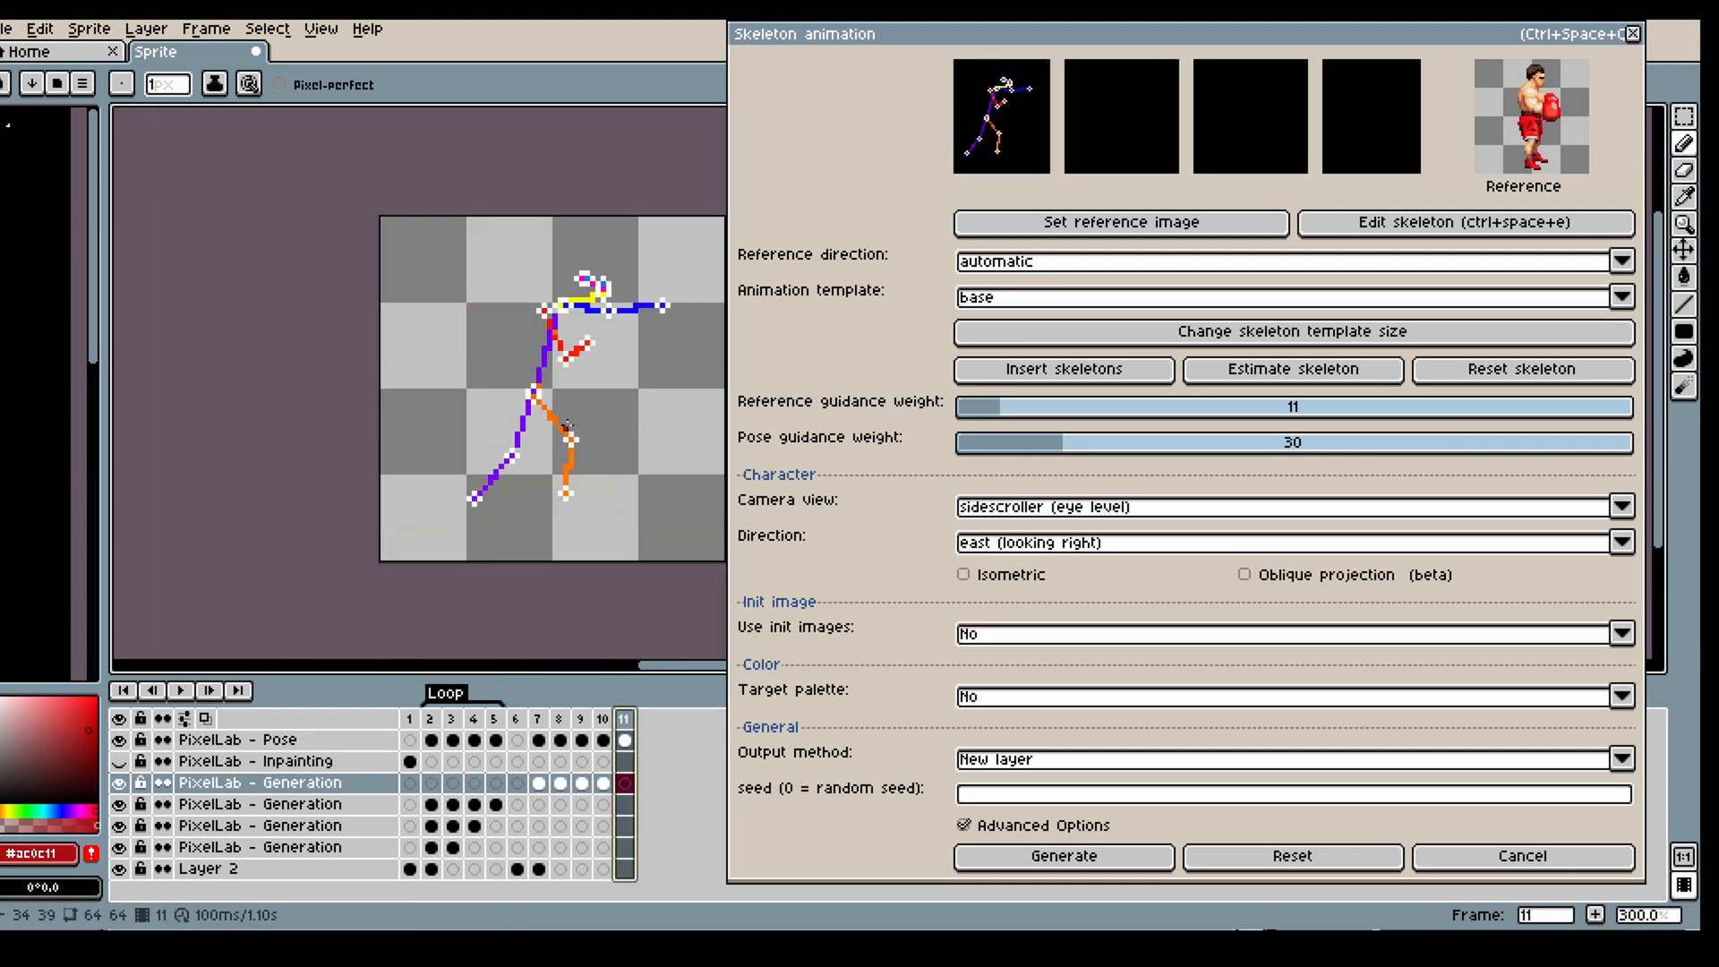
- Move the left arm and right shoulder joints to extend the punching arm in the final pose
{"action": "left_click", "coordinate": [1465, 223]}
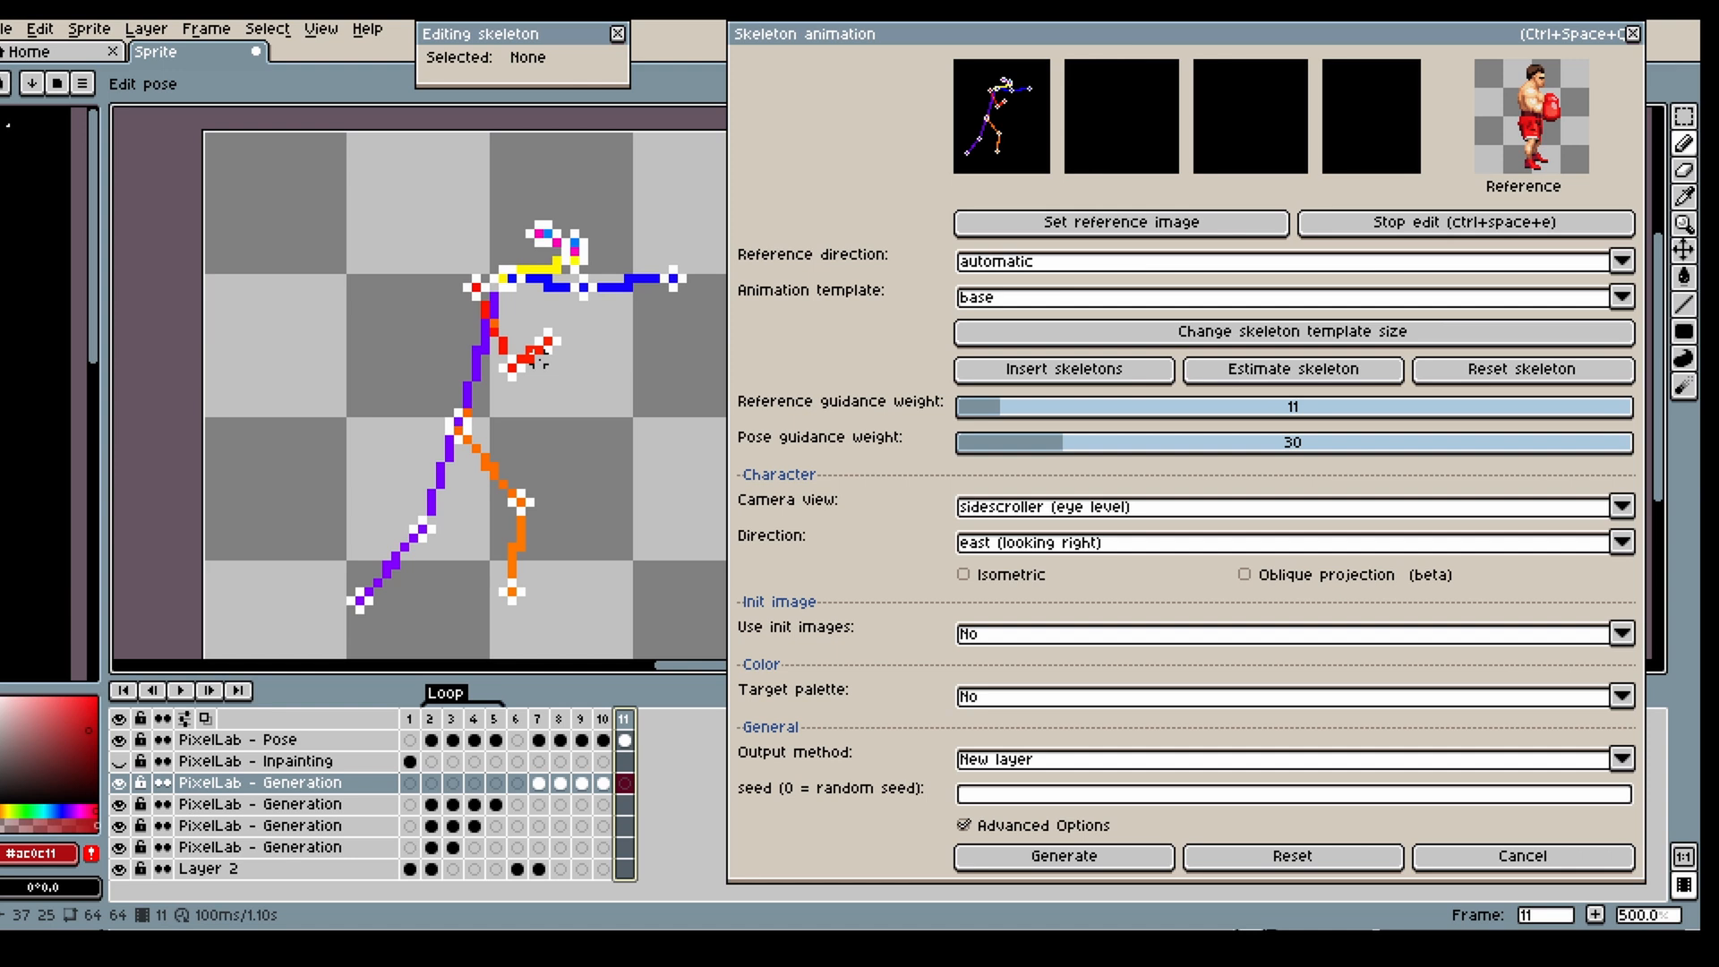
{"action": "left_click", "coordinate": [521, 351]}
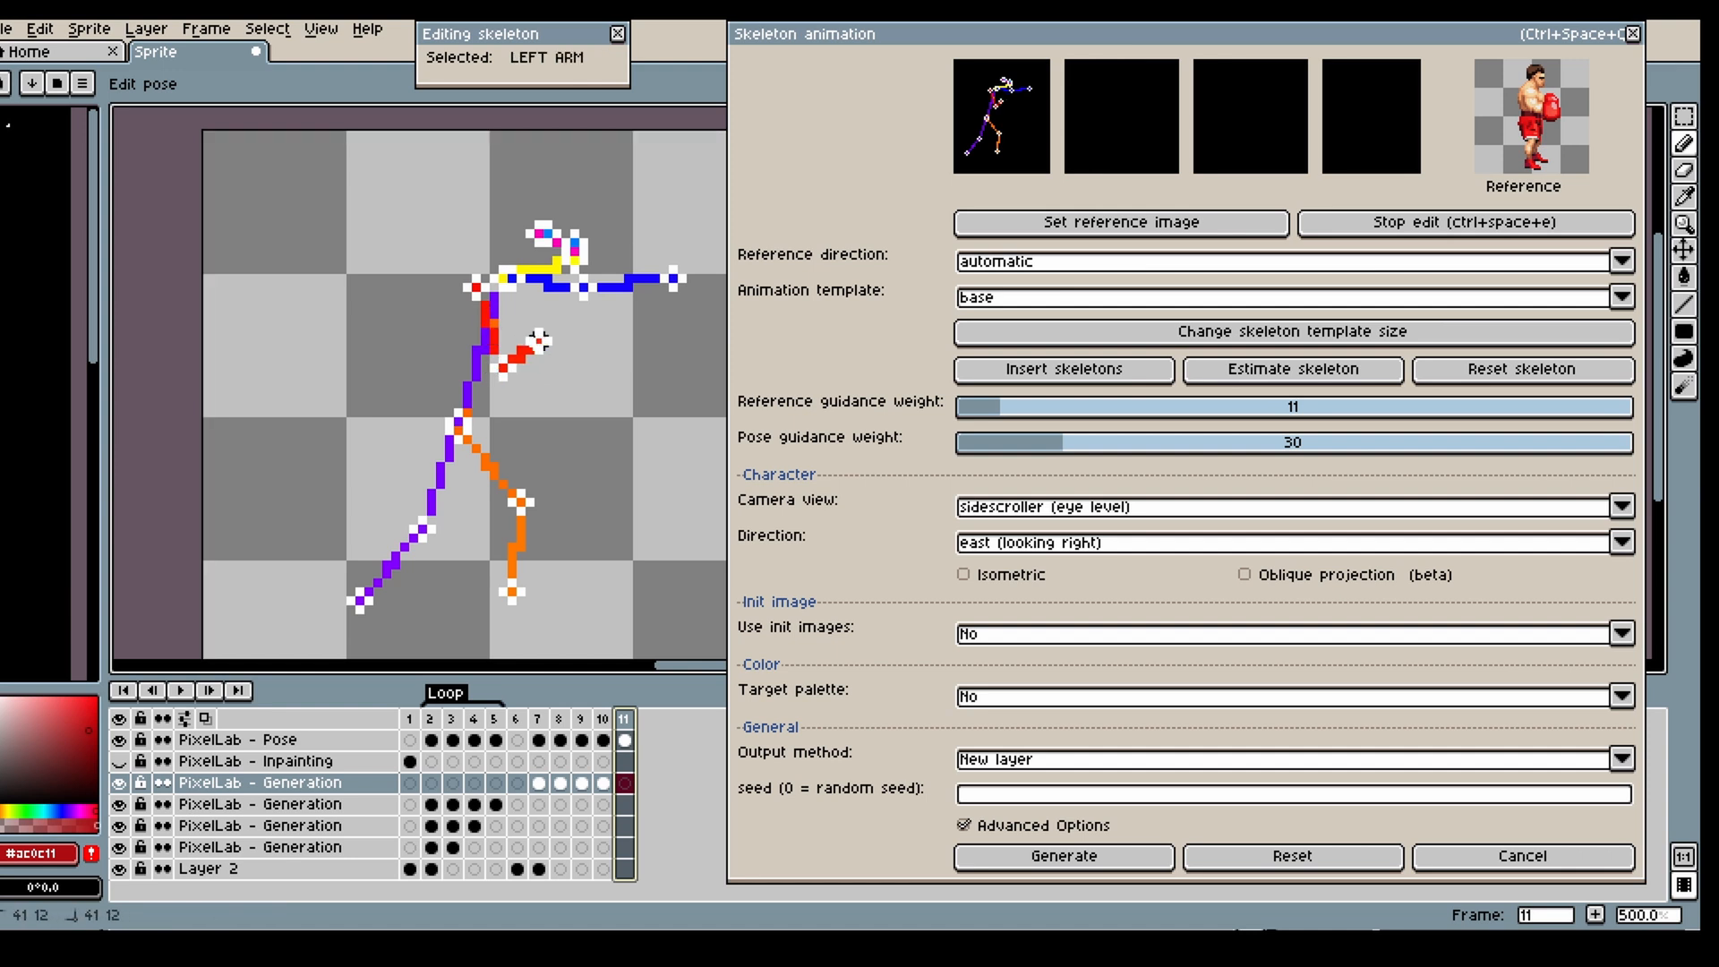
{"action": "left_click", "coordinate": [498, 287]}
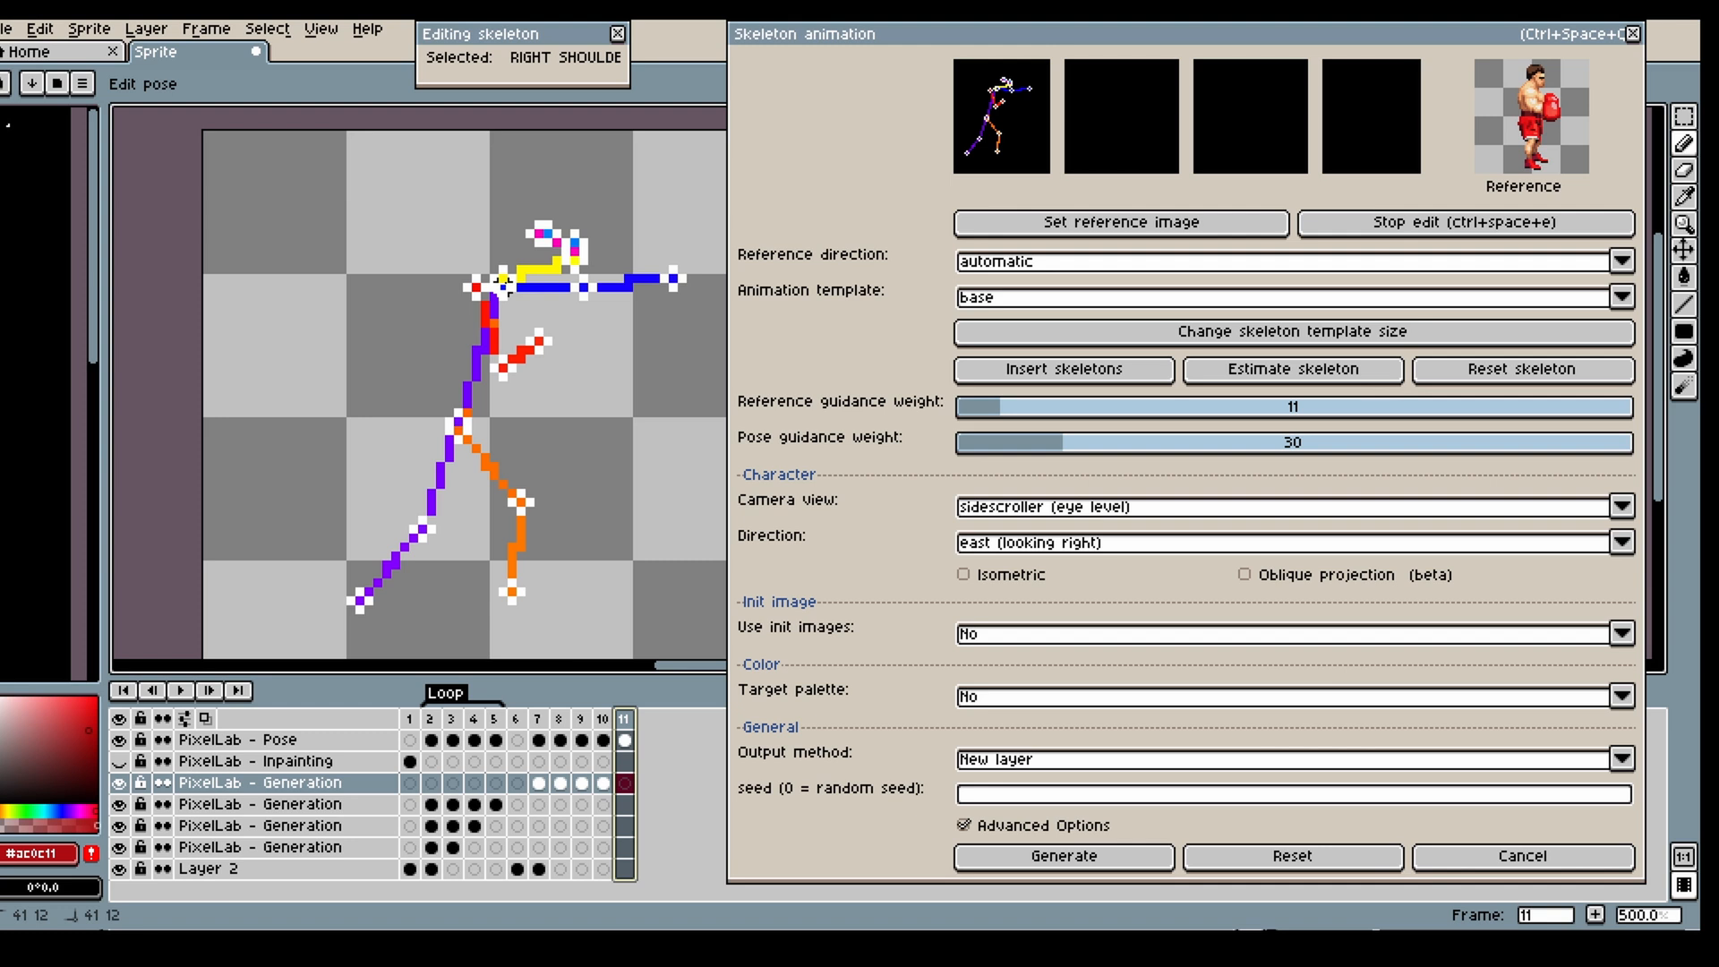
{"action": "left_click", "coordinate": [601, 298]}
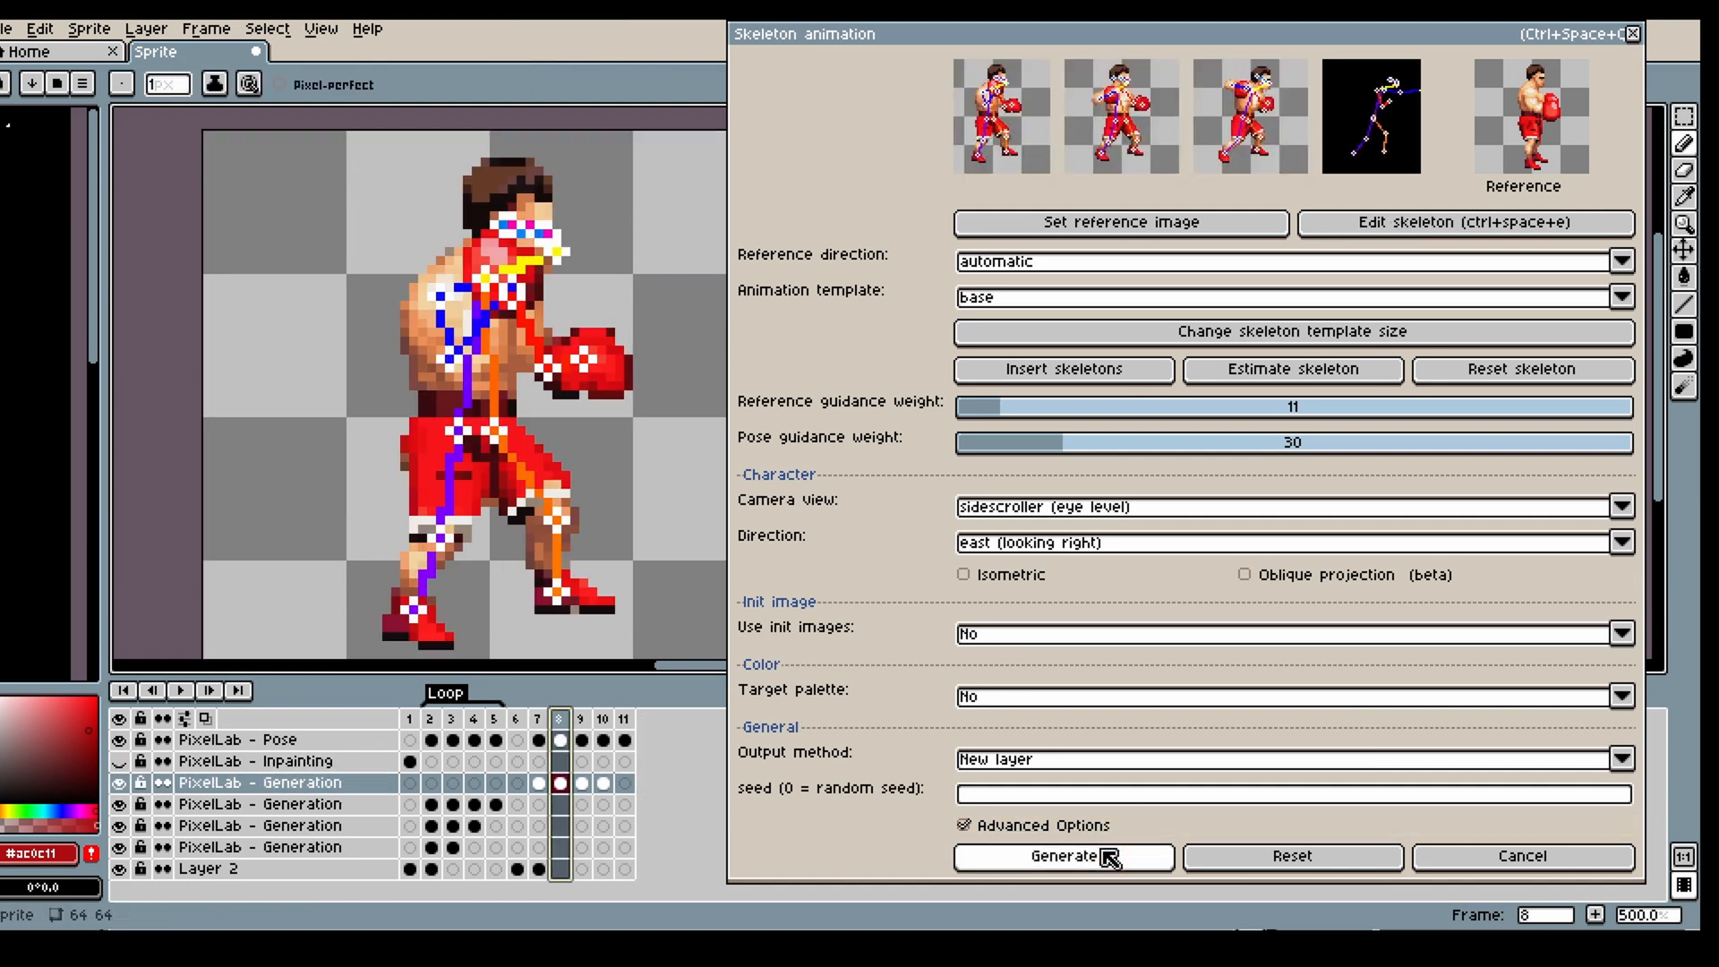
- Generate the remaining realistic boxer frame with the punching arm fully extended
{"action": "left_click", "coordinate": [1061, 856]}
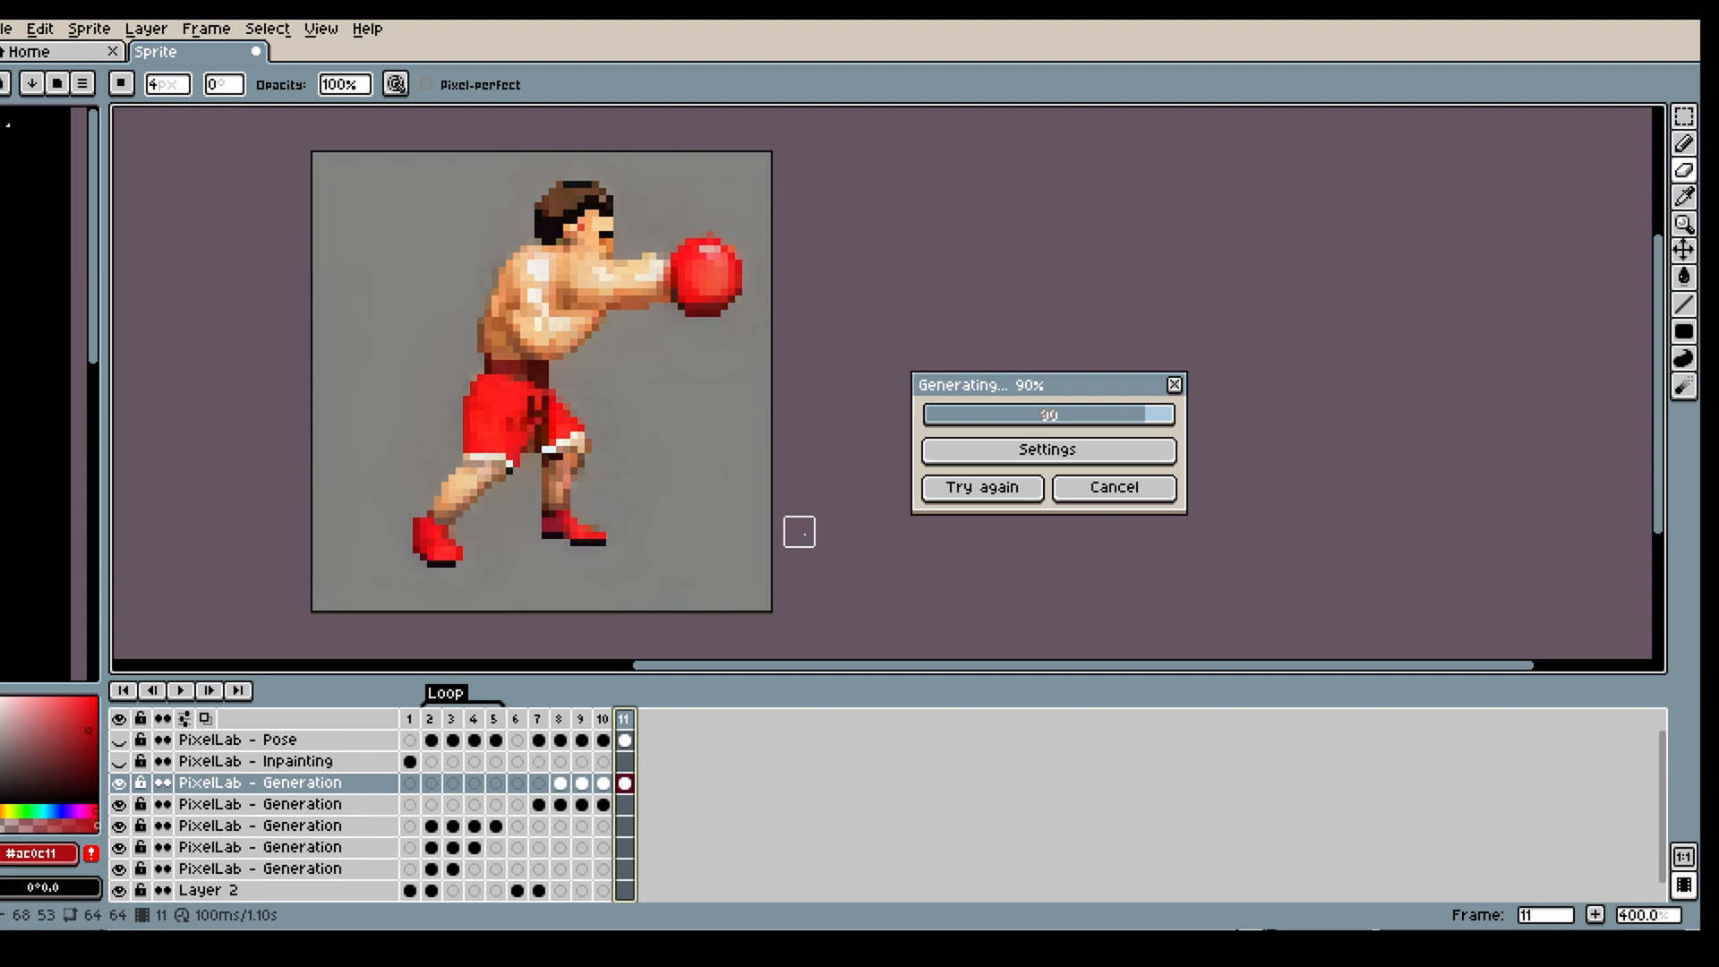
{"action": "mouse_move", "coordinate": [1685, 170]}
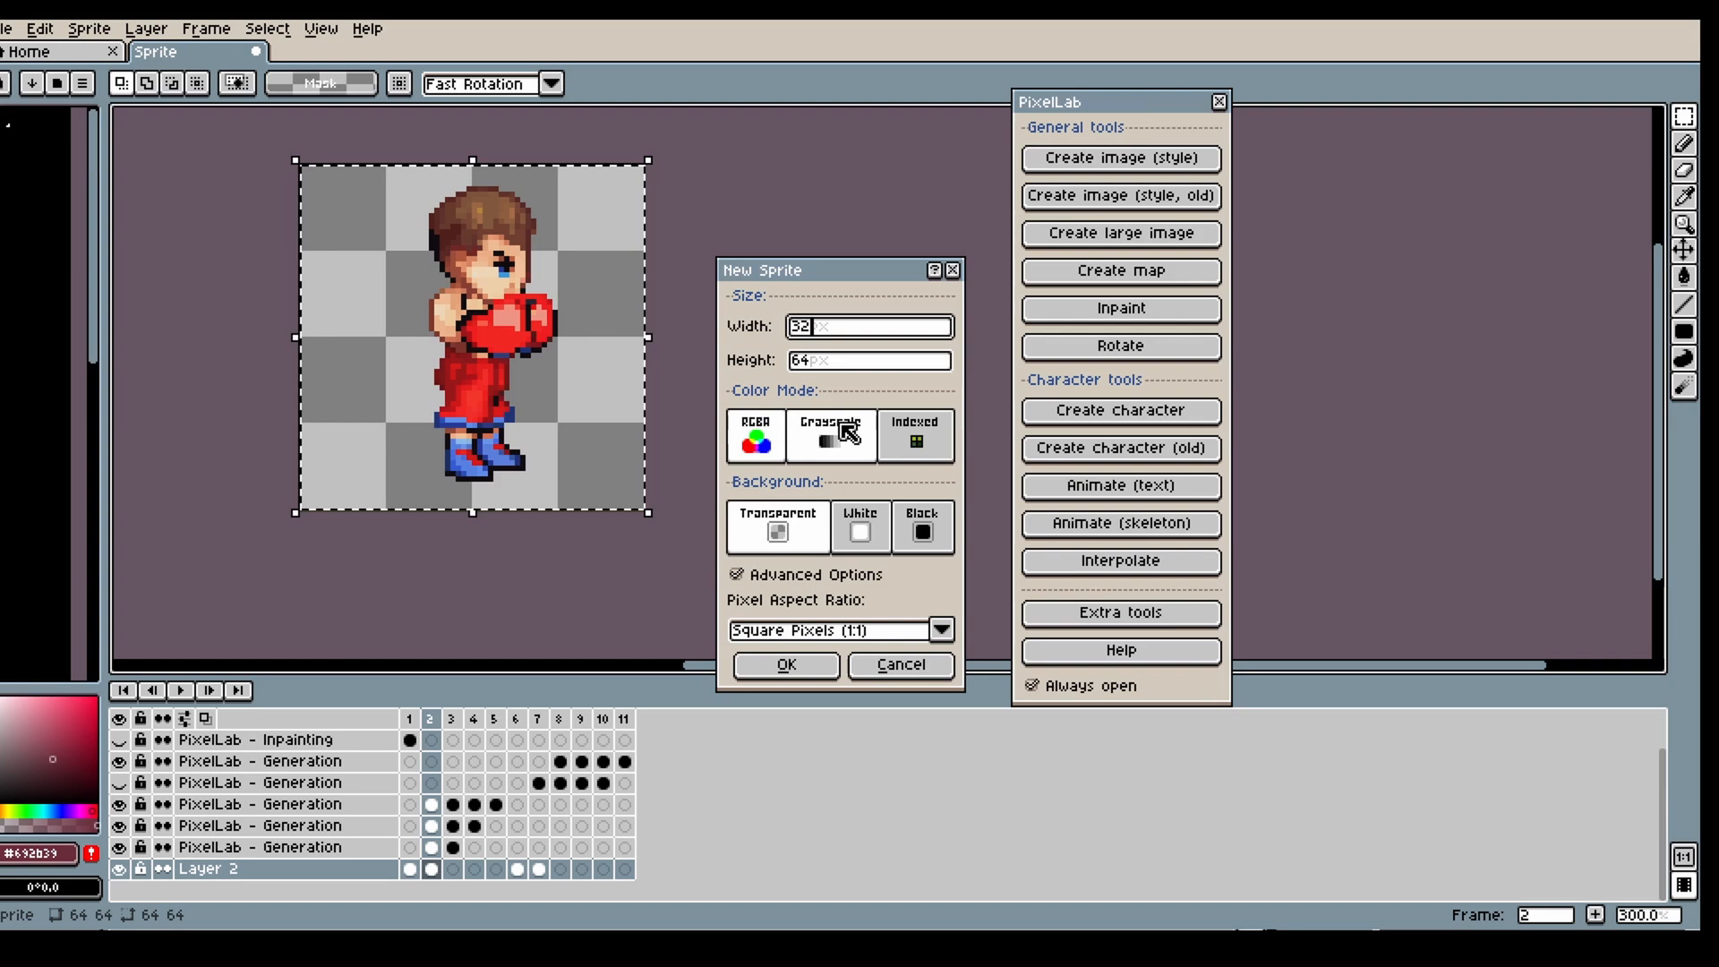
- Create the new sprite and paste the cartoon boxer image onto its canvas
{"action": "left_click", "coordinate": [784, 665]}
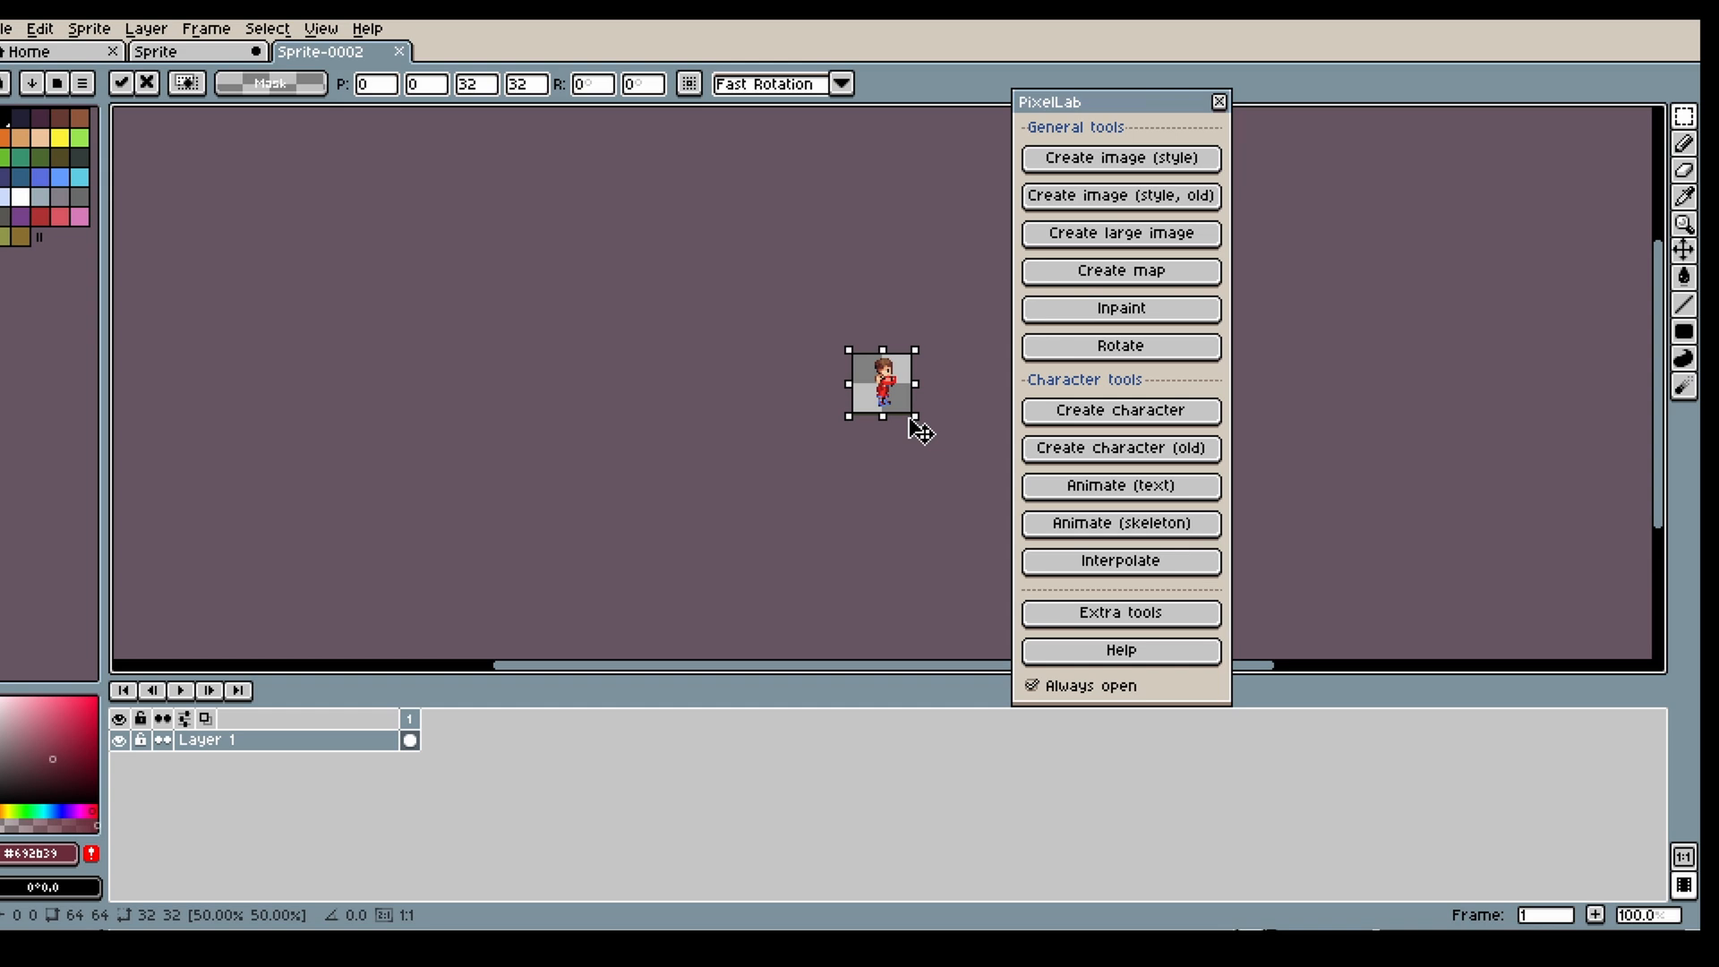
{"action": "left_click", "coordinate": [1119, 410]}
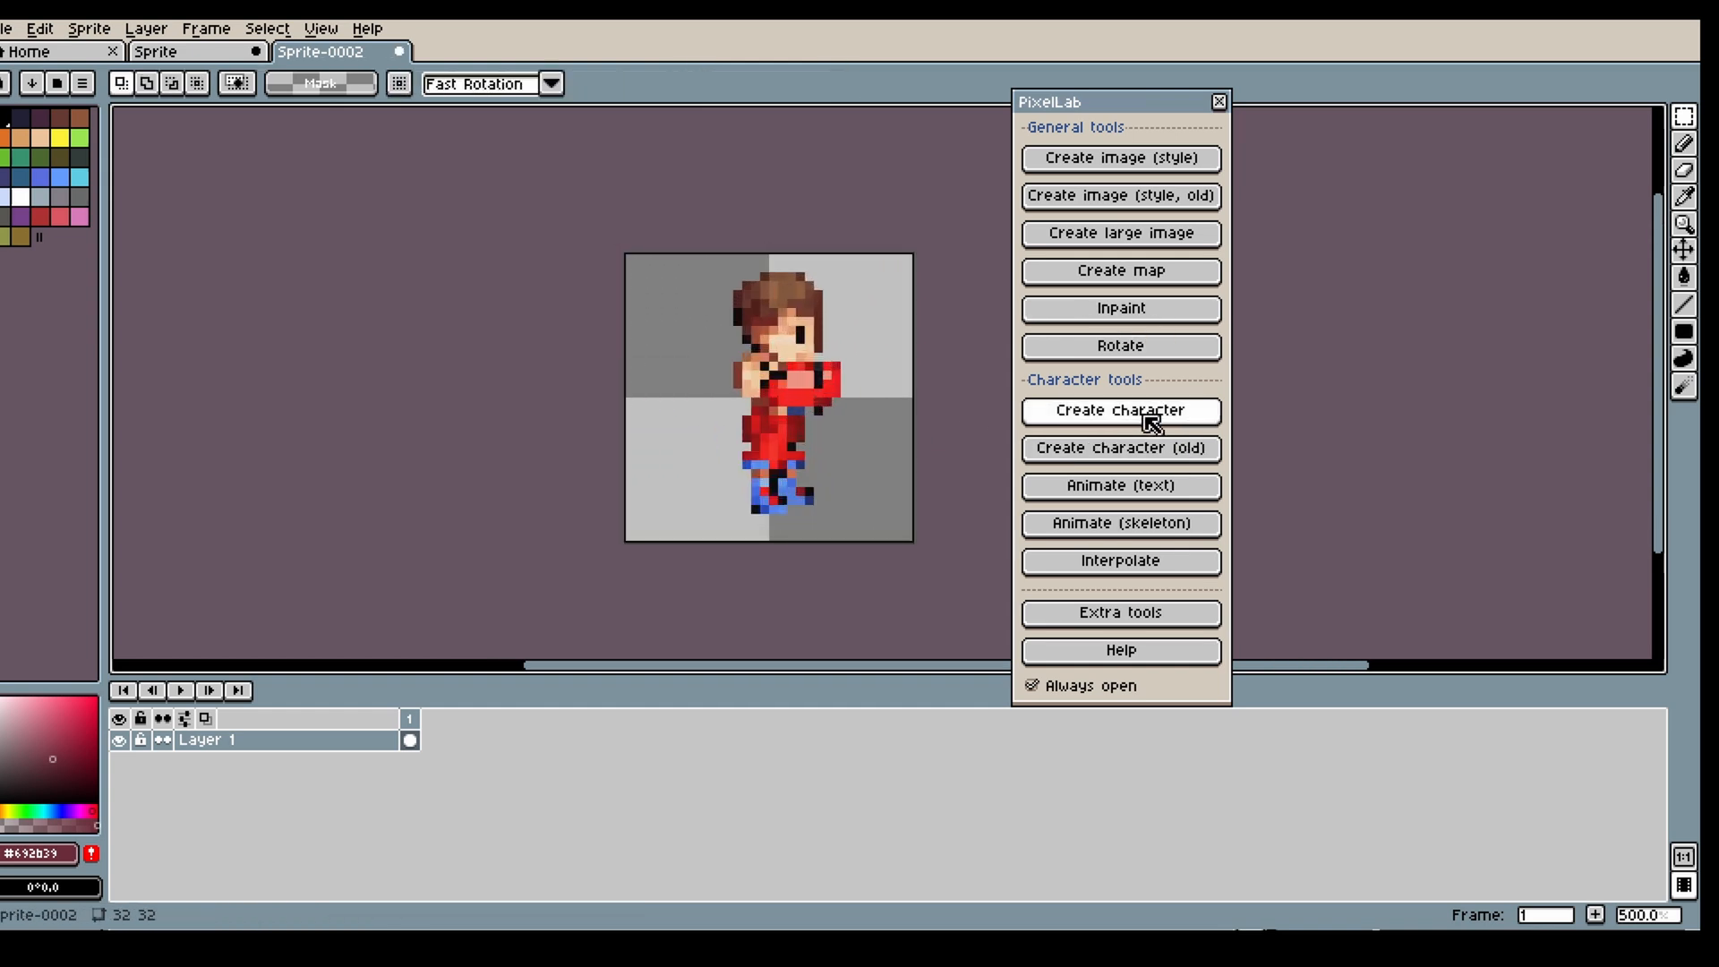
{"action": "left_click", "coordinate": [1120, 410]}
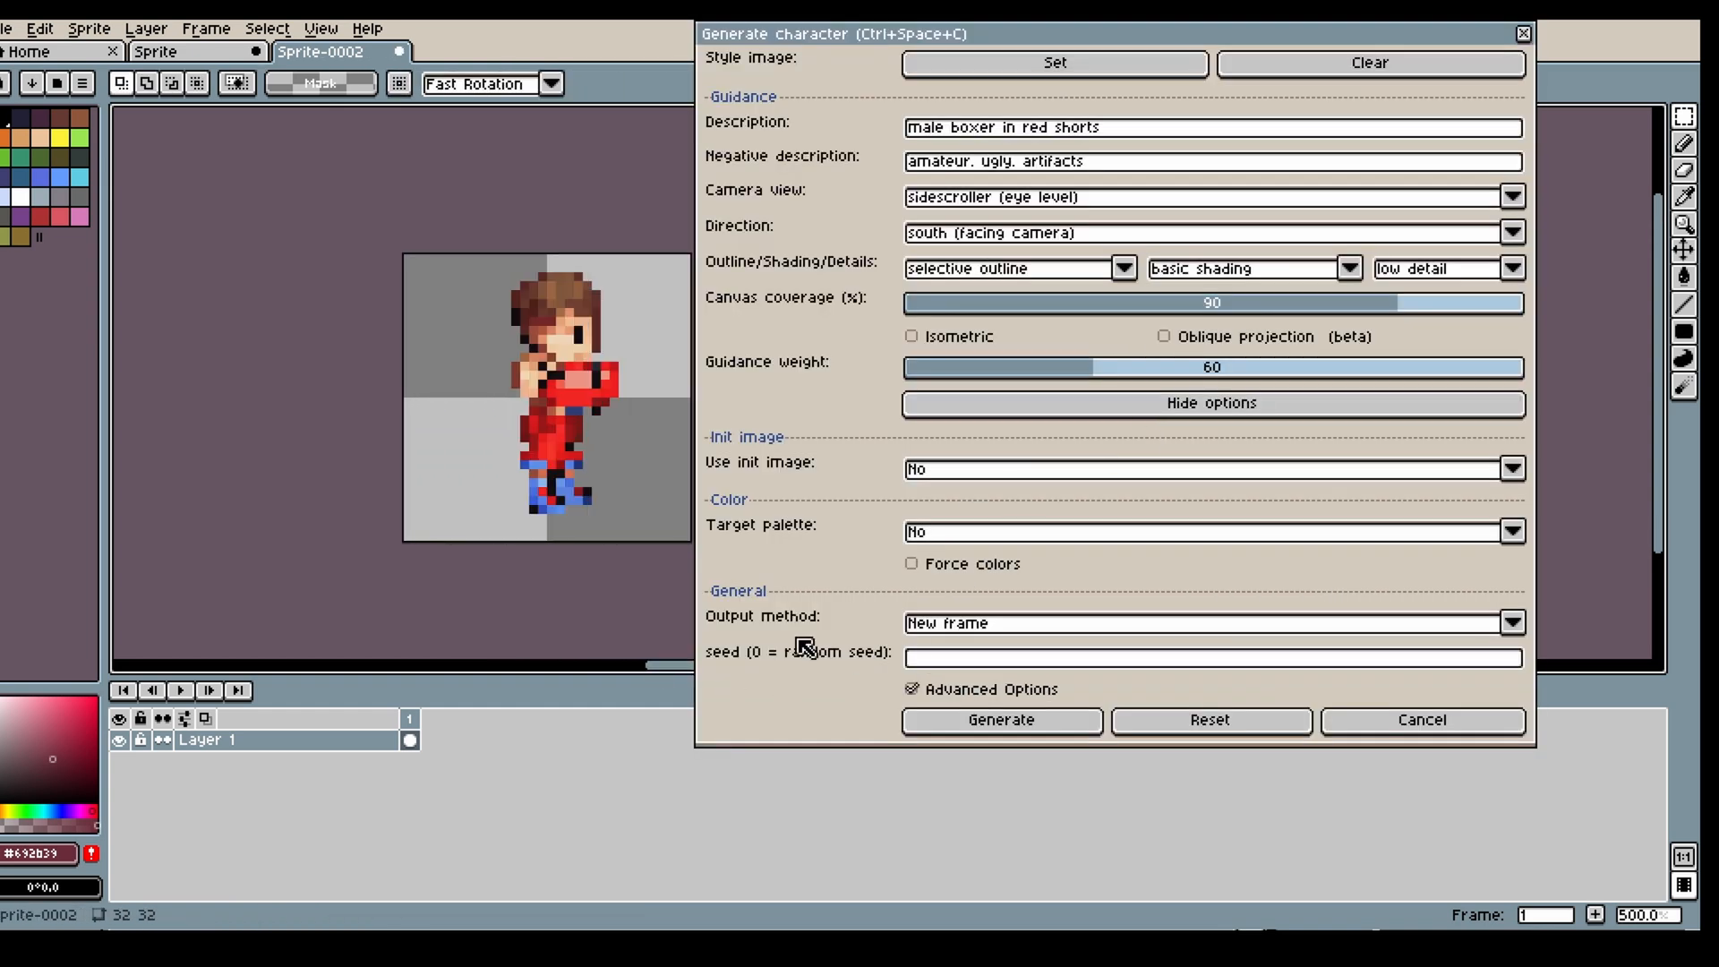
- Generate an east-facing, low-detail cartoon boxer using the pasted image as init image
{"action": "left_click", "coordinate": [1206, 233]}
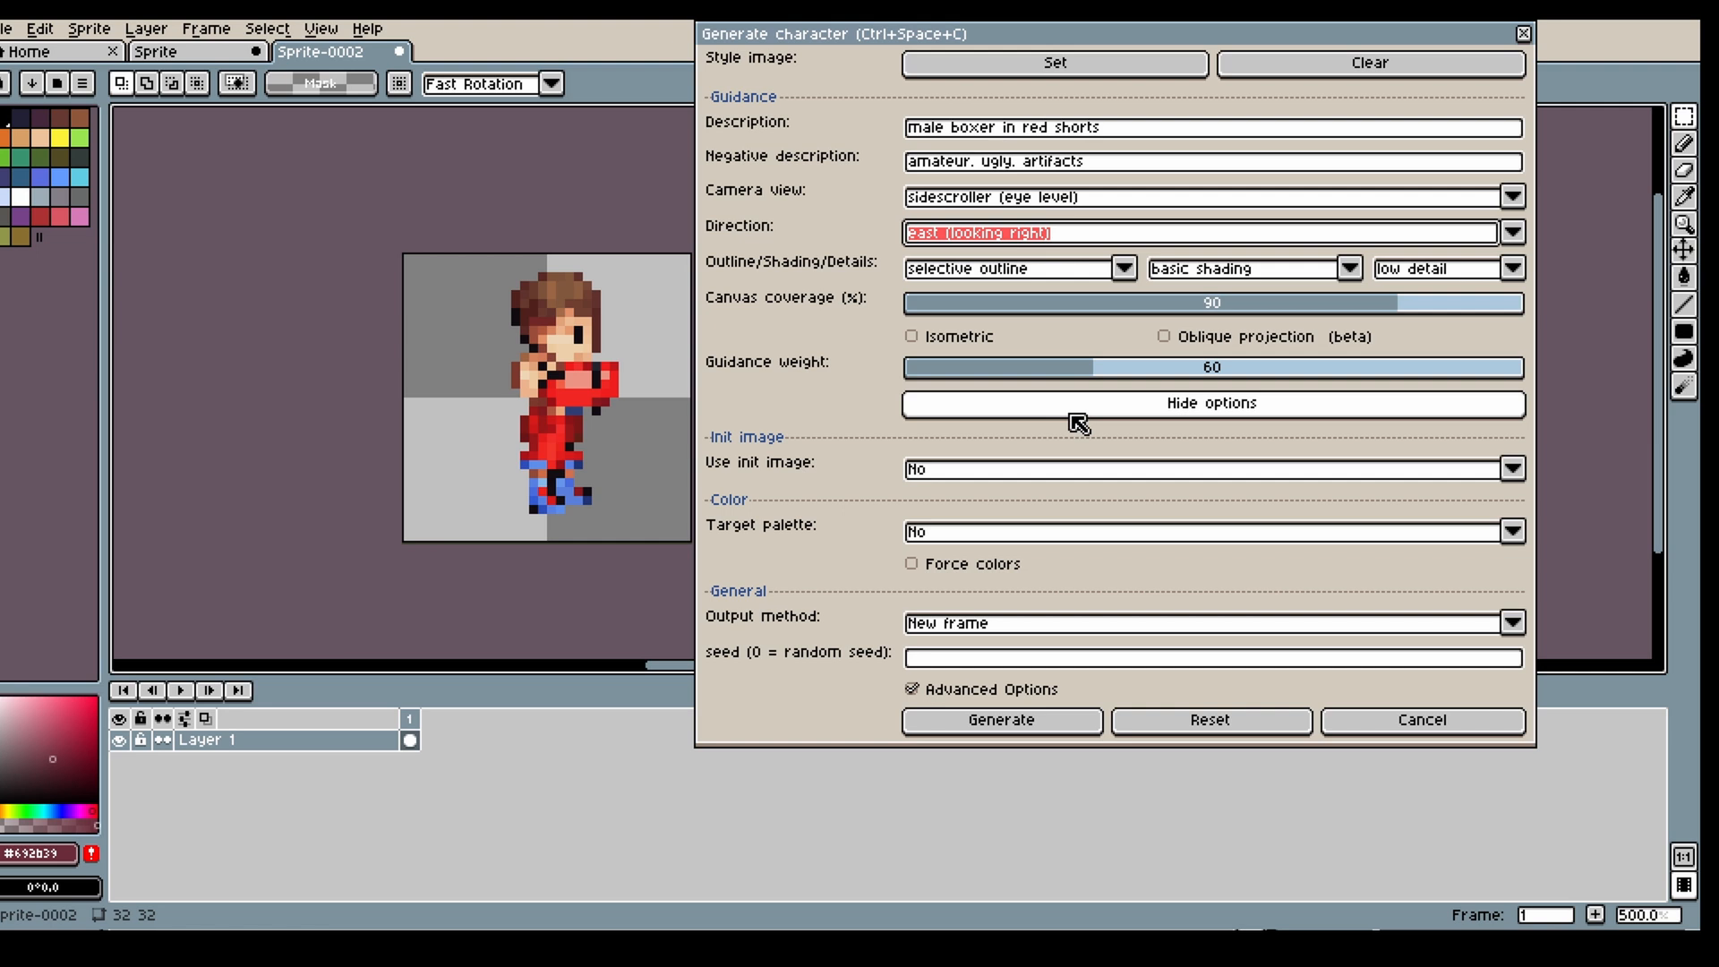
{"action": "mouse_move", "coordinate": [1212, 272]}
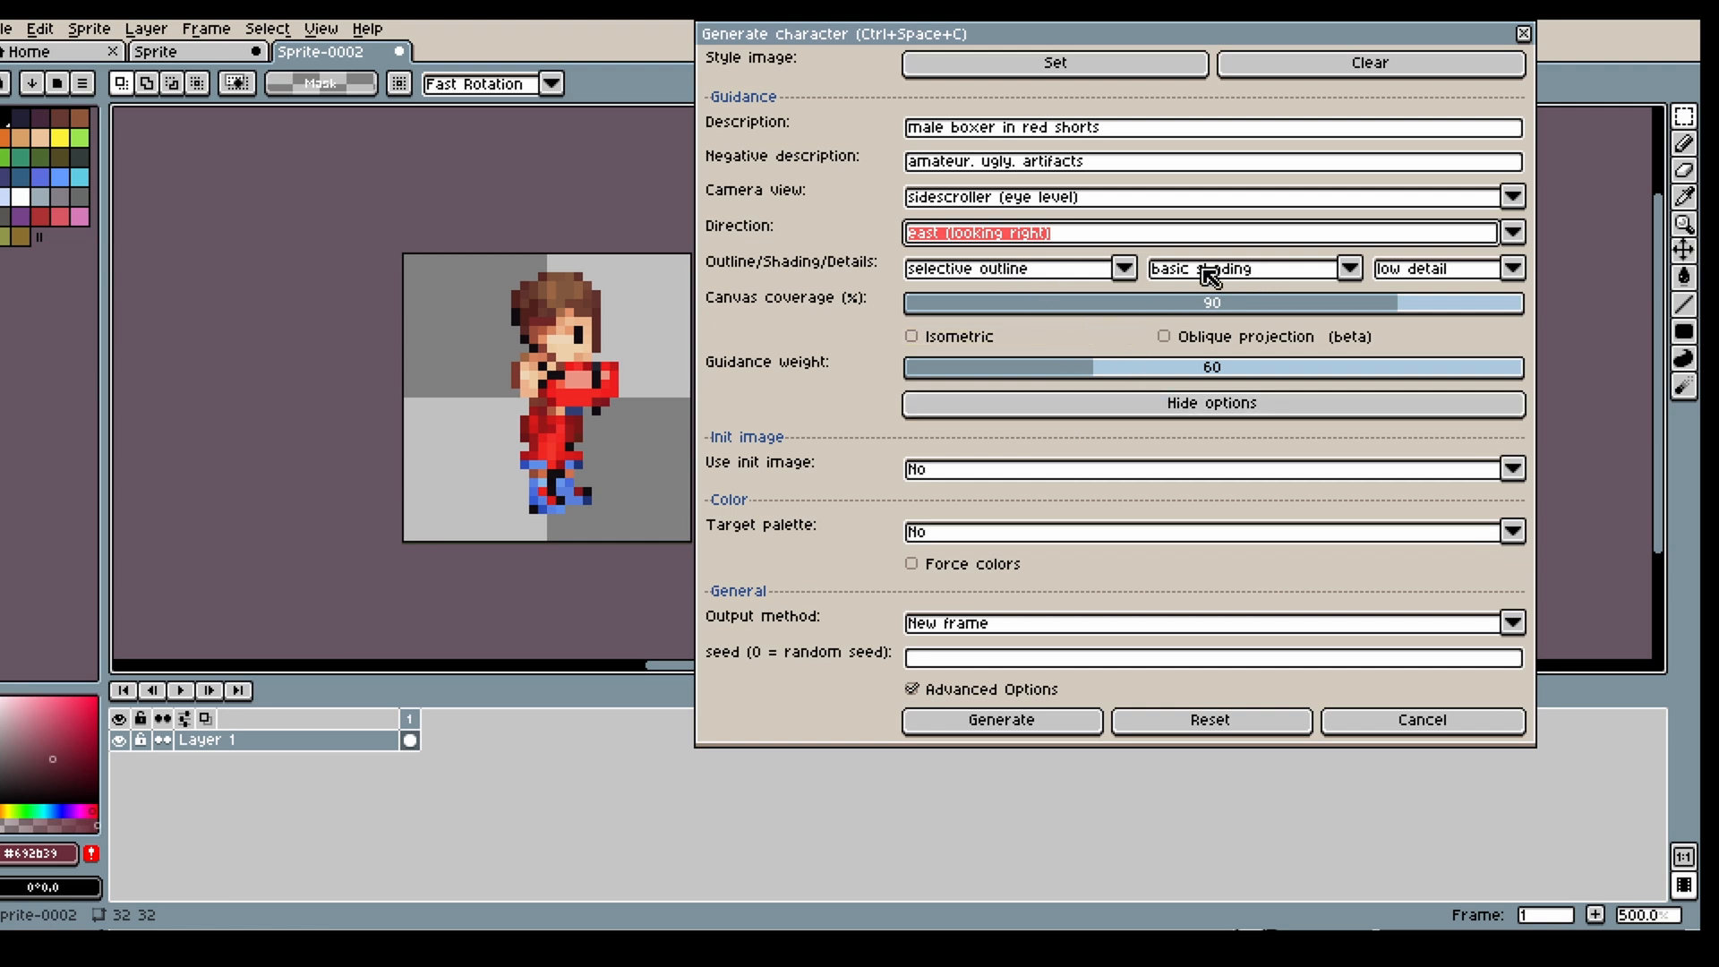
{"action": "left_click", "coordinate": [1507, 268]}
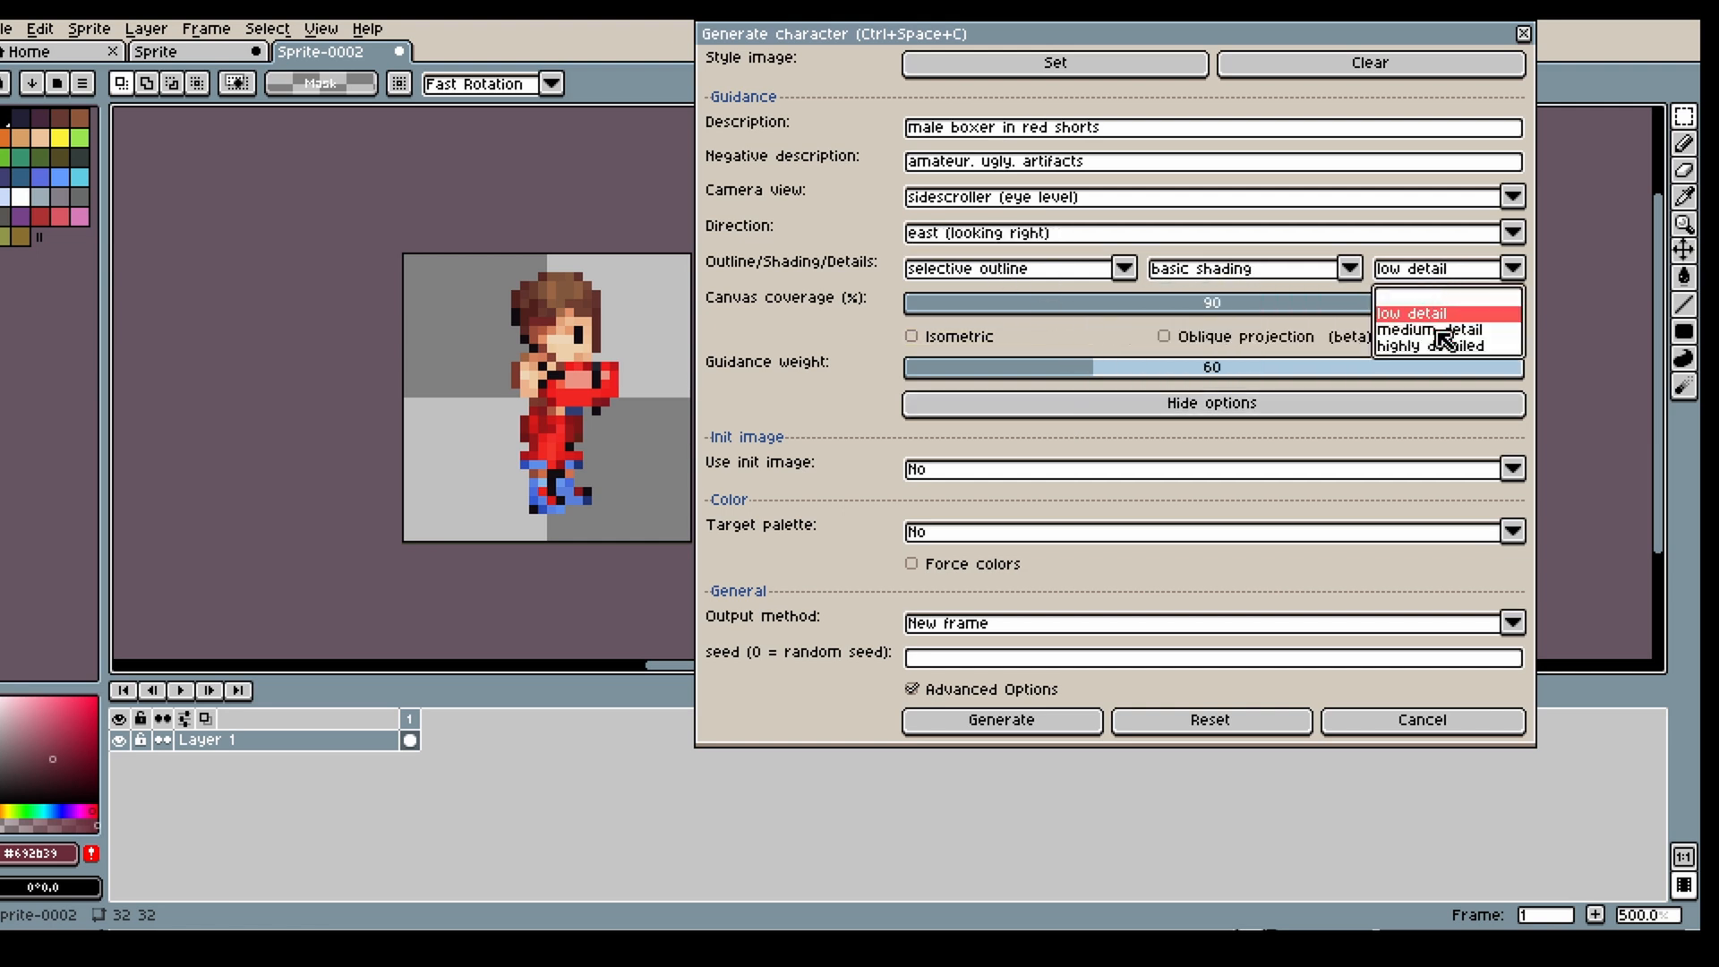
{"action": "left_click", "coordinate": [1425, 331]}
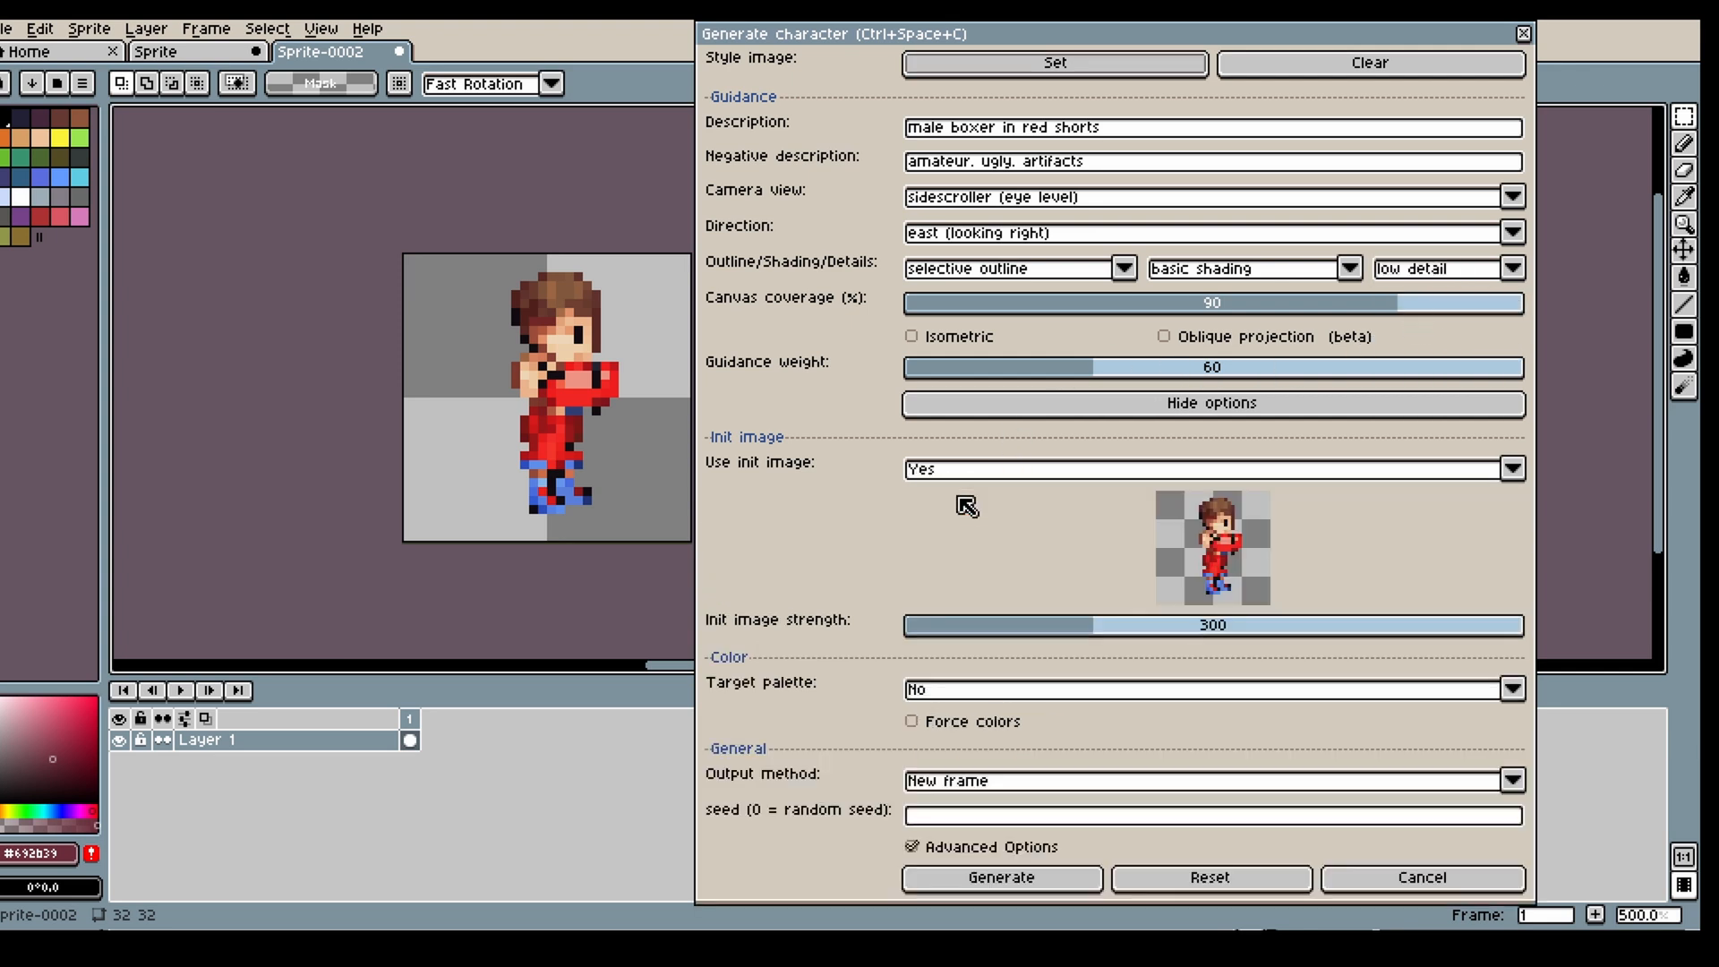
{"action": "left_click", "coordinate": [999, 877]}
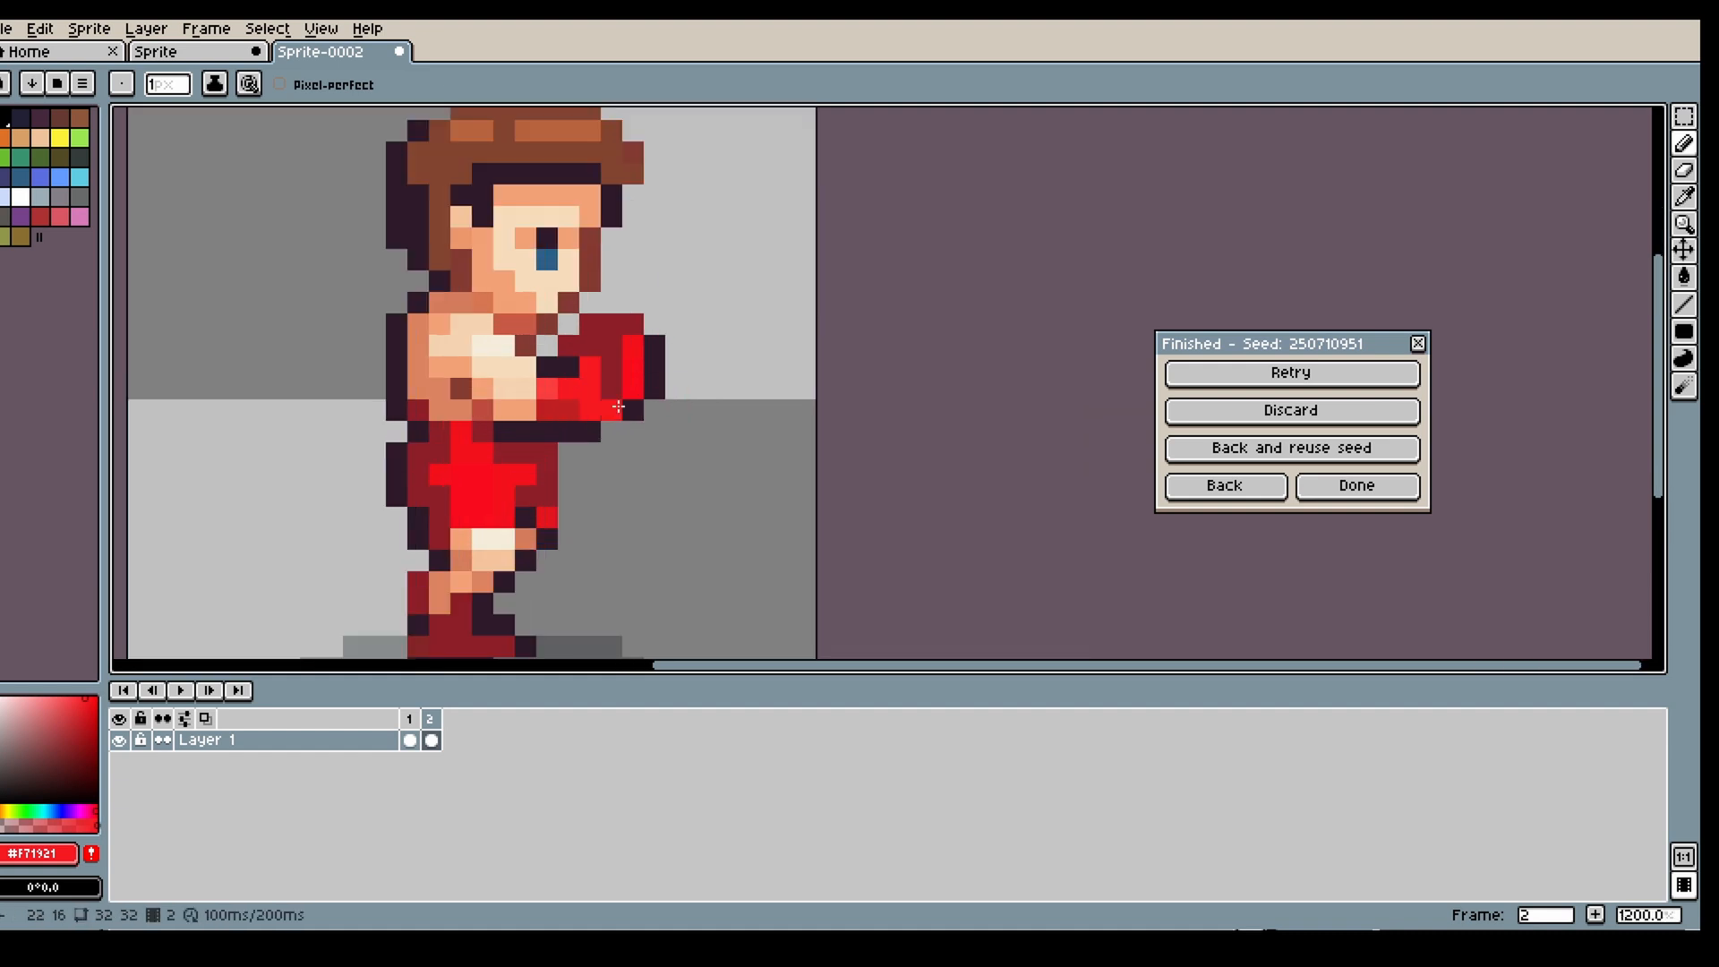
- Accept the generated cartoon boxer and bring up skeleton animation with a fitted skeleton
{"action": "left_click", "coordinate": [1224, 485]}
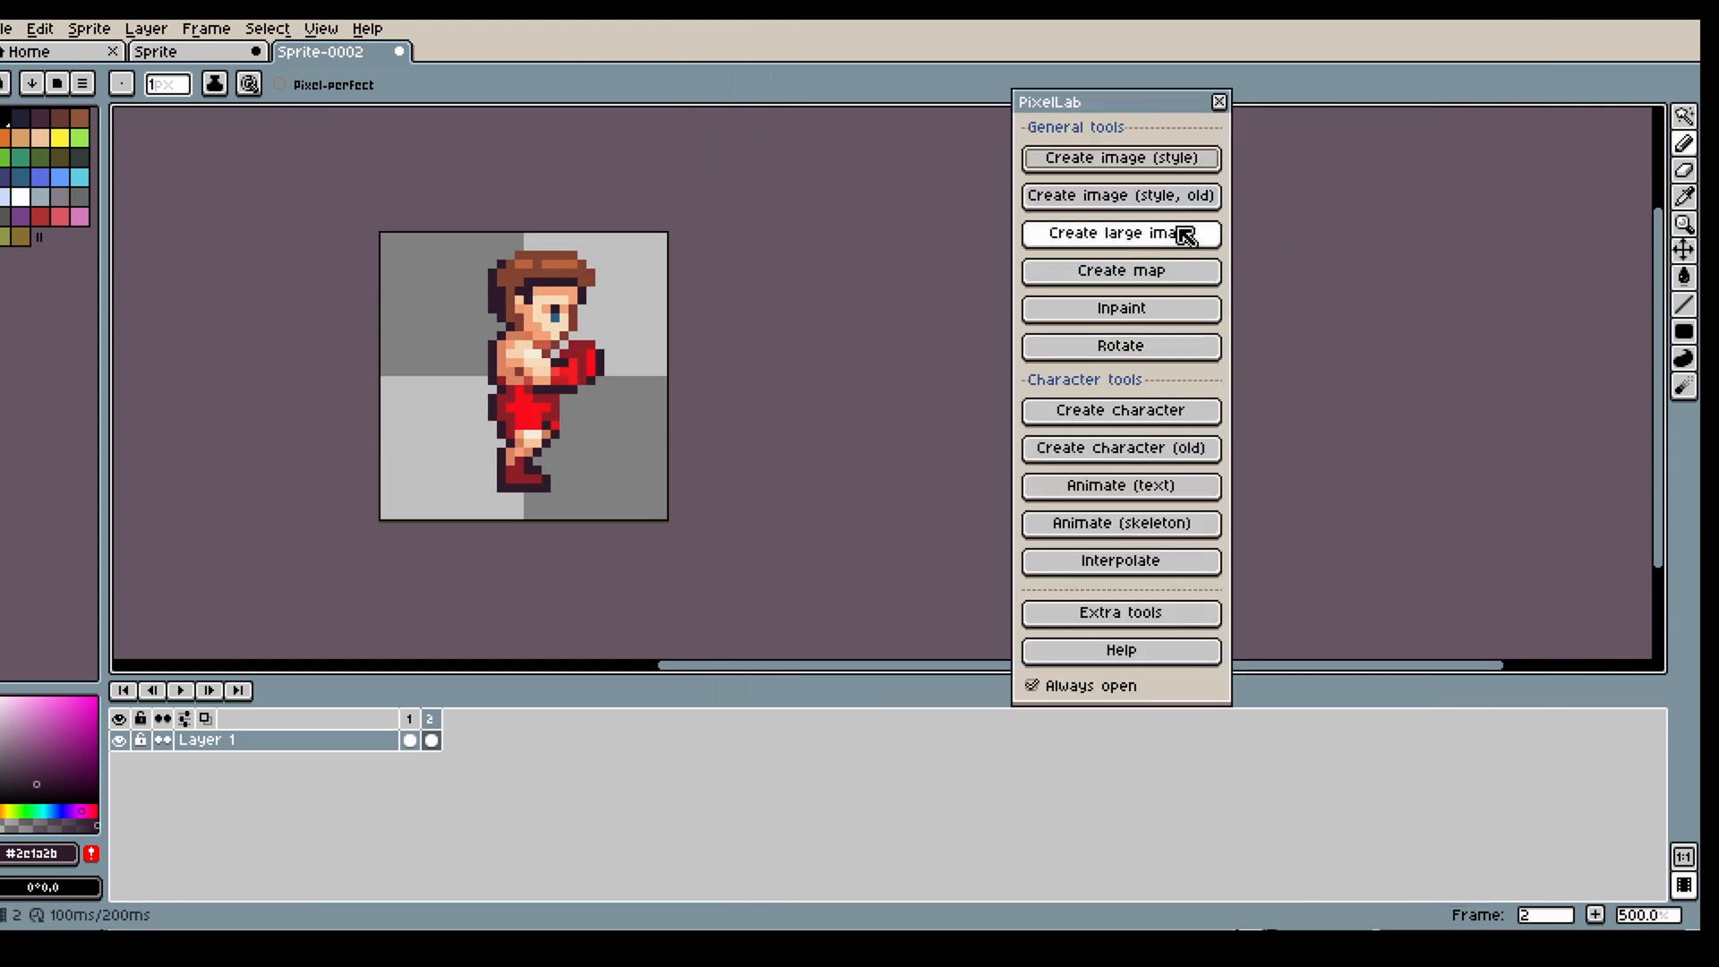
{"action": "left_click", "coordinate": [1119, 523]}
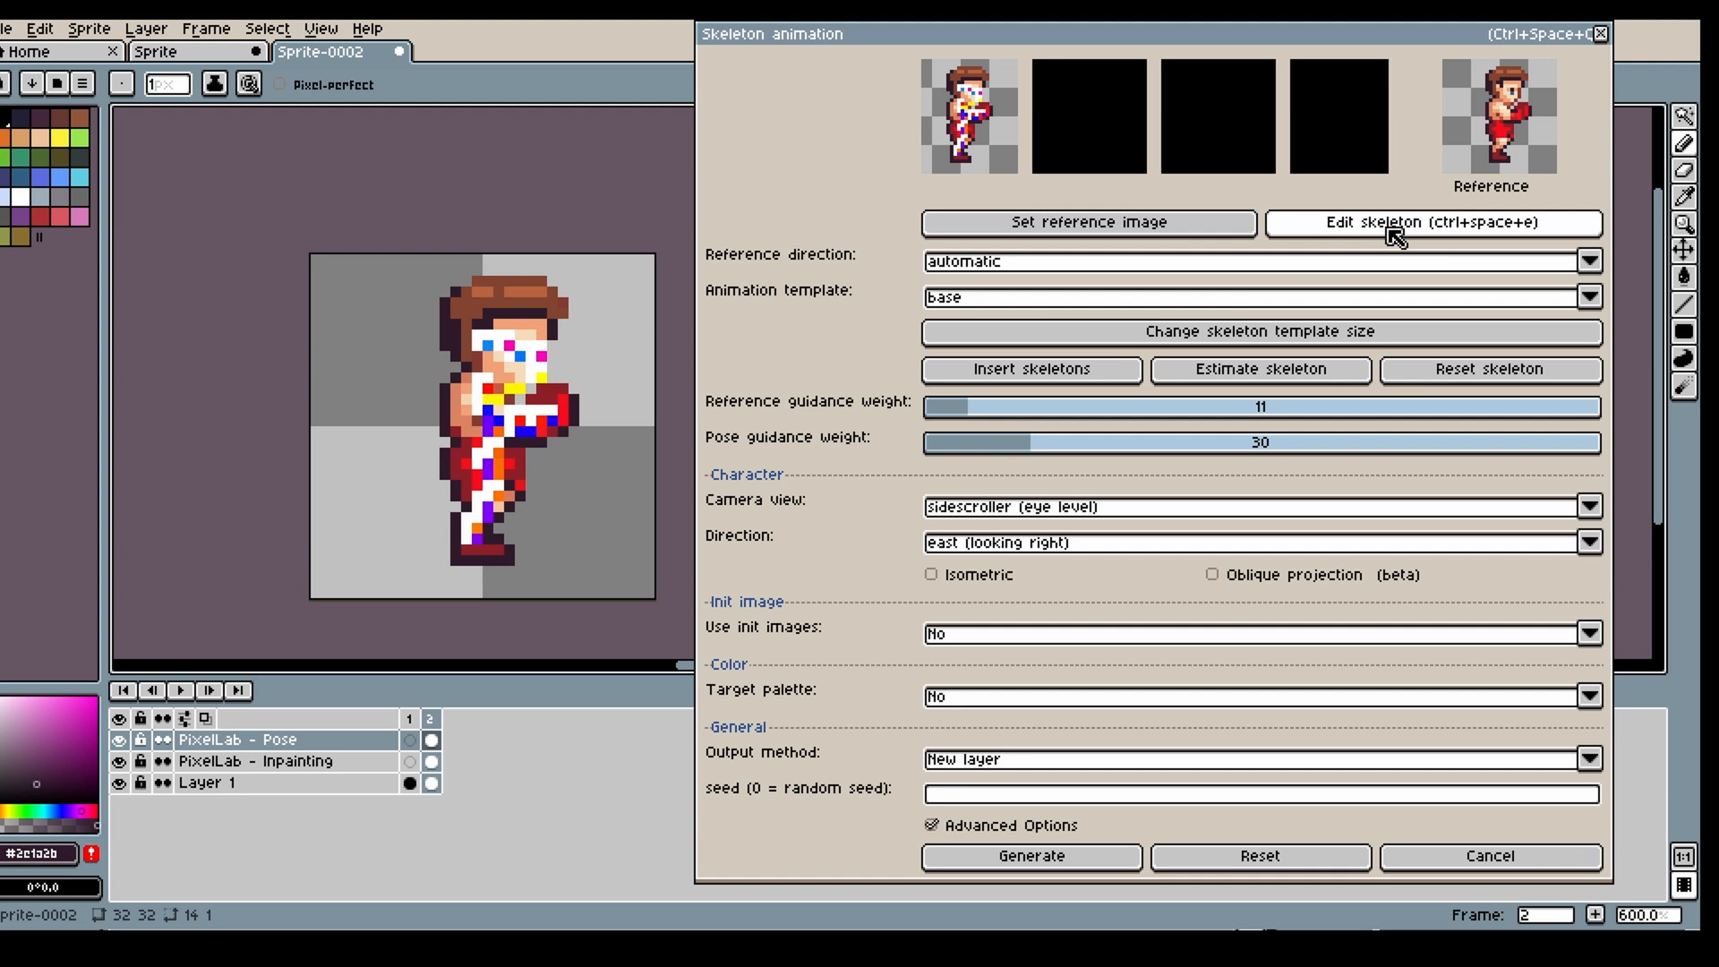
- Fit the skeleton's right shoulder joint onto the cartoon boxer
{"action": "left_click", "coordinate": [1432, 222]}
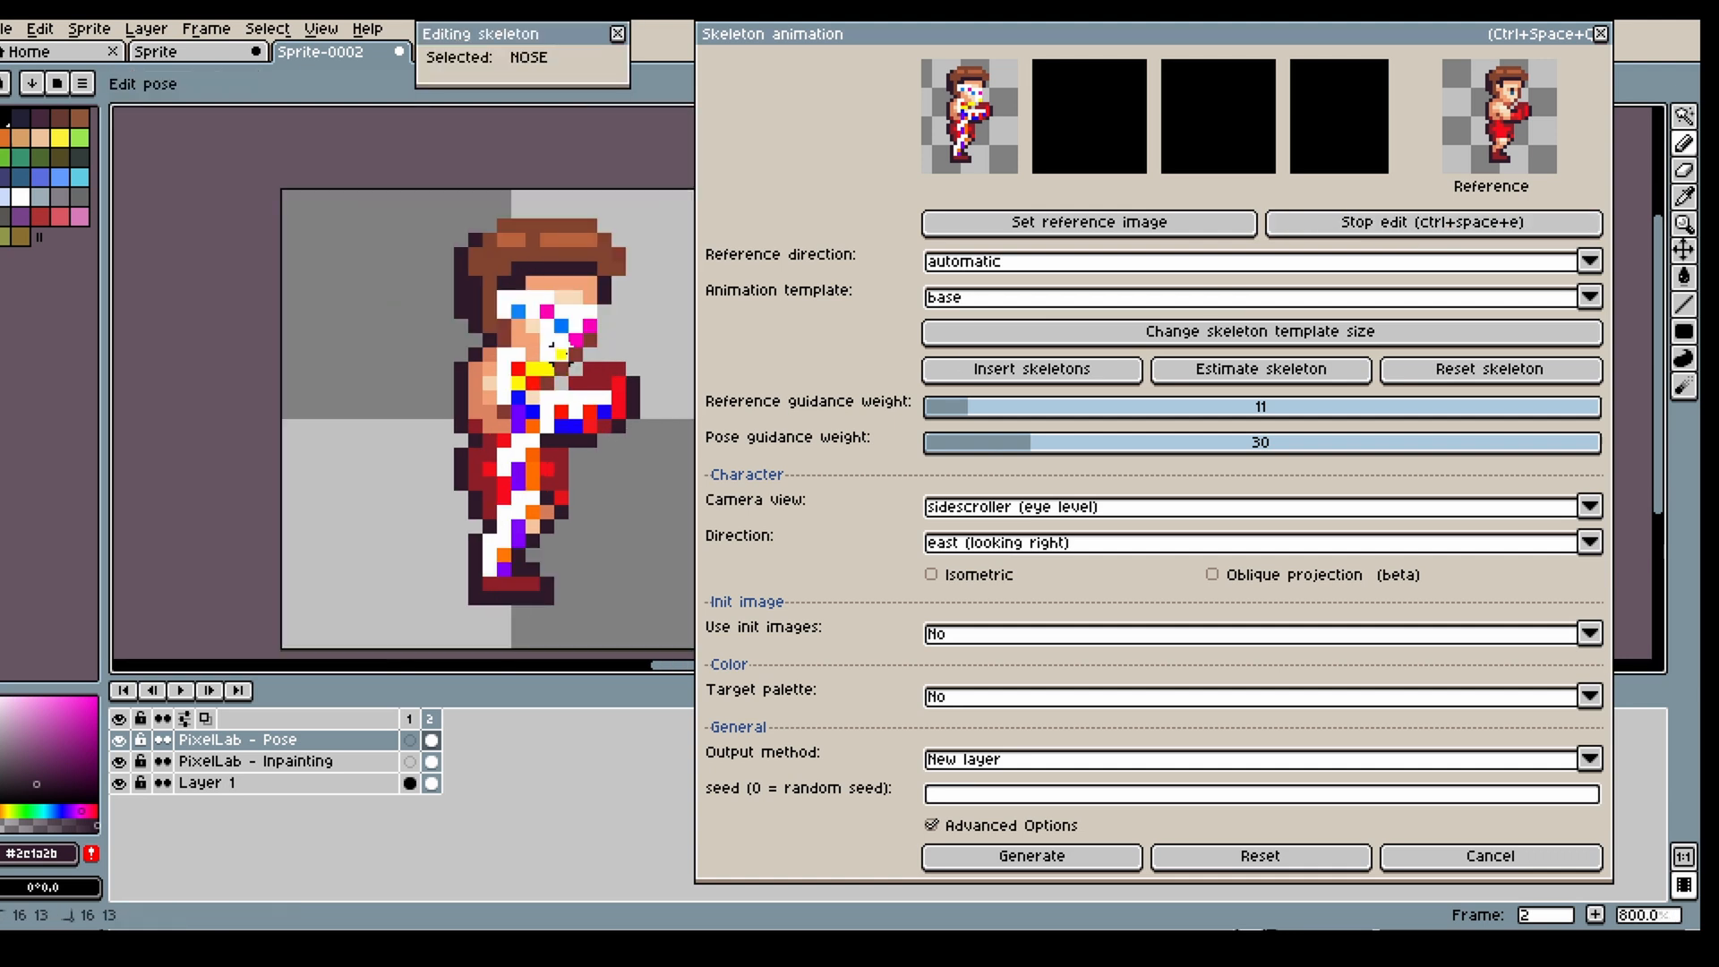
{"action": "left_click", "coordinate": [570, 331]}
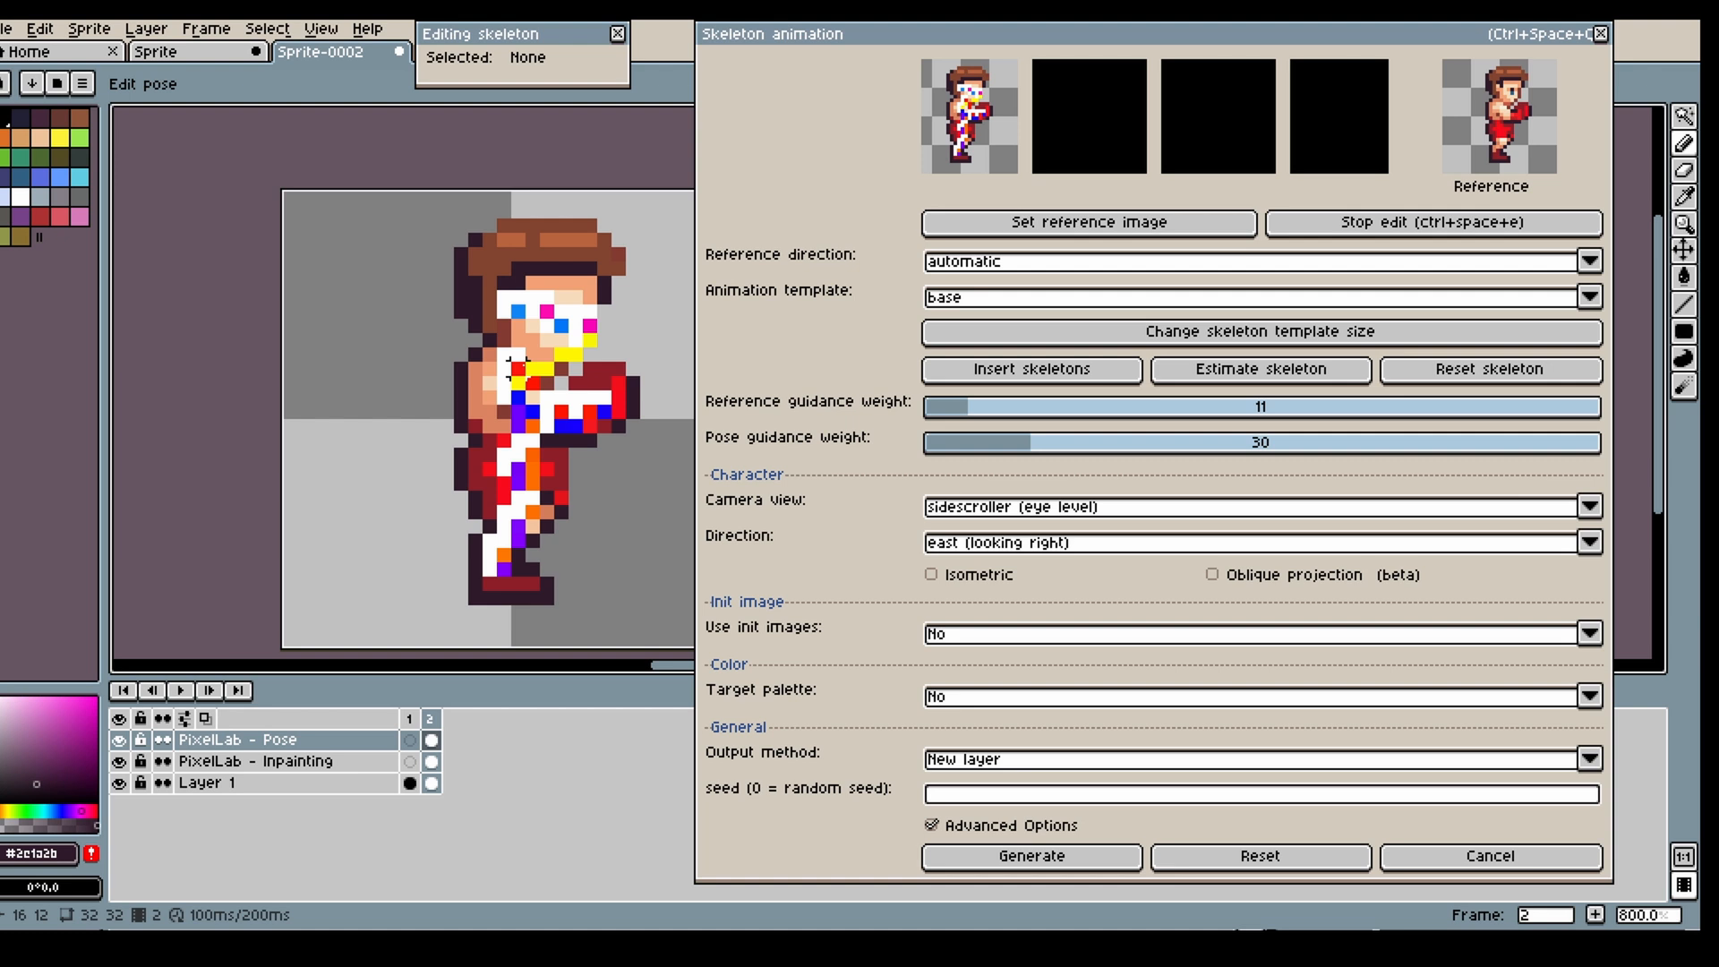
{"action": "left_click", "coordinate": [493, 373]}
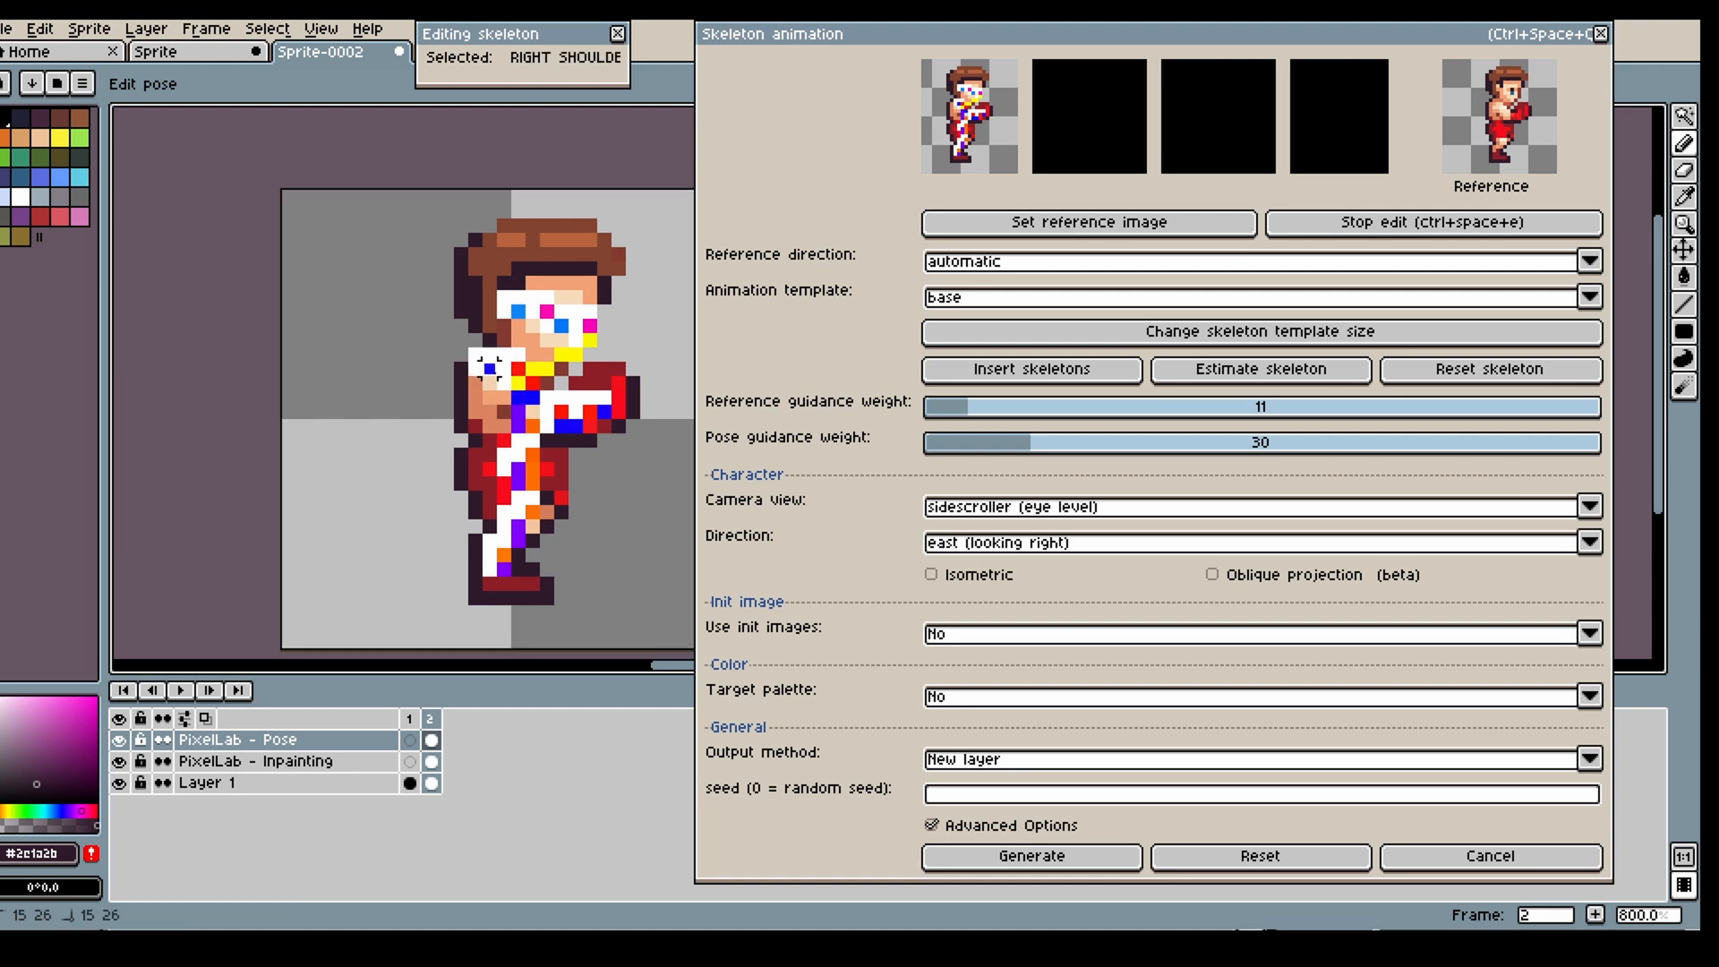
{"action": "left_click", "coordinate": [516, 422]}
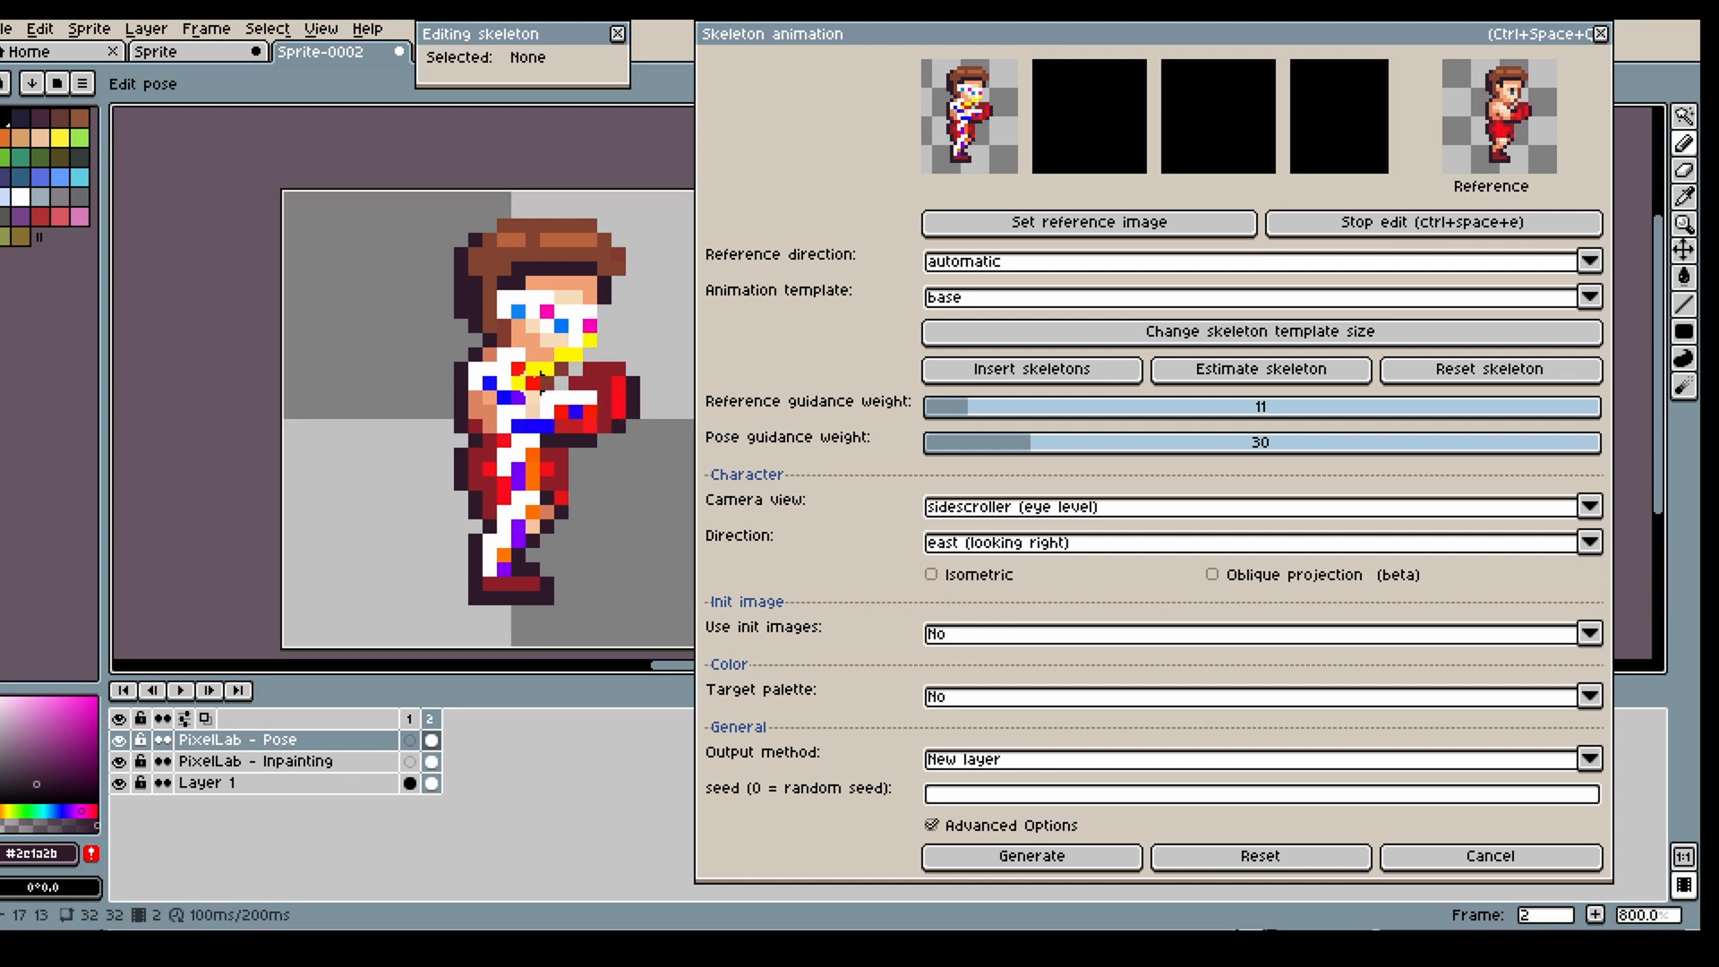
- Place the neck and left knee joints on the boxer's body
{"action": "left_click", "coordinate": [537, 378]}
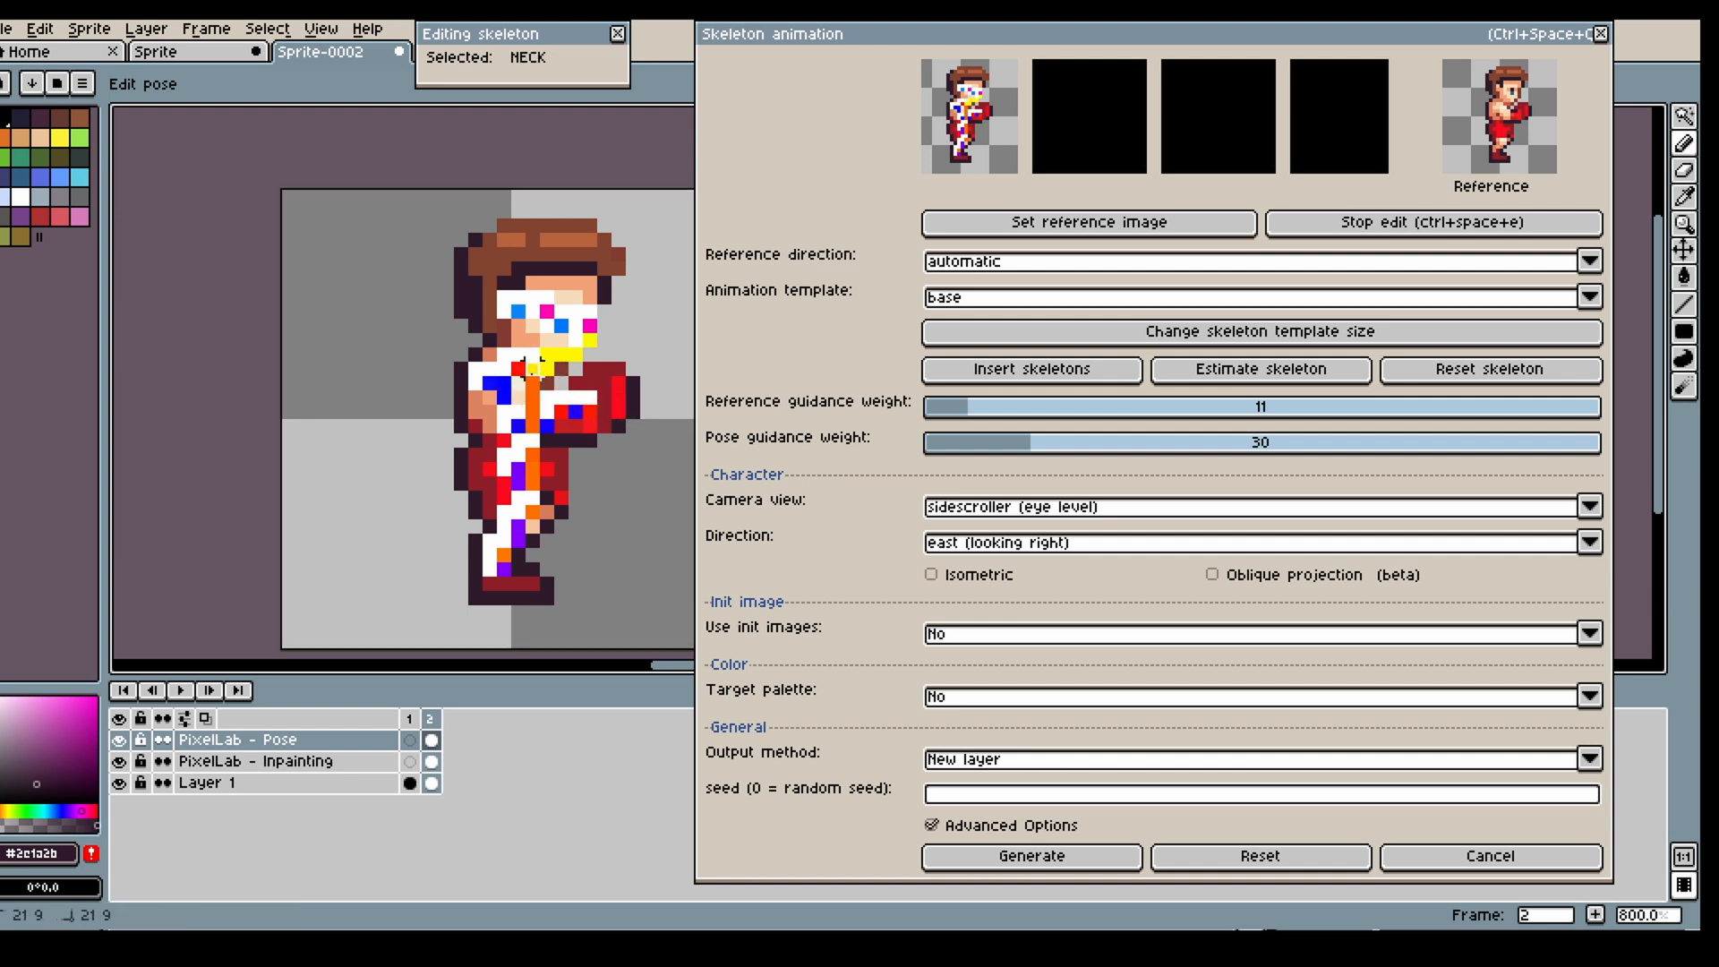
{"action": "left_click", "coordinate": [591, 411]}
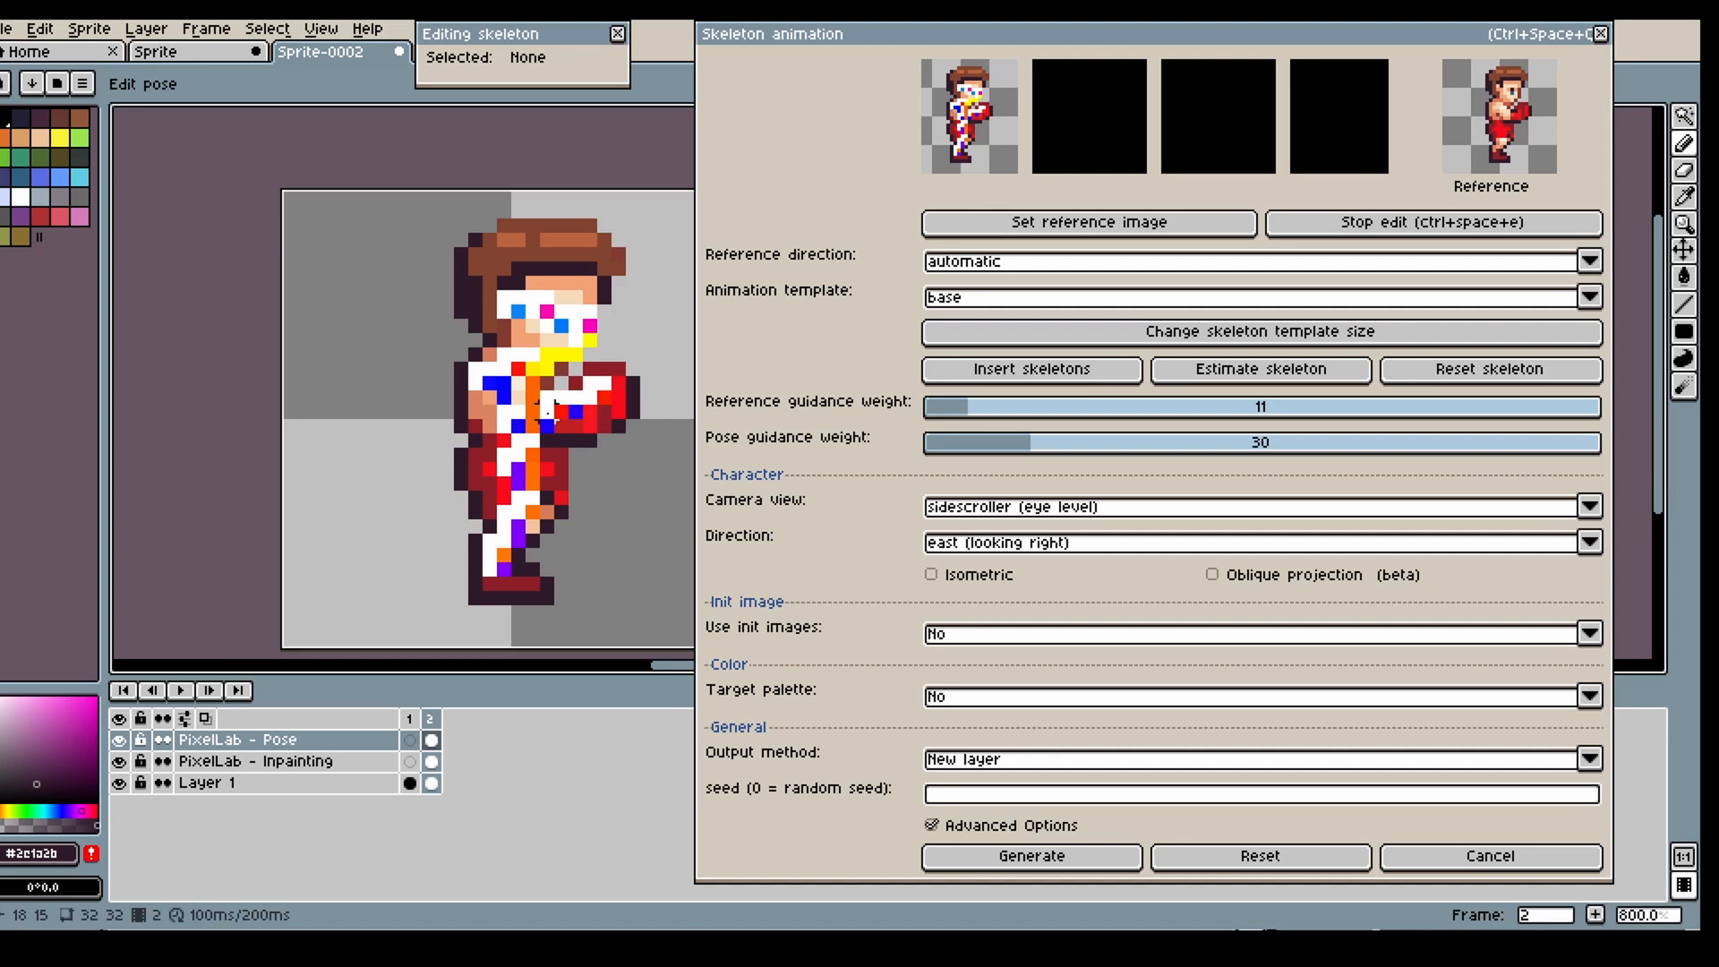
{"action": "left_click", "coordinate": [531, 392]}
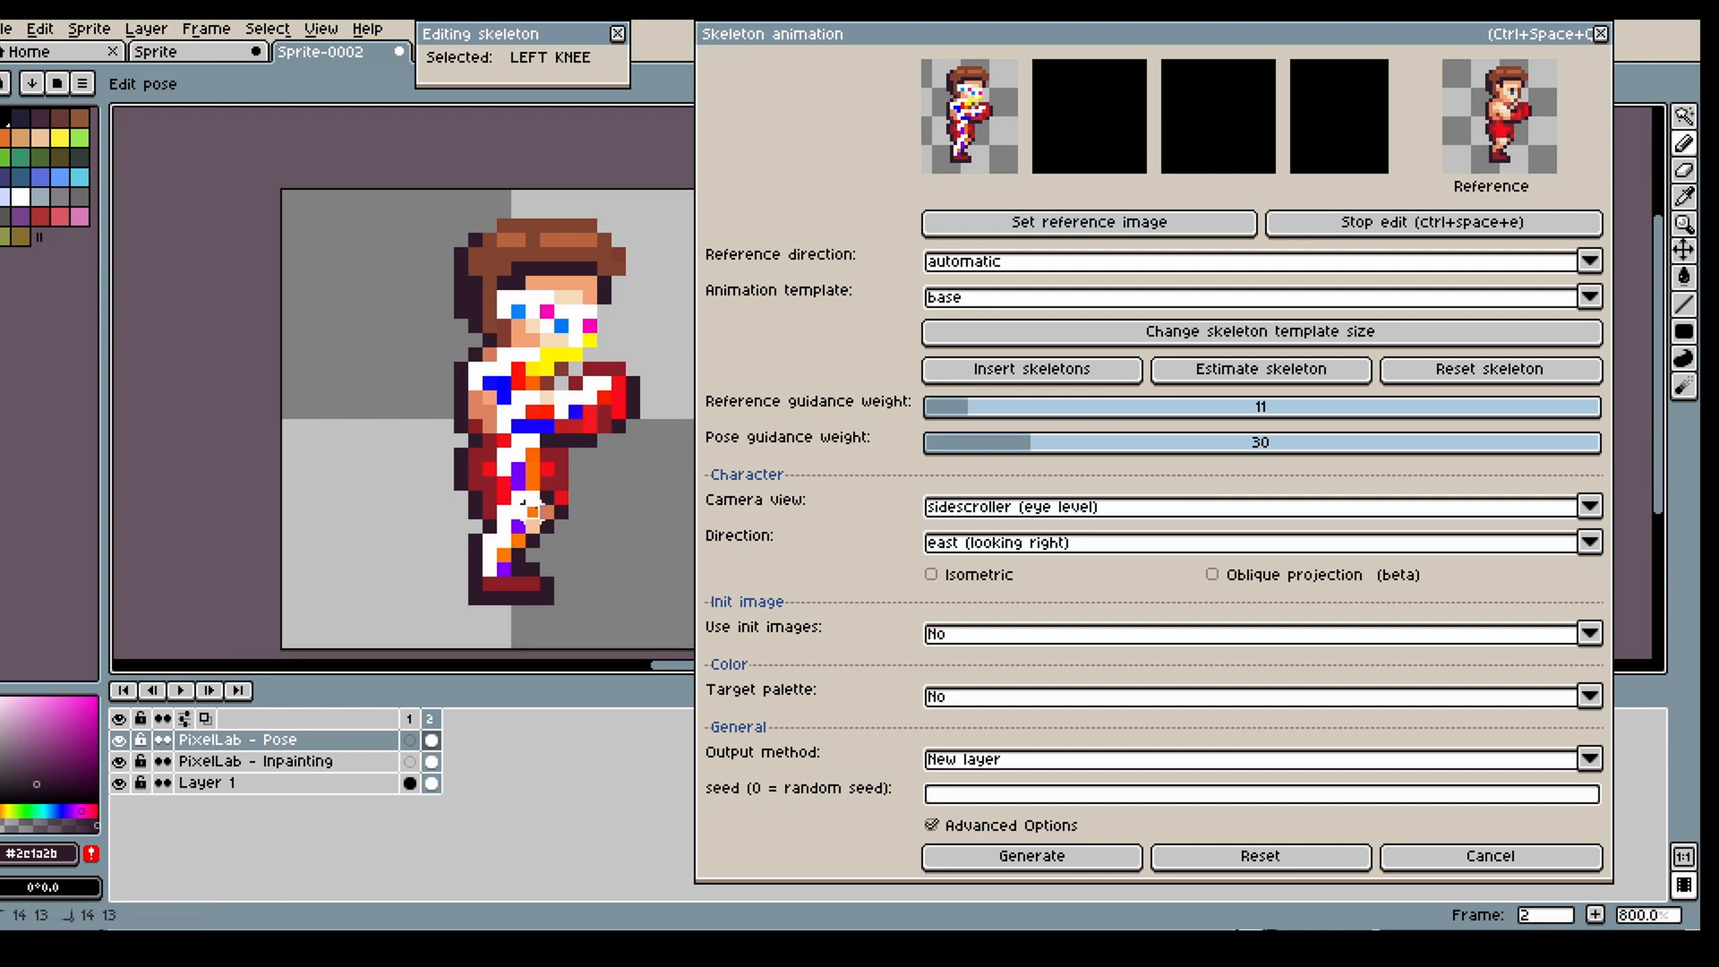
{"action": "left_click", "coordinate": [504, 565]}
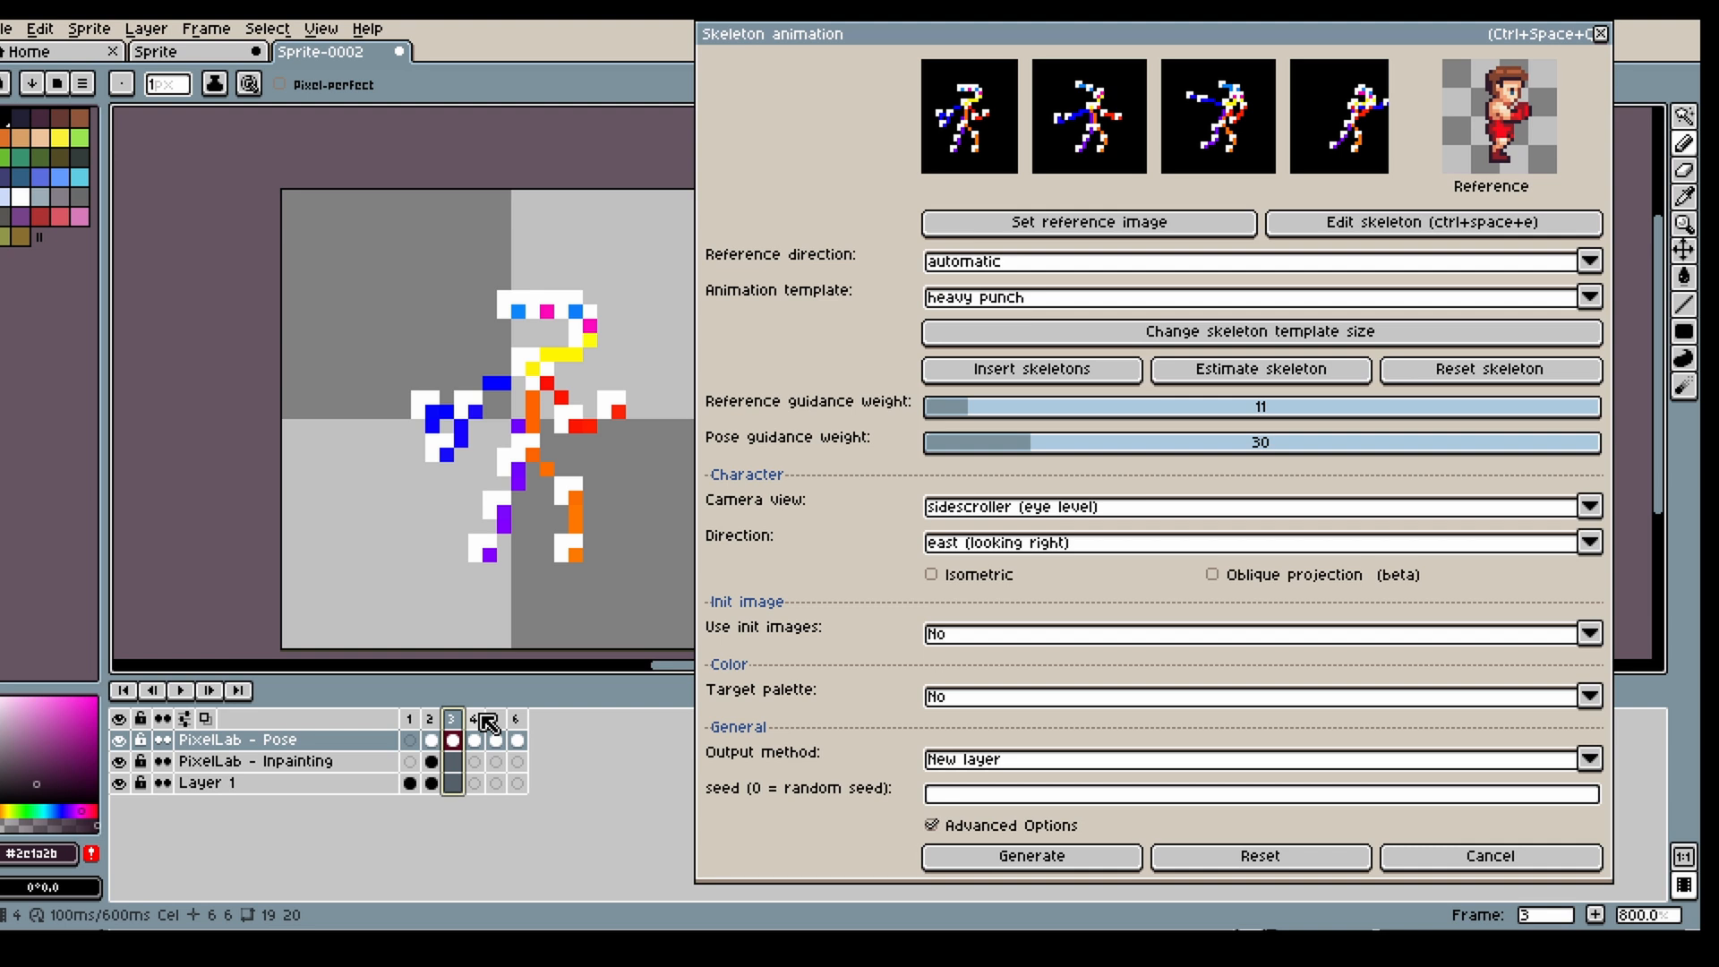
- Adjust the neck joint and re-insert the heavy-punch skeleton frames
{"action": "left_click", "coordinate": [516, 740]}
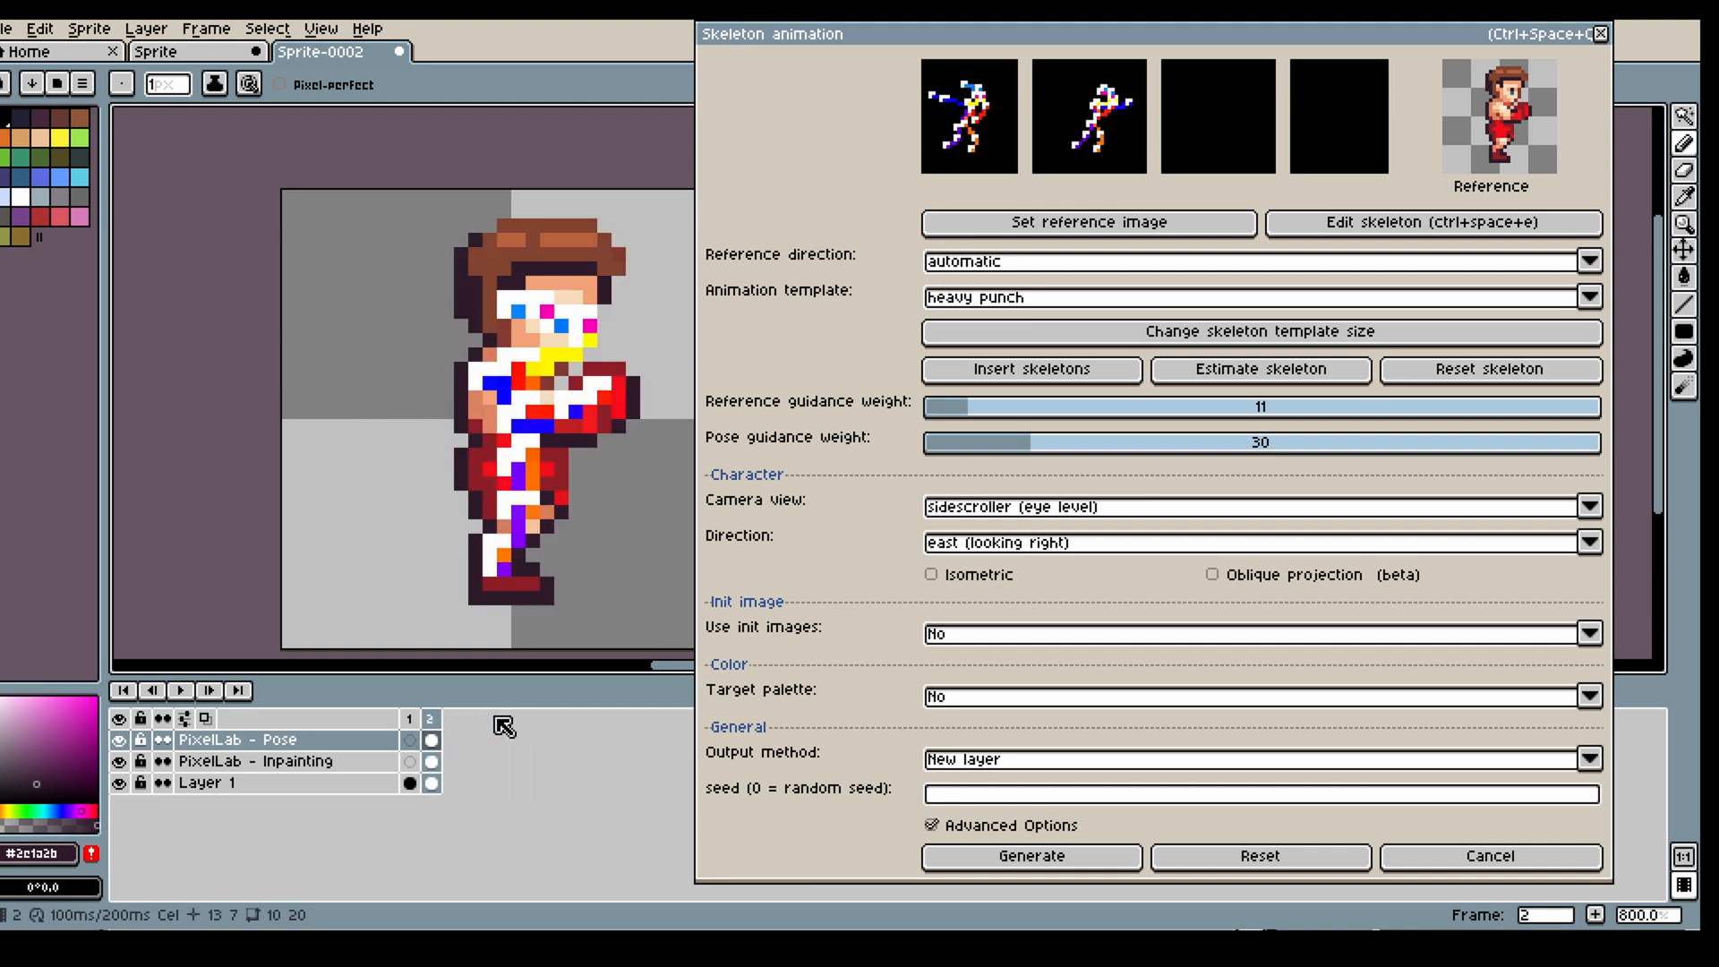
{"action": "left_click", "coordinate": [1432, 223]}
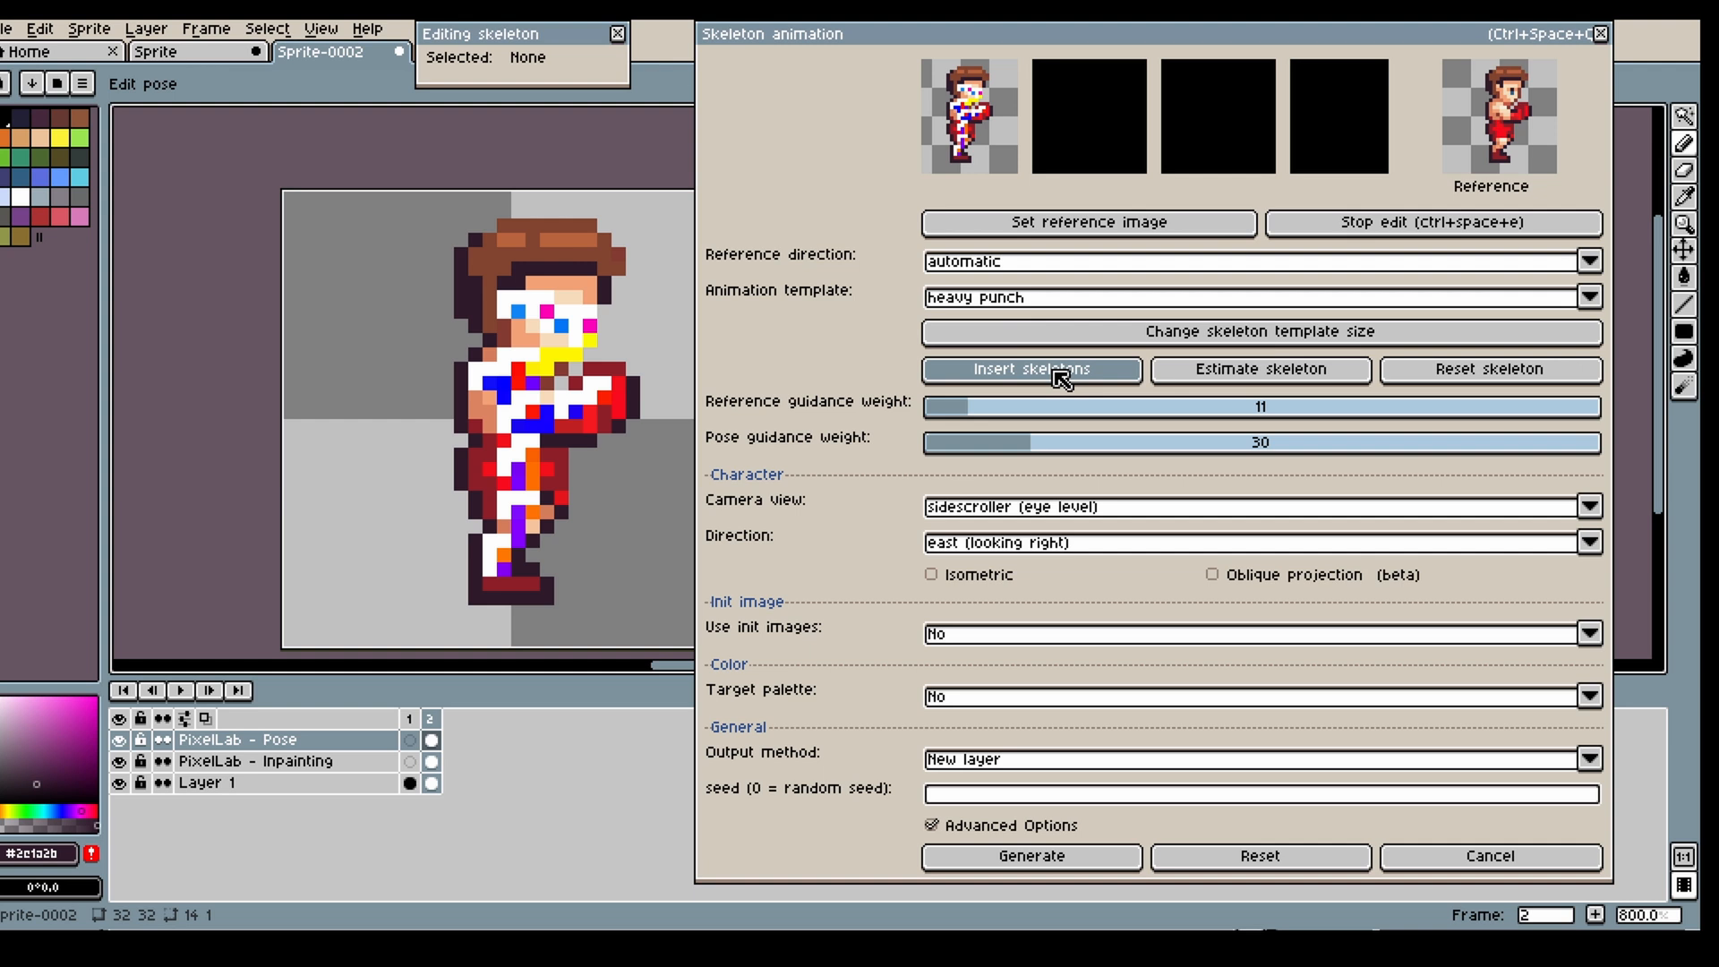
{"action": "left_click", "coordinate": [1029, 369]}
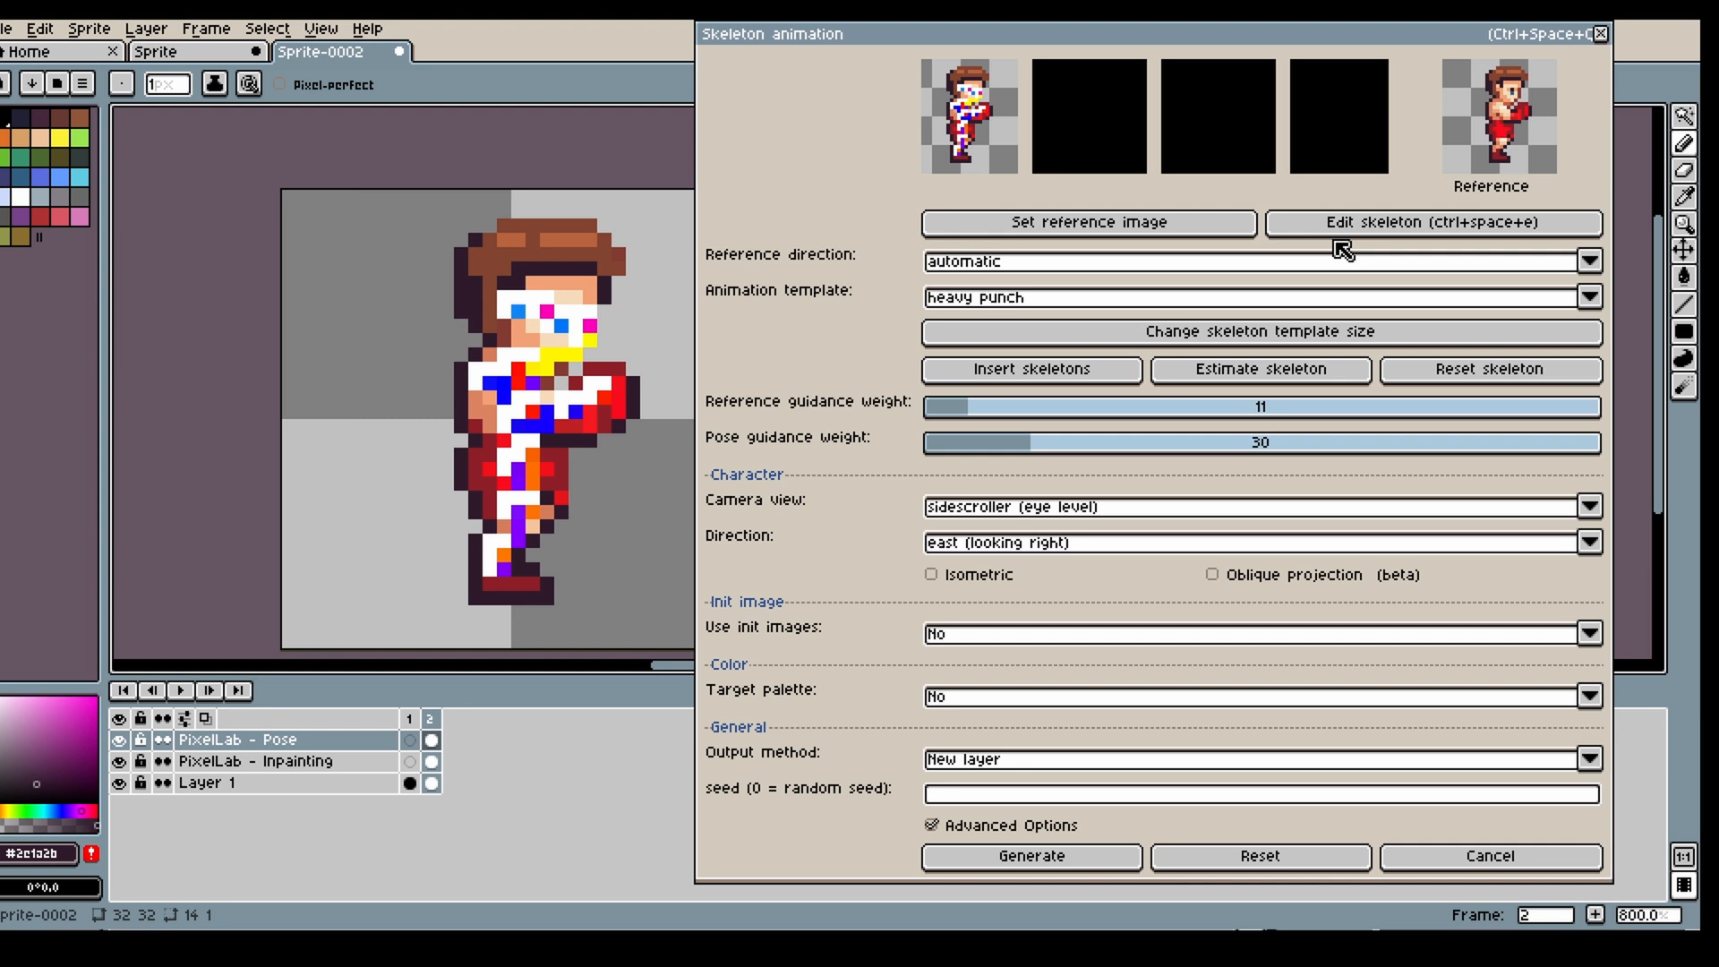
{"action": "left_click", "coordinate": [1432, 223]}
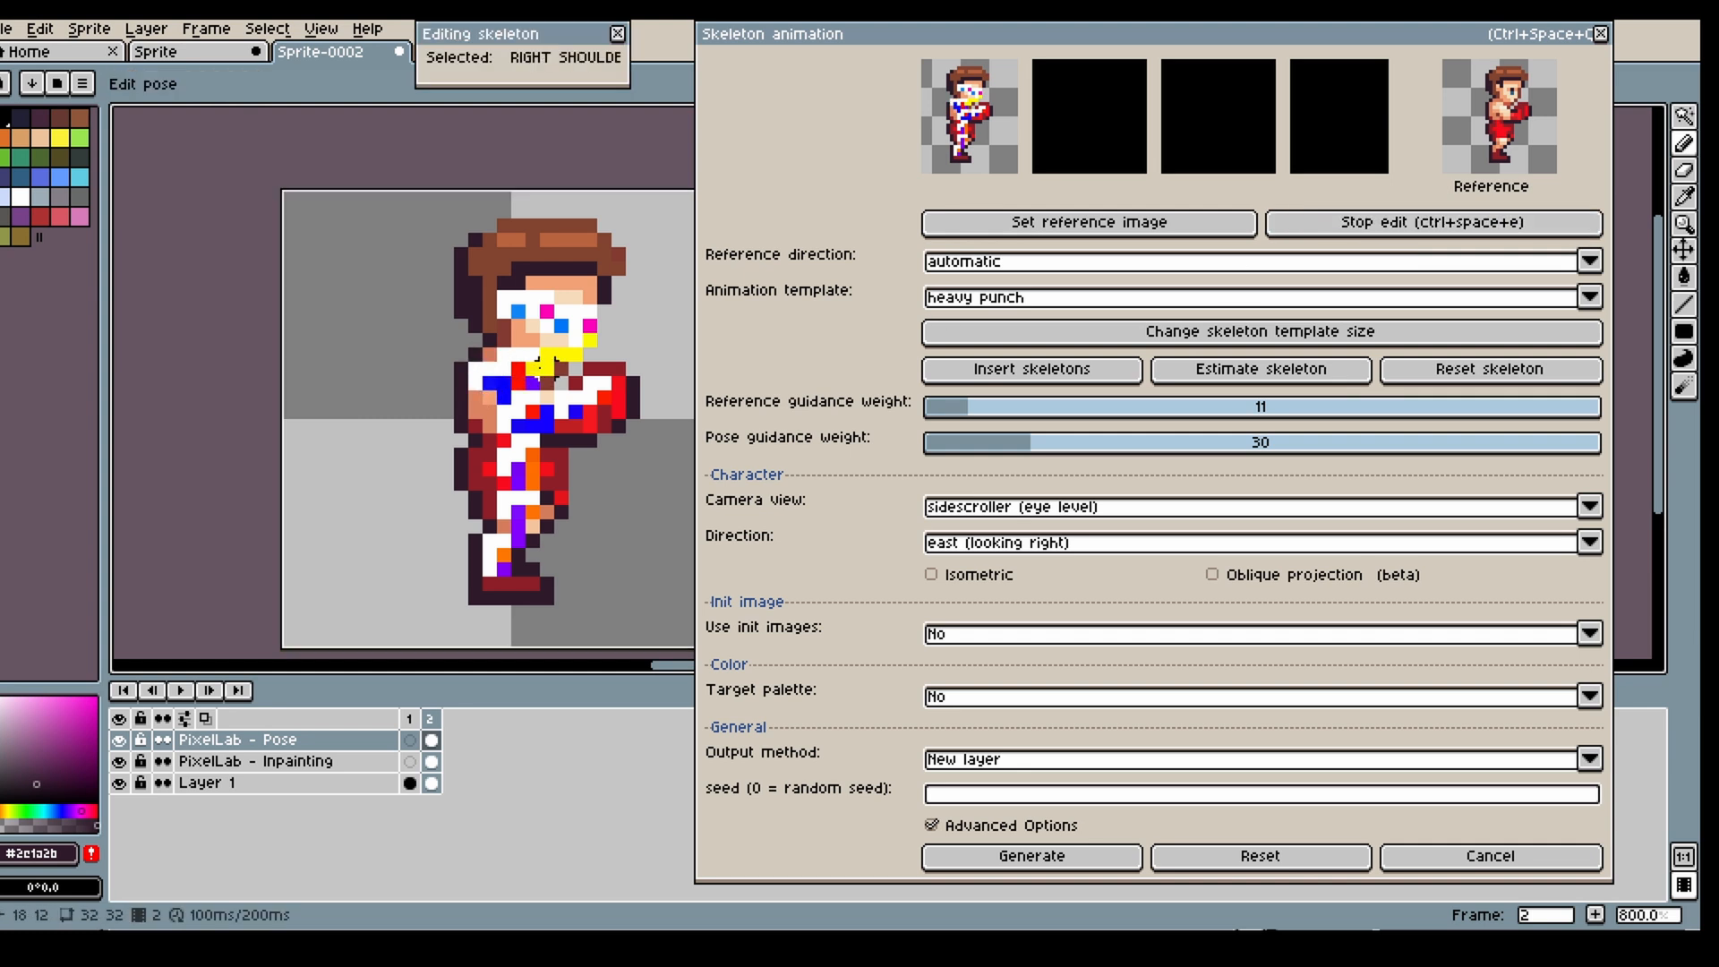
{"action": "left_click", "coordinate": [537, 362]}
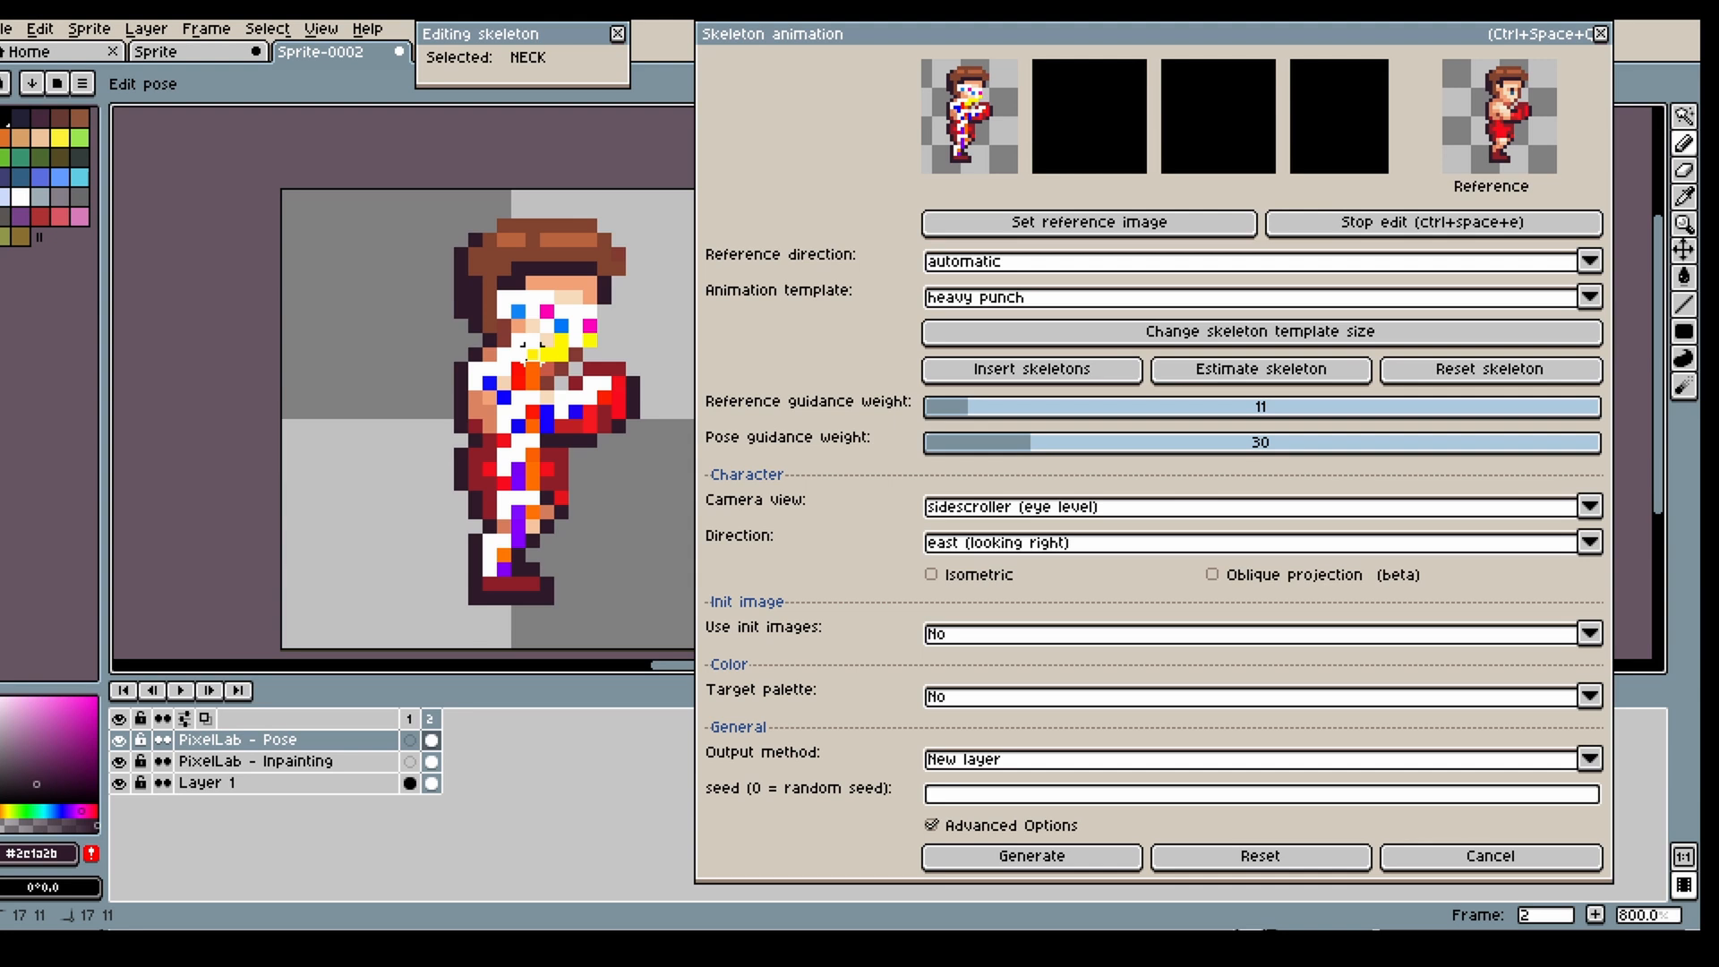
{"action": "left_click", "coordinate": [1028, 370]}
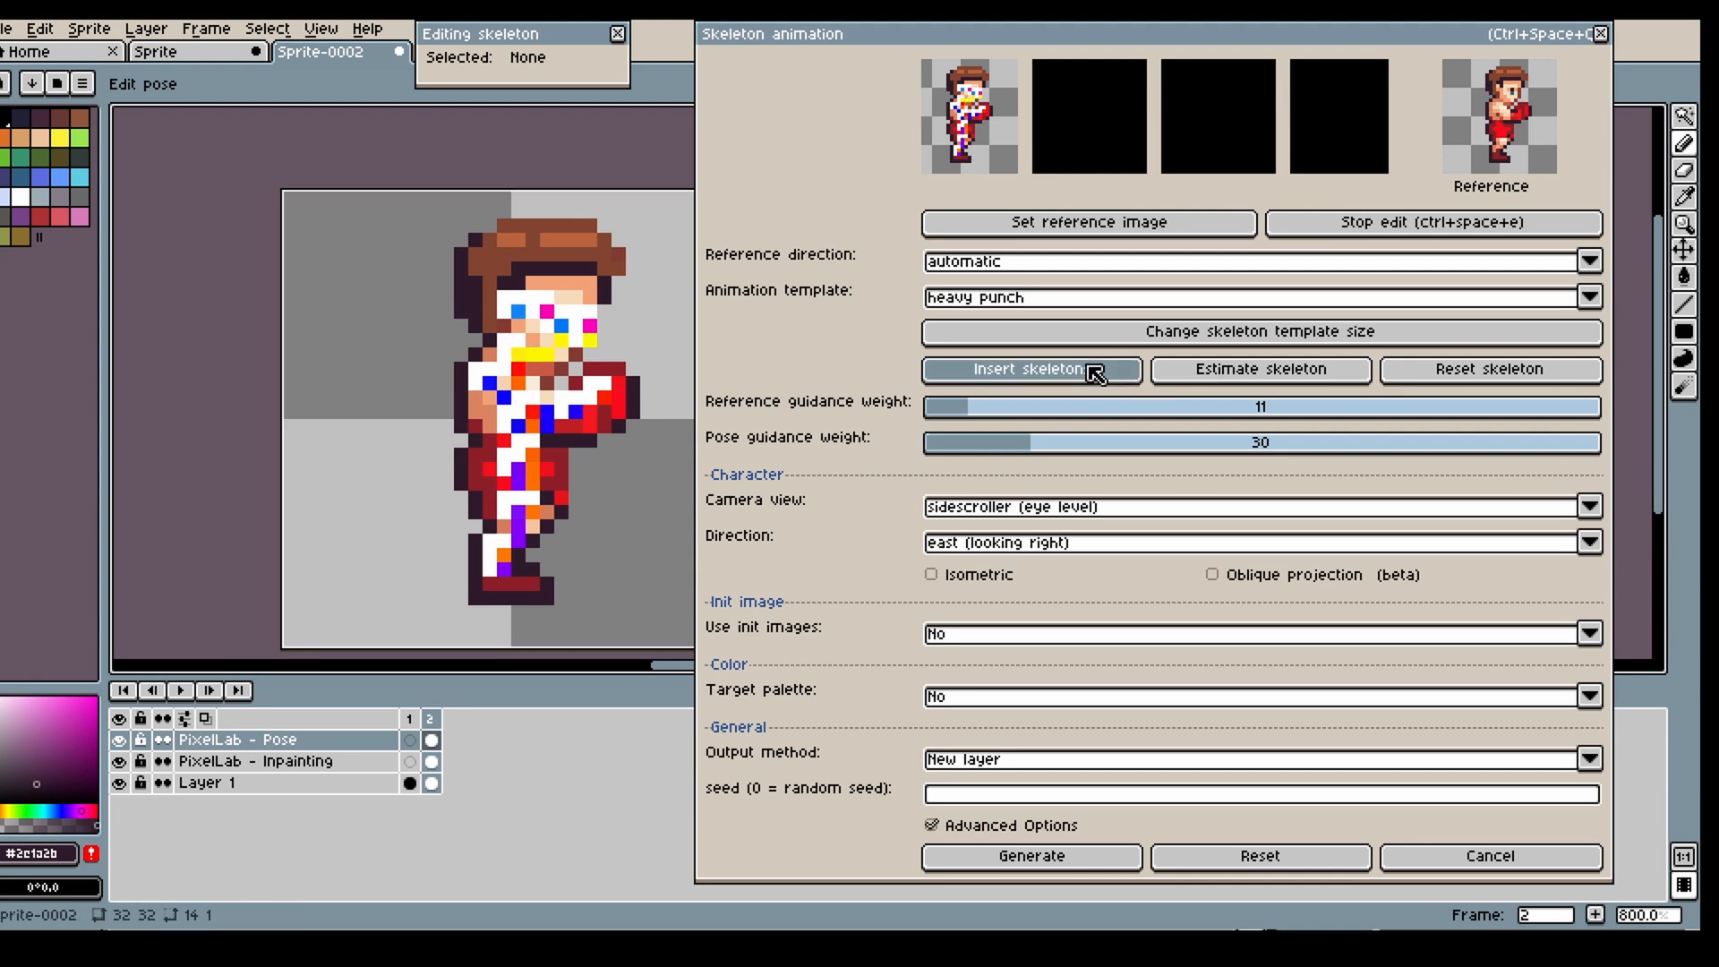
{"action": "left_click", "coordinate": [1029, 370]}
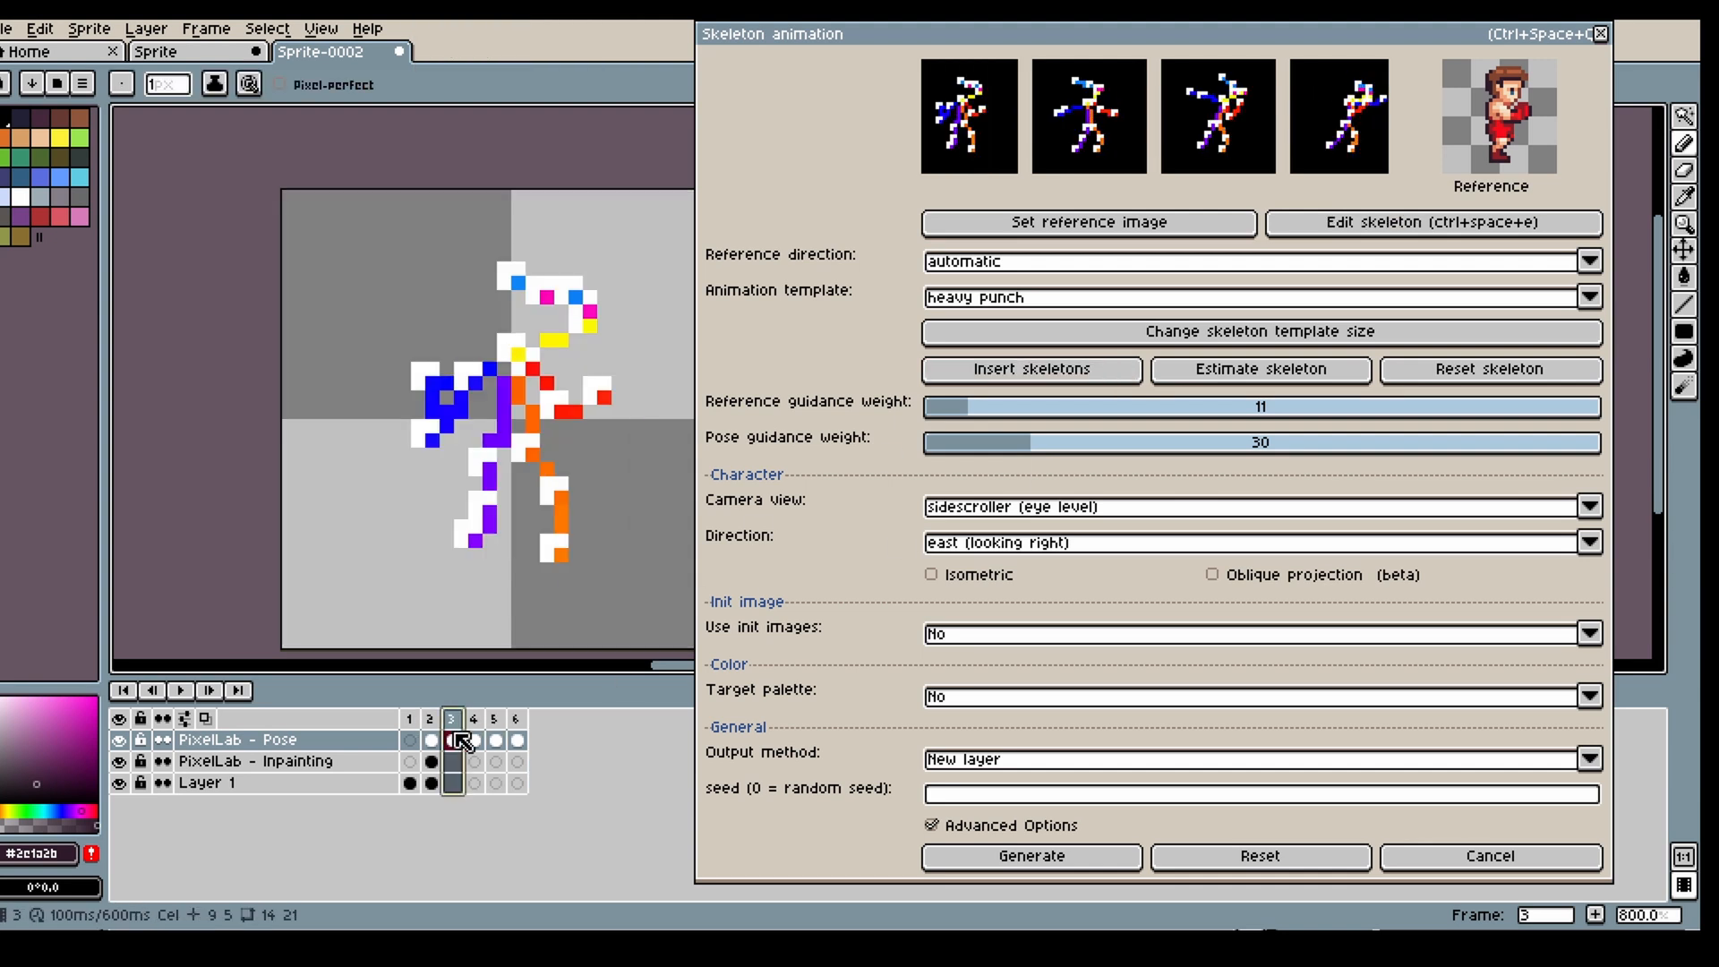
- Reposition the arm joints of the skeleton poses in frames 3 and 4, checking frame 5
{"action": "left_click", "coordinate": [493, 738]}
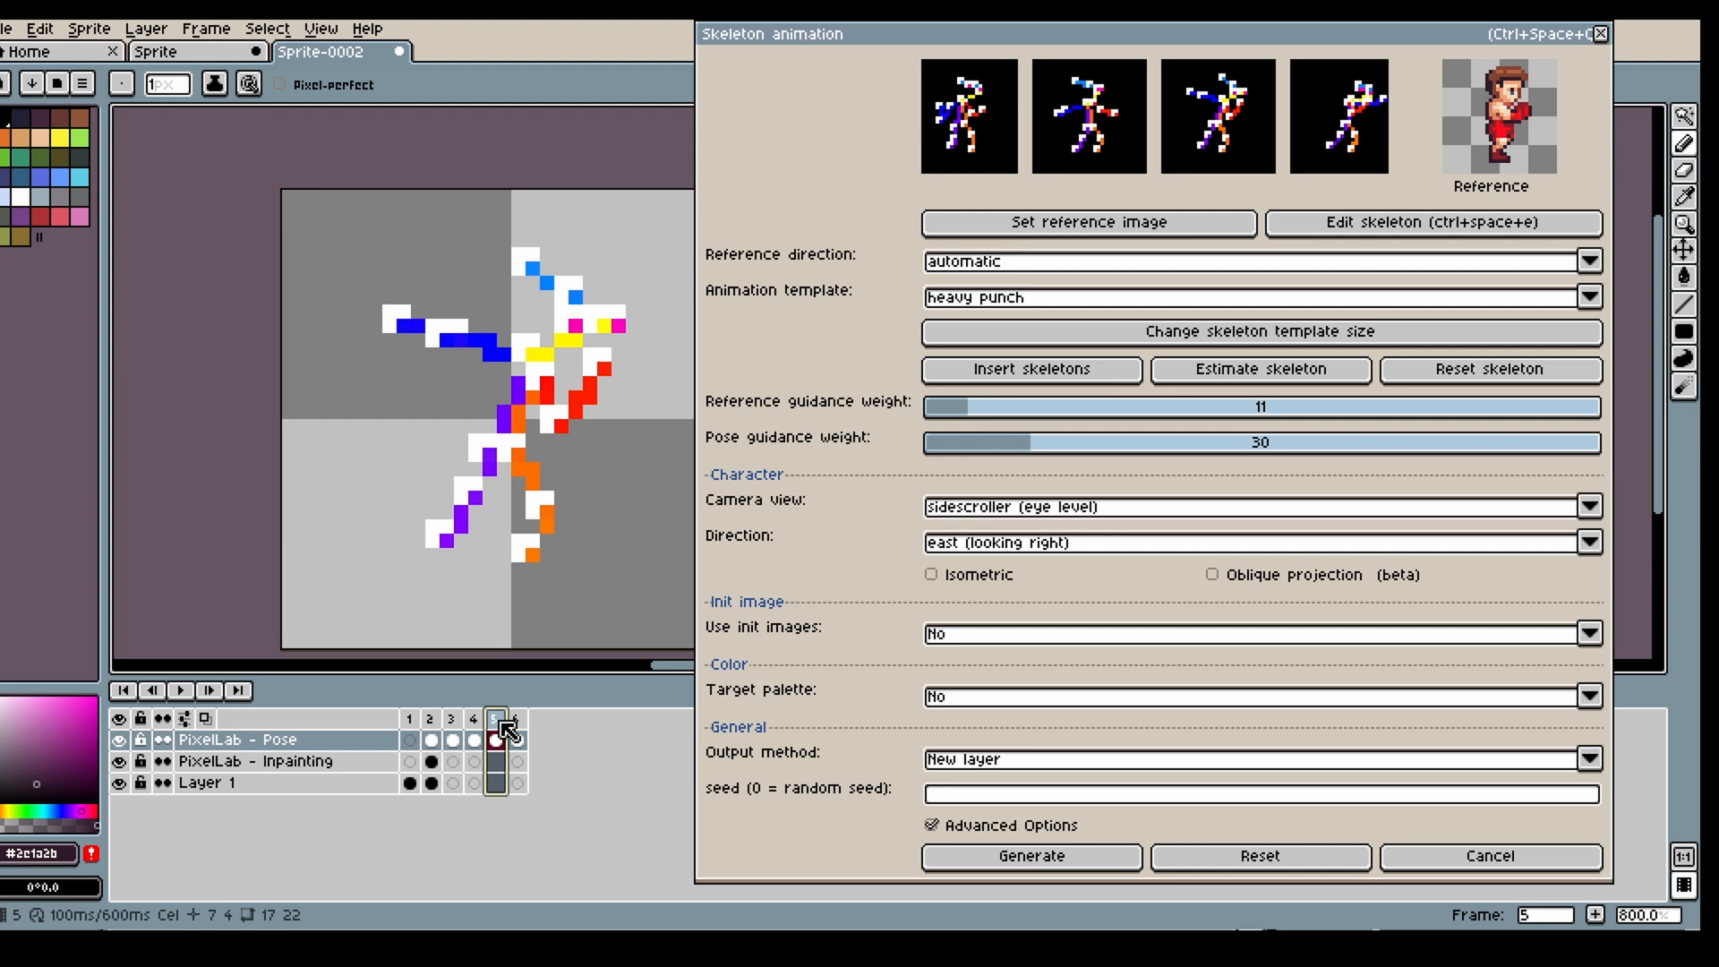
{"action": "left_click", "coordinate": [450, 732]}
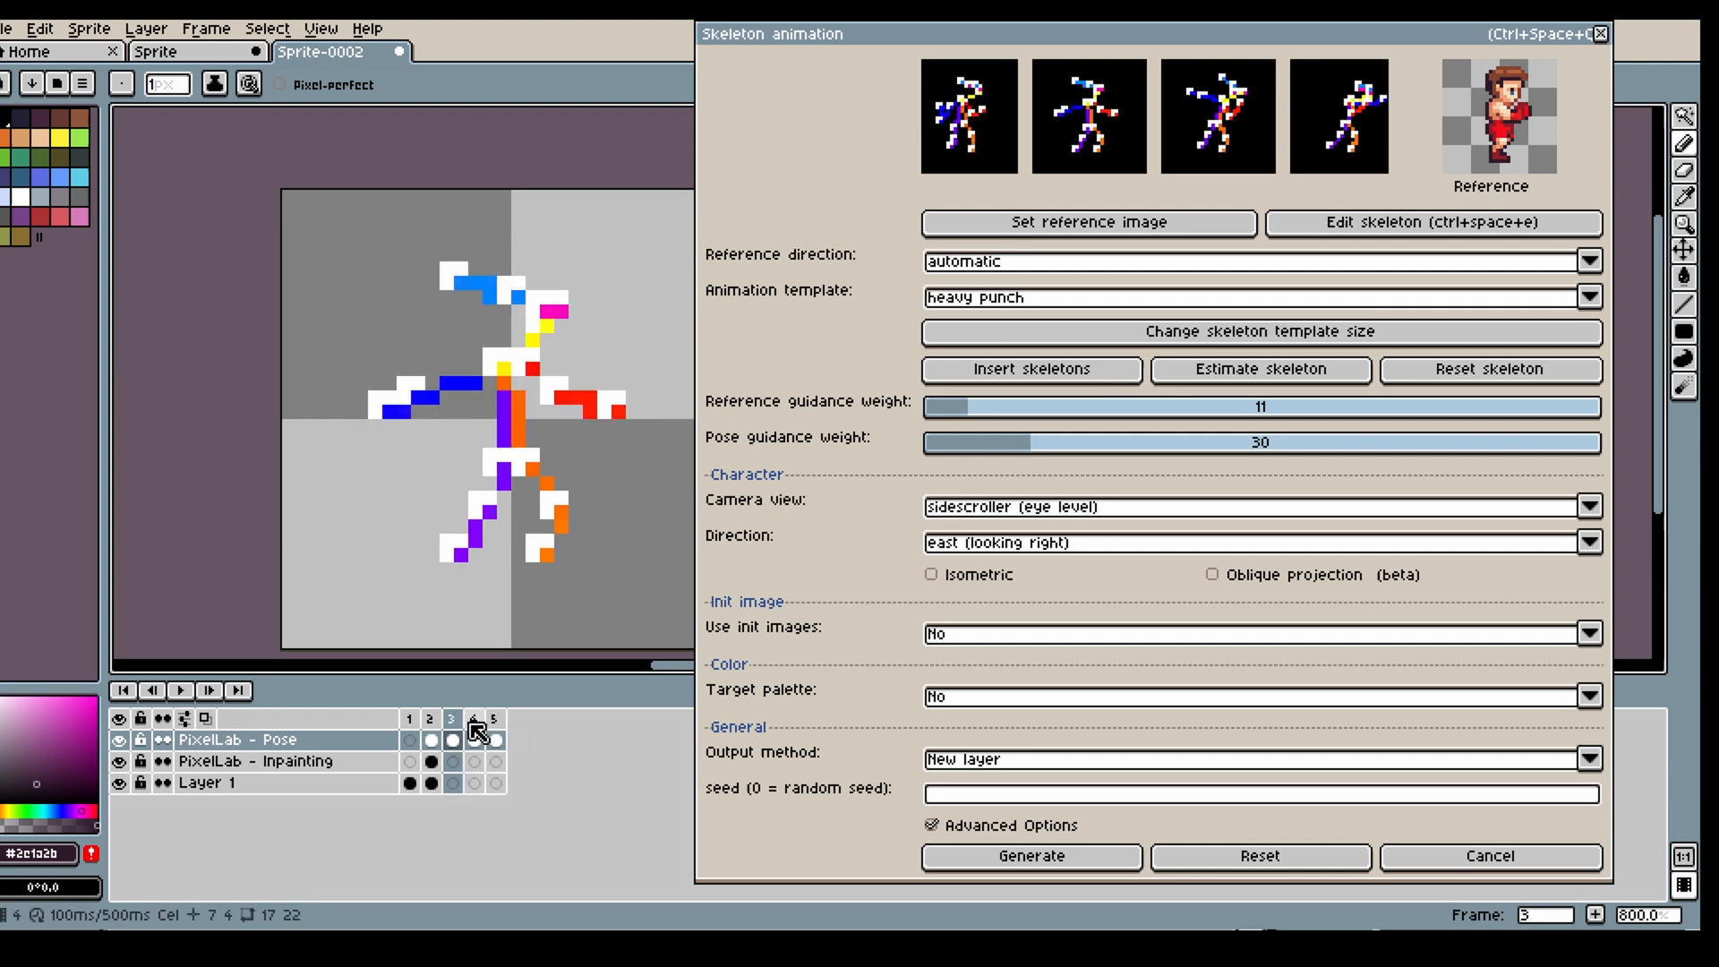
{"action": "left_click", "coordinate": [1432, 226]}
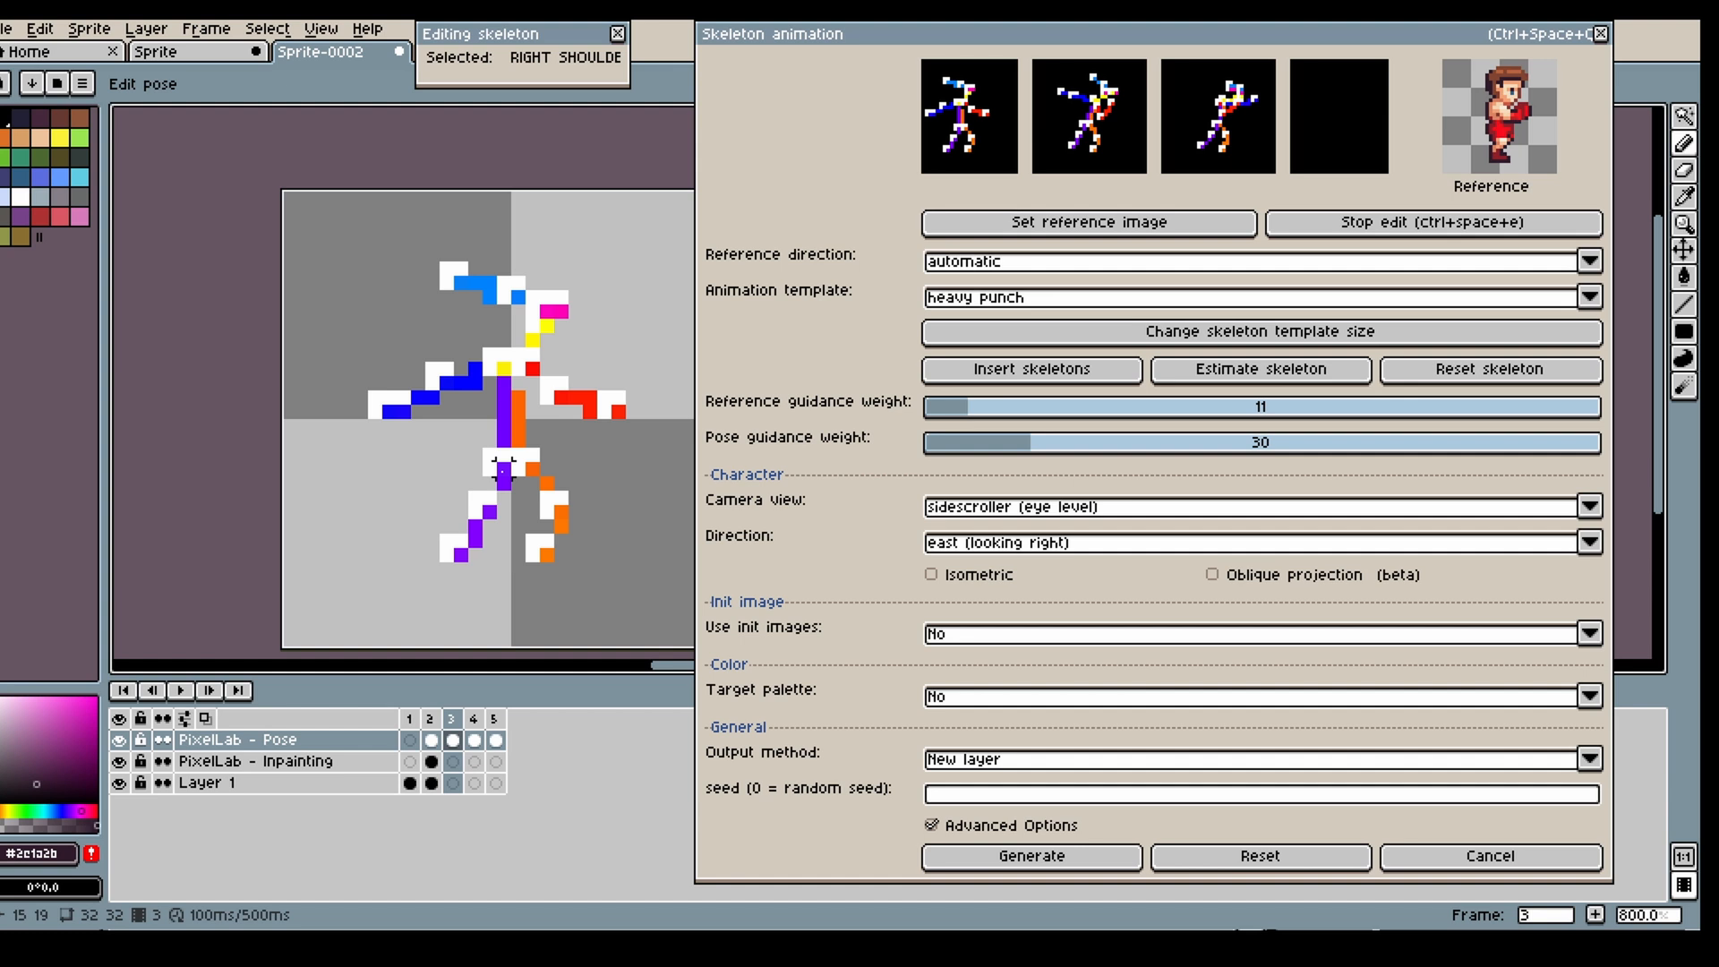
{"action": "left_click", "coordinate": [1432, 223]}
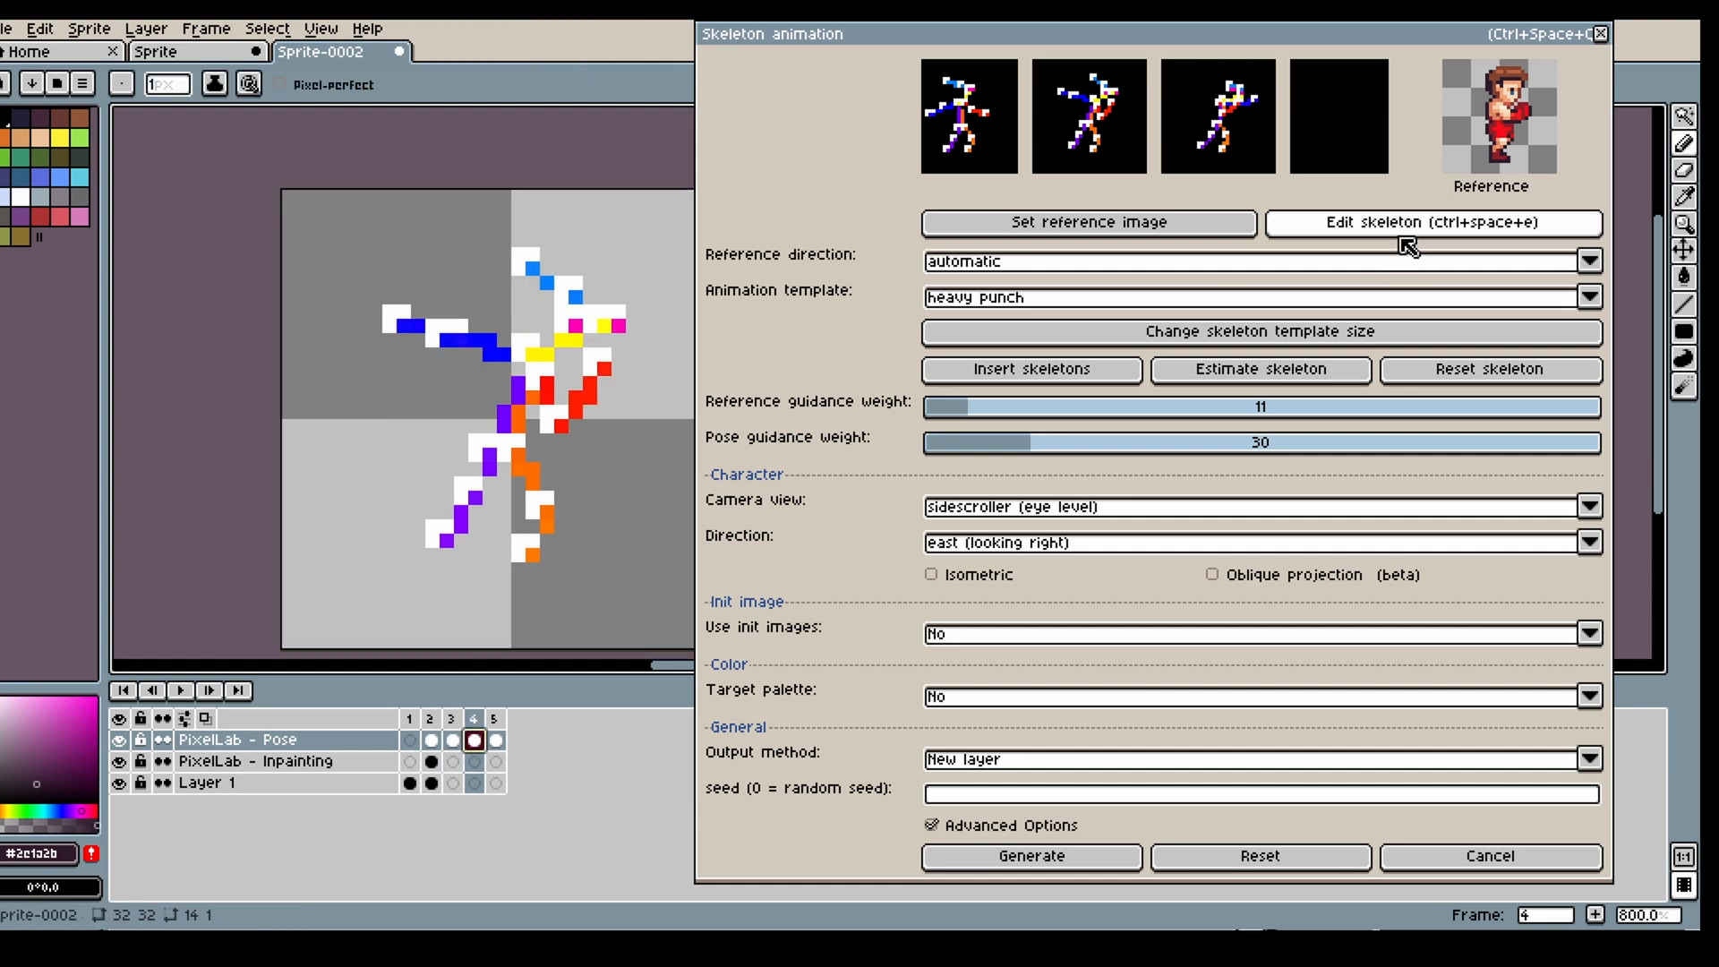
{"action": "left_click", "coordinate": [1433, 223]}
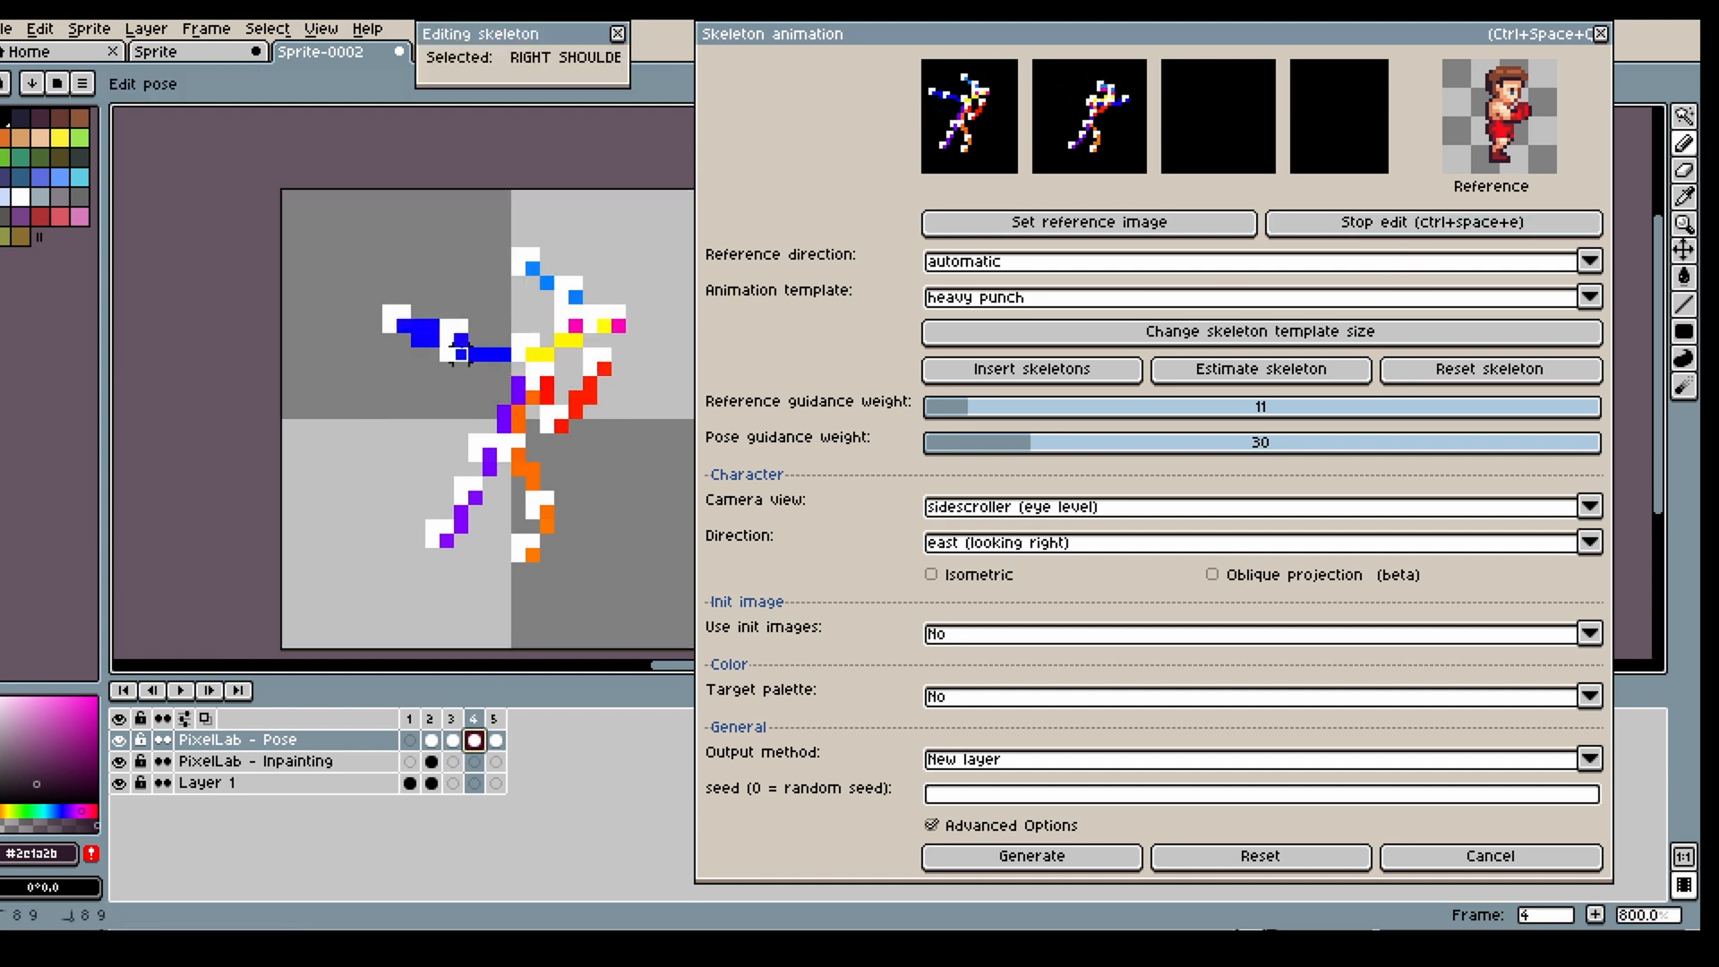
{"action": "left_click", "coordinate": [455, 345]}
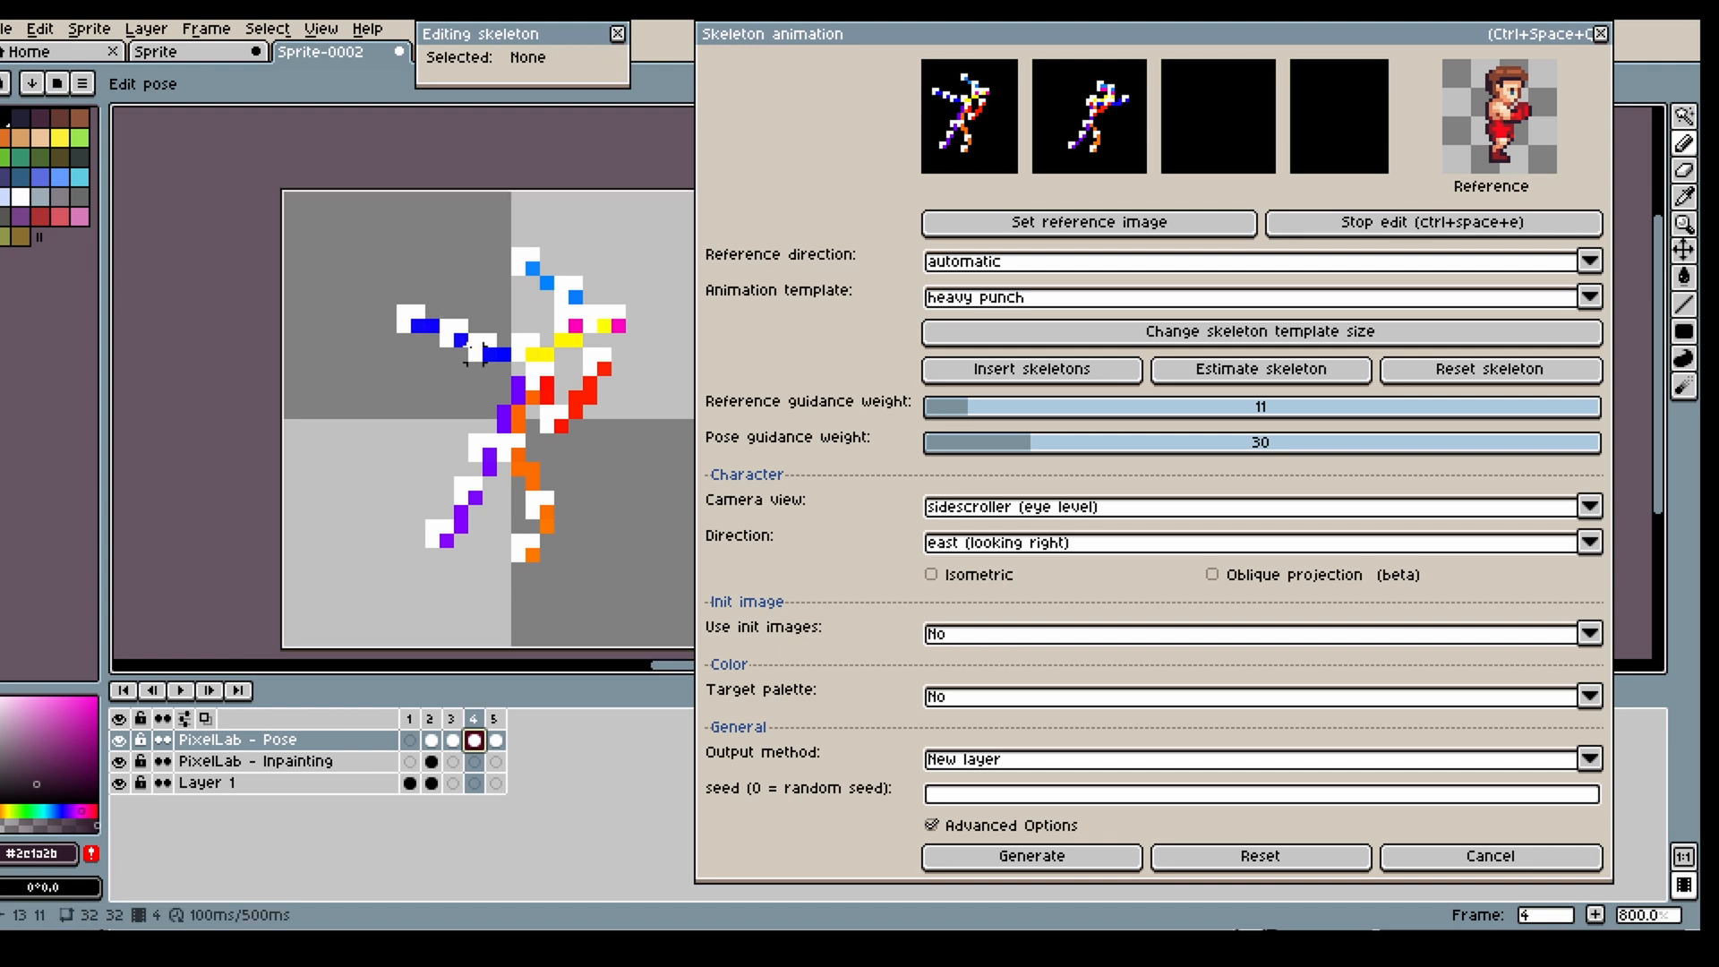
{"action": "left_click", "coordinate": [493, 741]}
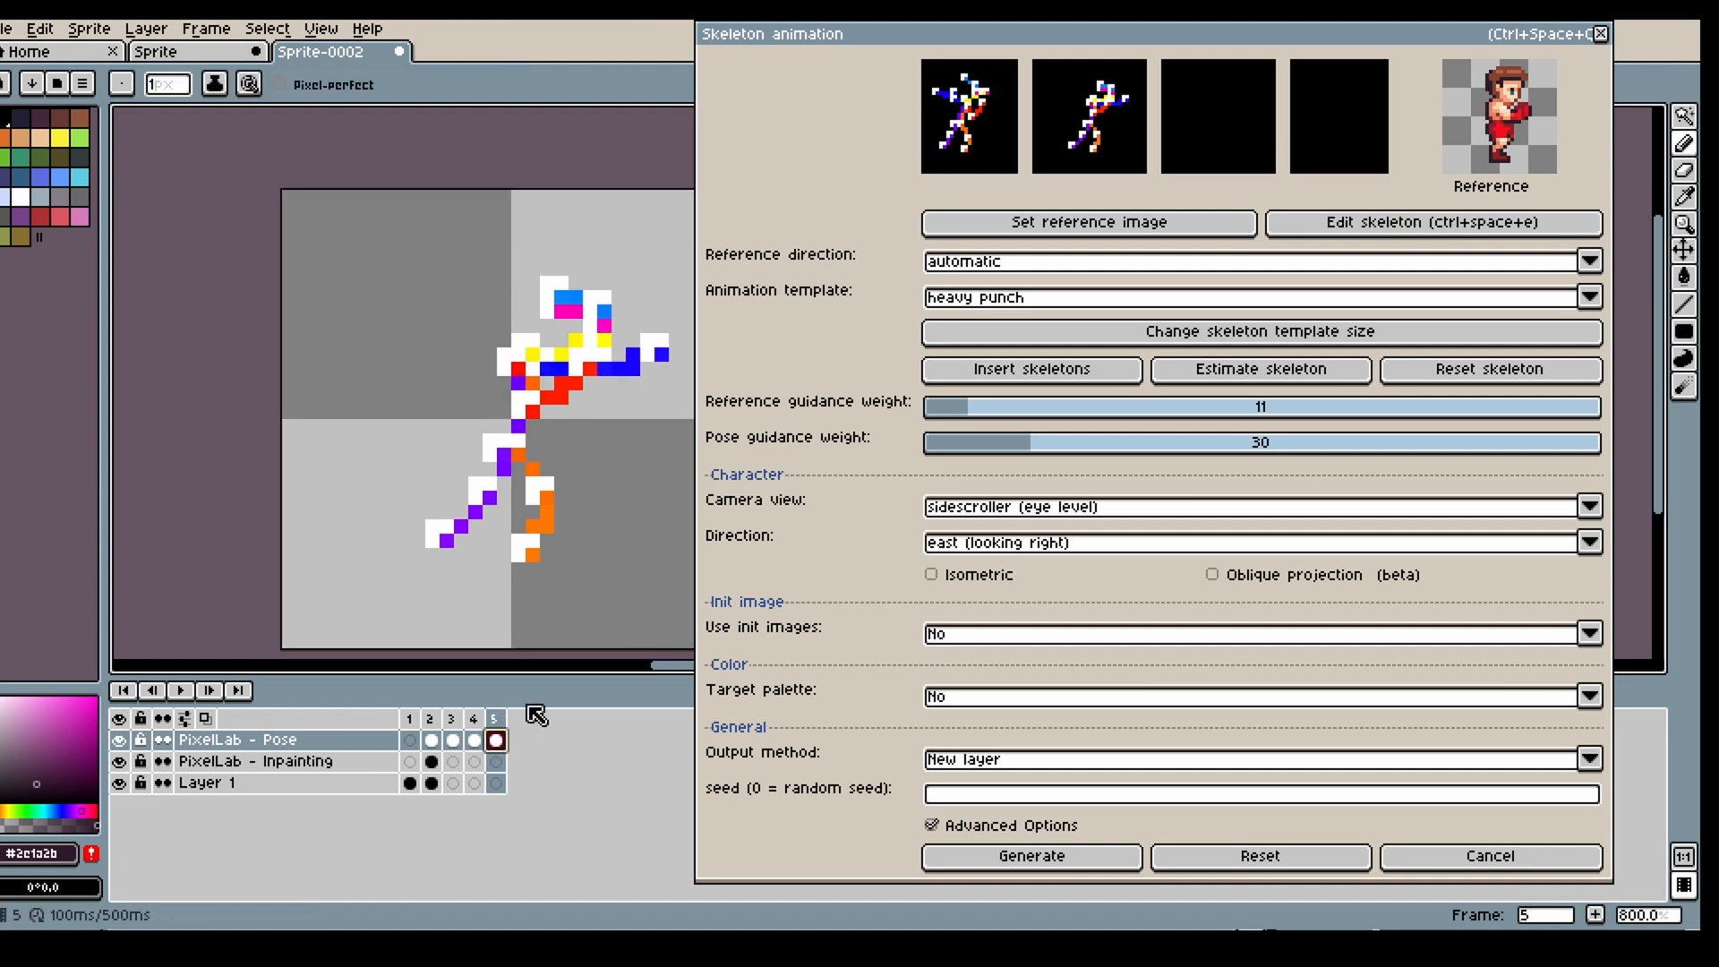
{"action": "left_click", "coordinate": [1431, 223]}
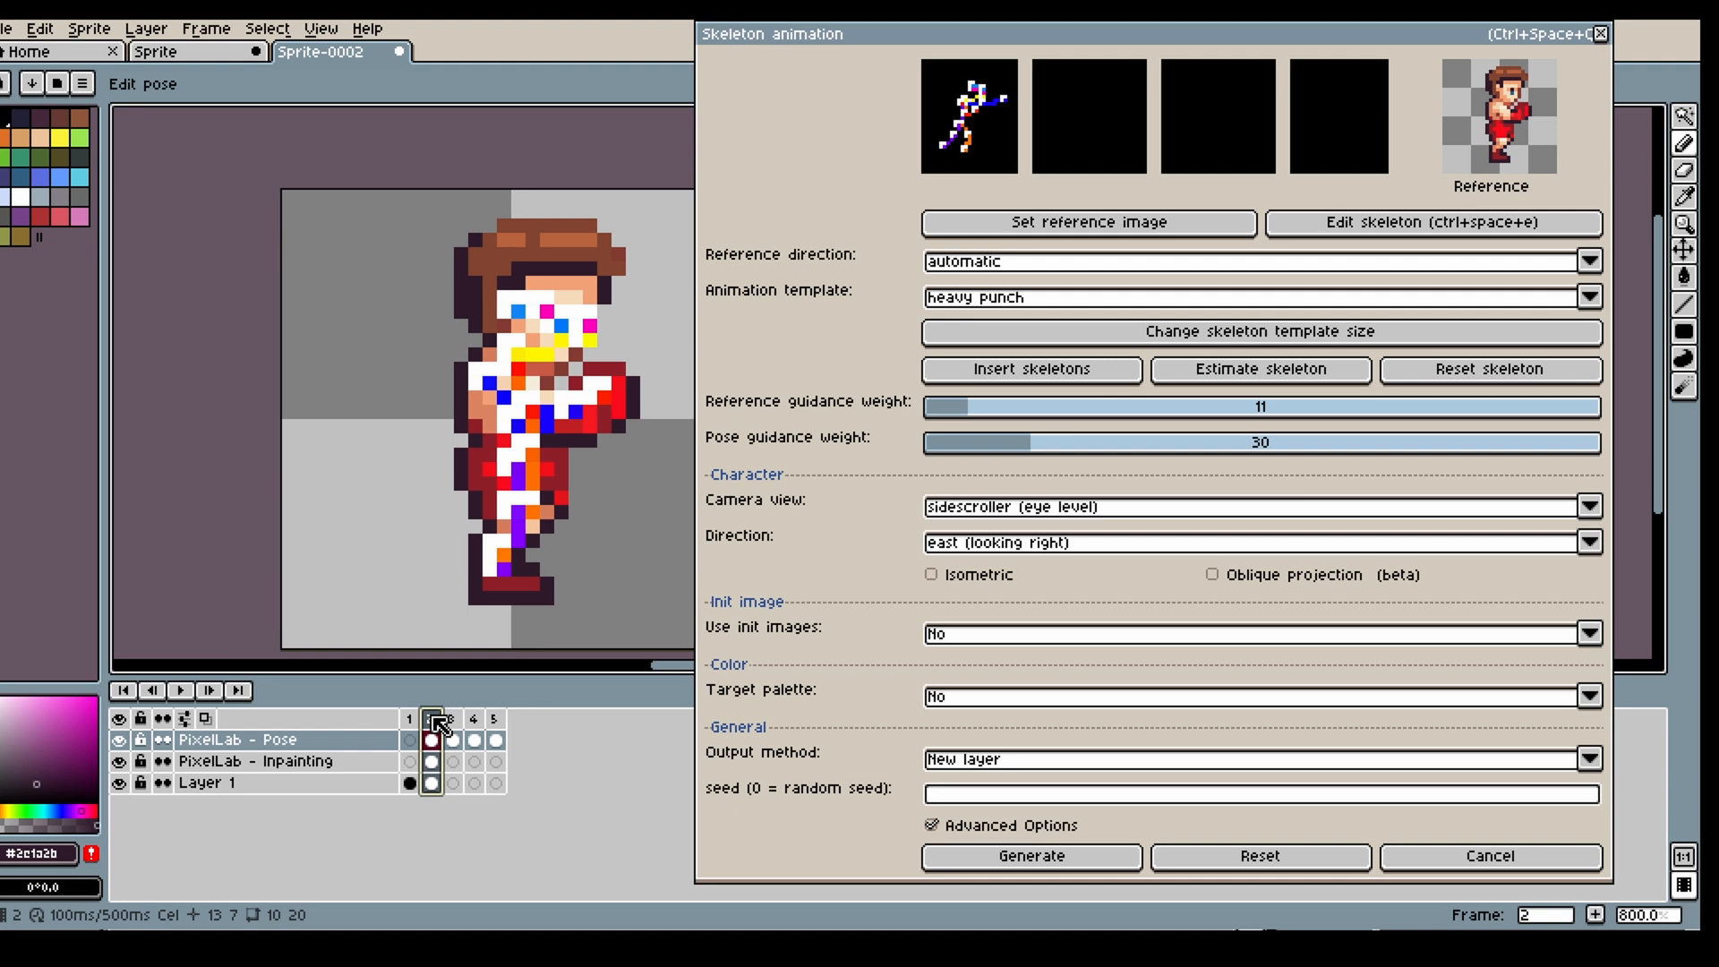
- Generate the cartoon boxer's punch frames from the skeleton poses and review them, including frame 5
{"action": "left_click", "coordinate": [1029, 855]}
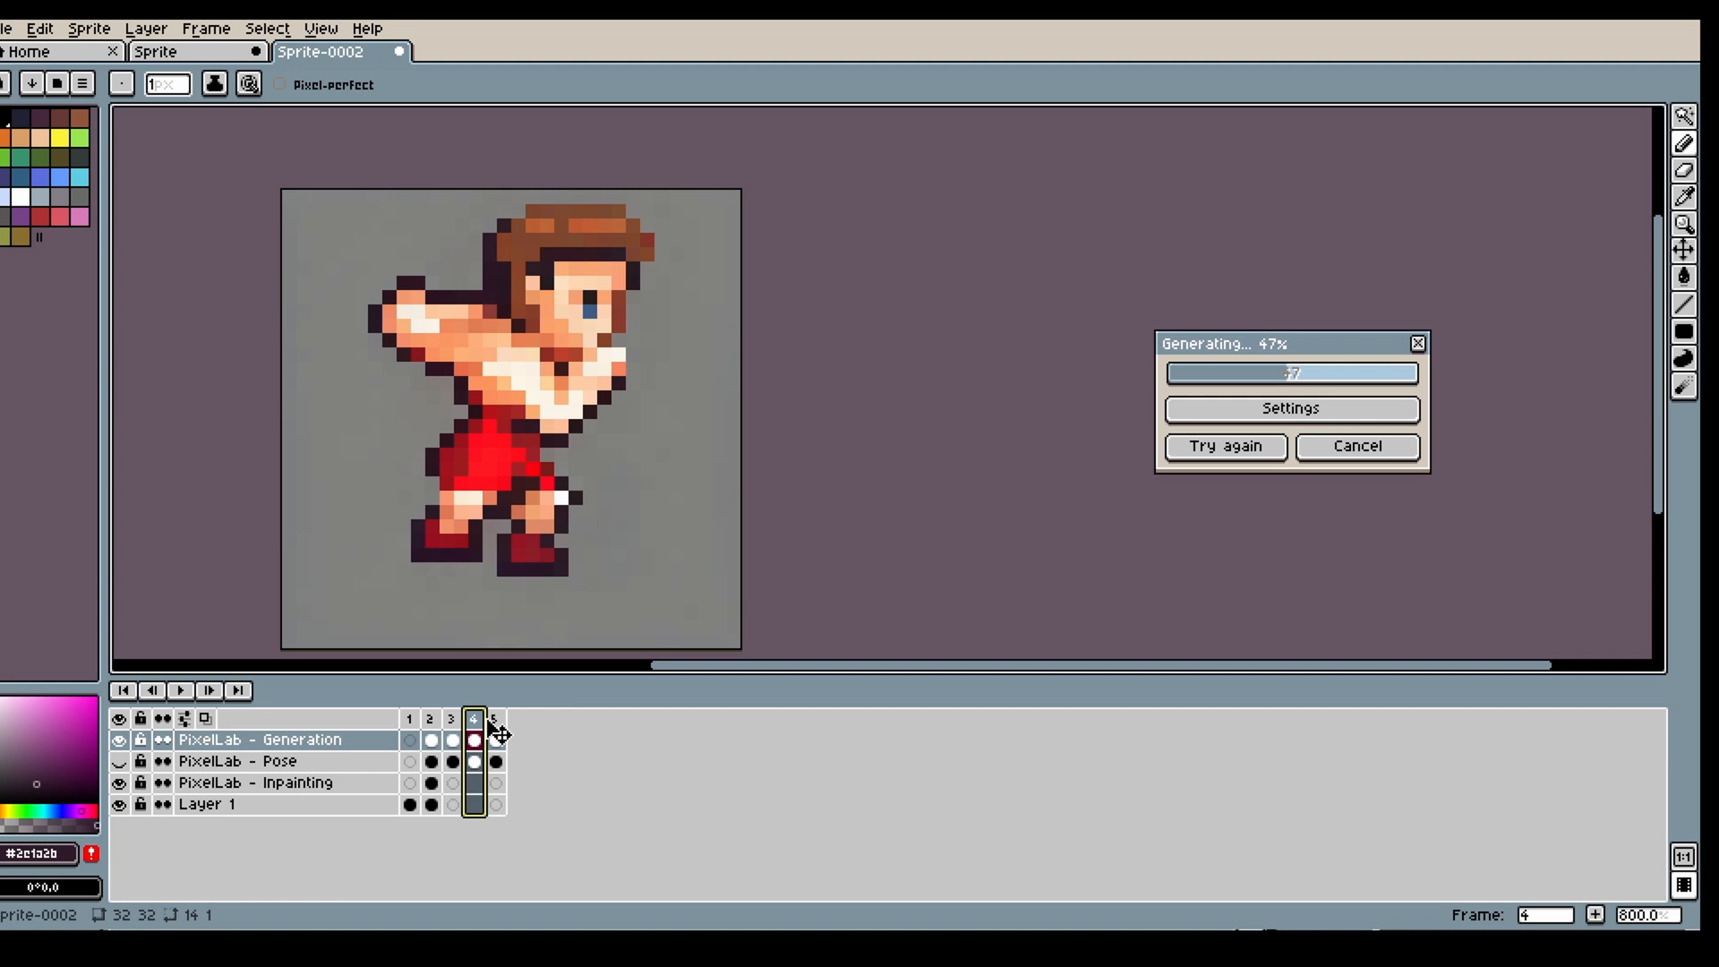
{"action": "left_click", "coordinate": [450, 719]}
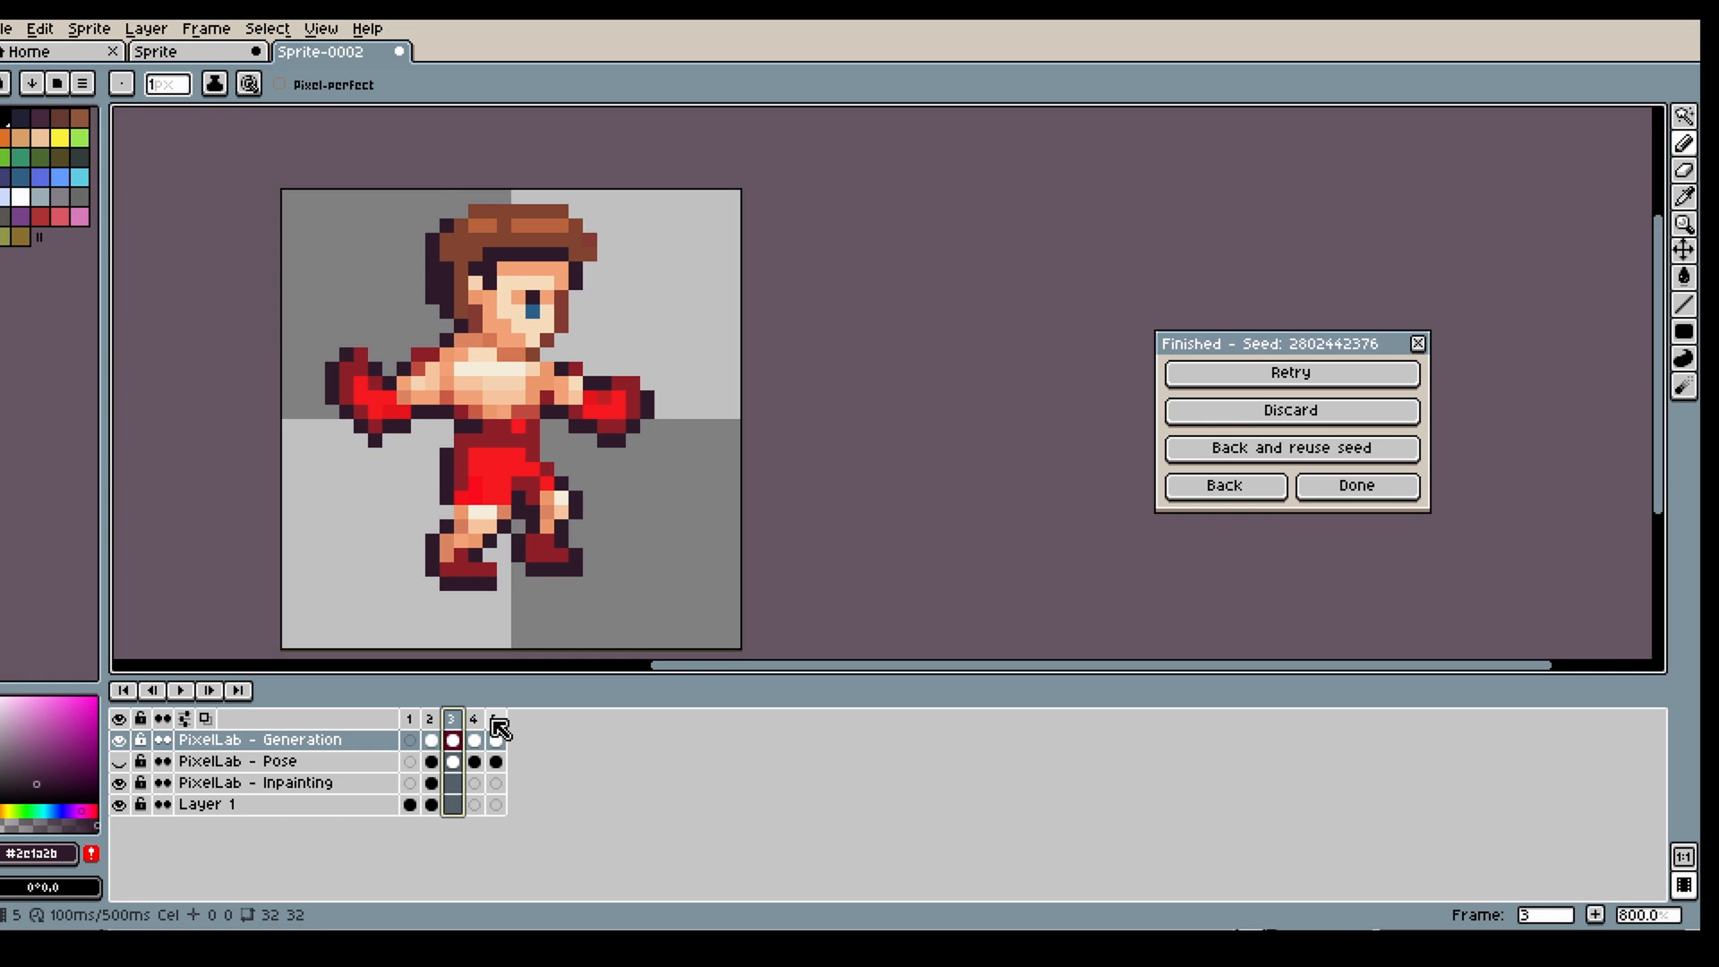
{"action": "left_click", "coordinate": [474, 740]}
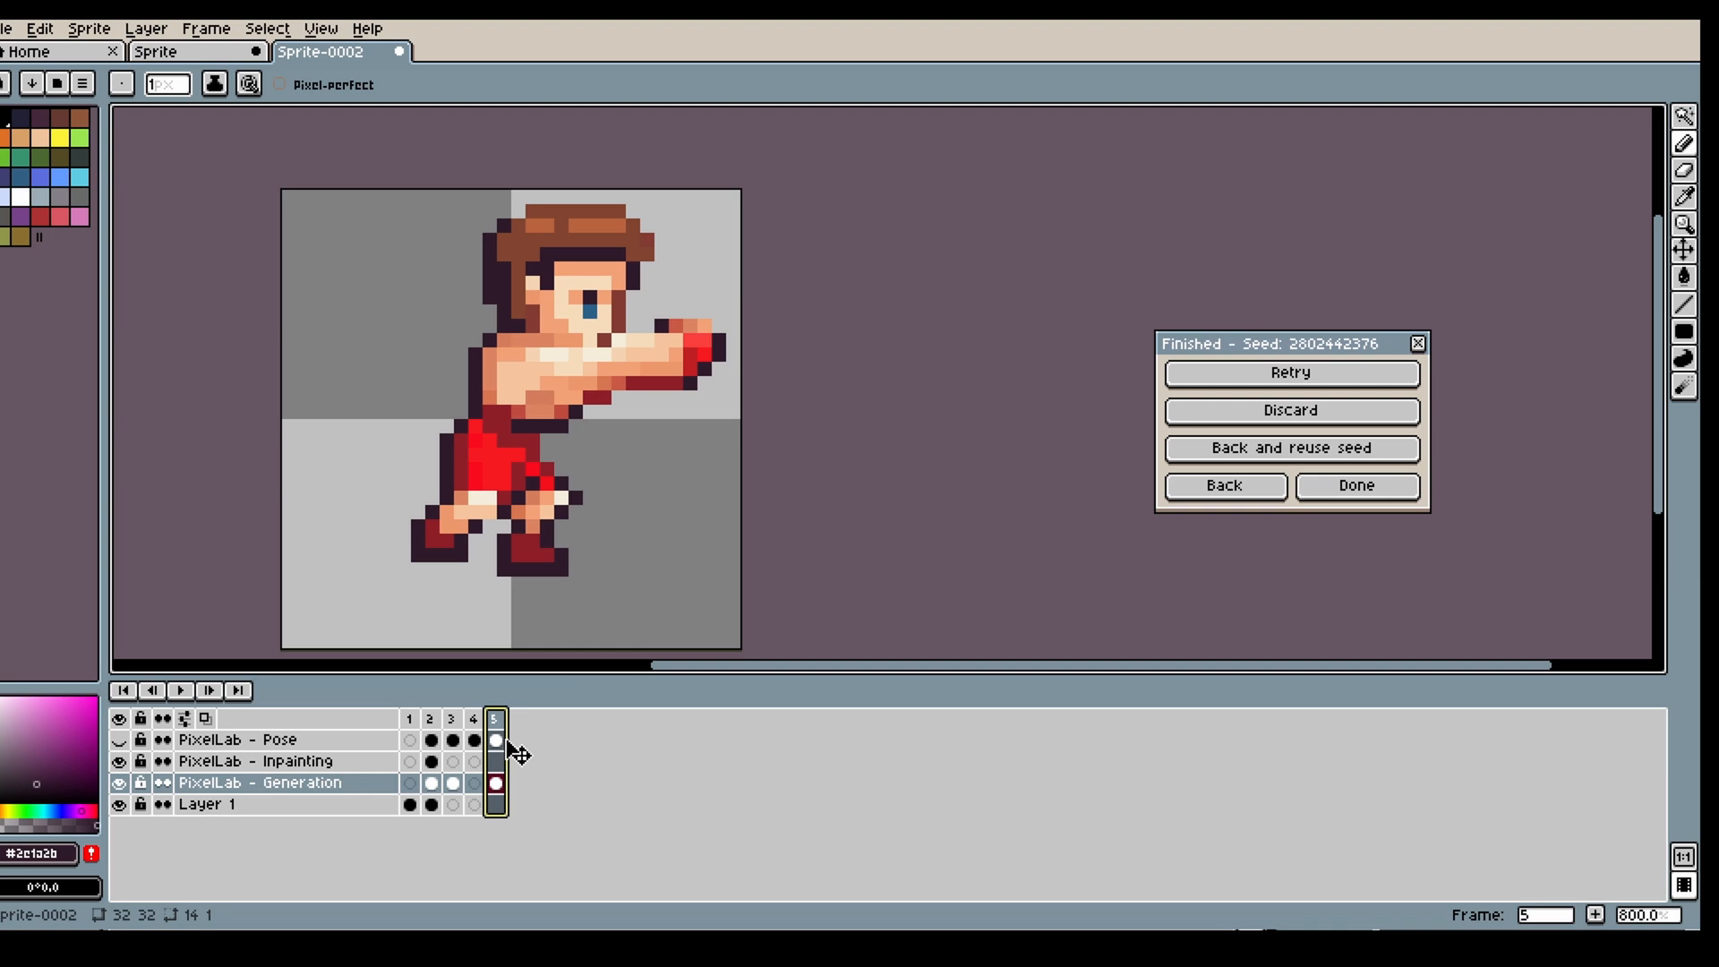
{"action": "left_click", "coordinate": [429, 718]}
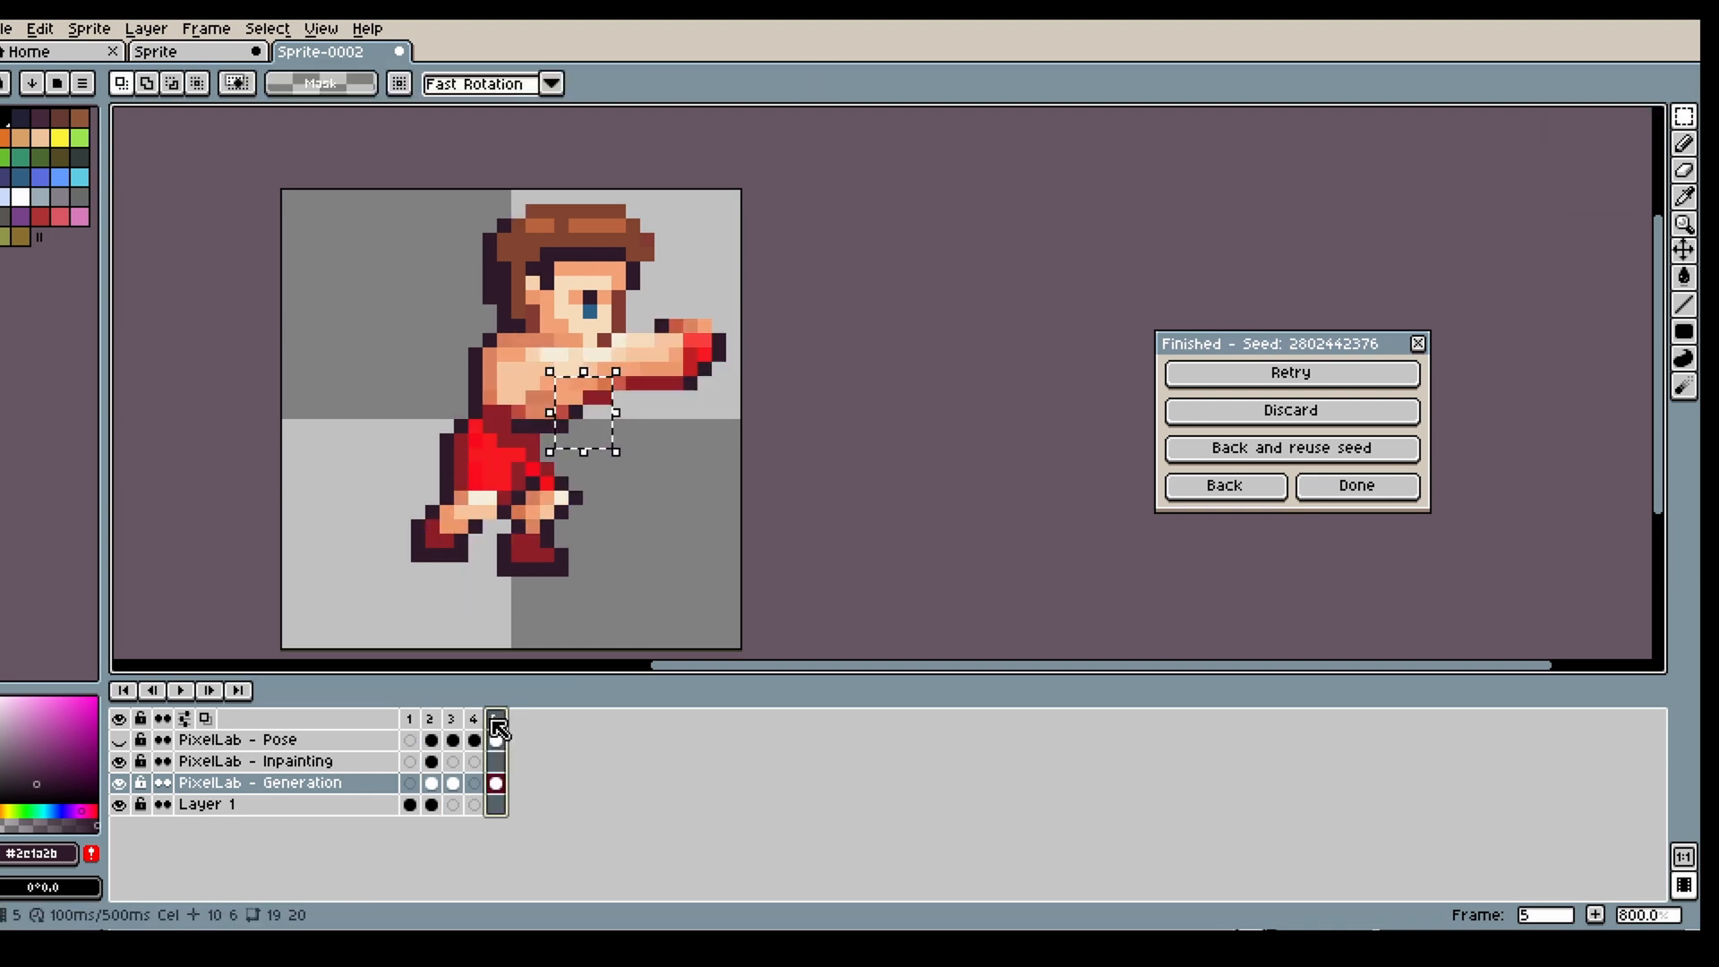
- Go back to the skeleton animation settings and start generating the punch frames again
{"action": "left_click", "coordinate": [494, 718]}
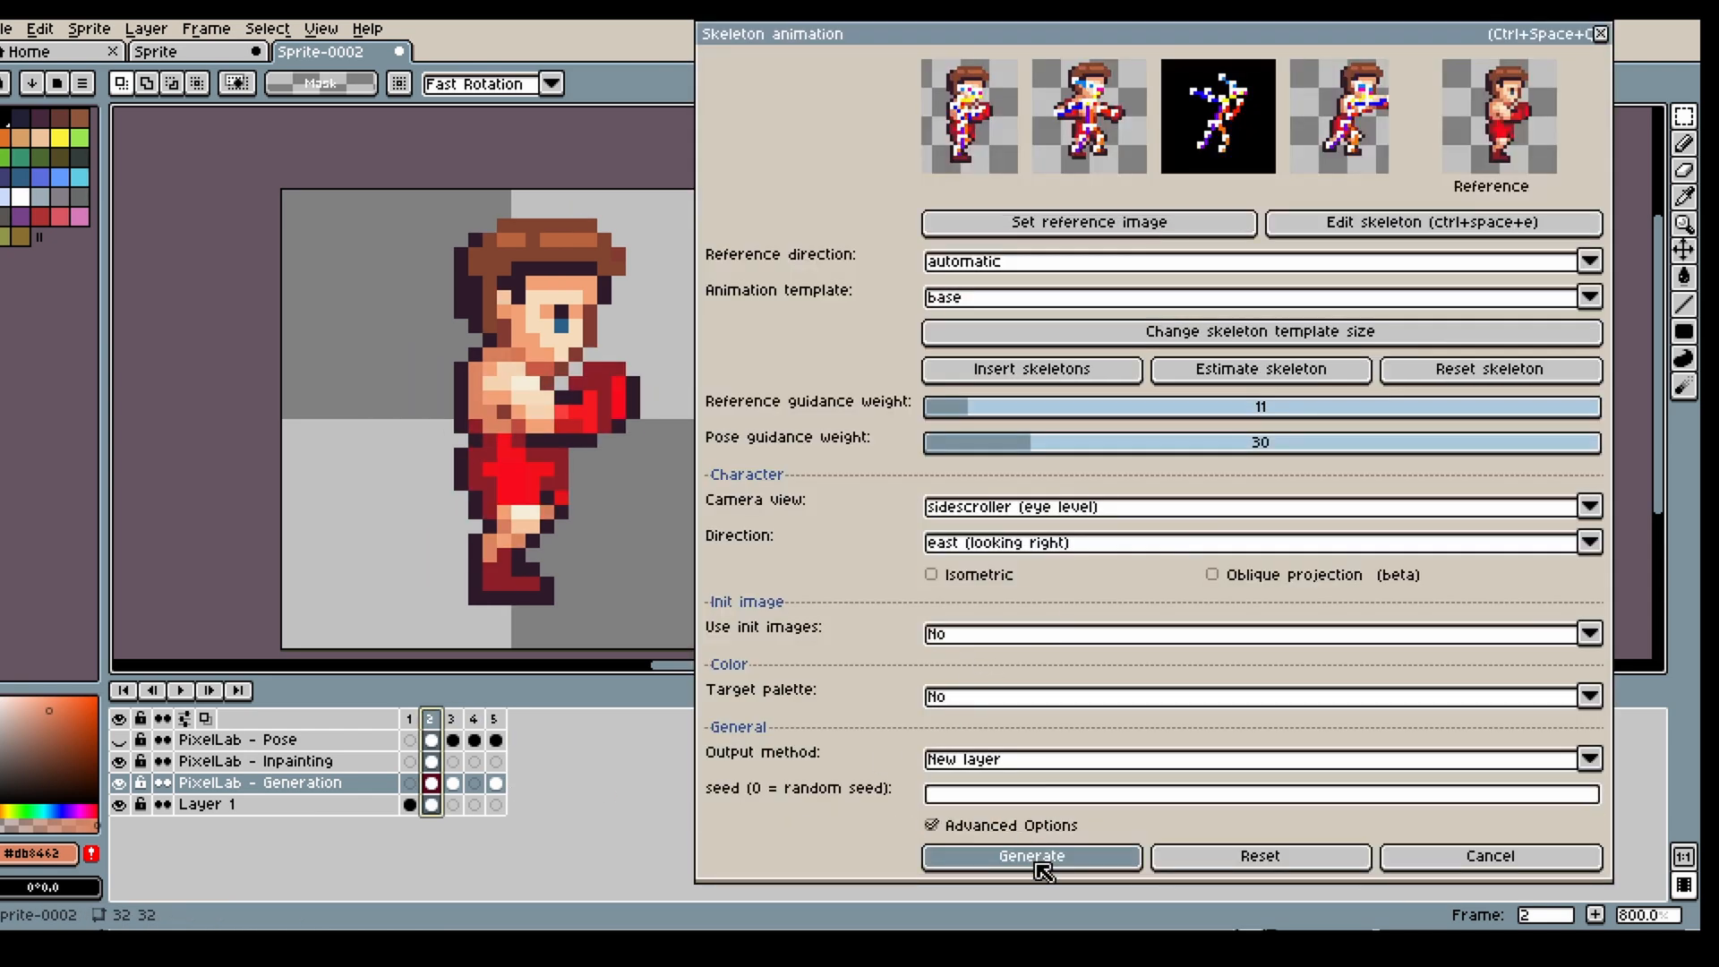
{"action": "left_click", "coordinate": [1029, 856]}
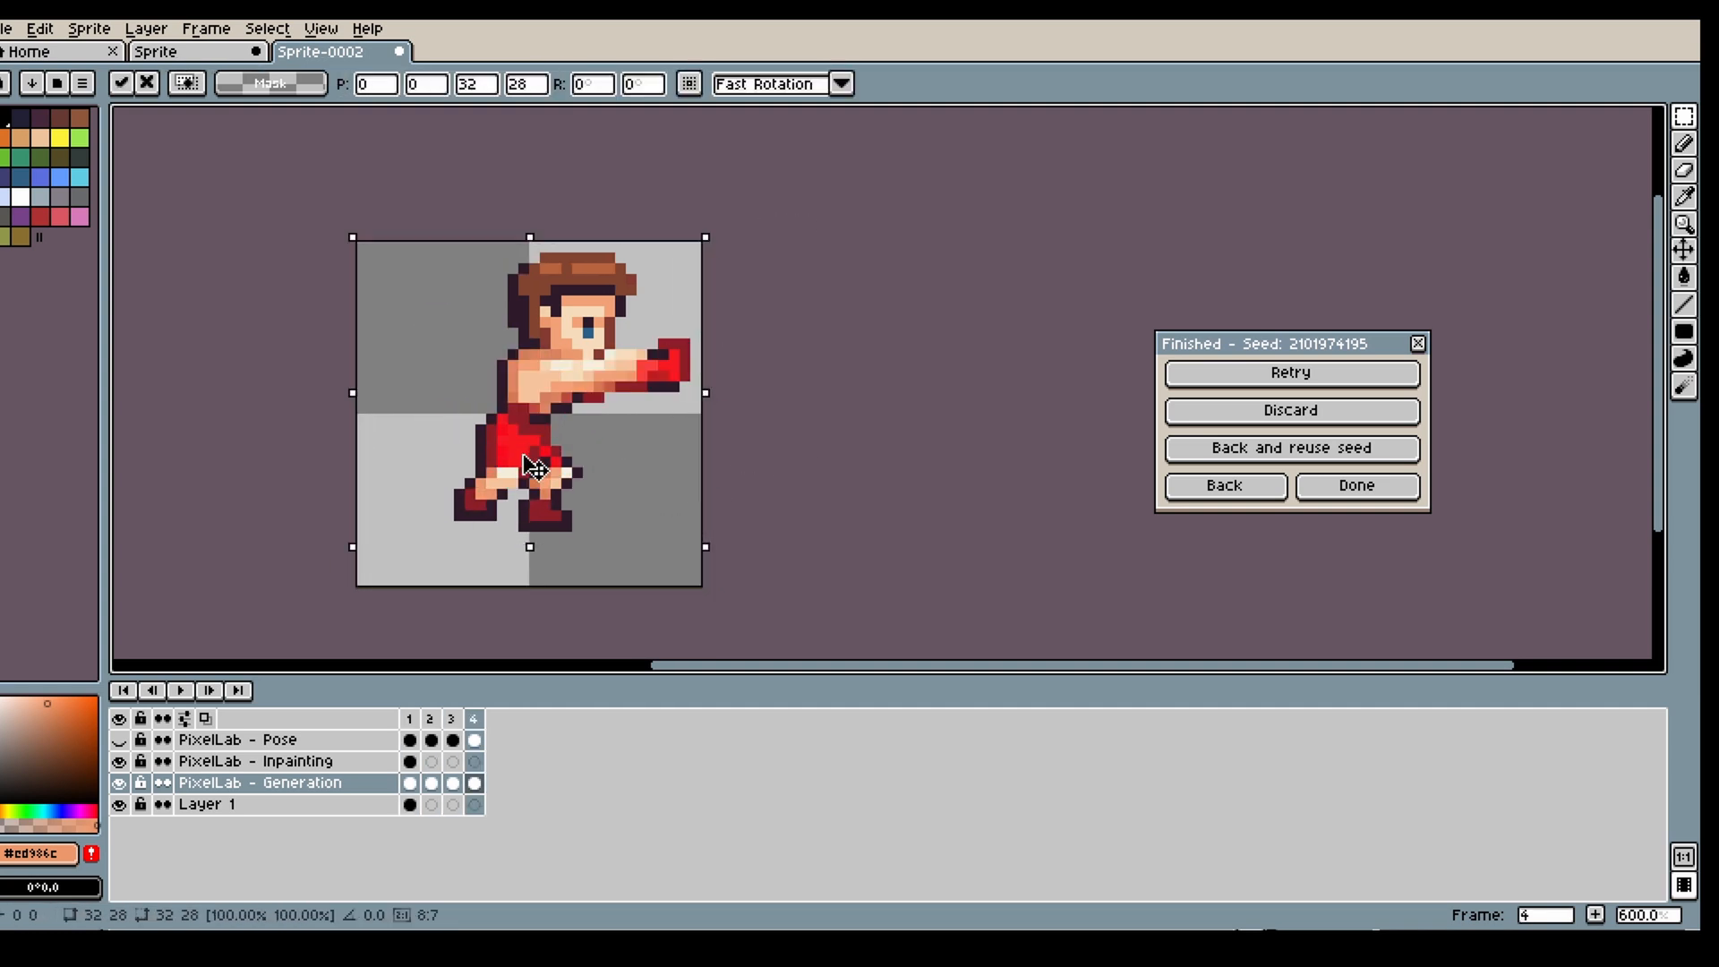
- Play the regenerated four-frame heavy-punch animation in the timeline
{"action": "left_click", "coordinate": [181, 691]}
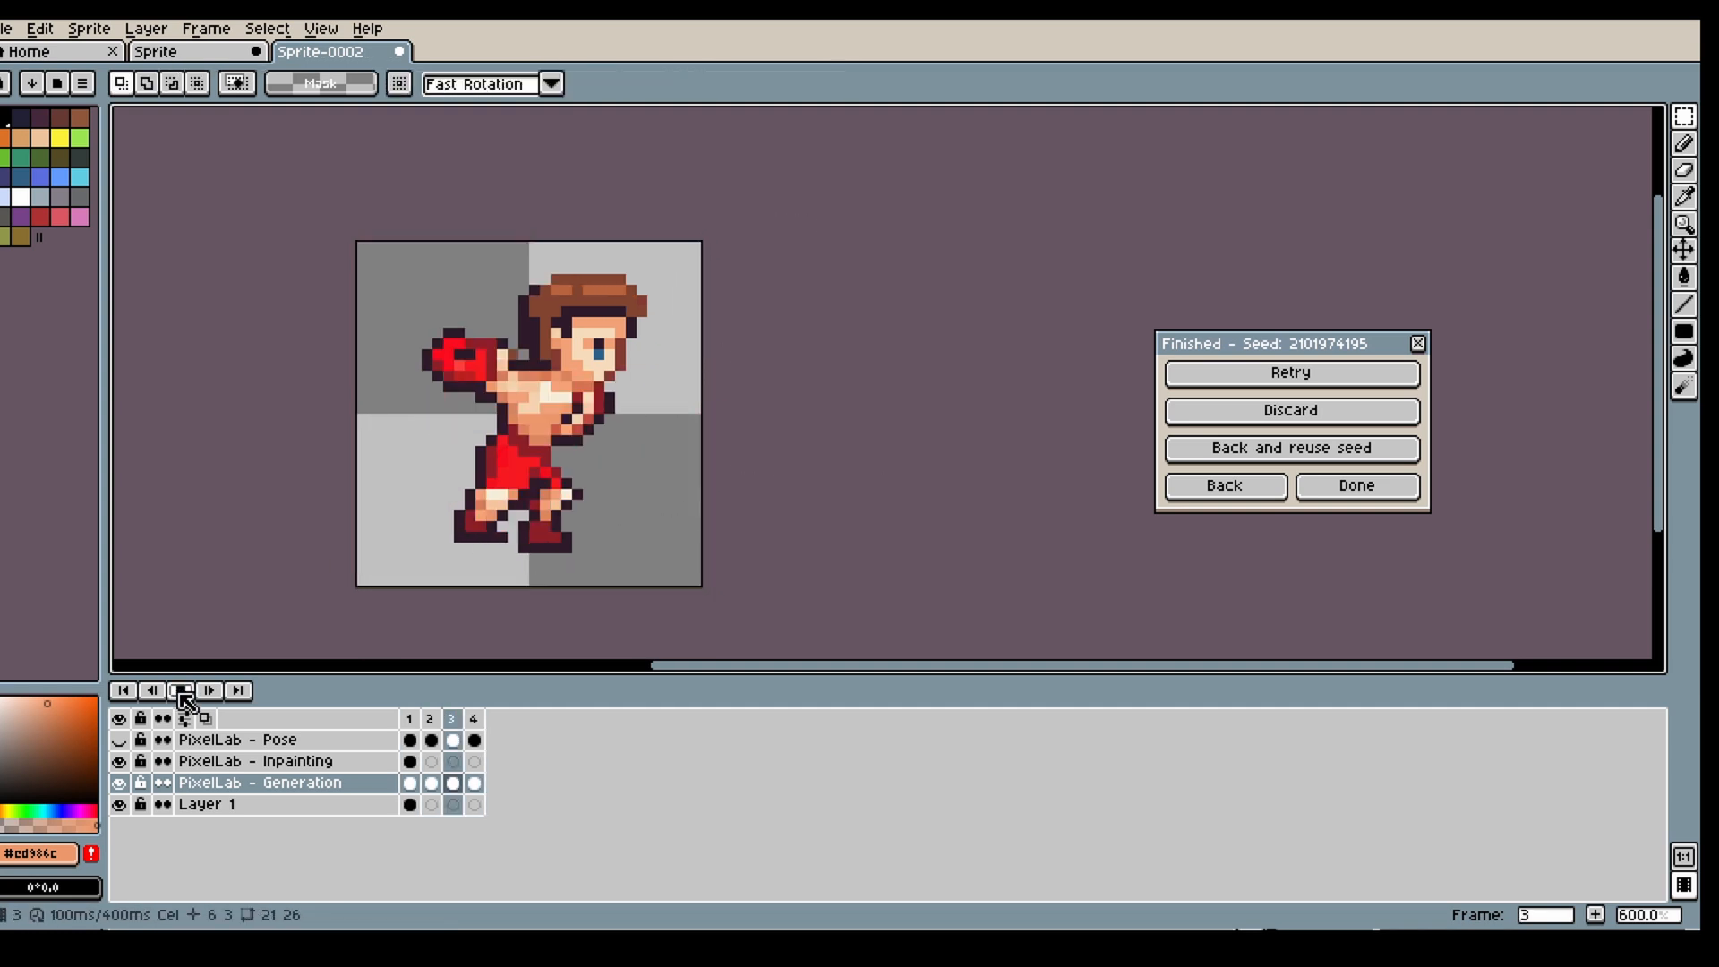